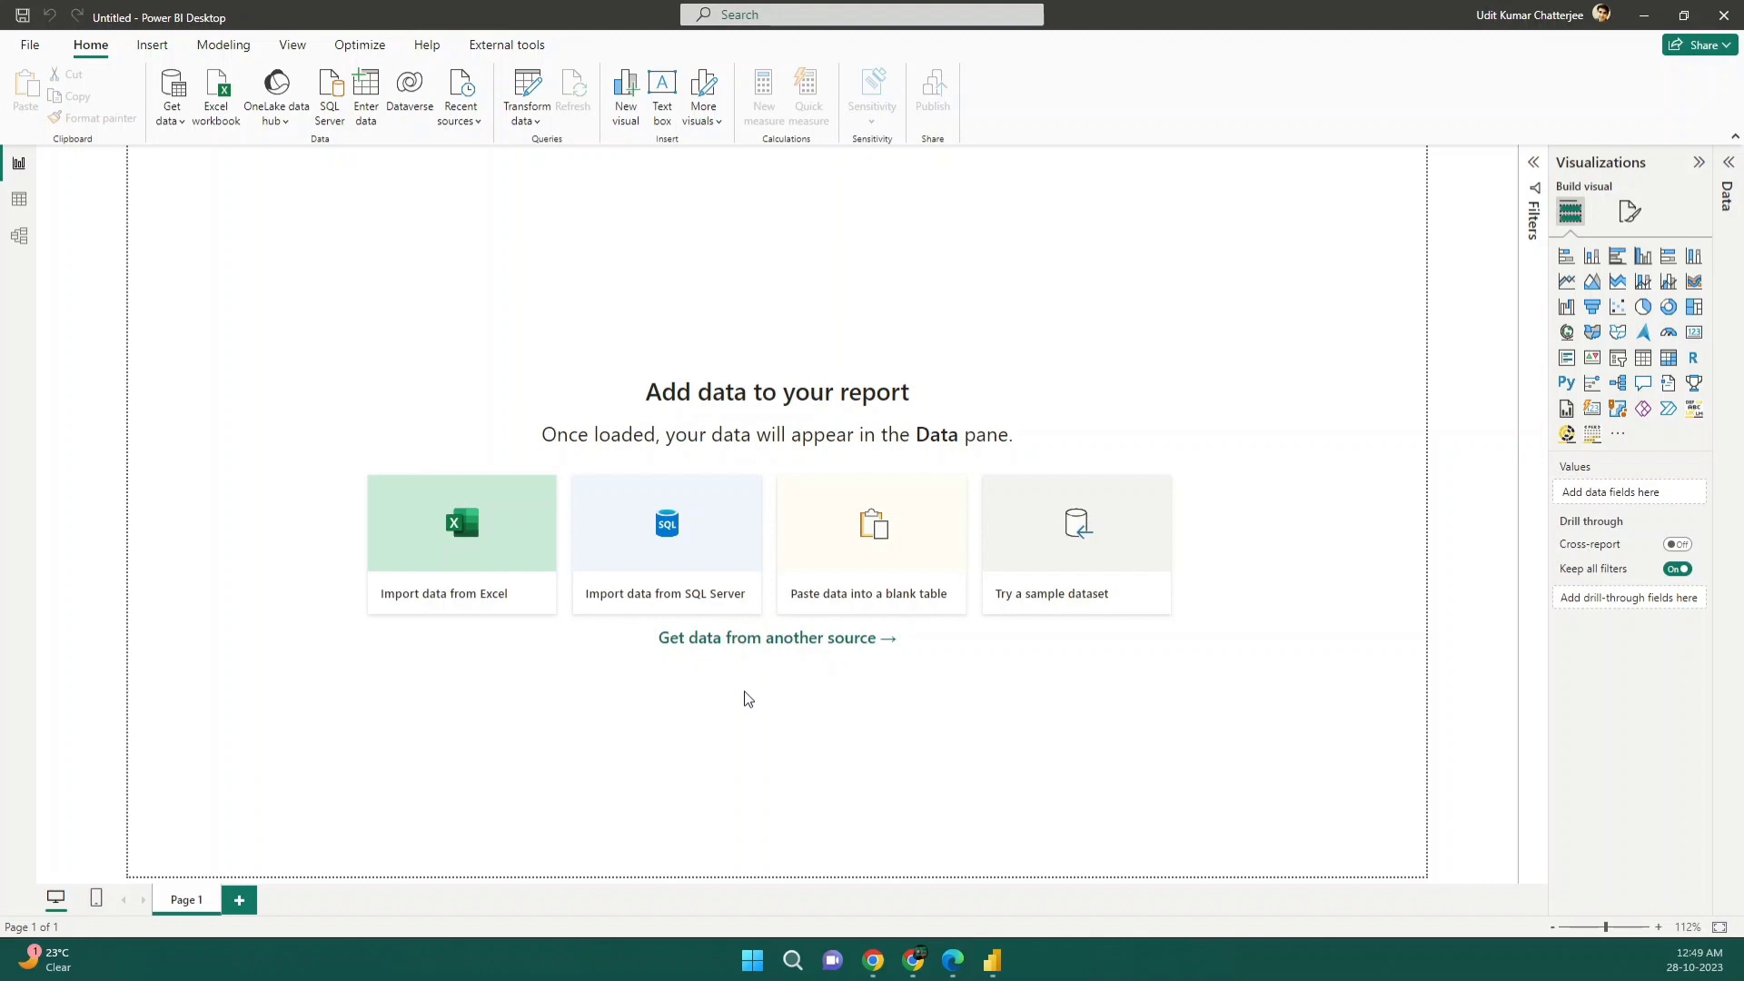
mouse_move(872, 960)
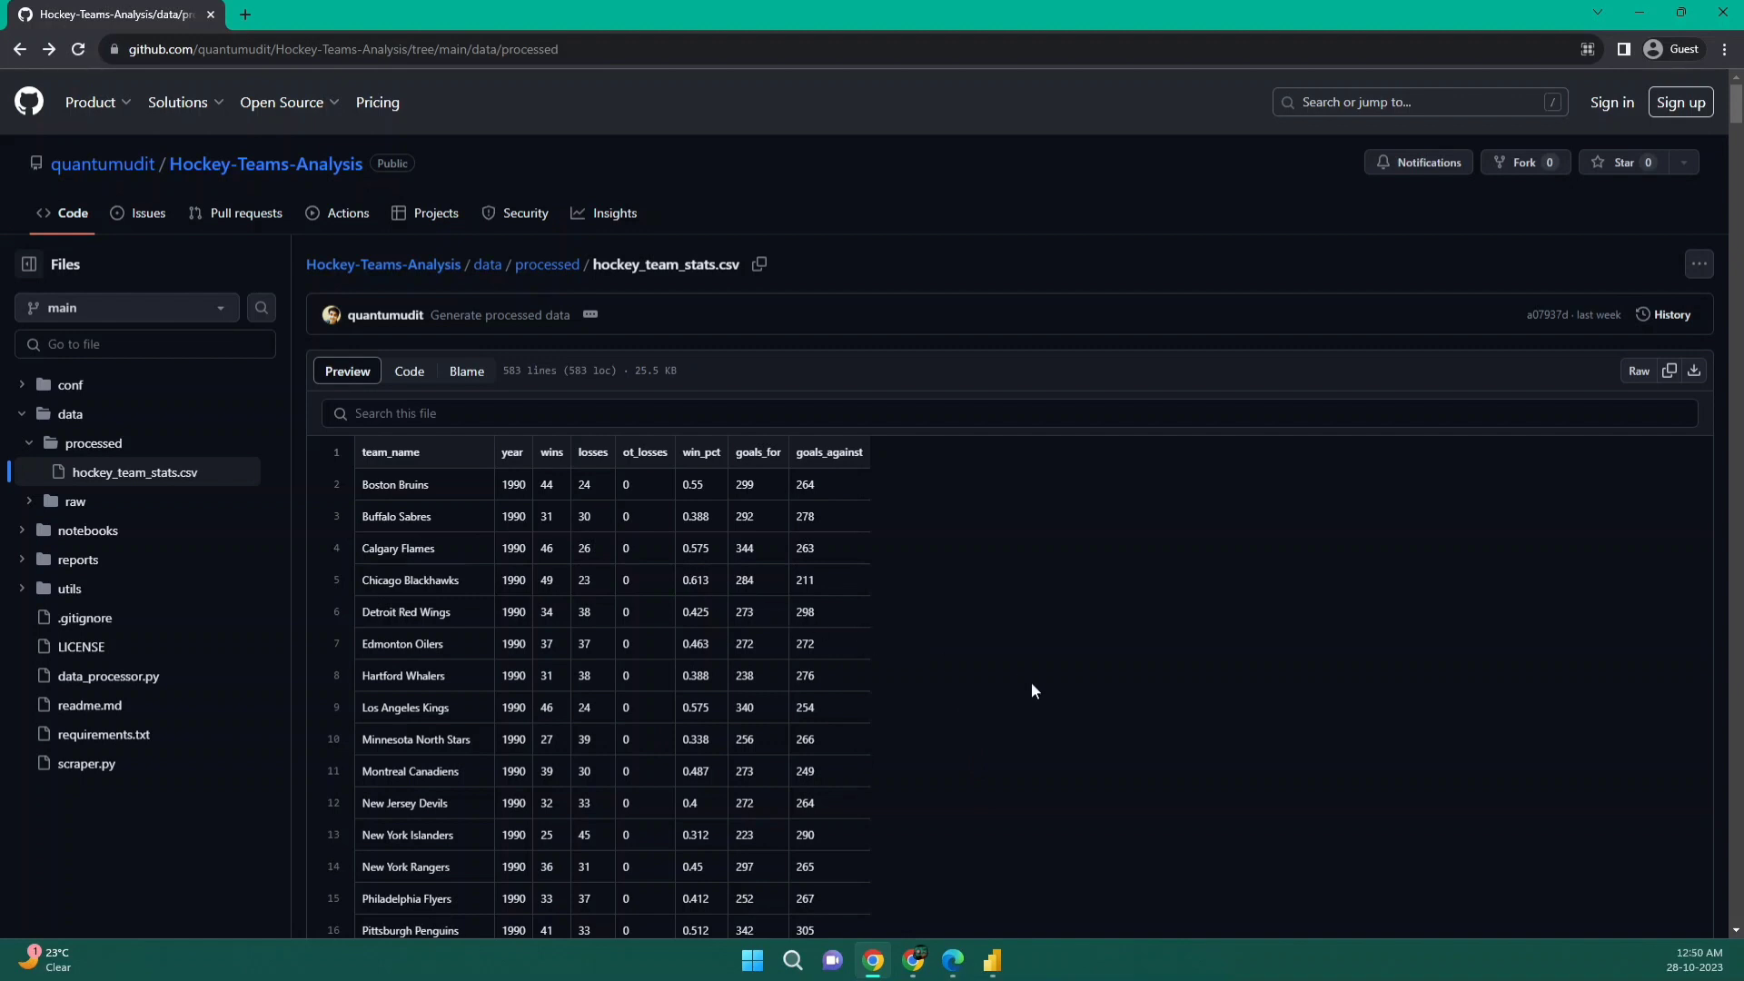
mouse_move(996, 664)
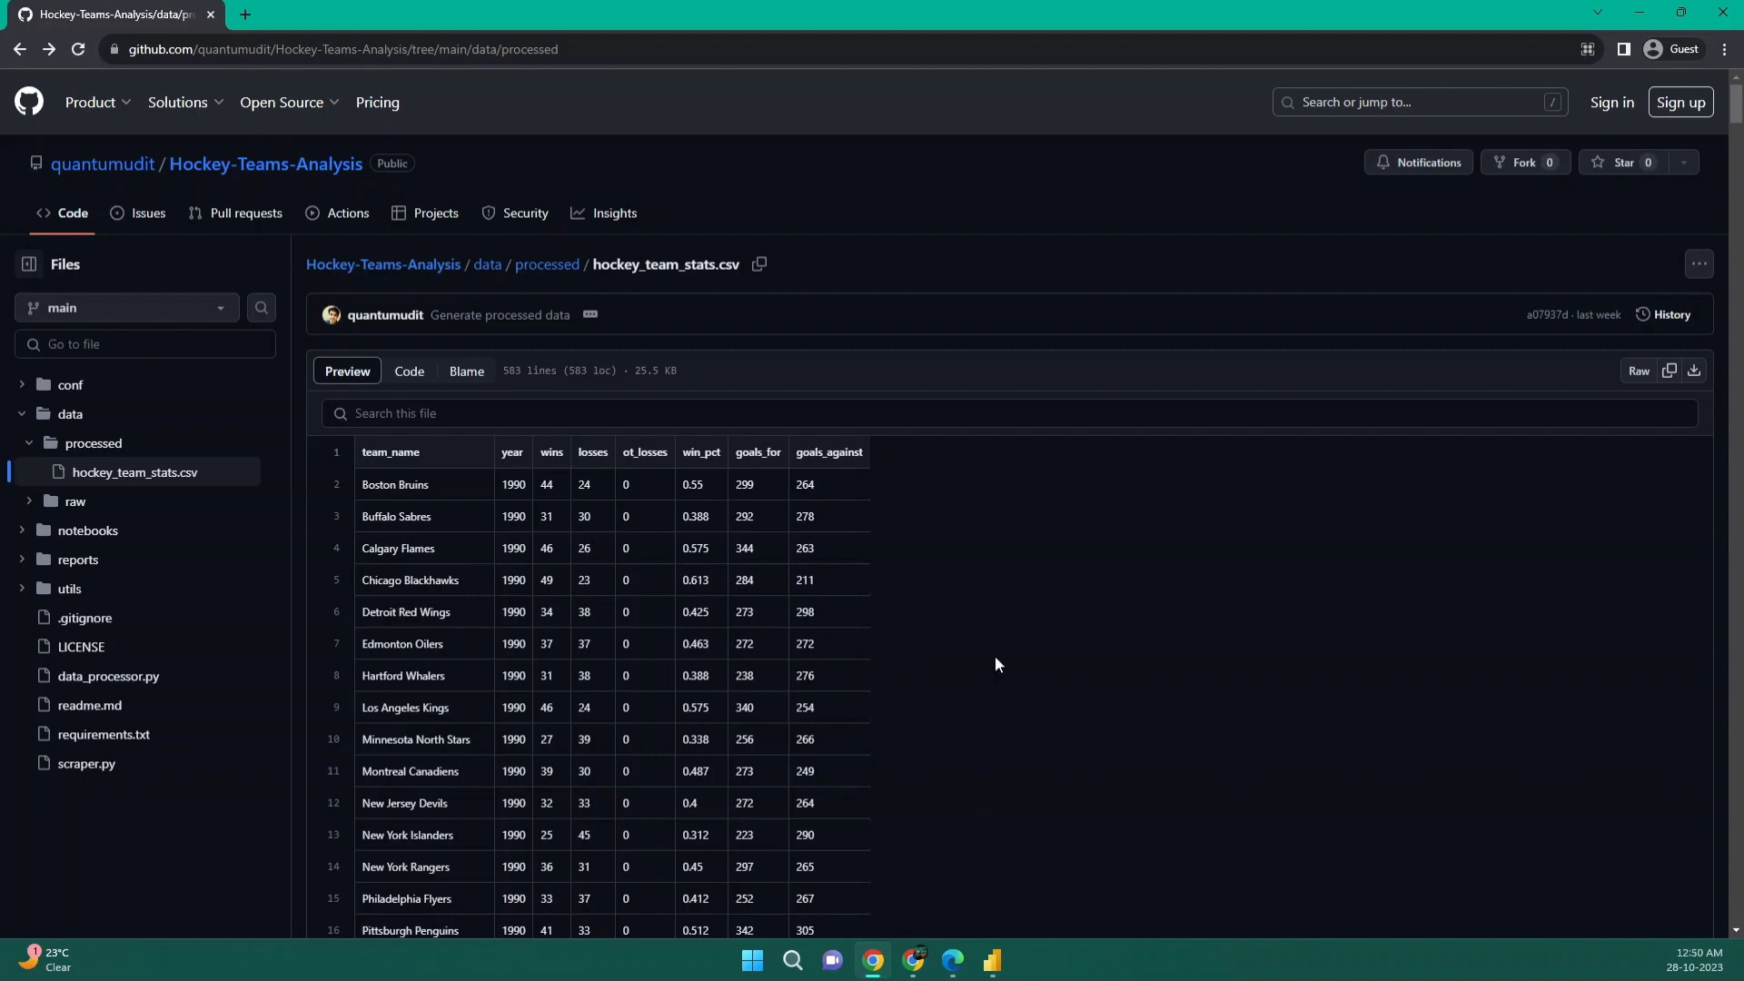
Step: Show data/processed/hockey_team_stats.csv from the Hockey-Teams-Analysis repository on GitHub
click(334, 48)
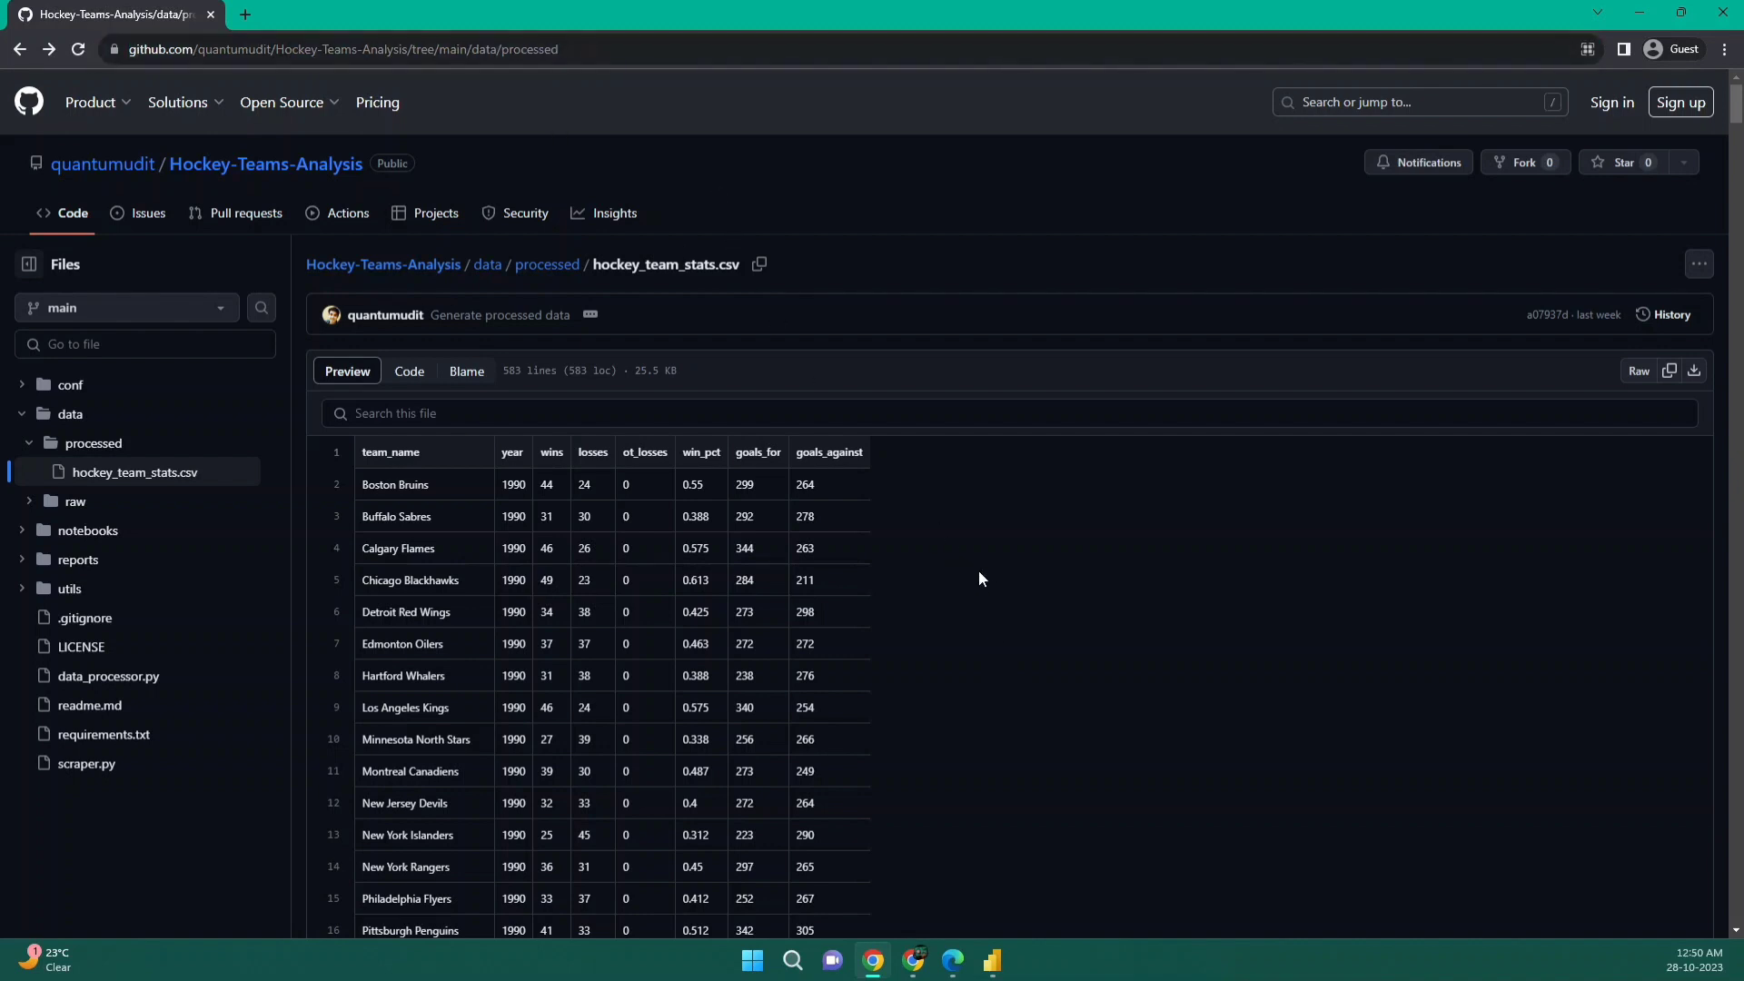
mouse_move(777, 604)
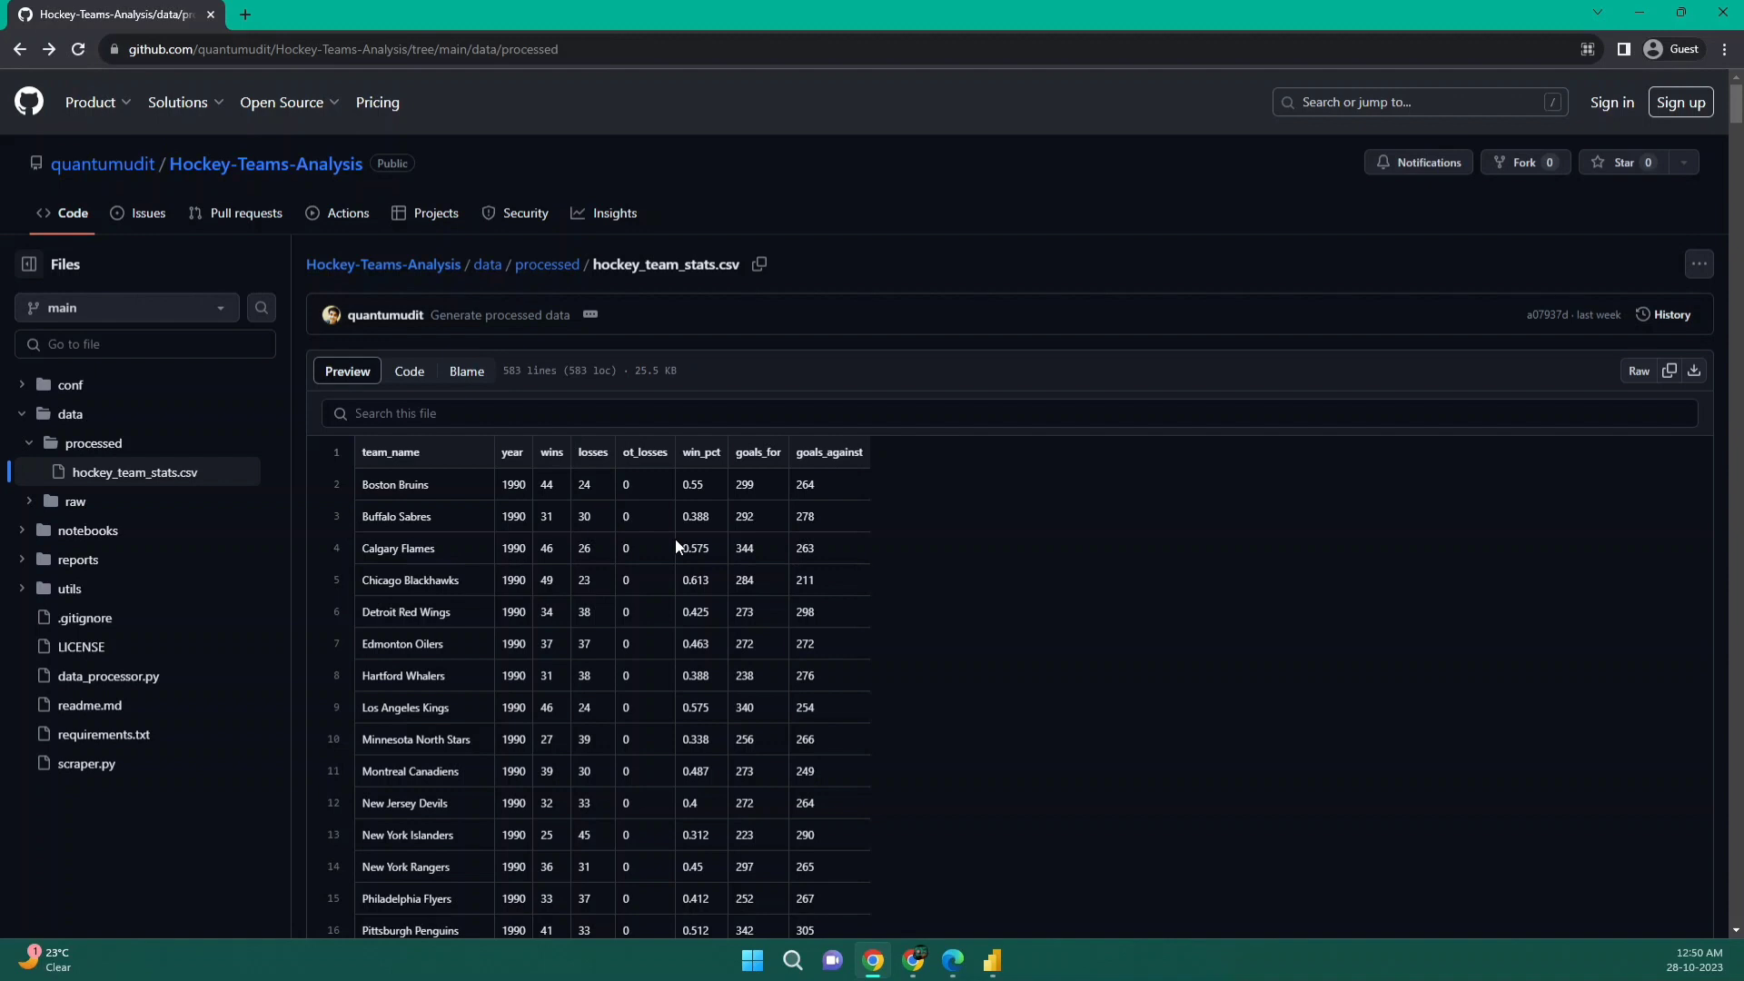
mouse_move(762, 543)
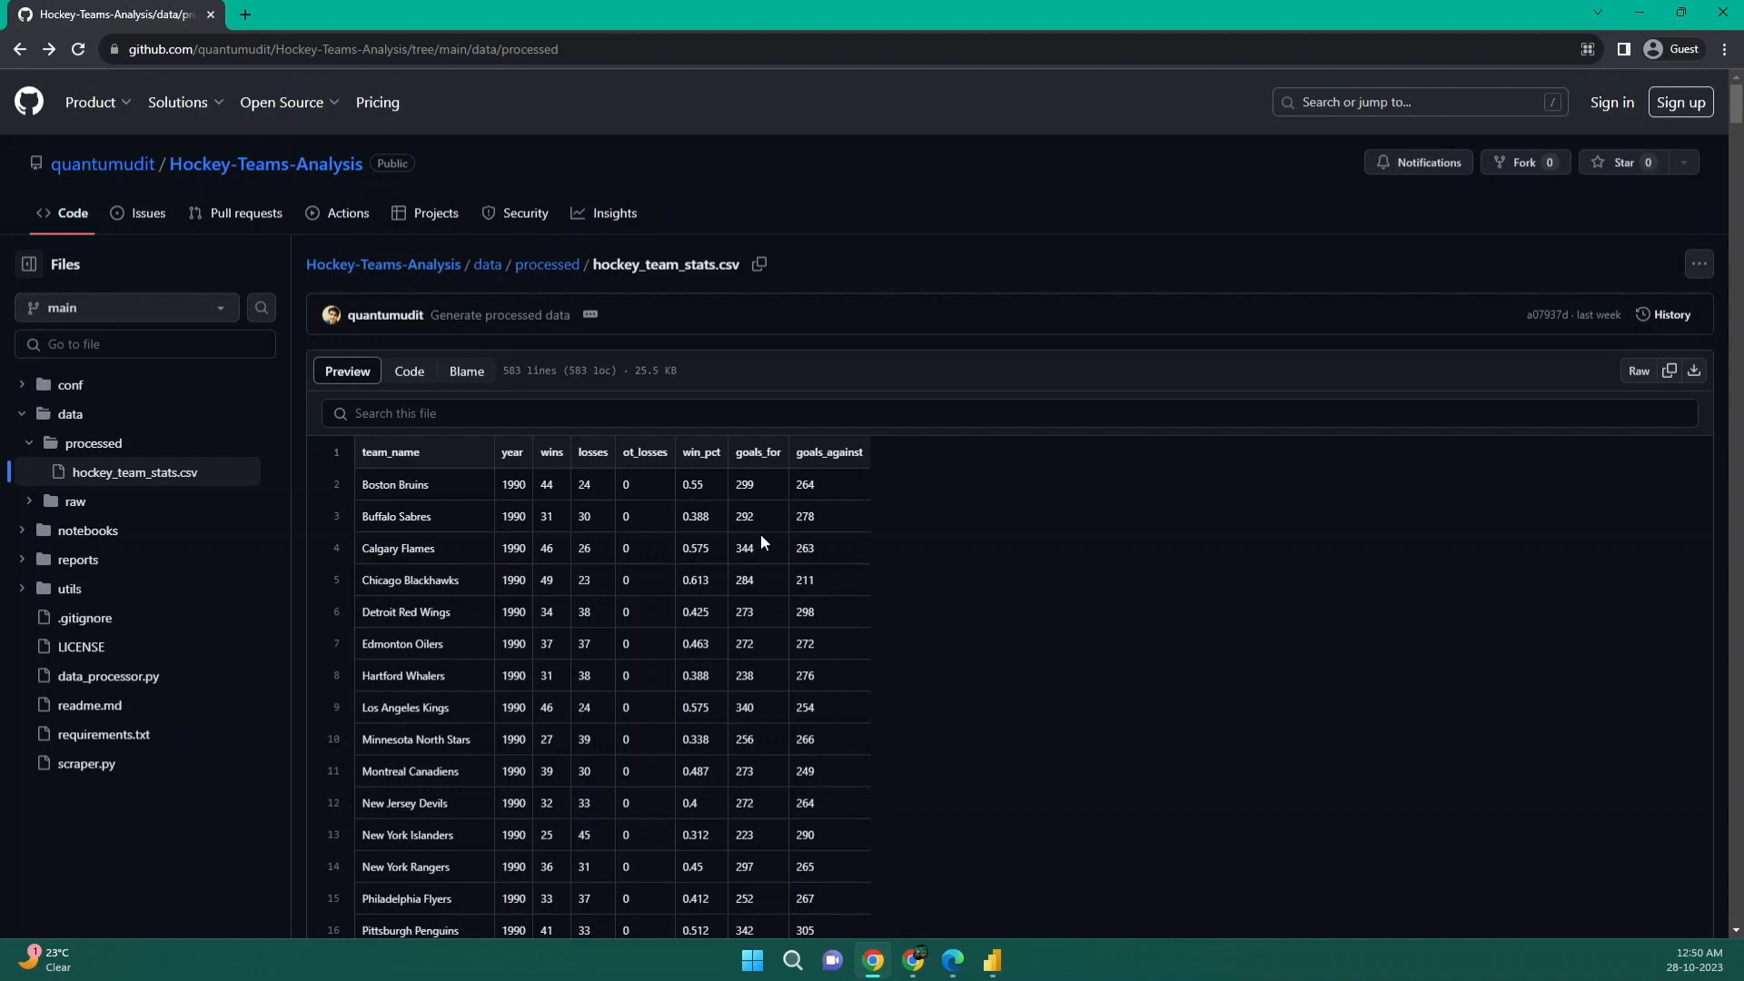
mouse_move(948, 602)
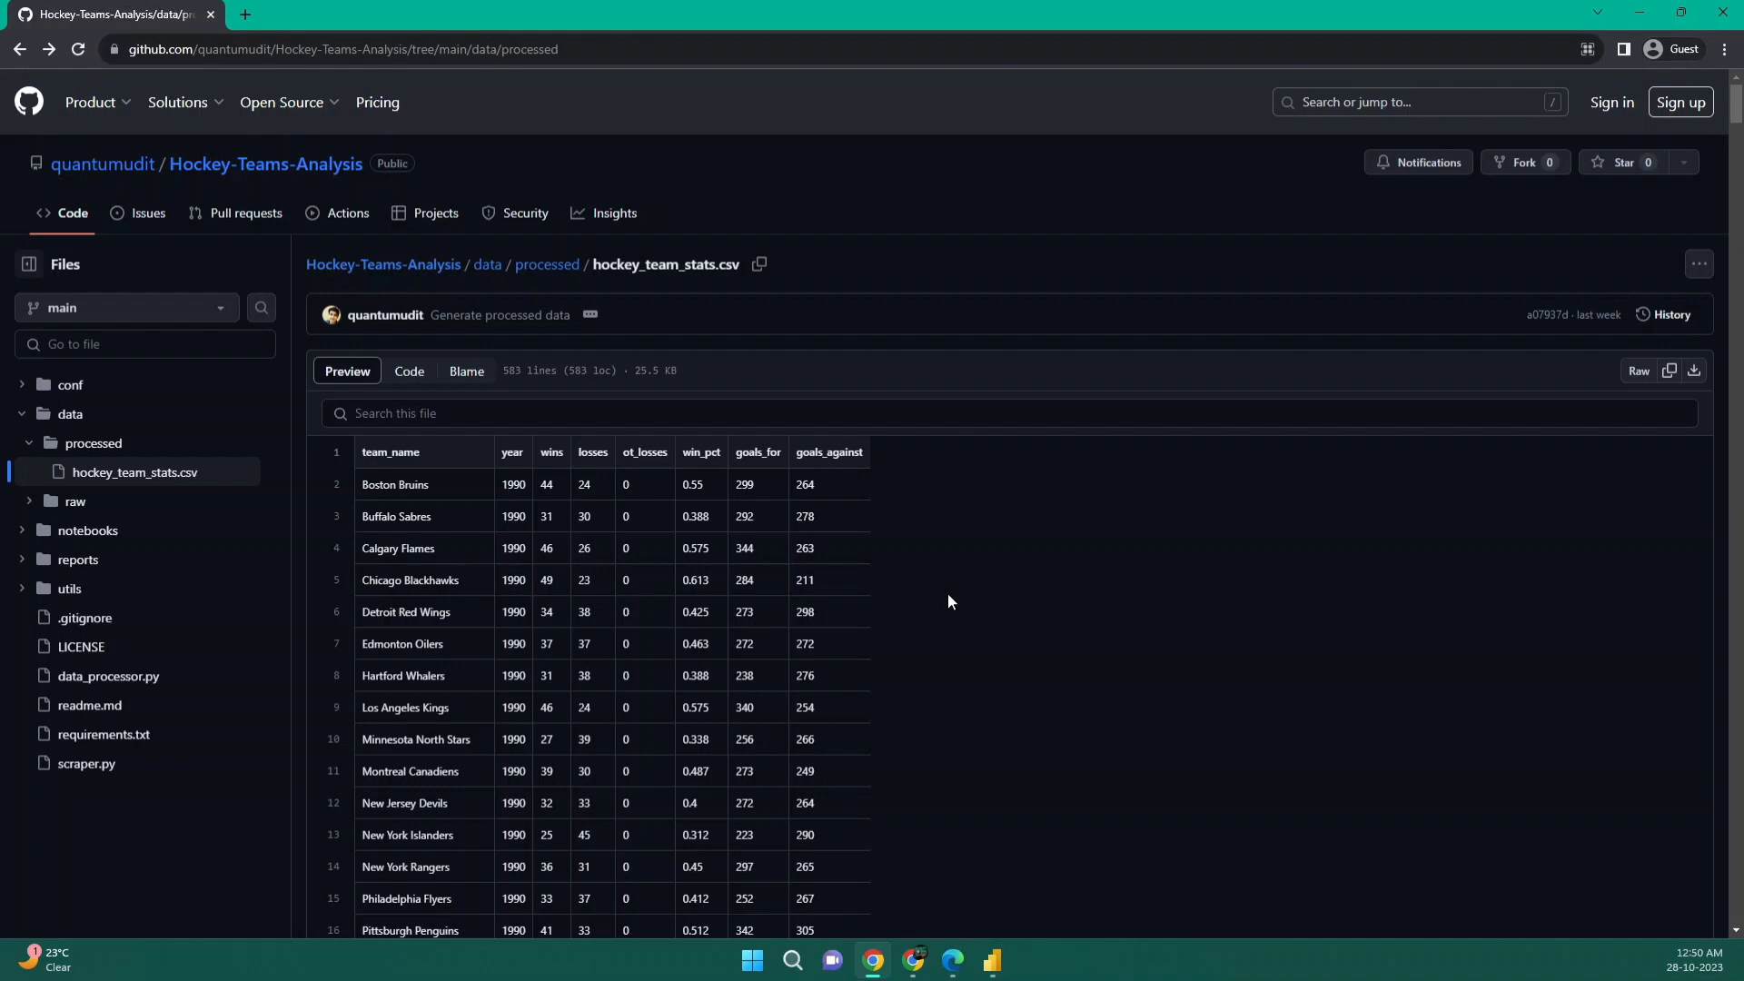
mouse_move(921, 852)
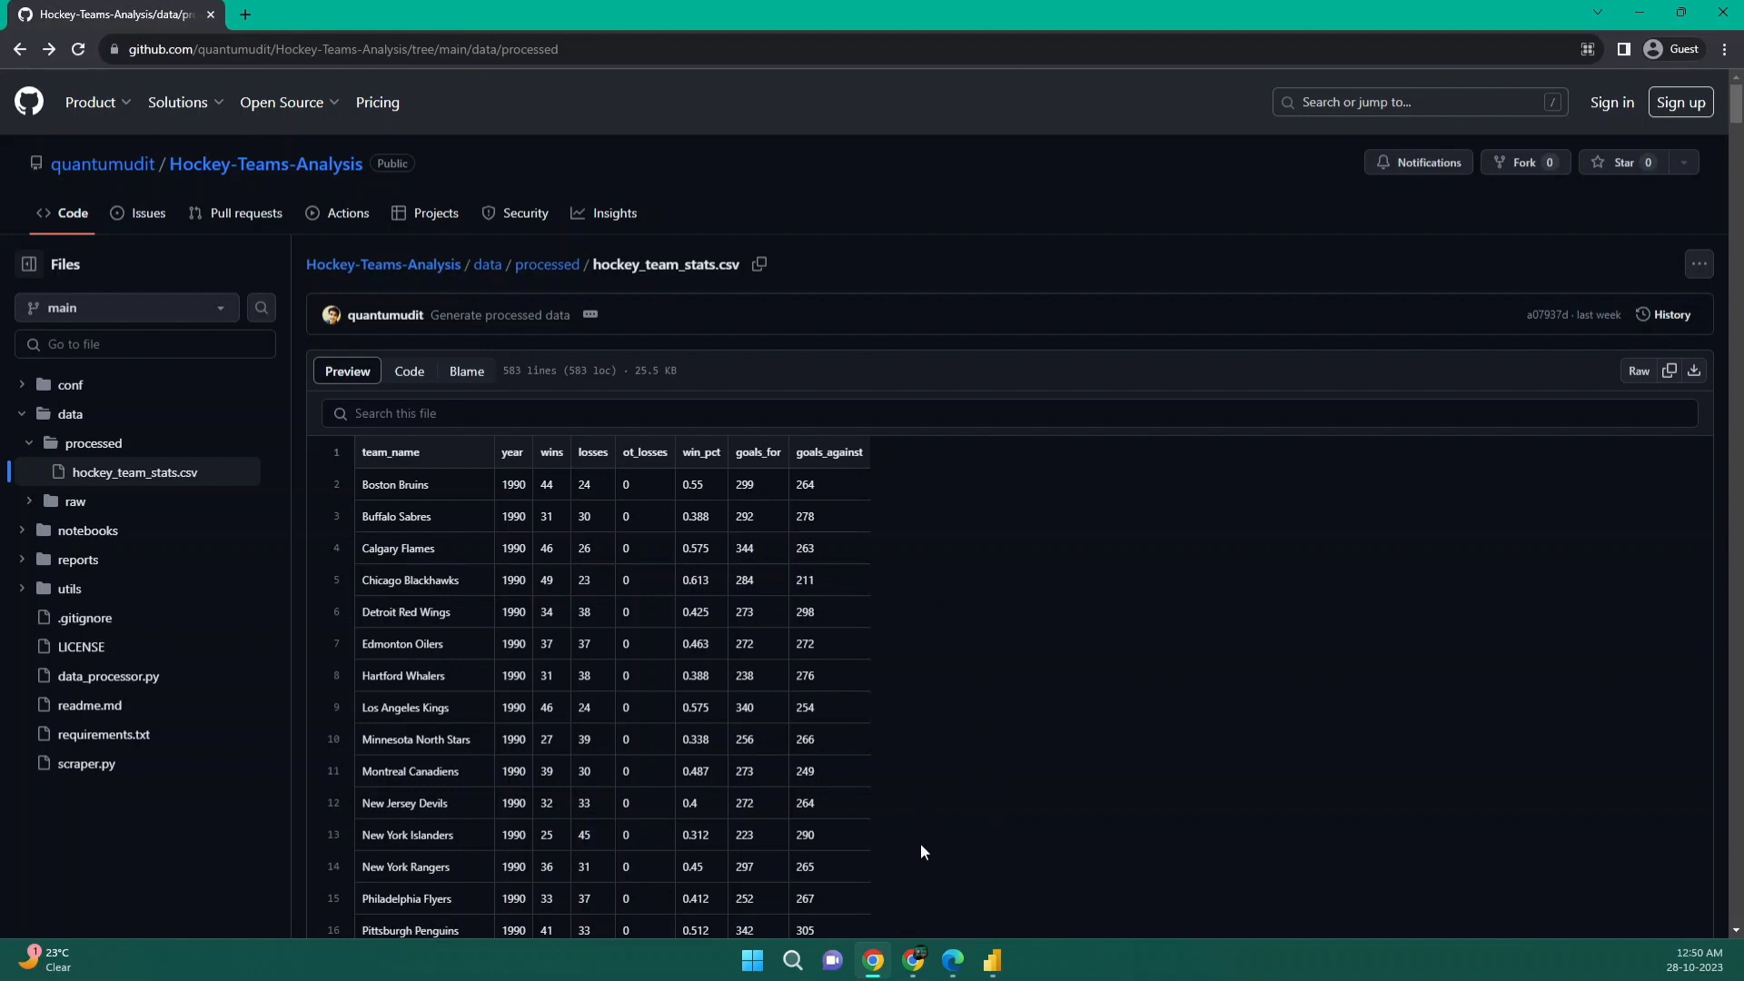
mouse_move(913, 934)
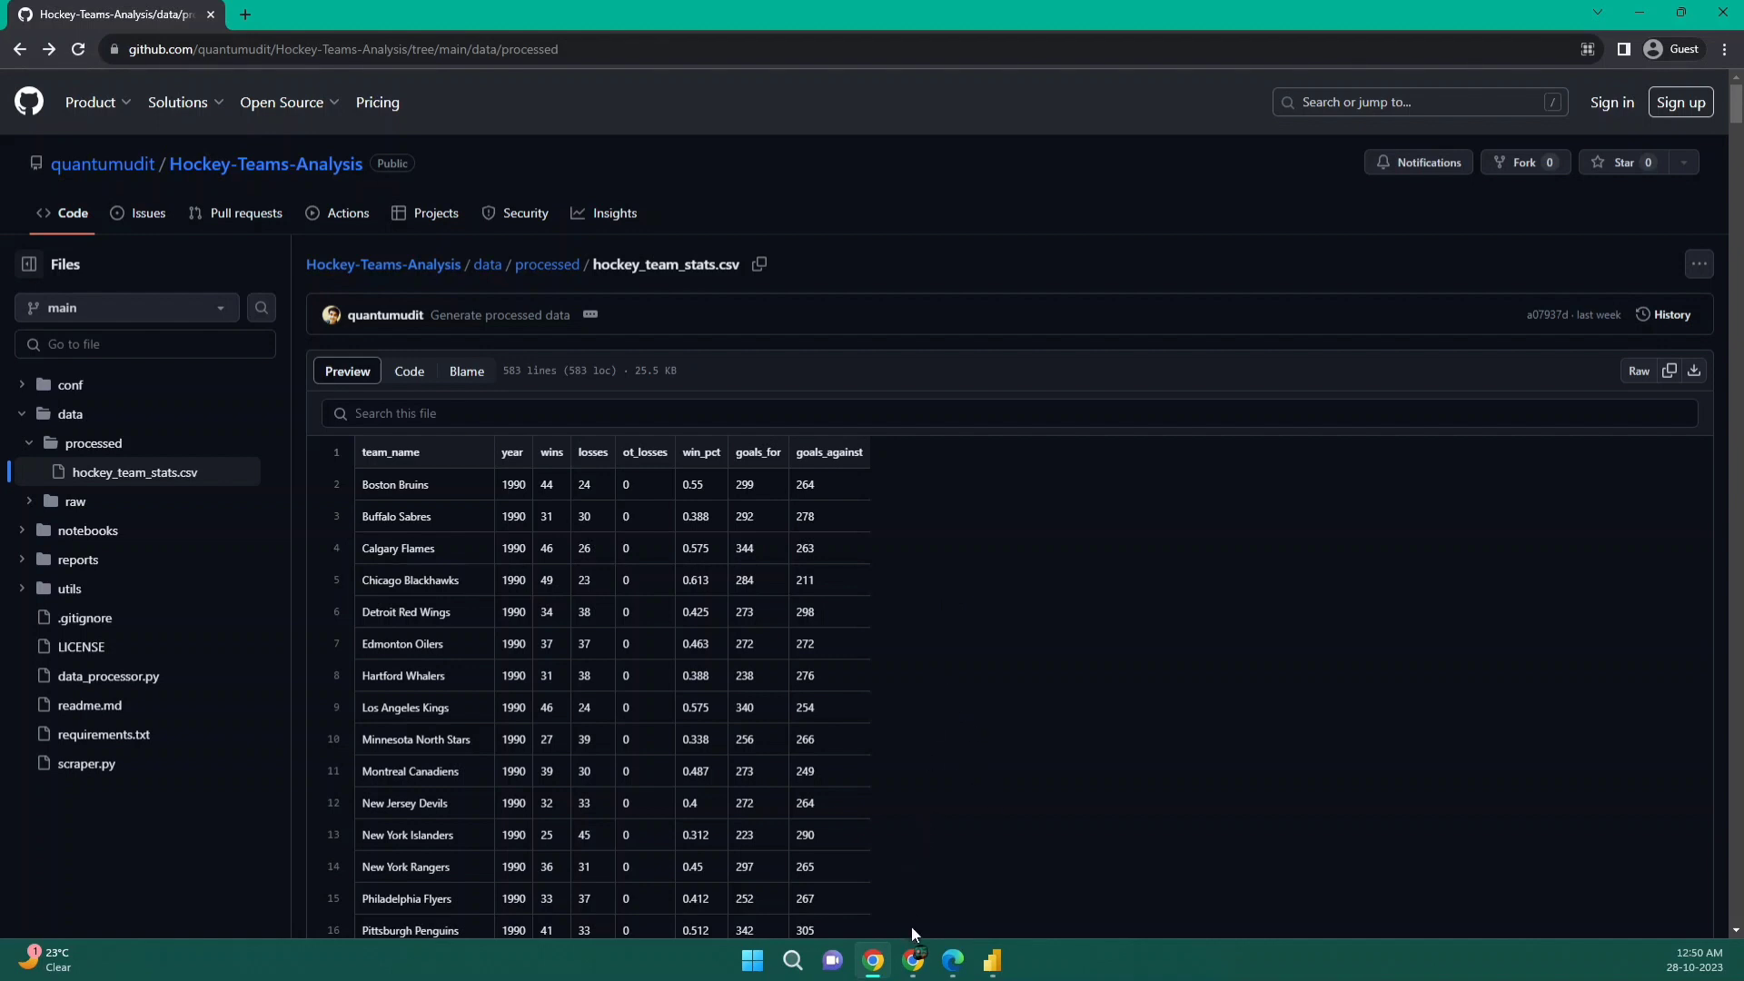
Step: In Colab, run the read_csv cell showing dataset.head(), then the dataset.info() cell
click(915, 960)
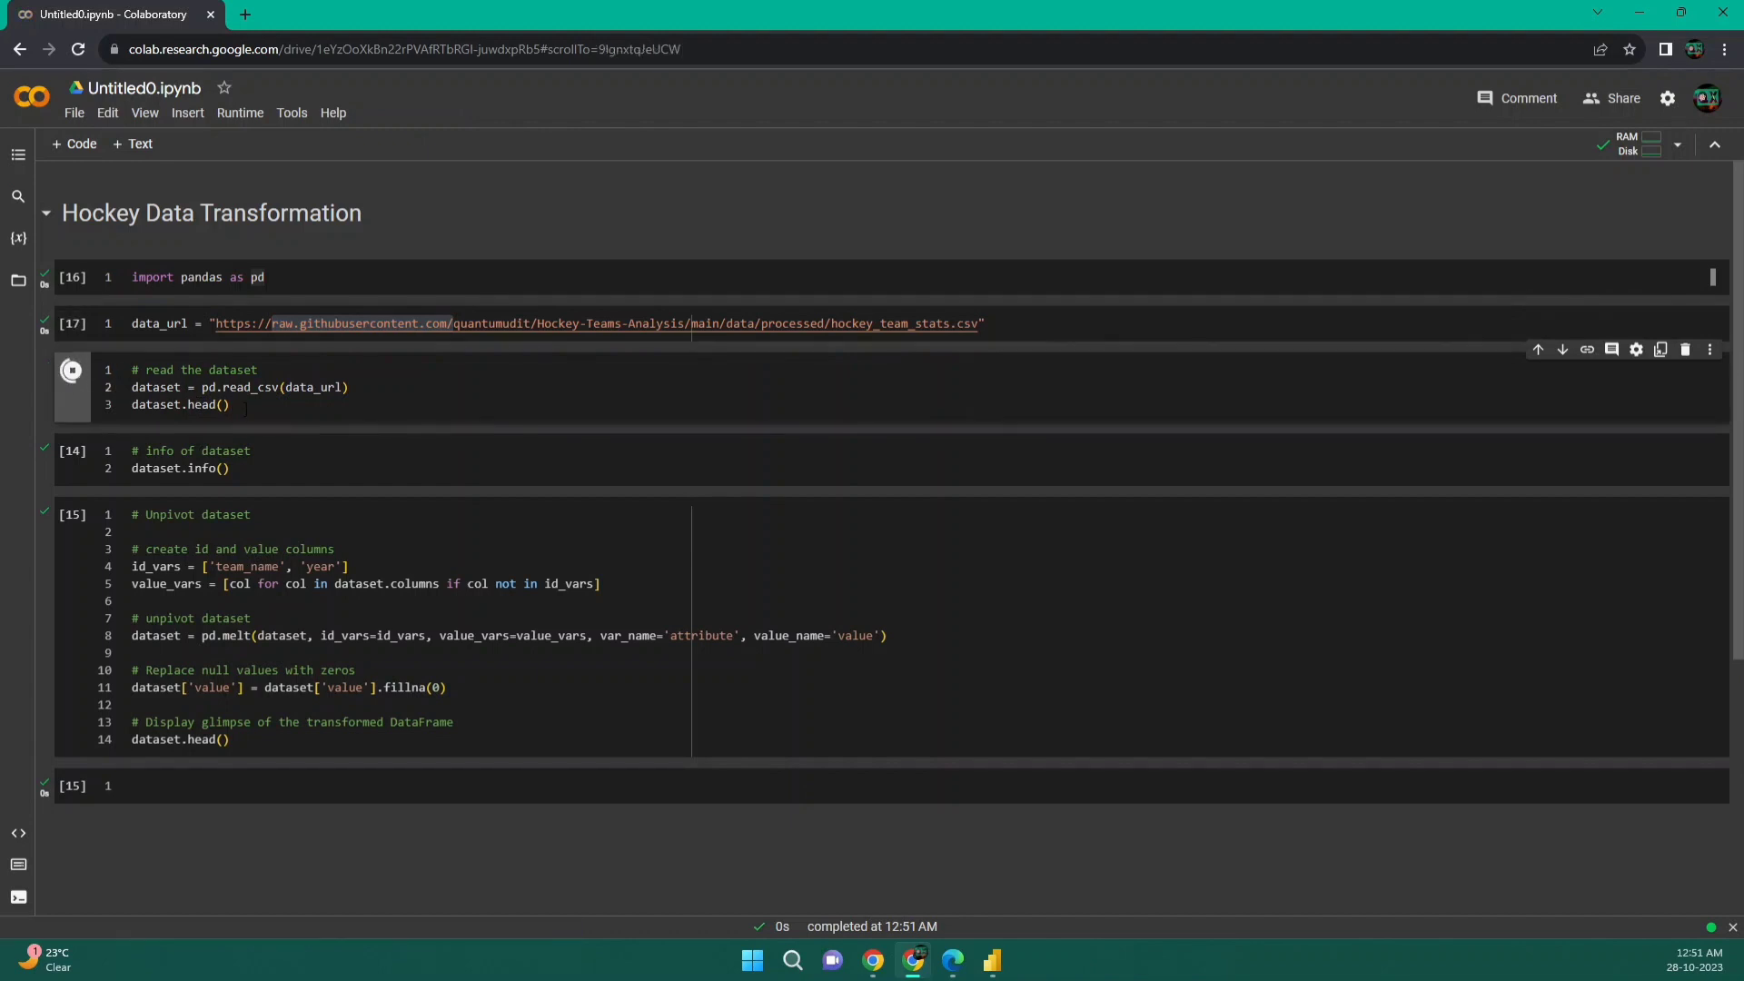
click(71, 370)
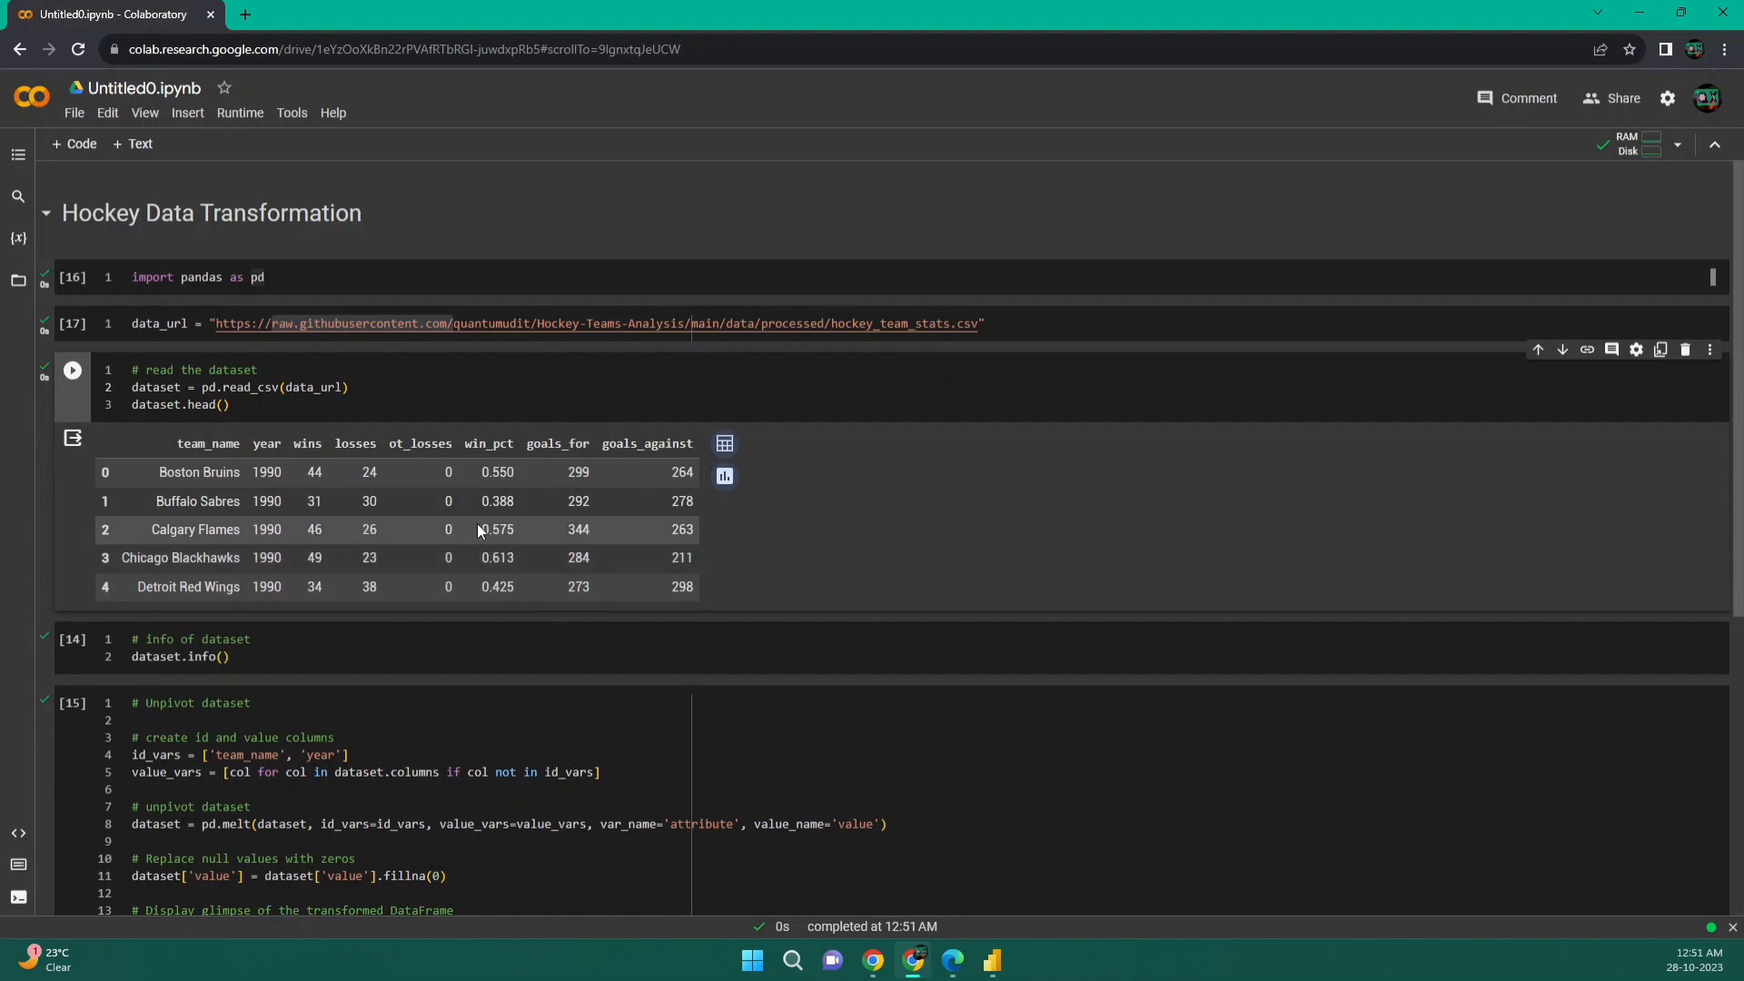
mouse_move(598, 524)
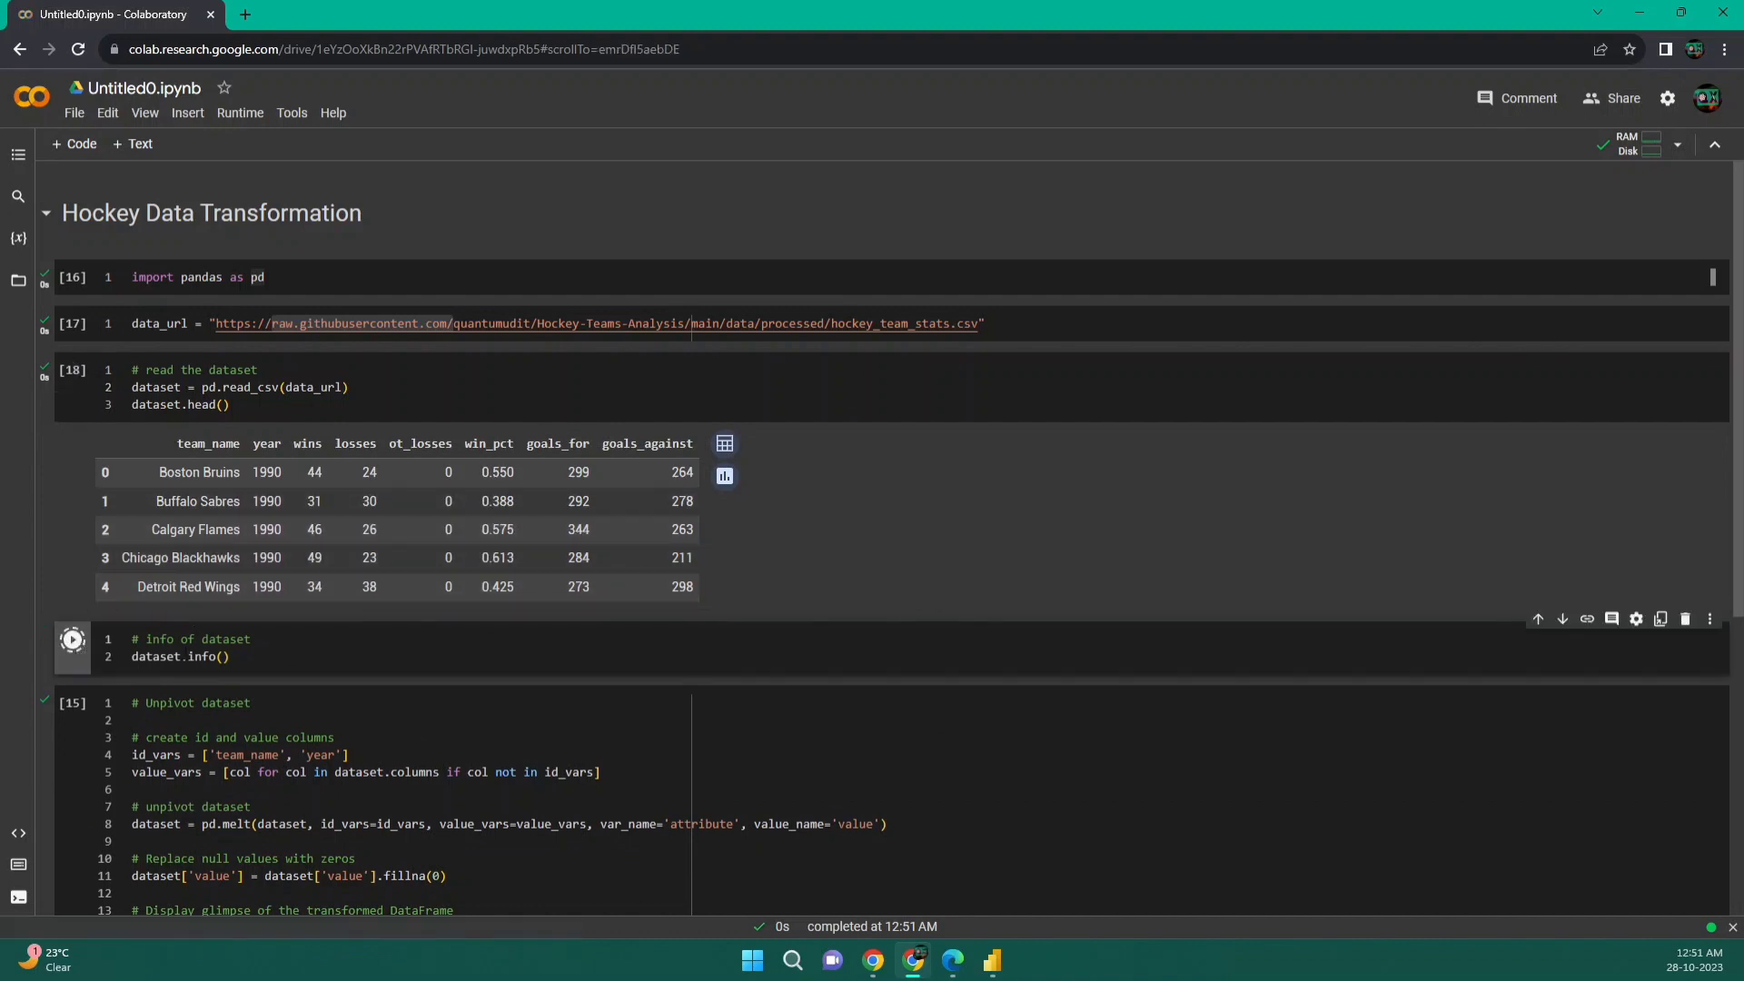
click(71, 639)
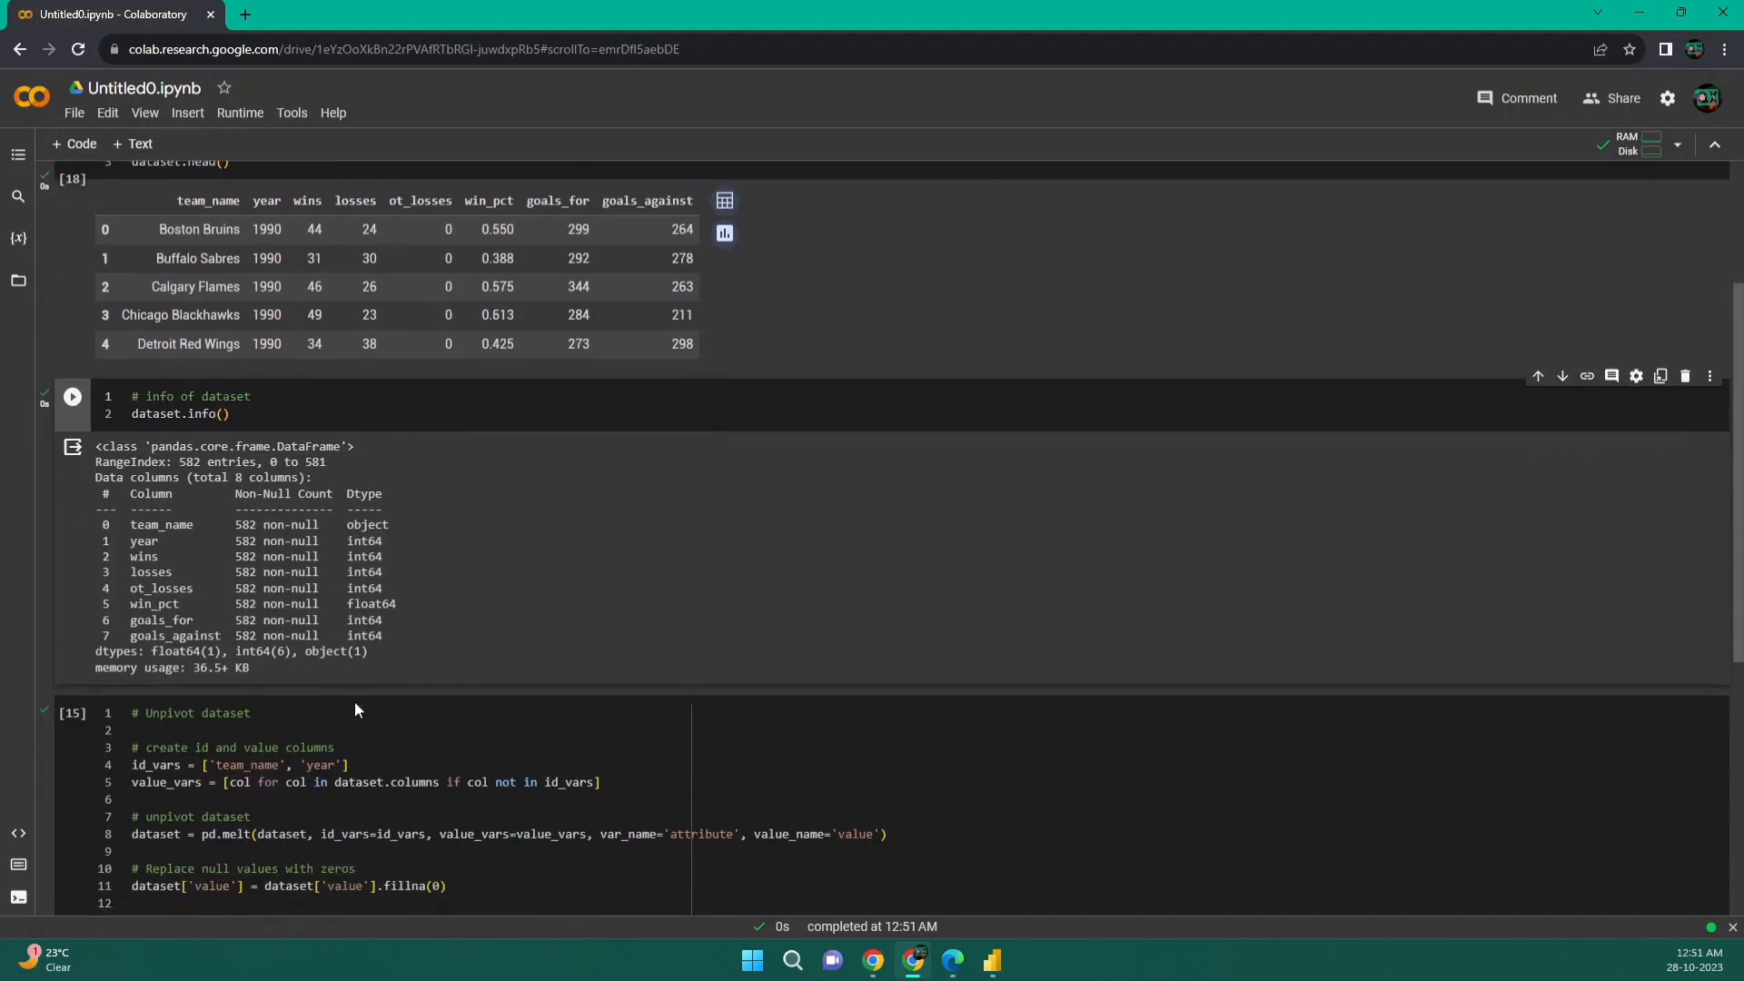
drag(130, 524, 401, 635)
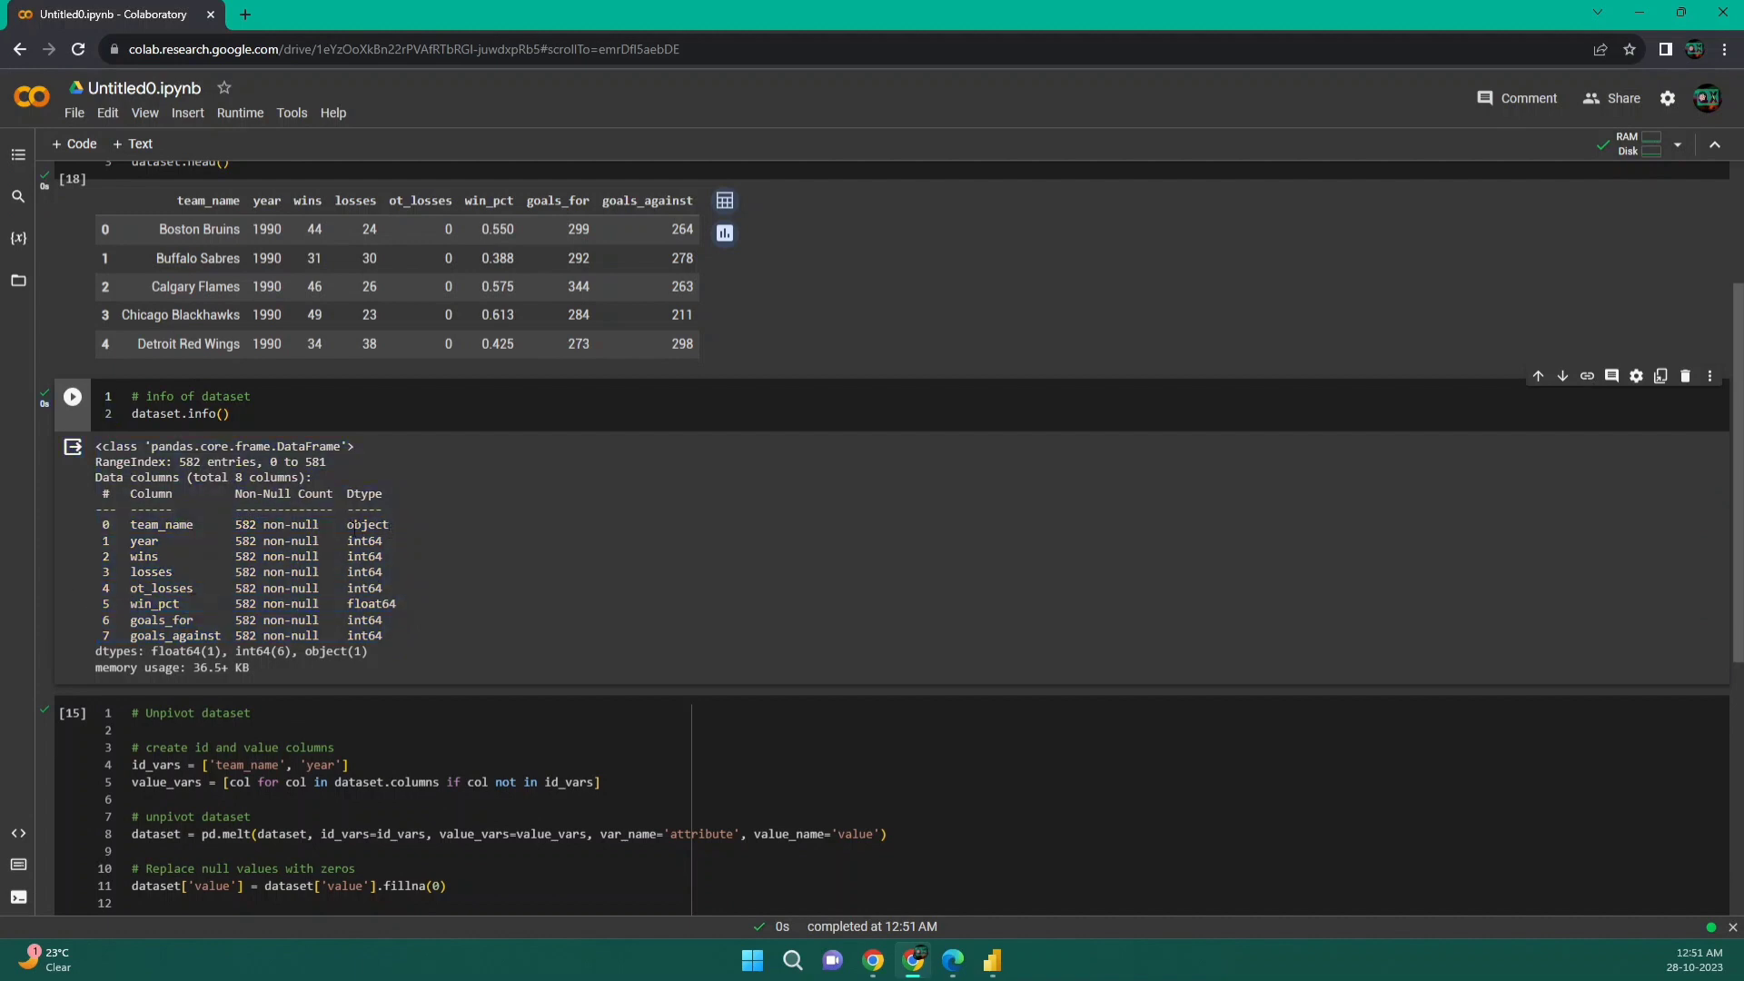
drag(130, 524, 390, 541)
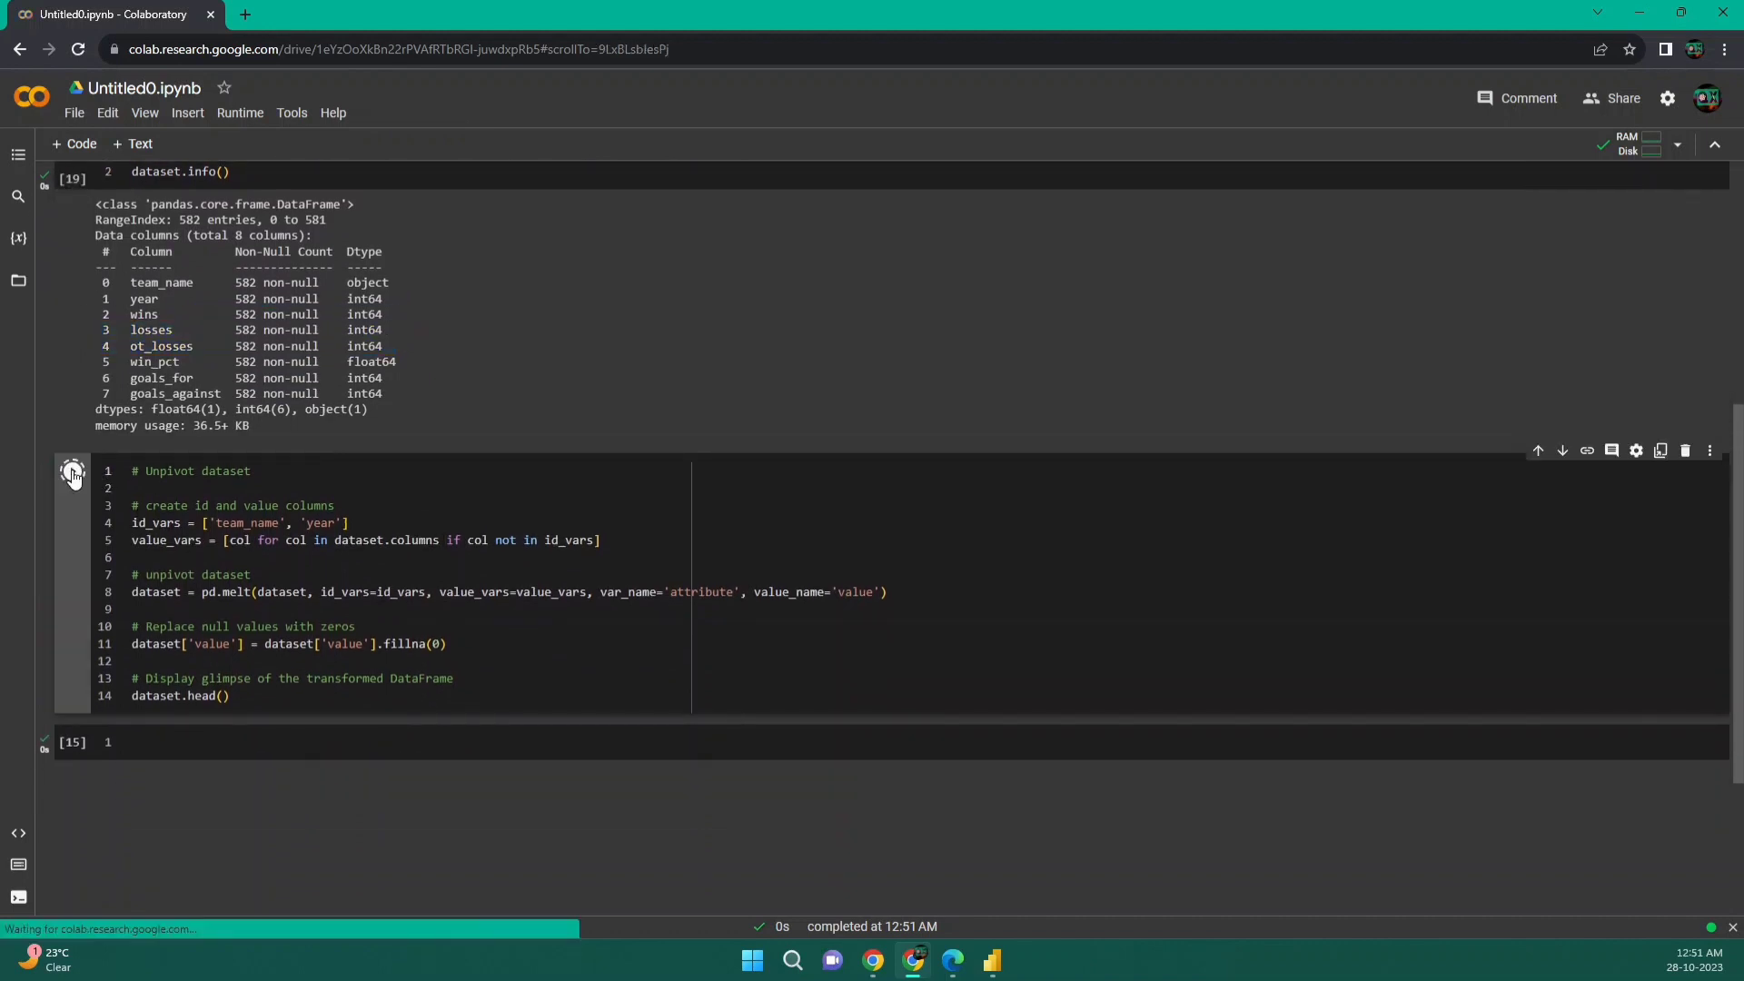
Step: Run the pd.melt unpivot cell with fillna(0) and review its value_vars and head() output
click(71, 471)
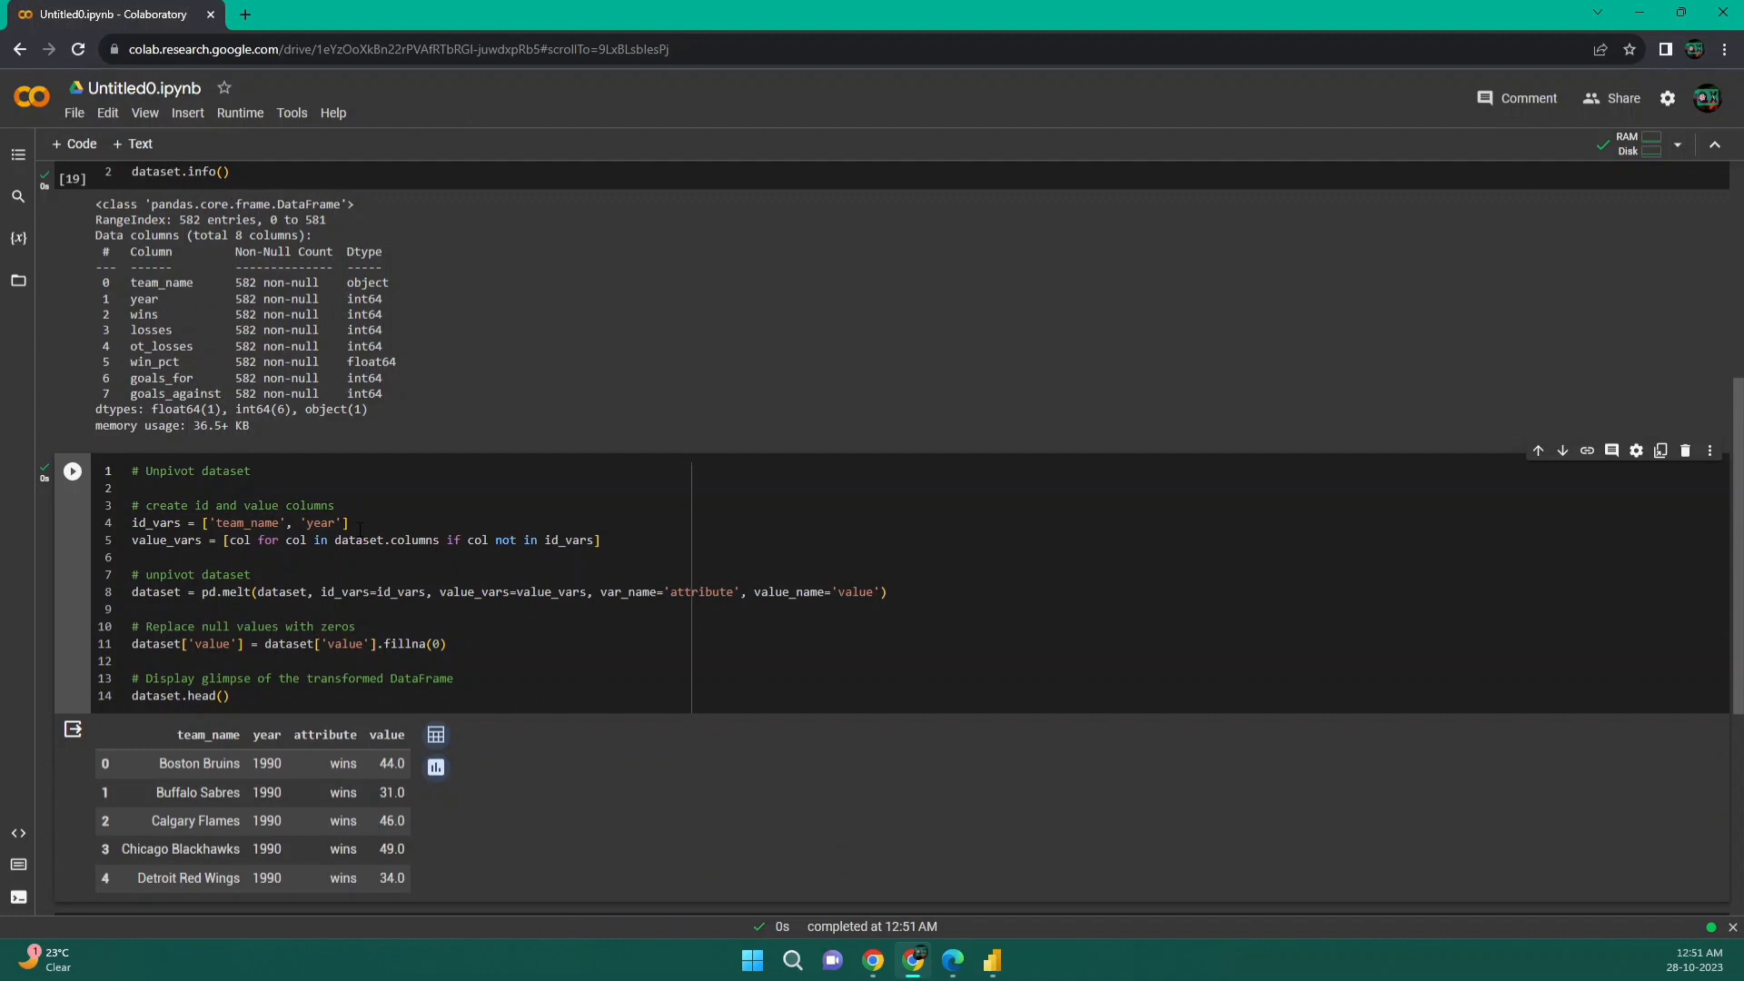
drag(193, 523, 348, 523)
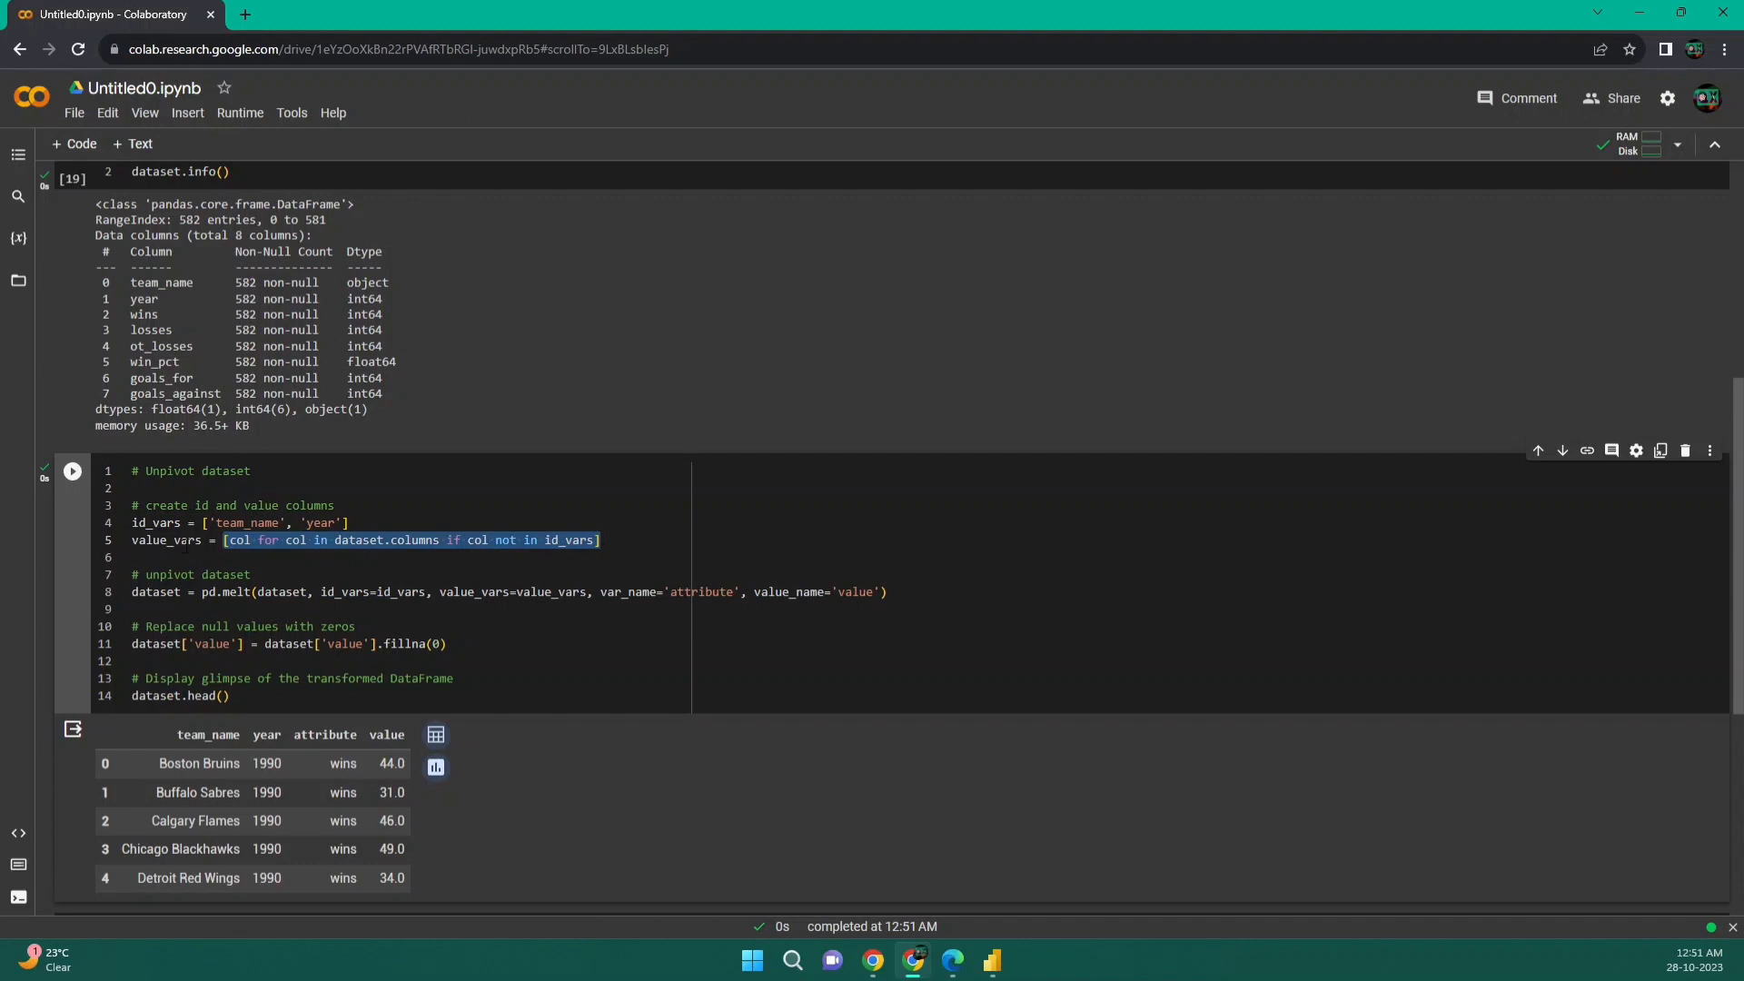
scroll(down, 3)
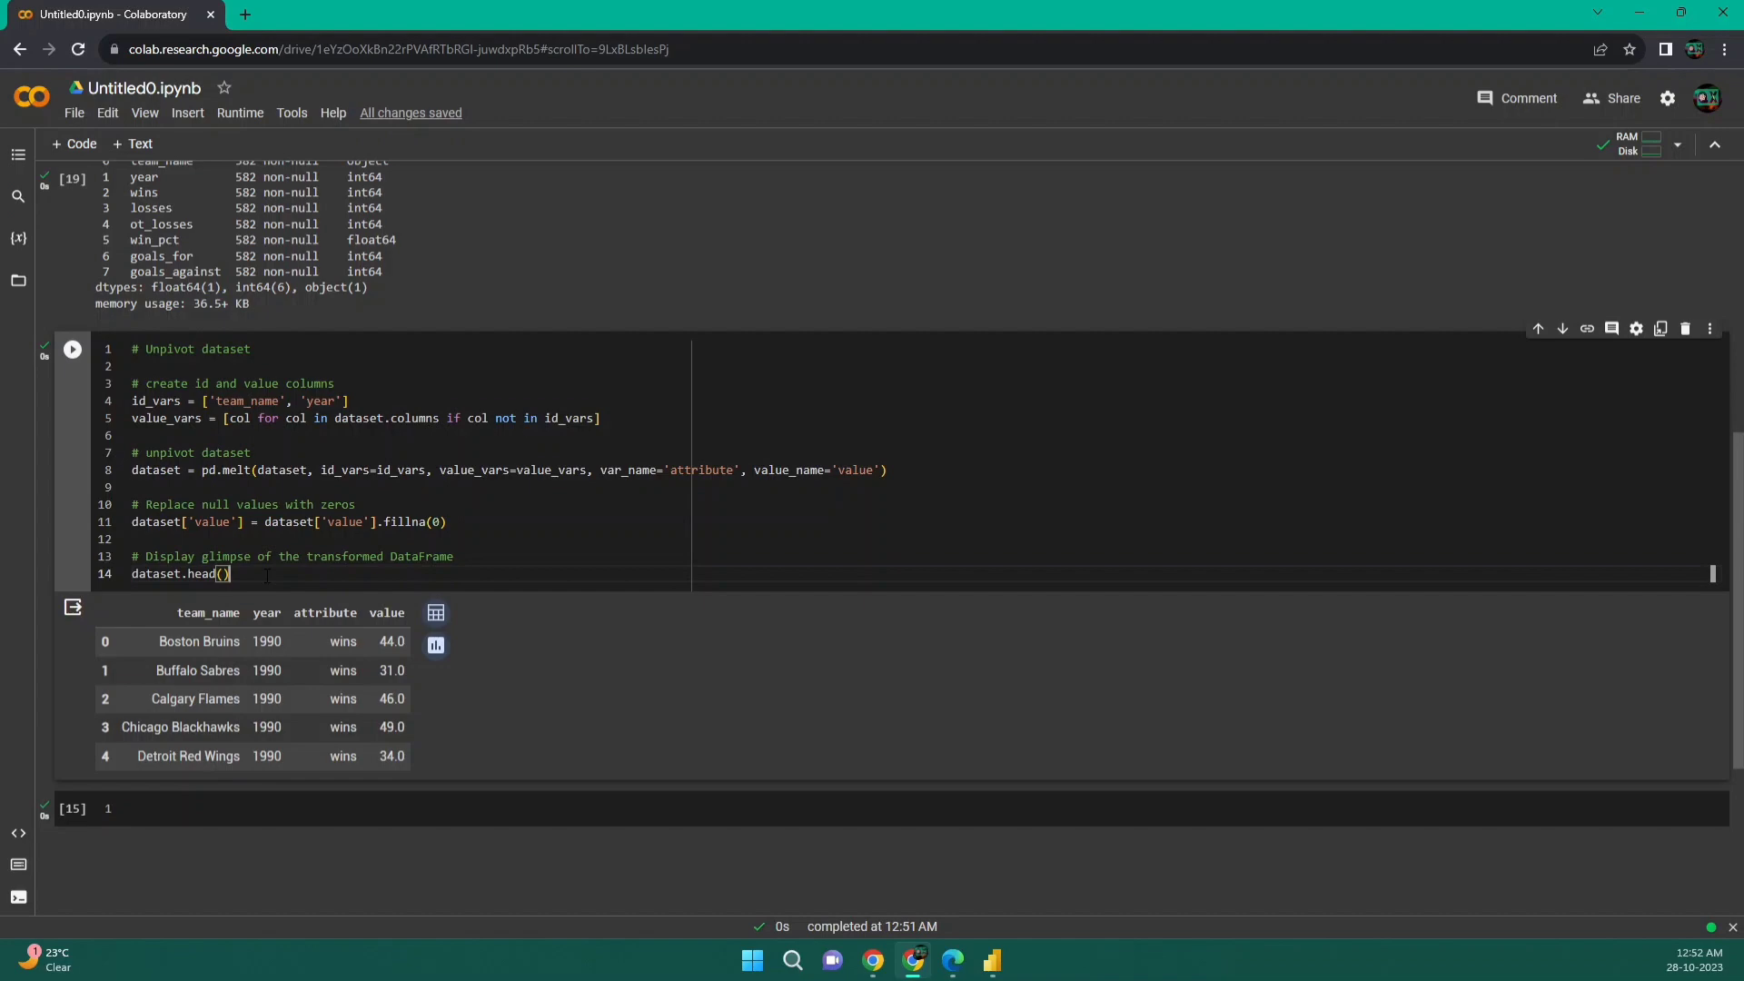
scroll(up, 3)
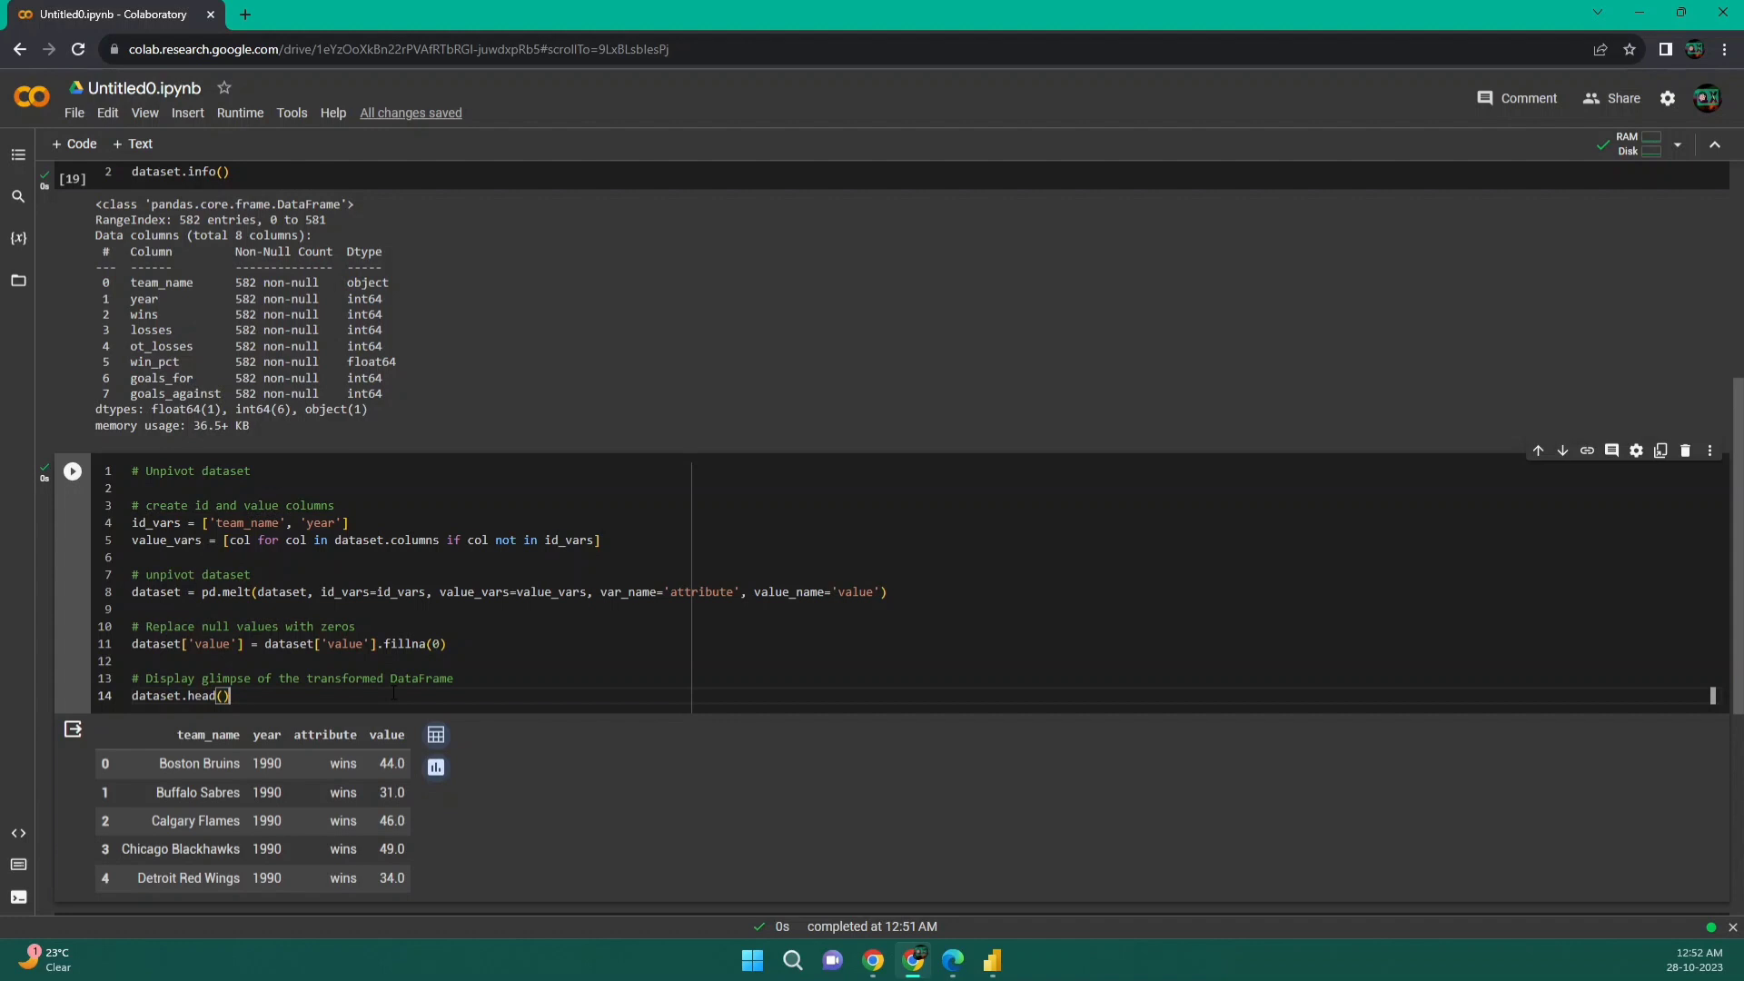
key(ctrl+a)
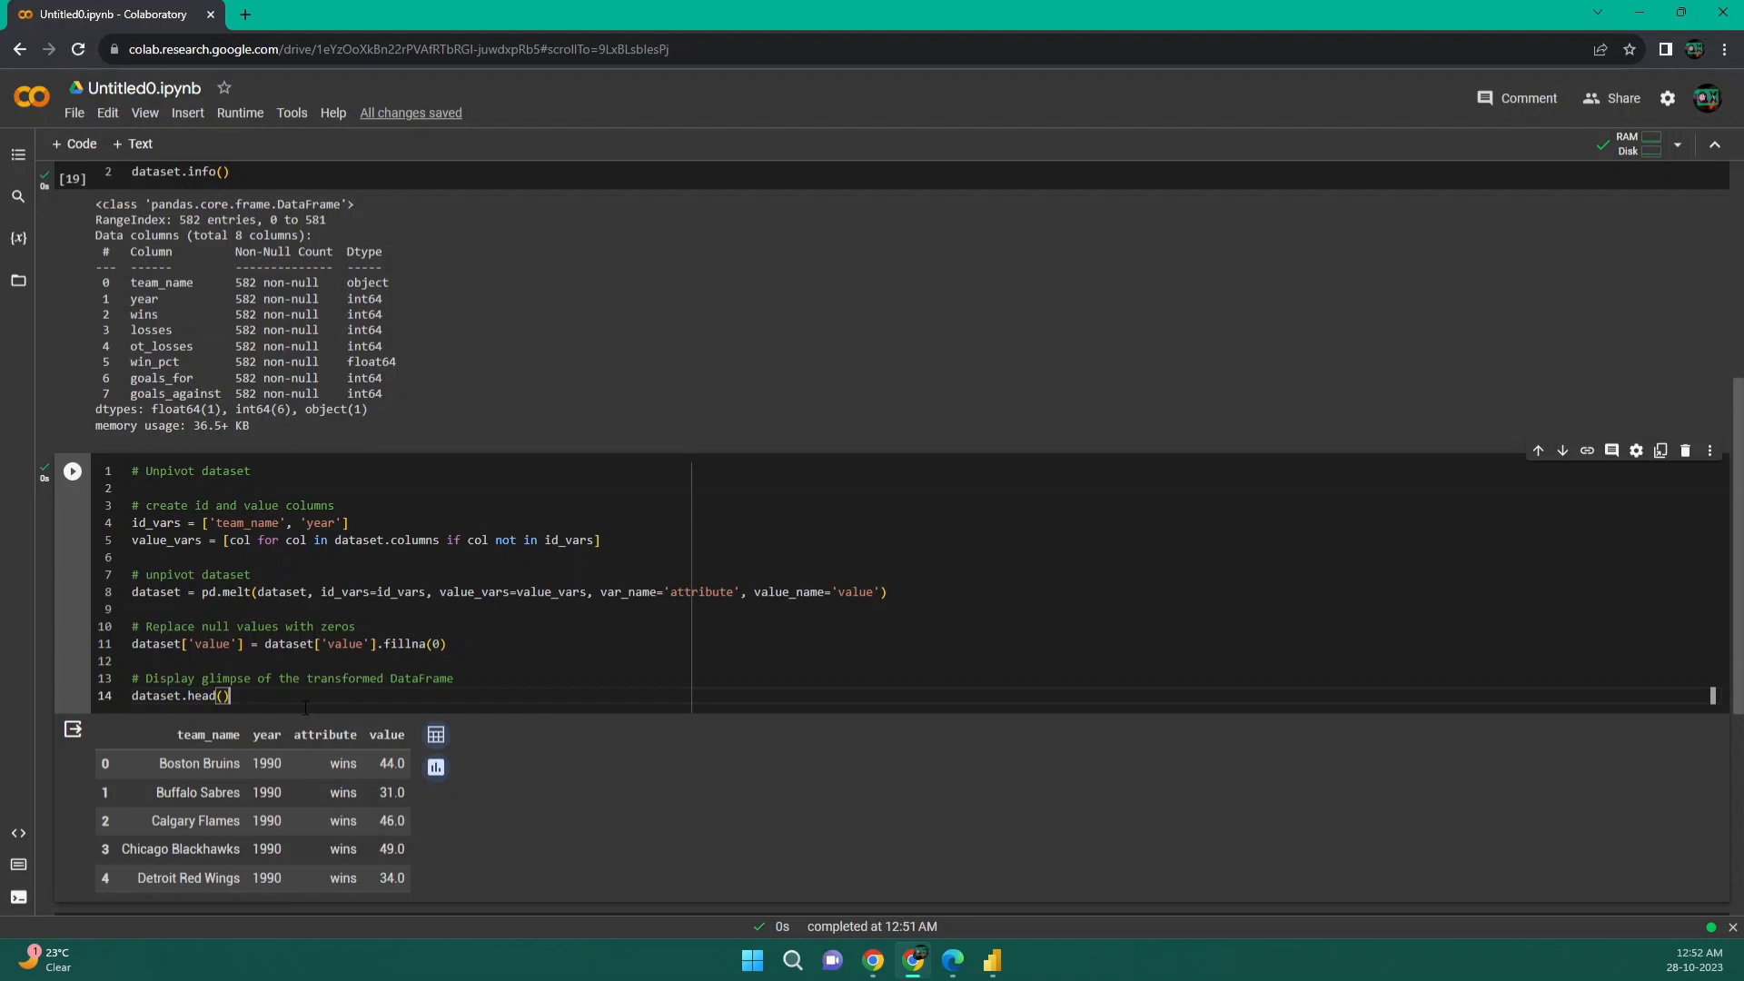
Step: Review the ChatGPT prompt's two requested transformations and the generated pandas melt code
click(951, 960)
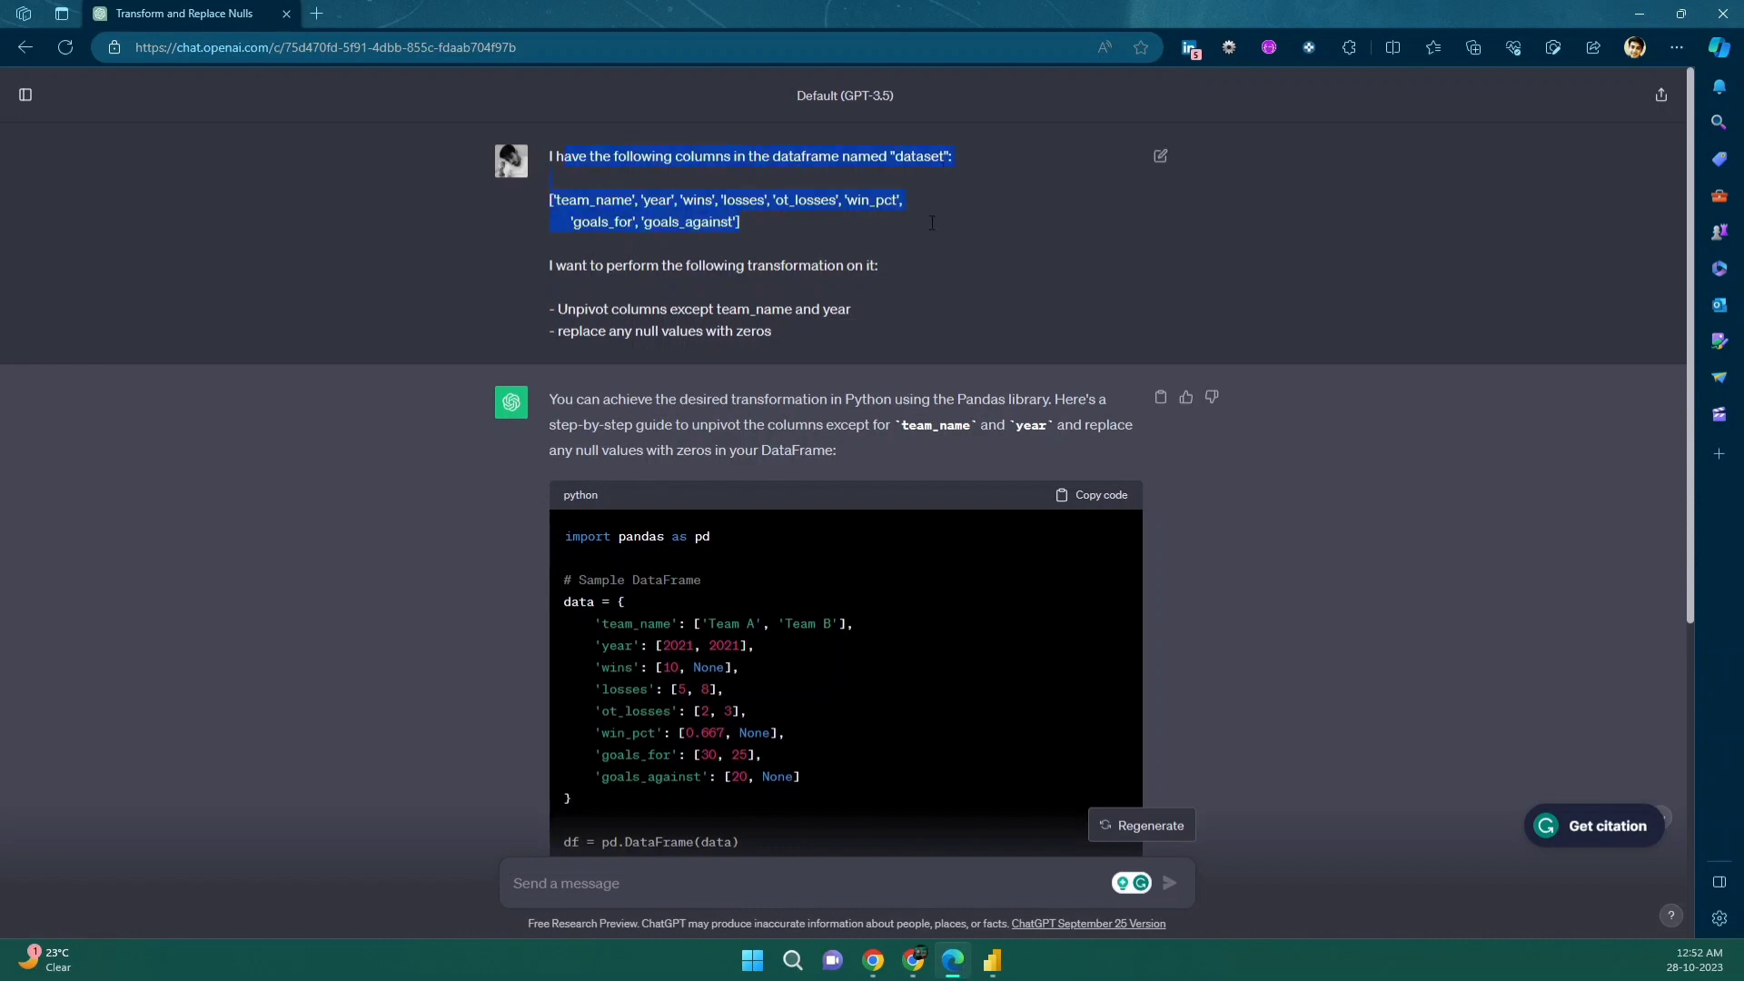
click(752, 231)
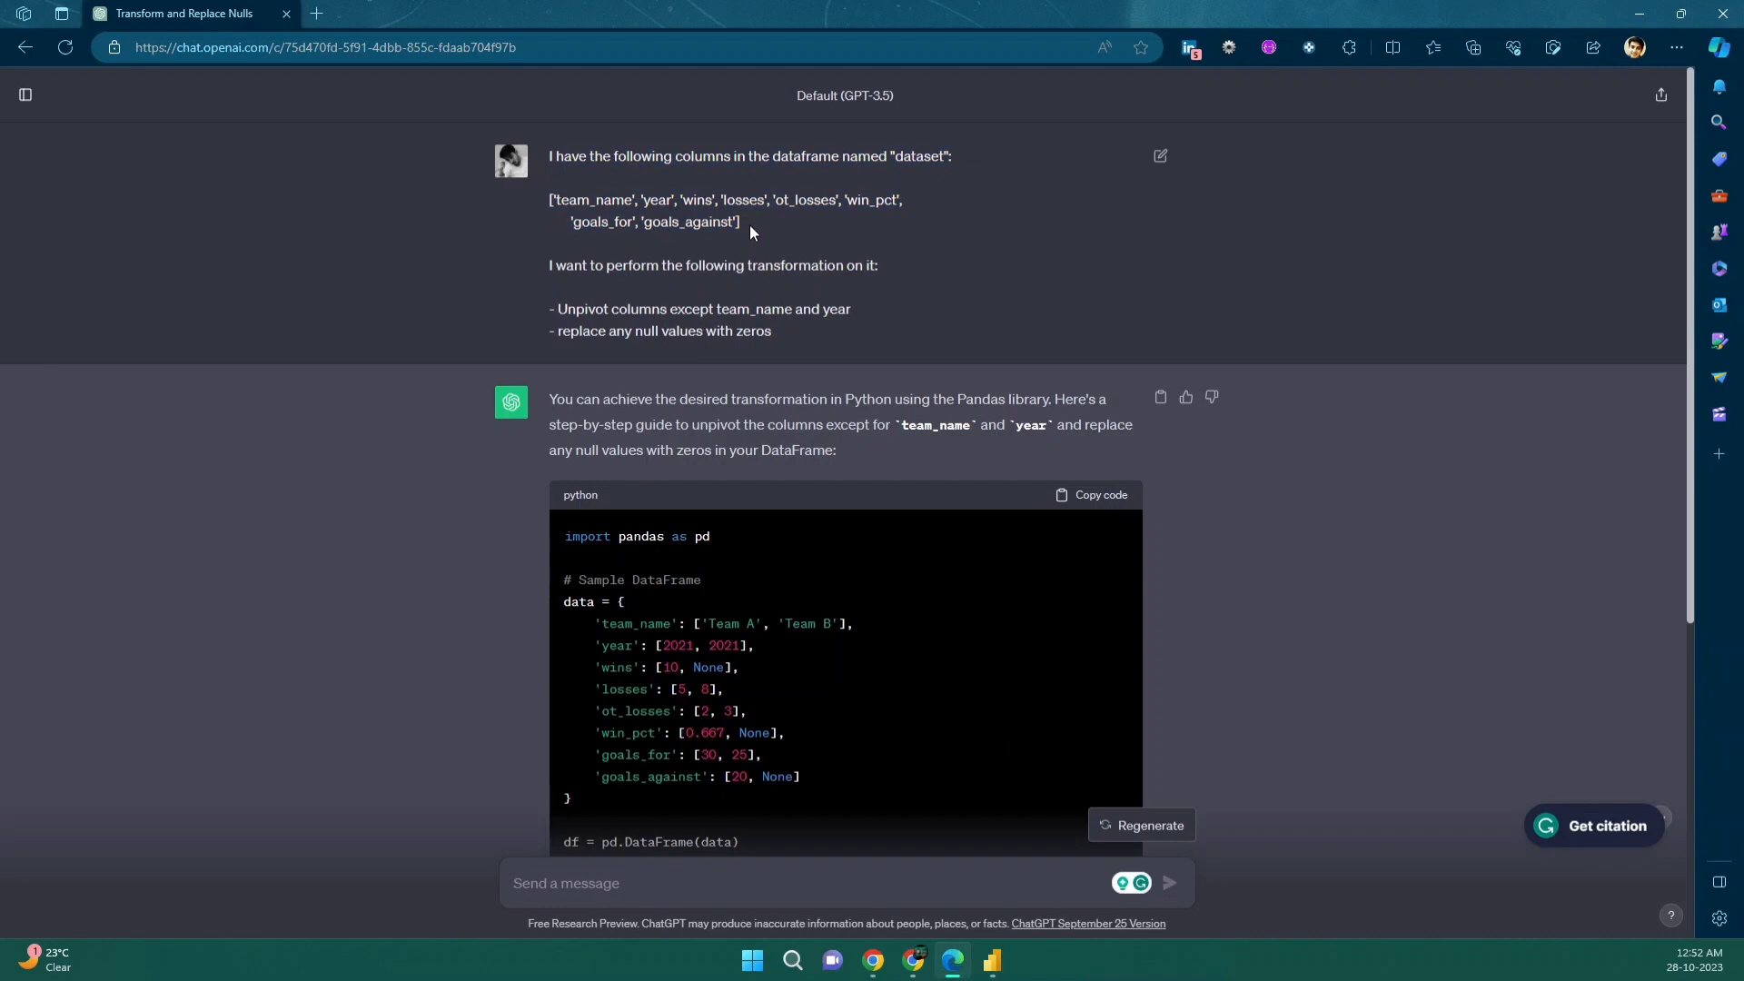
mouse_move(882, 188)
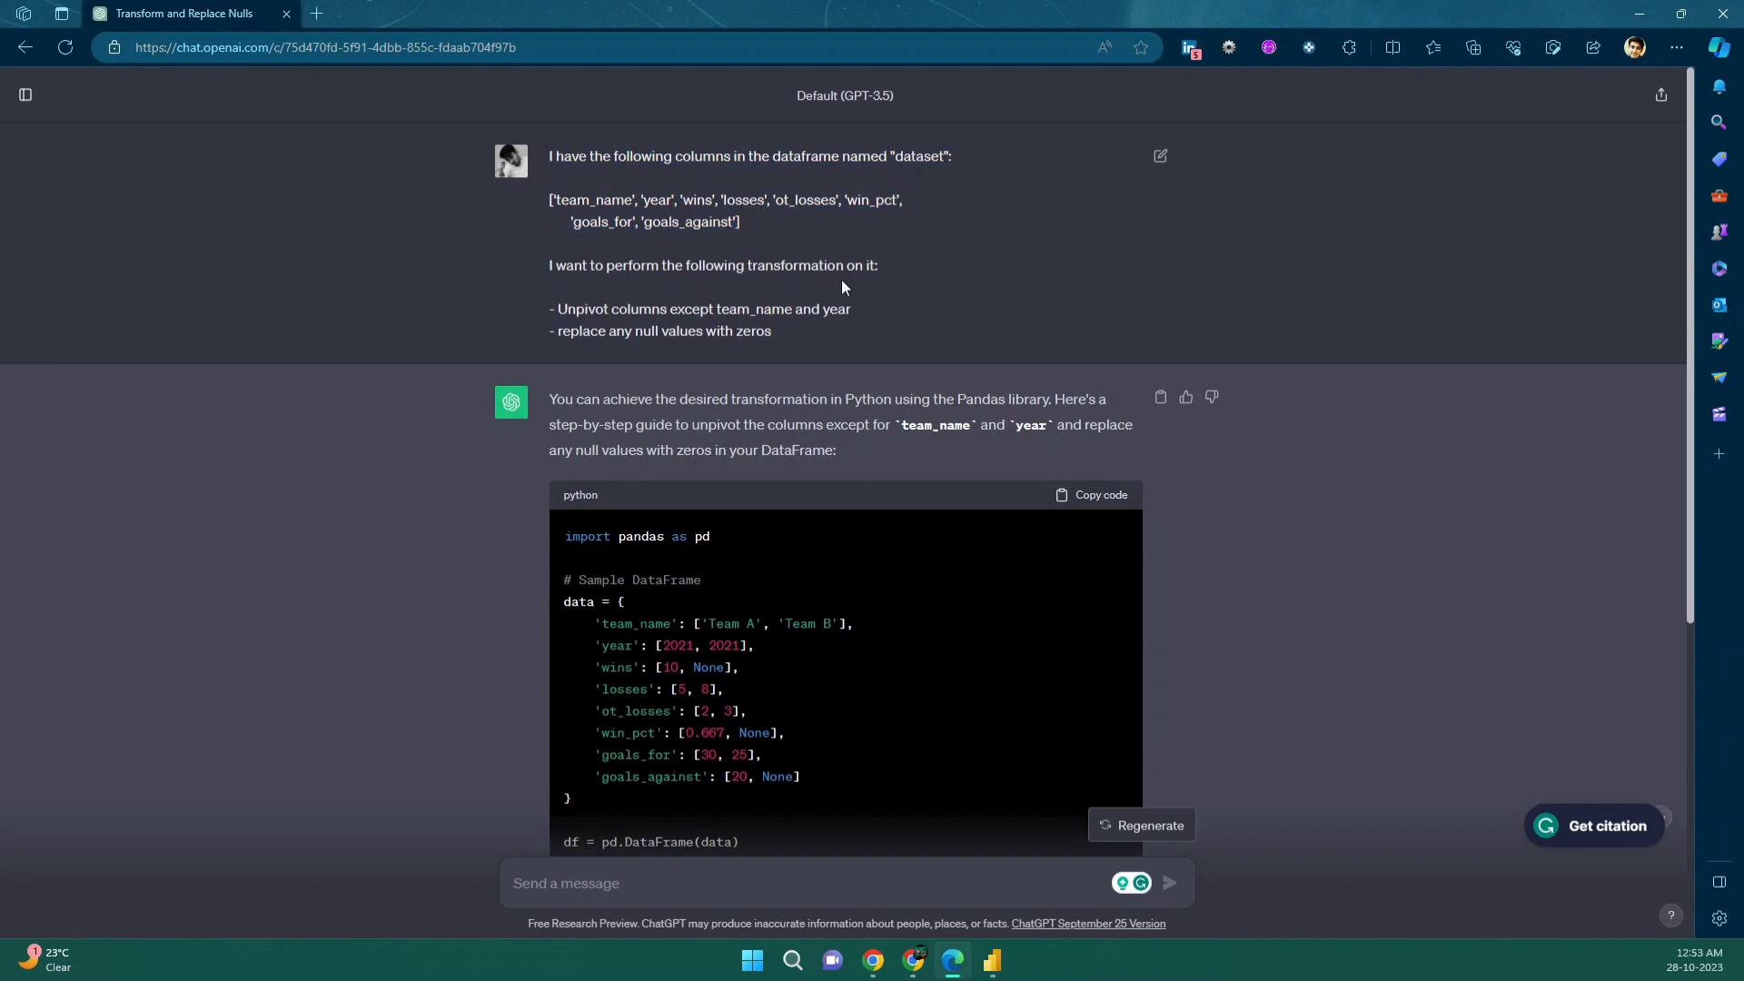
drag(556, 308, 772, 330)
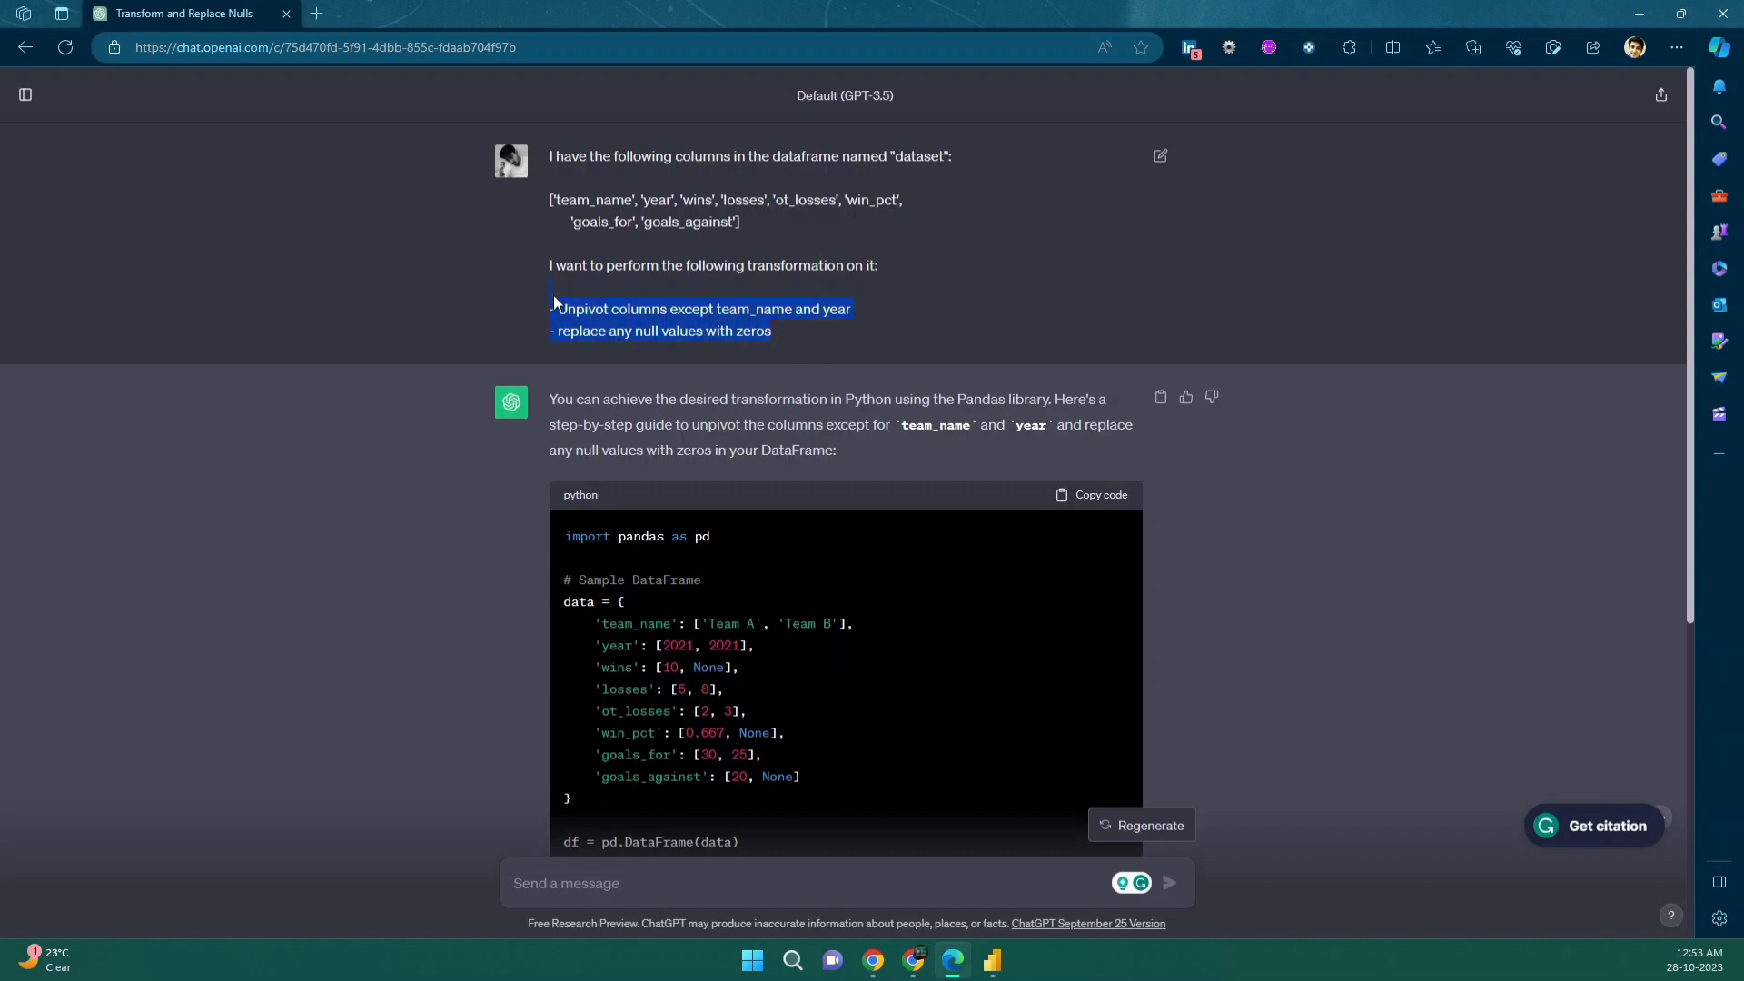
scroll(down, 3)
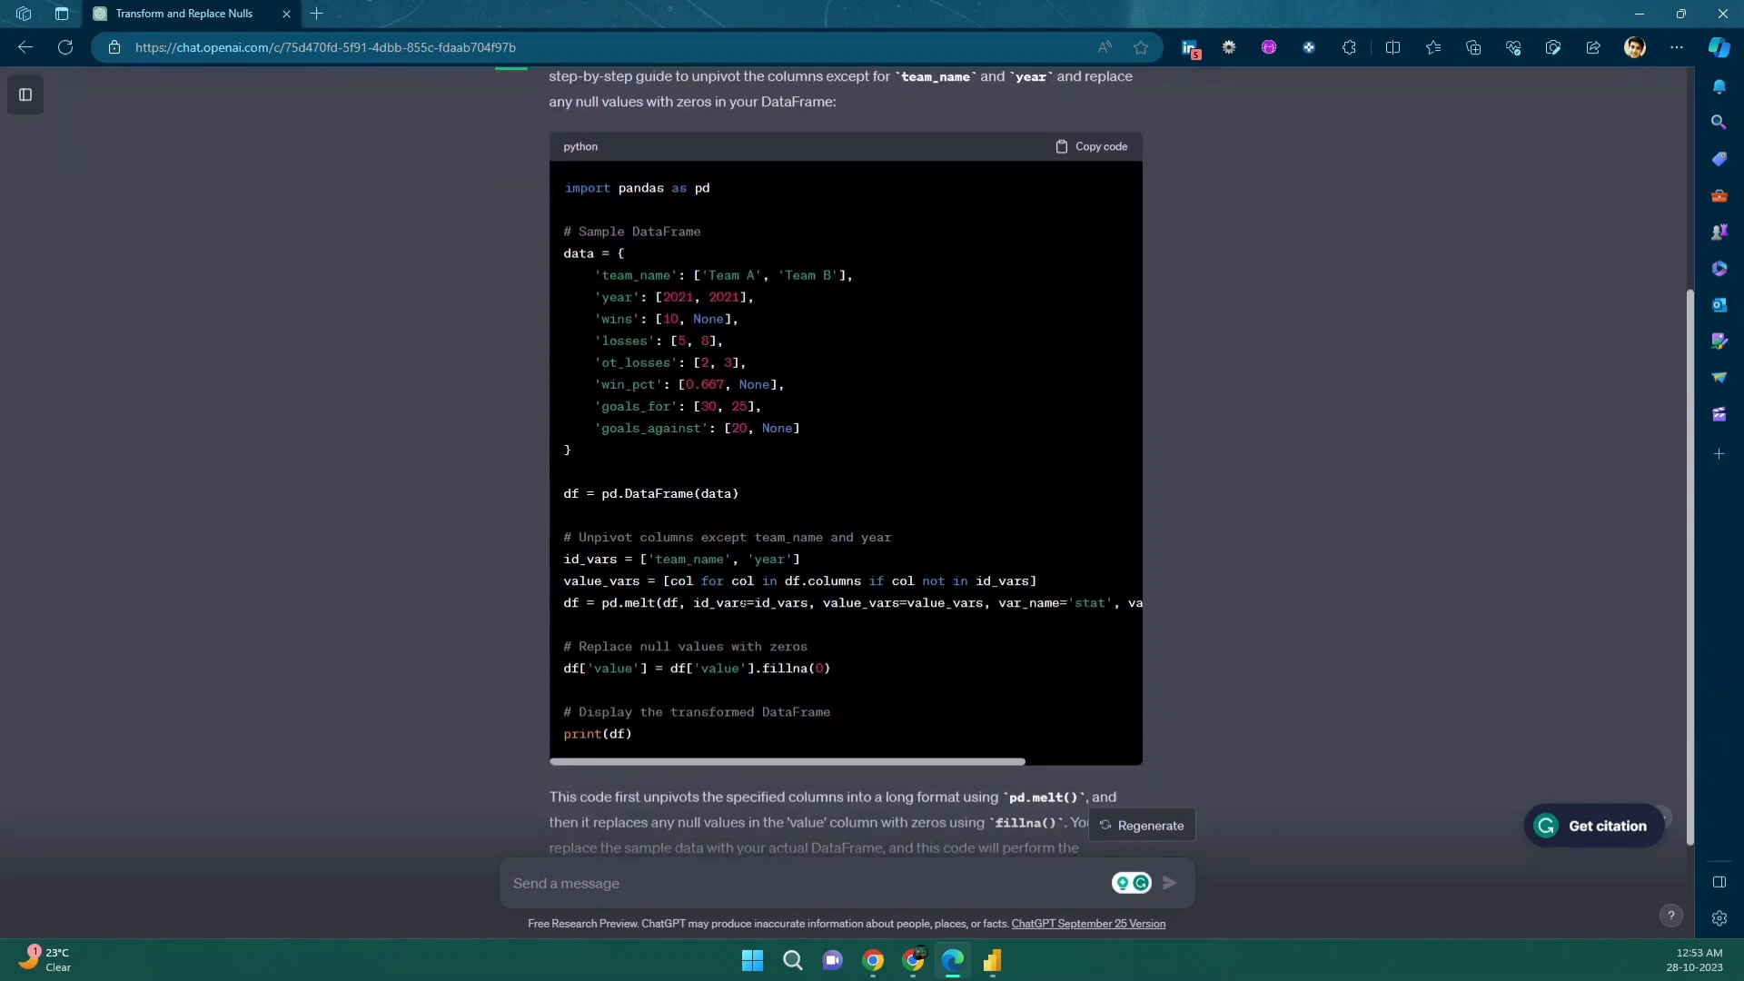
drag(564, 537, 818, 537)
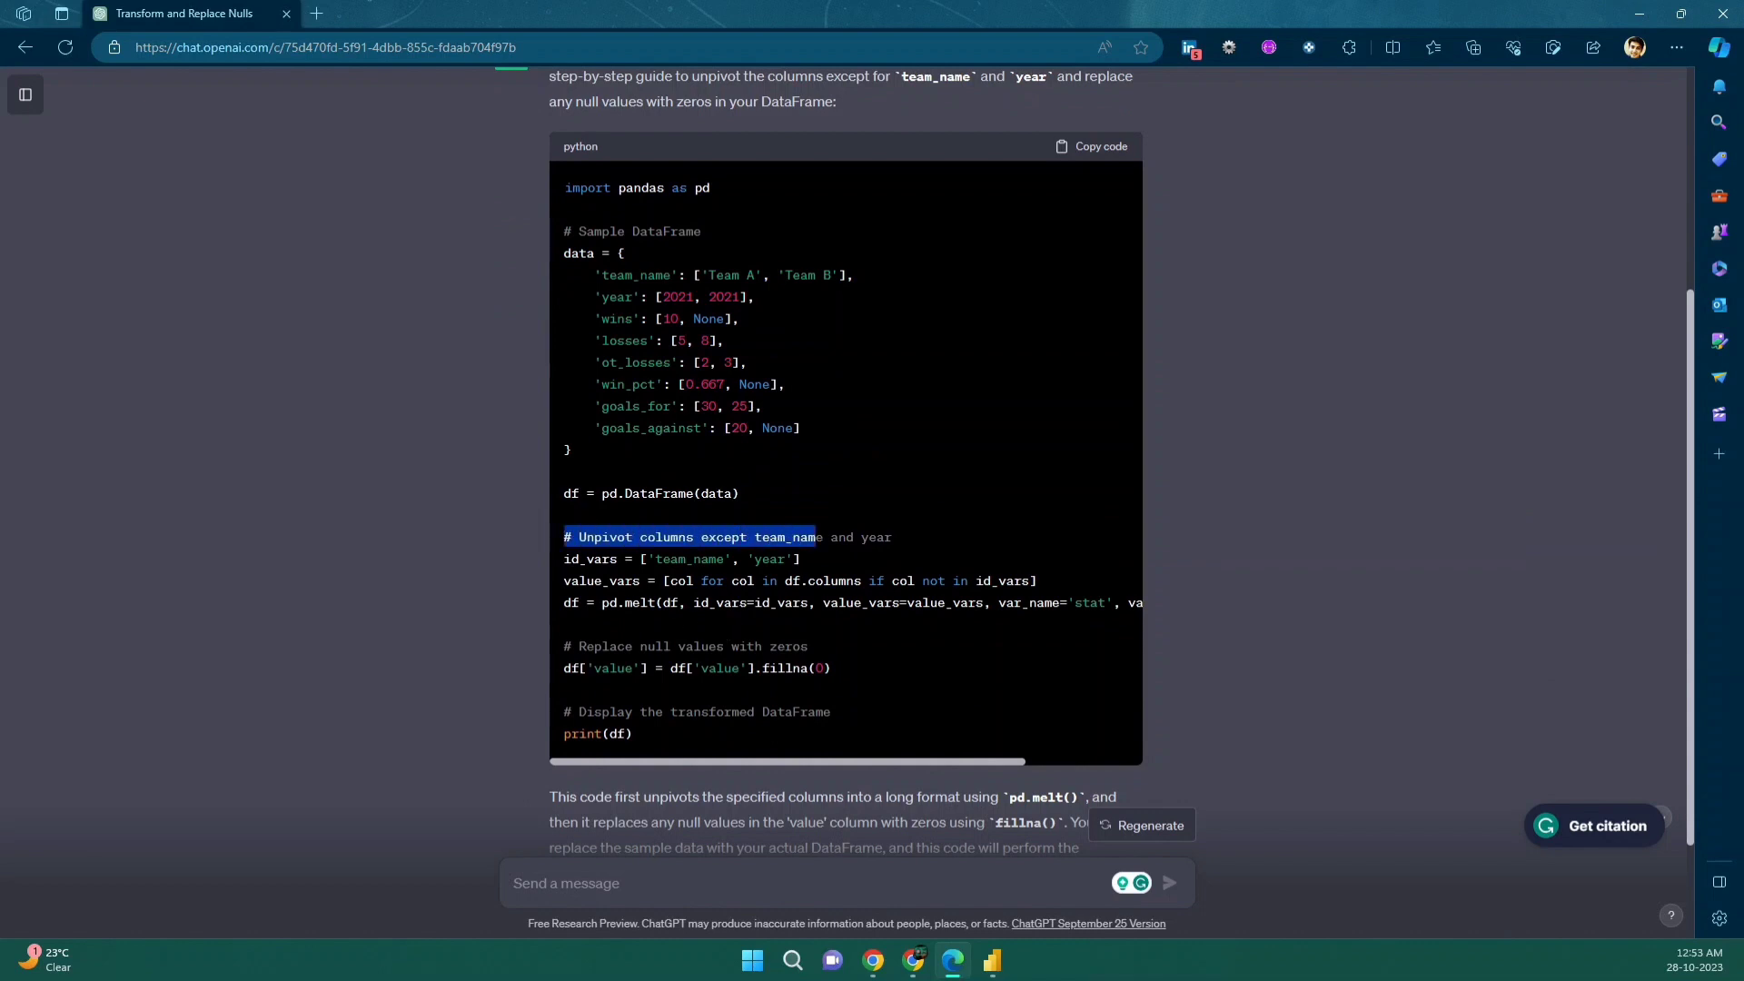
click(872, 959)
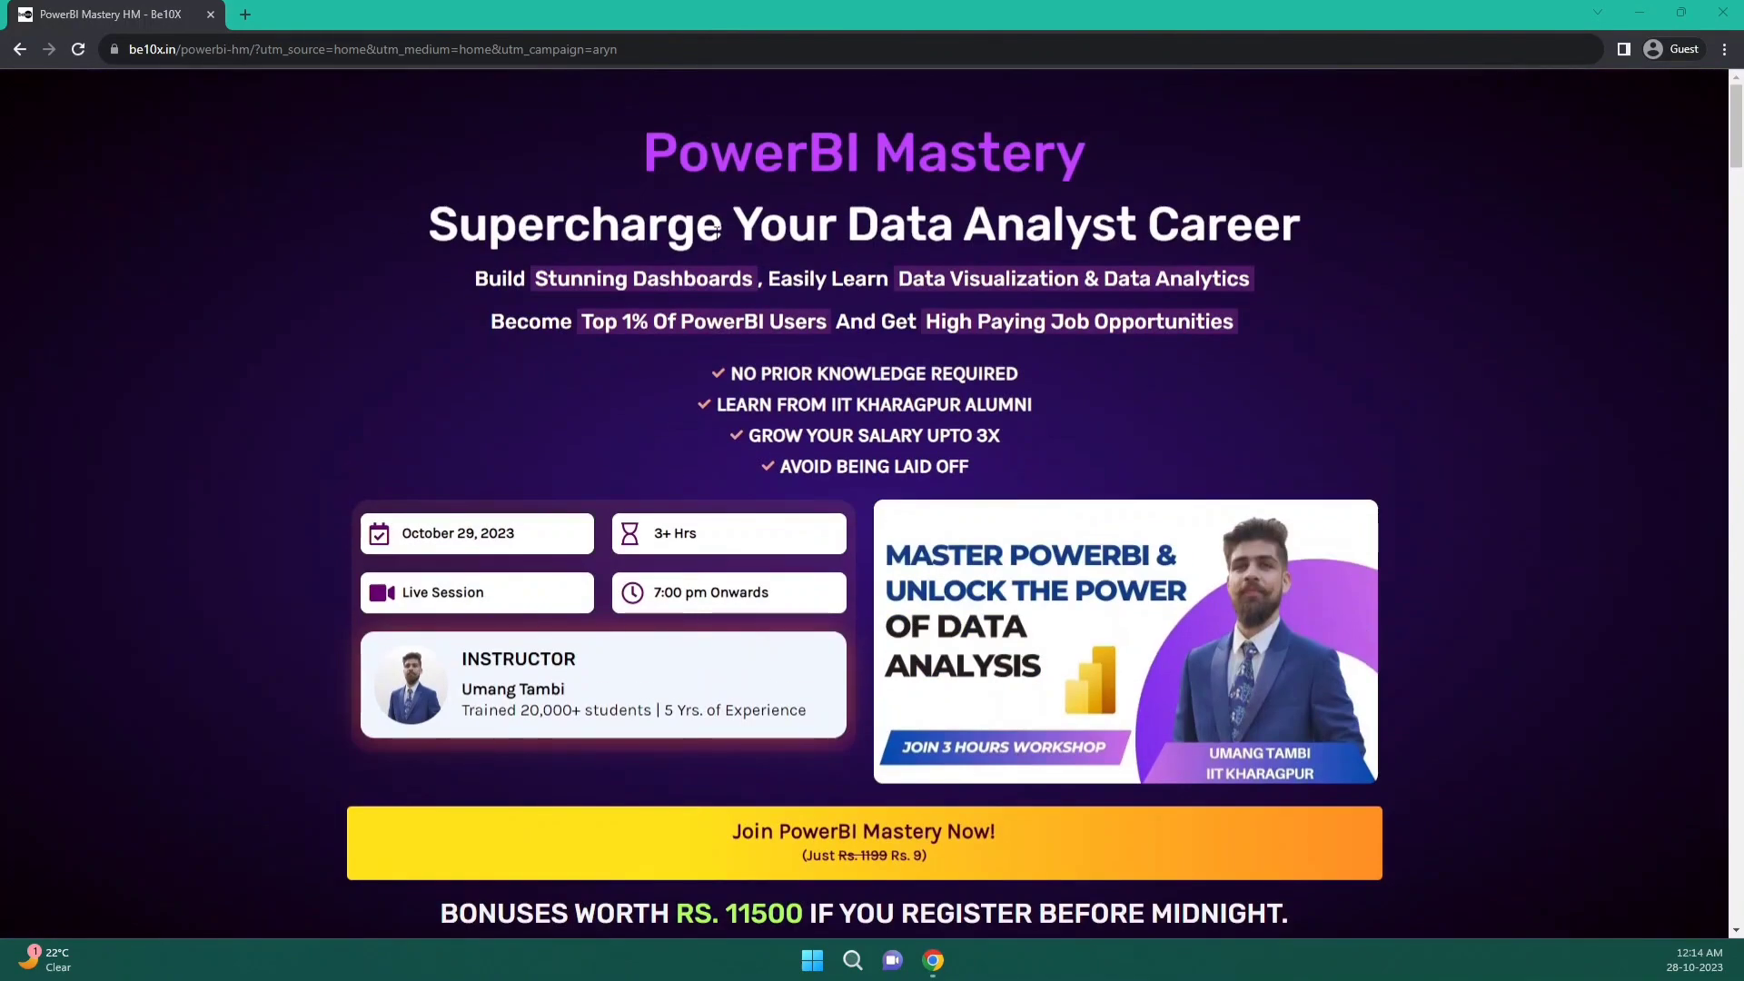
mouse_move(668, 315)
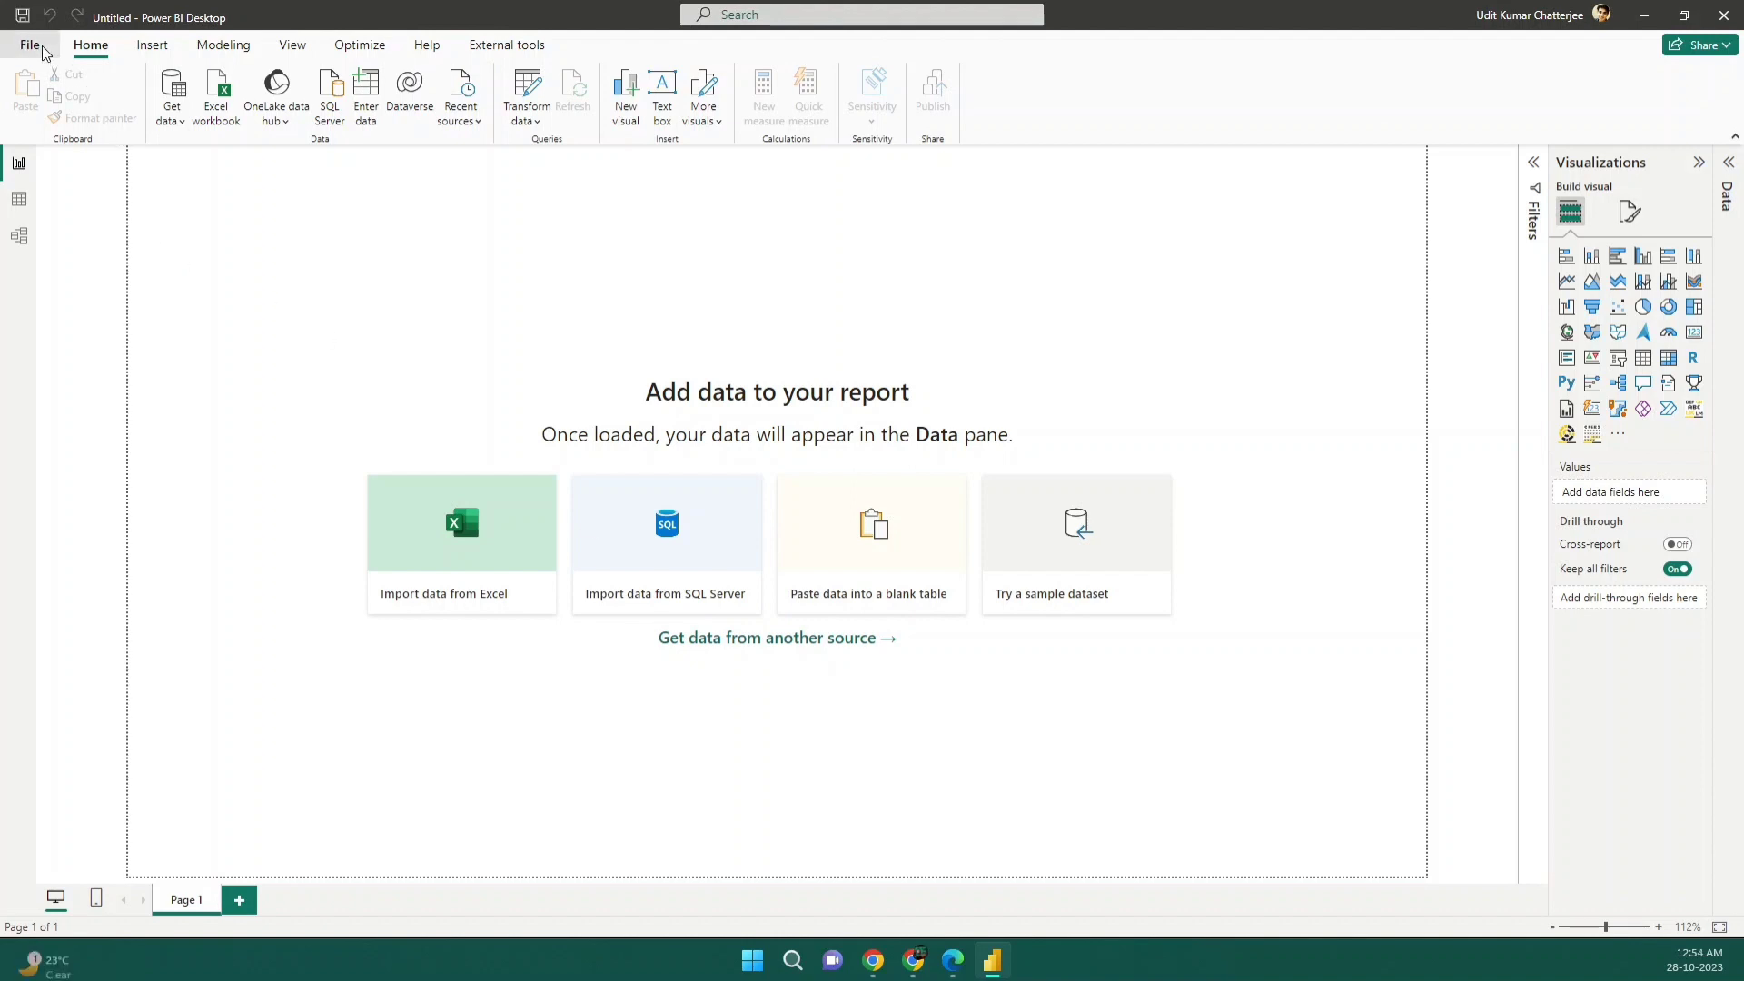
Step: Check that Python scripting's home directory points to the Hockey-Teams-Analysis virtualenv Scripts folder
click(30, 44)
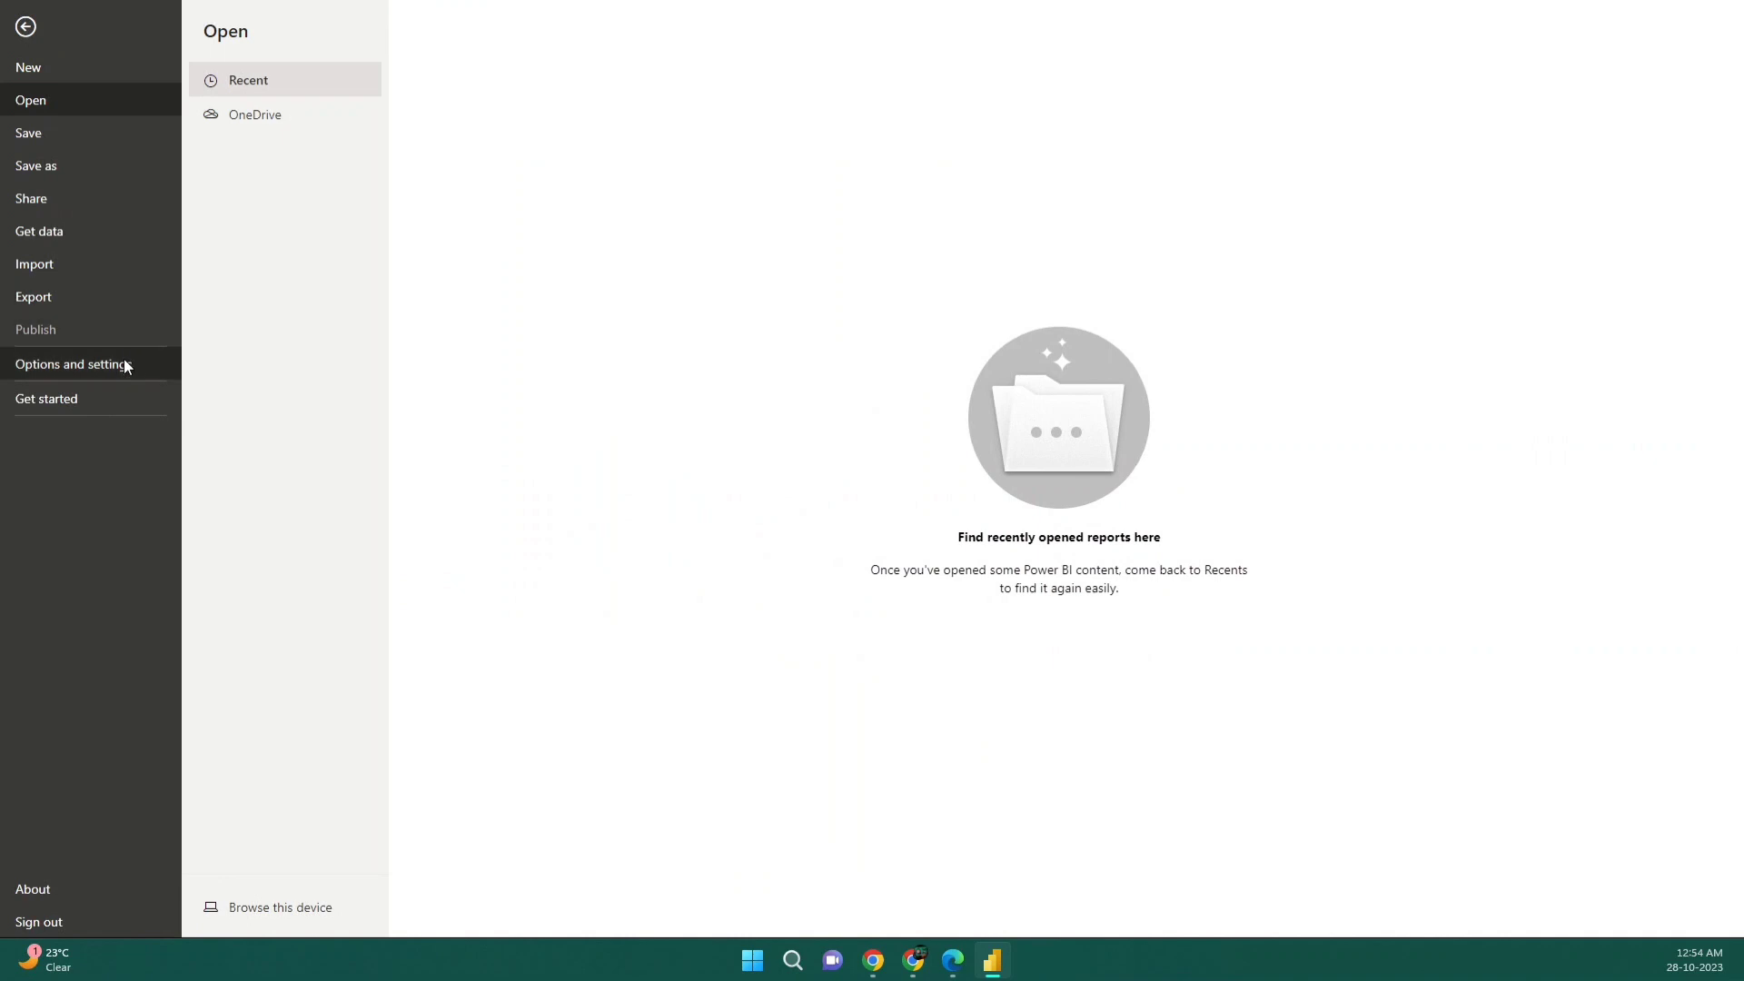
click(71, 363)
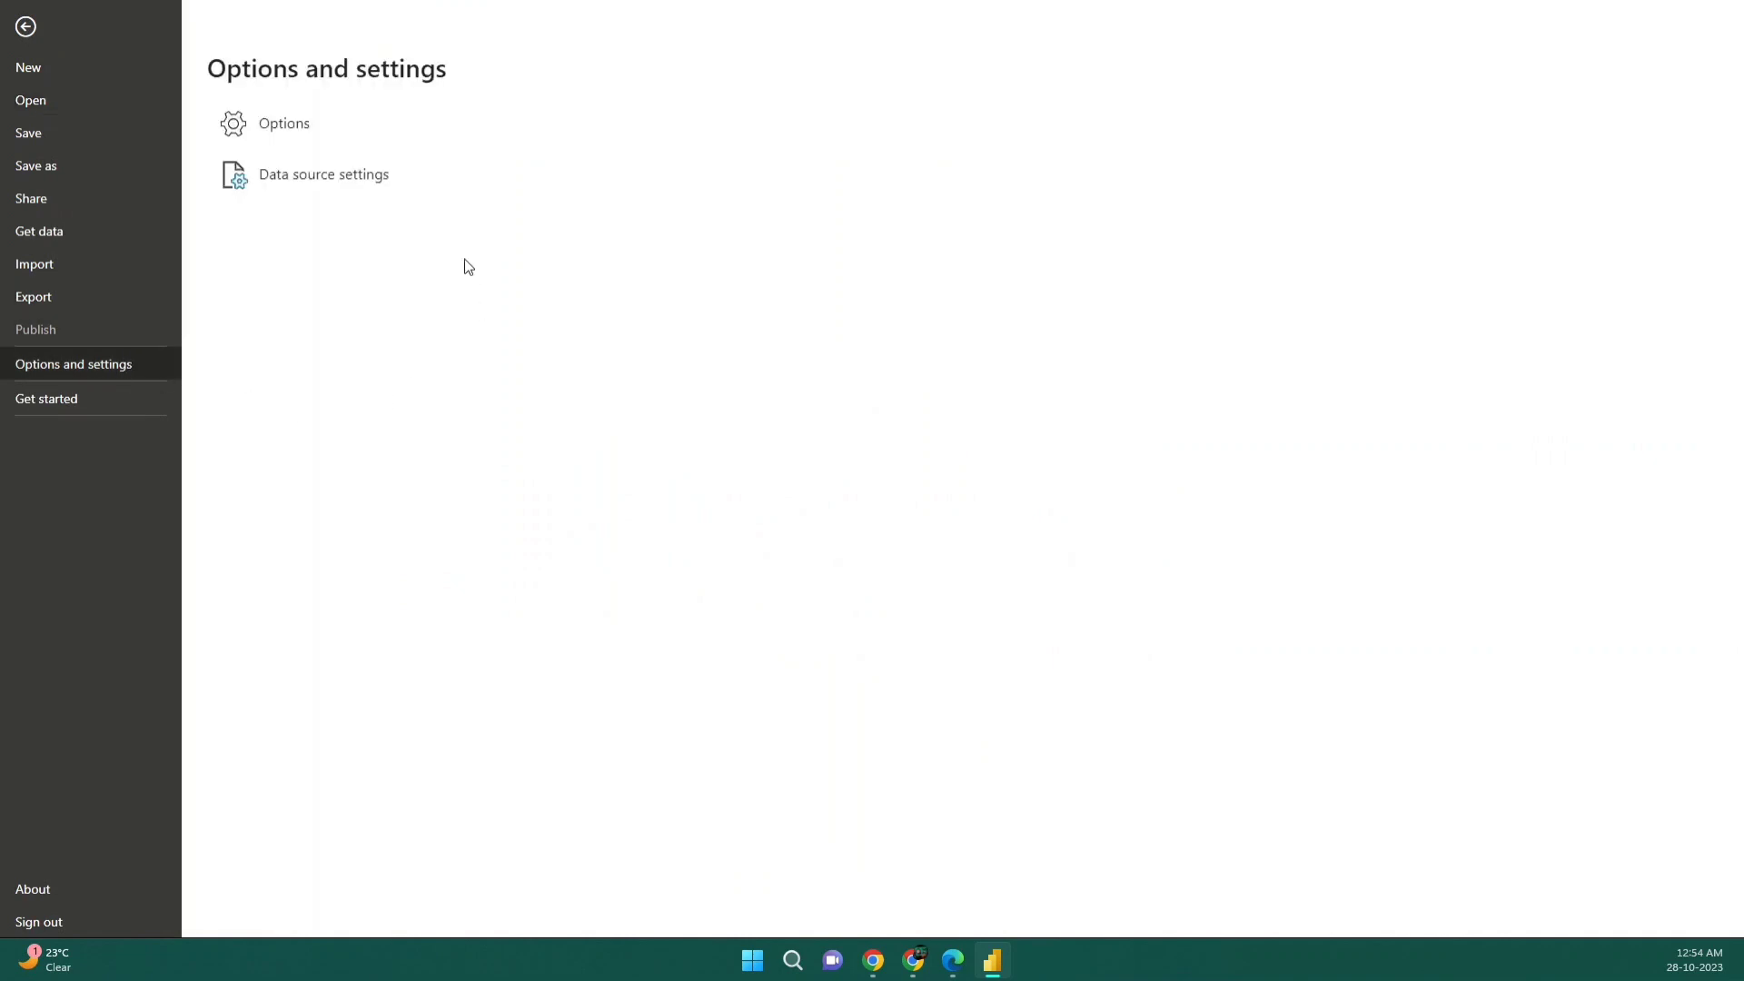
mouse_move(323, 174)
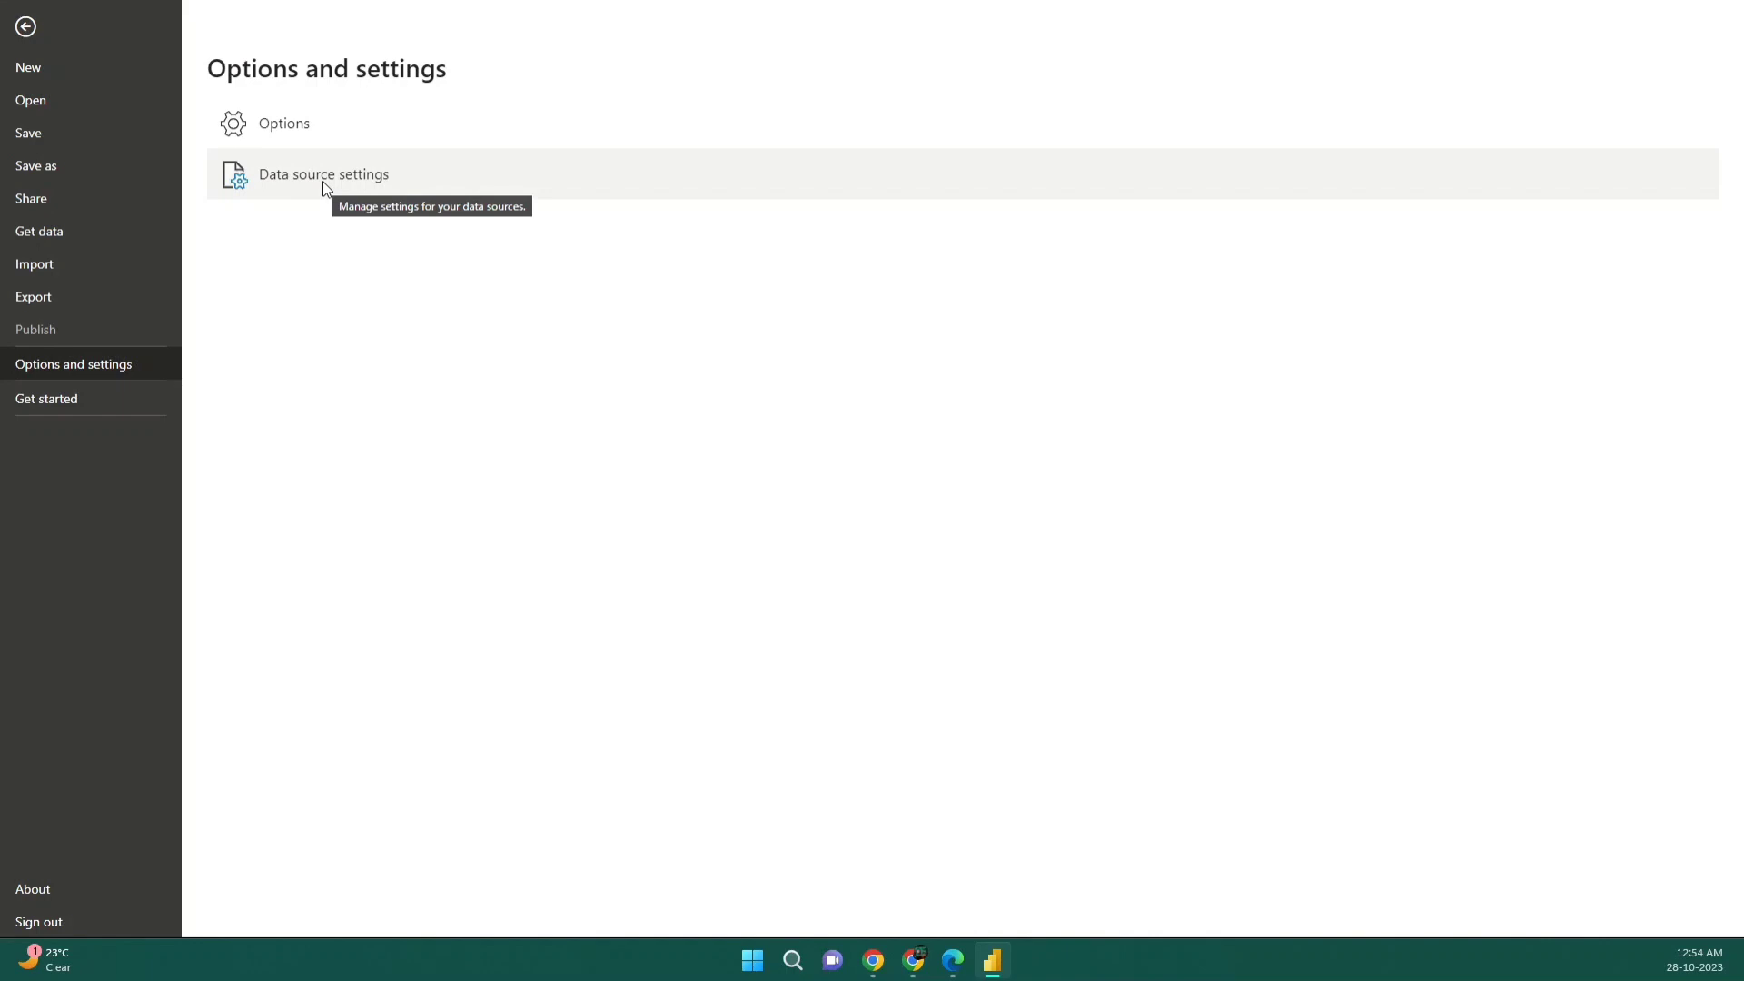
mouse_move(301, 133)
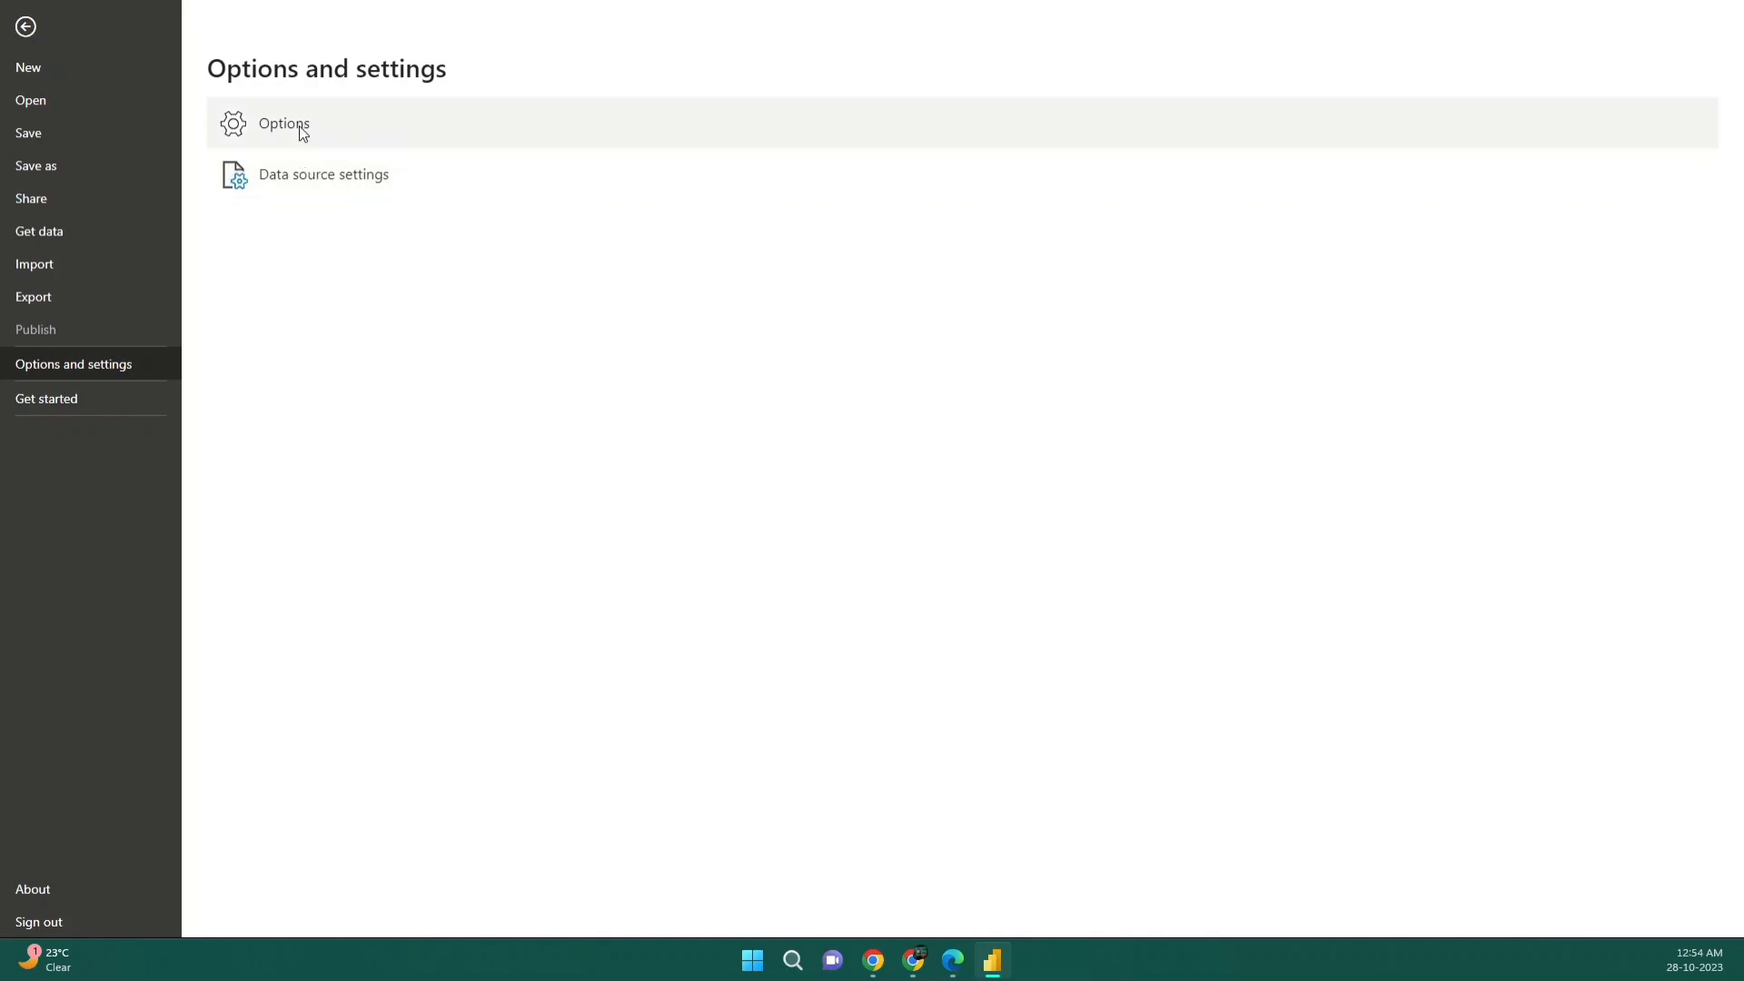
click(284, 123)
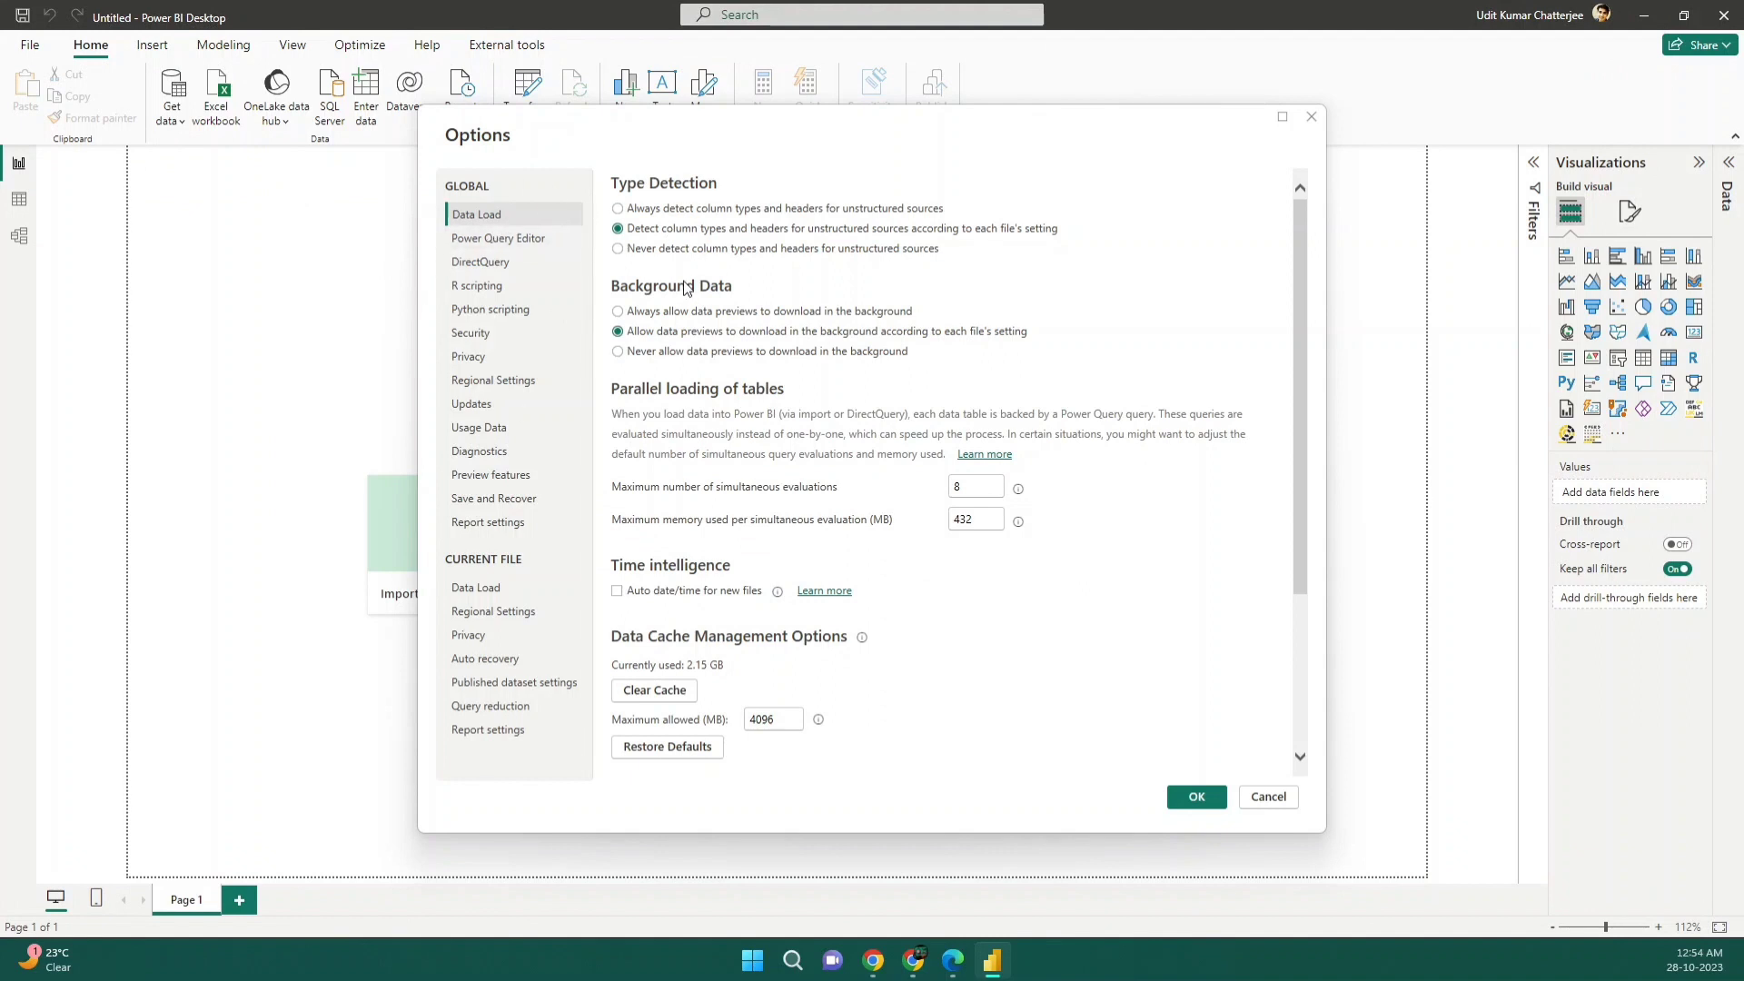
mouse_move(511, 261)
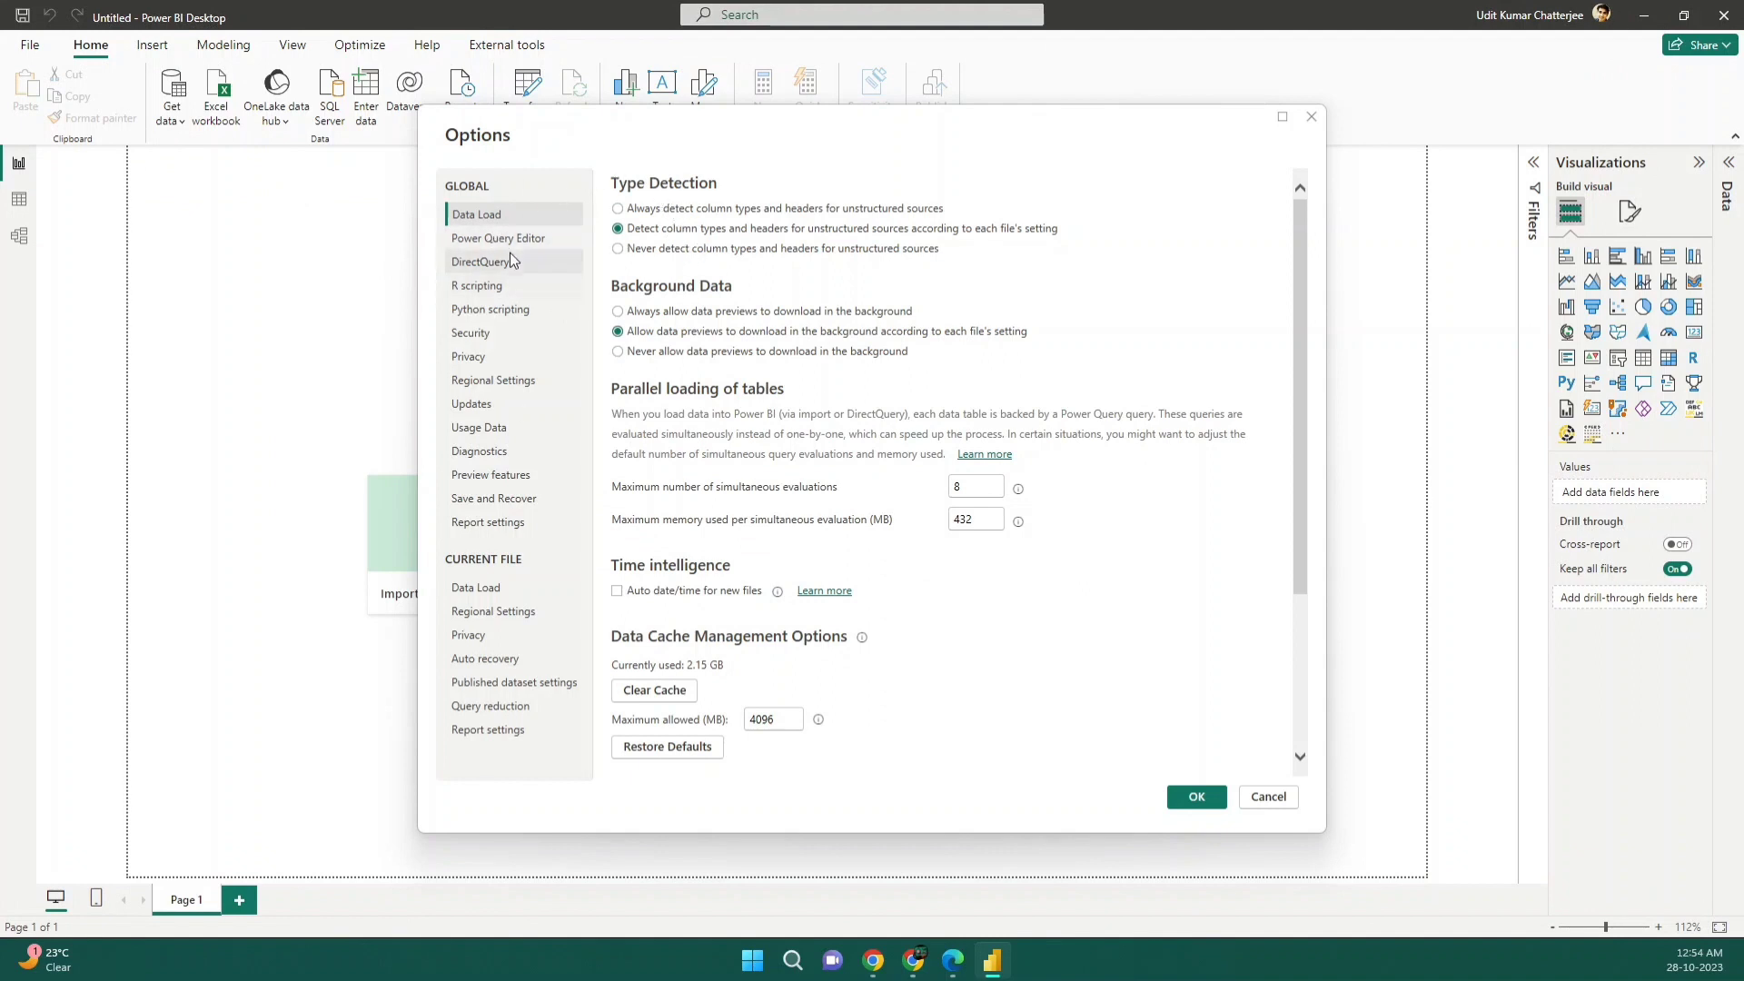
click(490, 309)
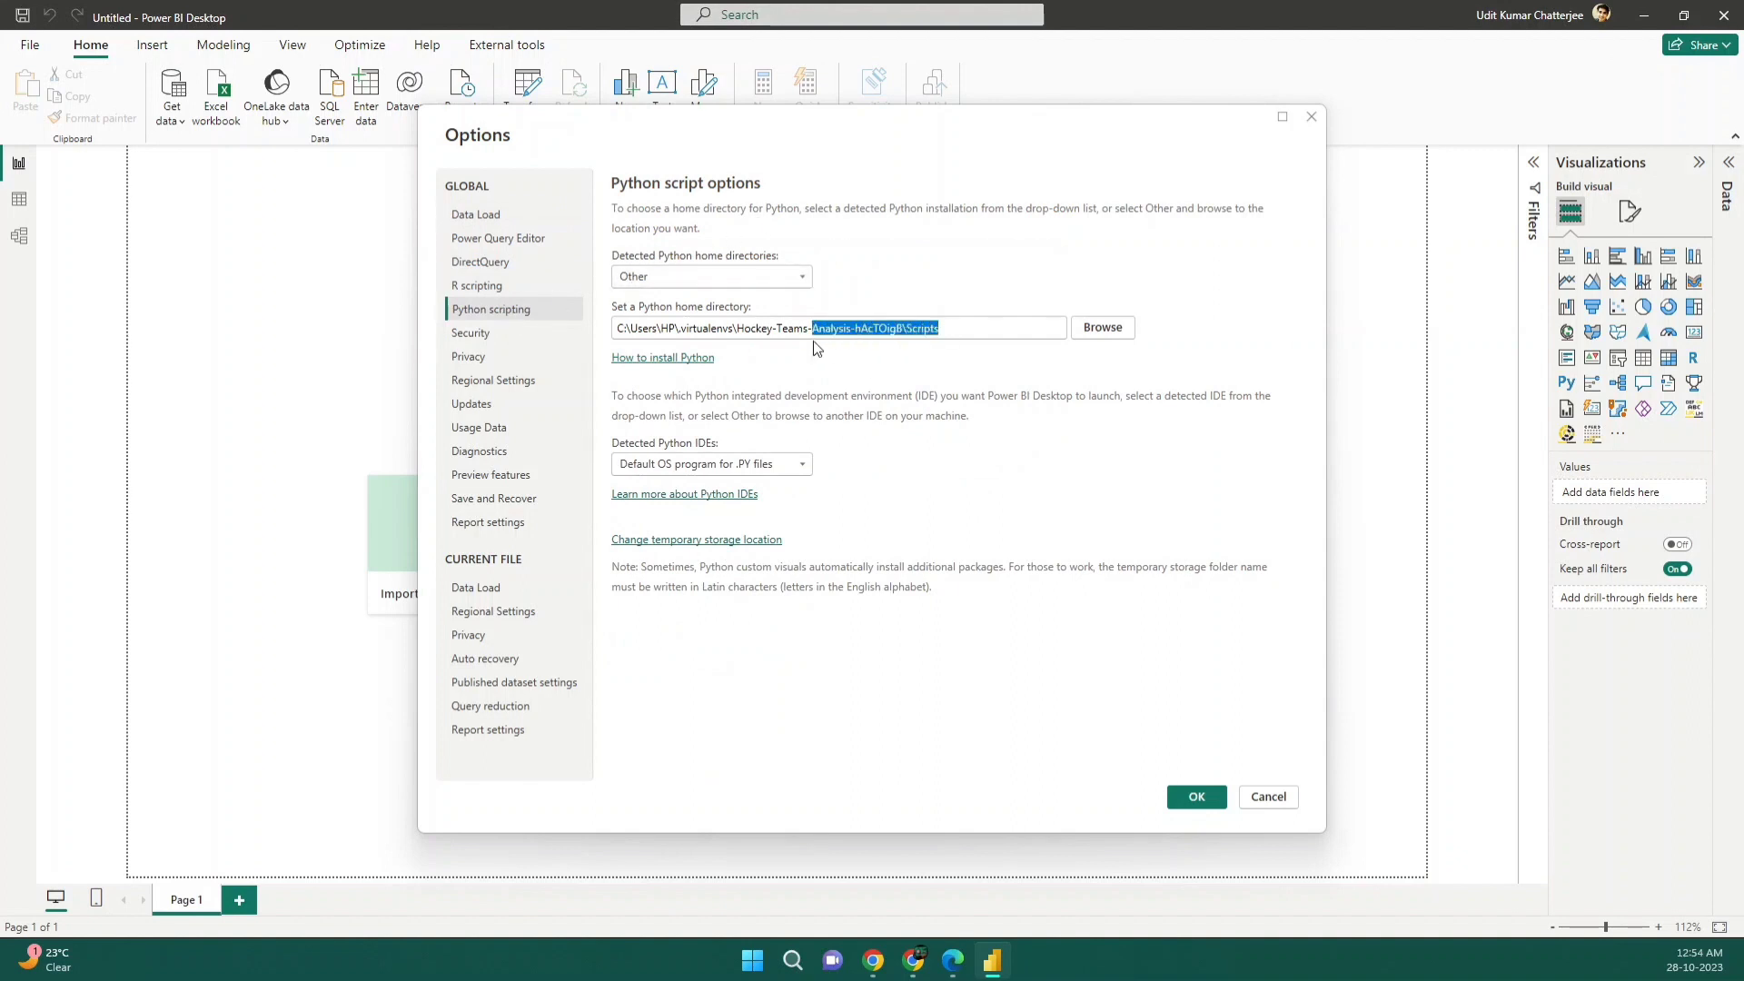
click(951, 328)
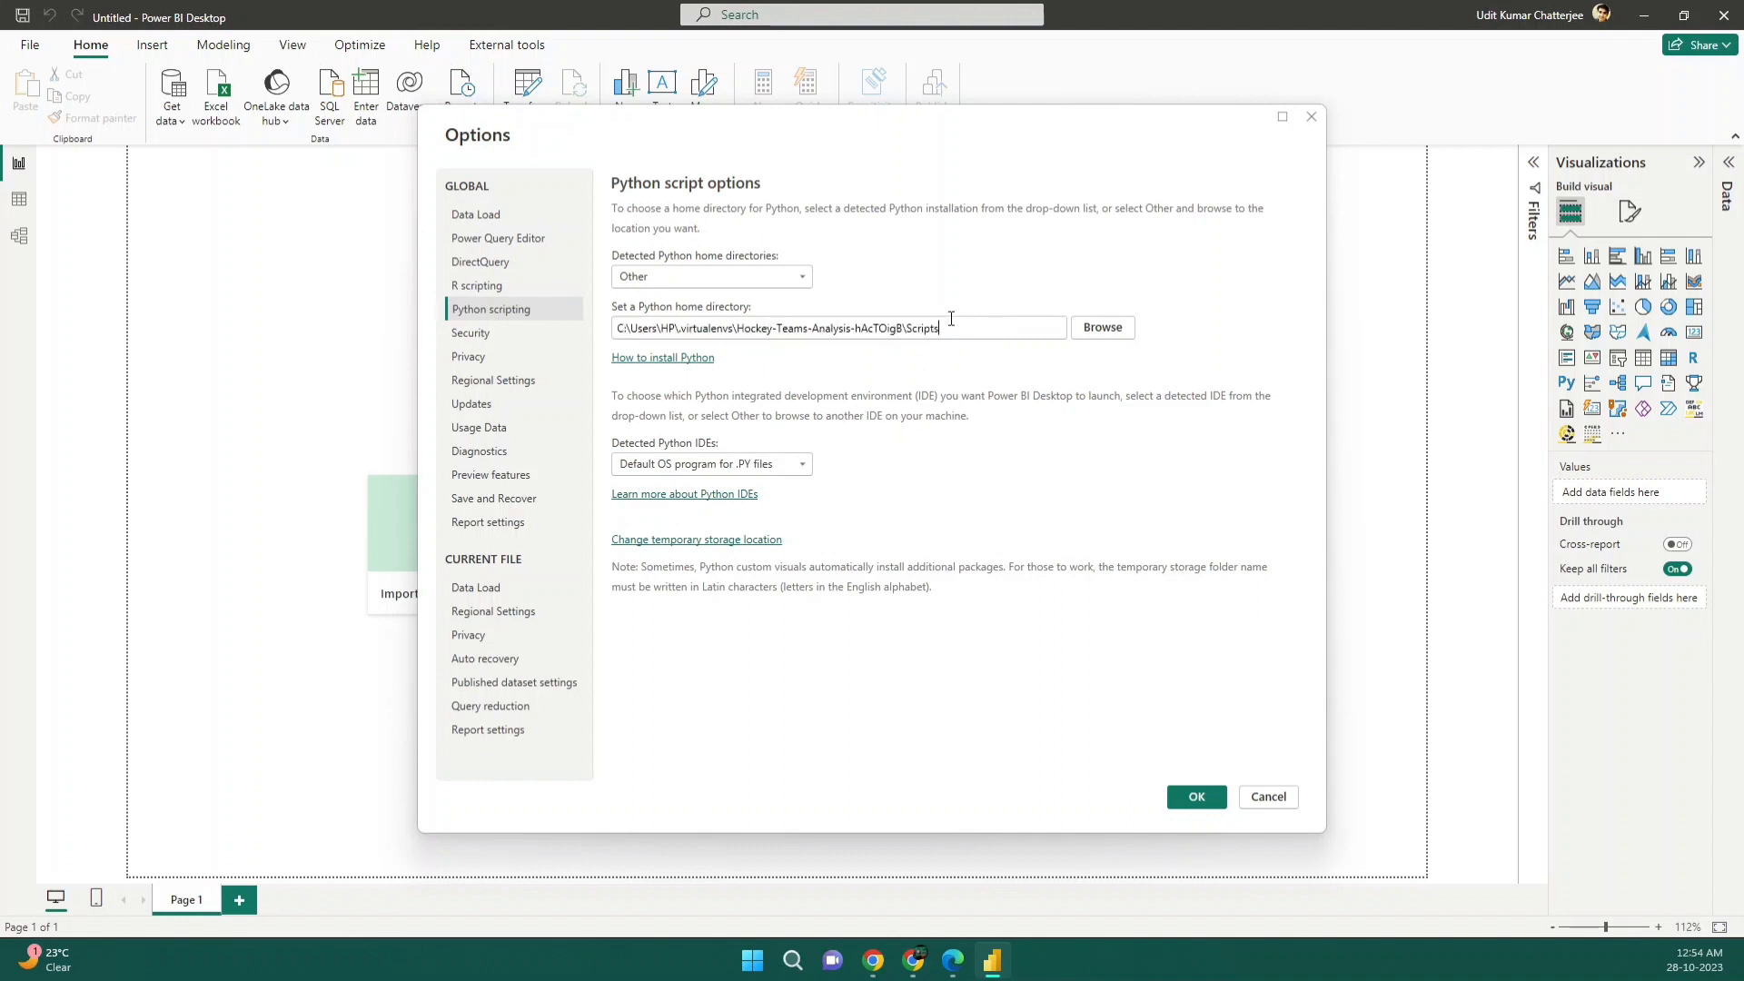
mouse_move(812, 284)
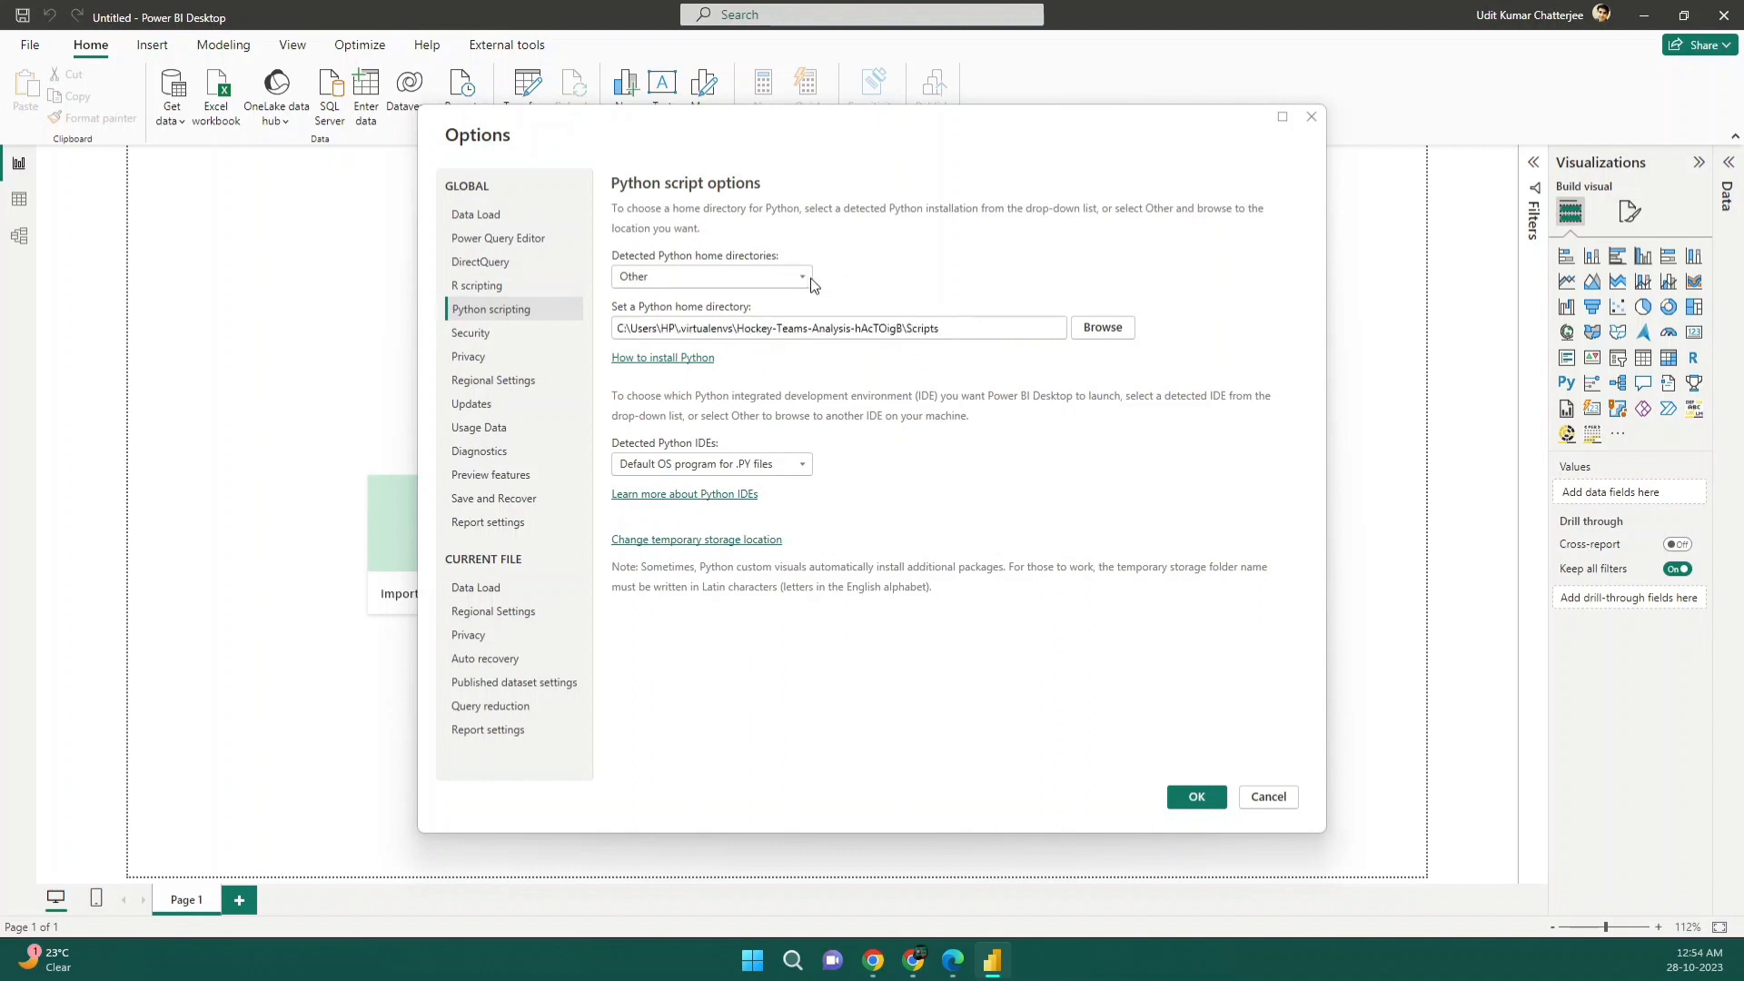
mouse_move(1257, 770)
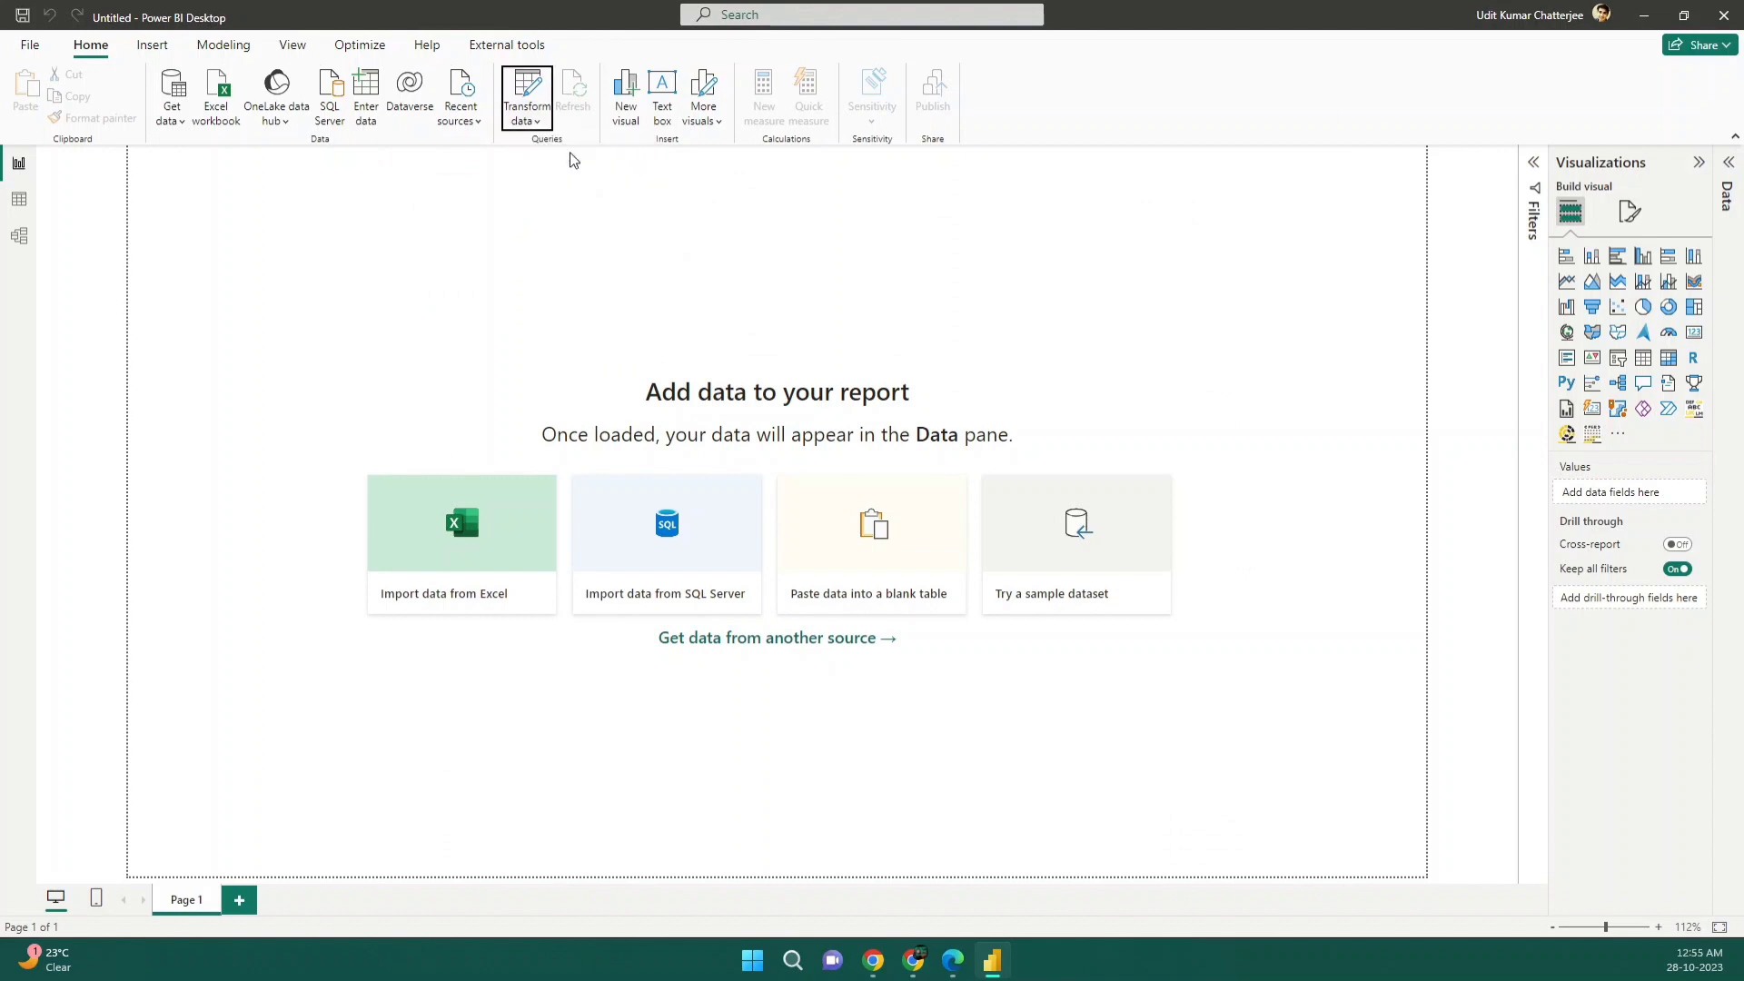
Step: Add a Web source using the raw GitHub hockey_team_stats.csv URL
click(525, 91)
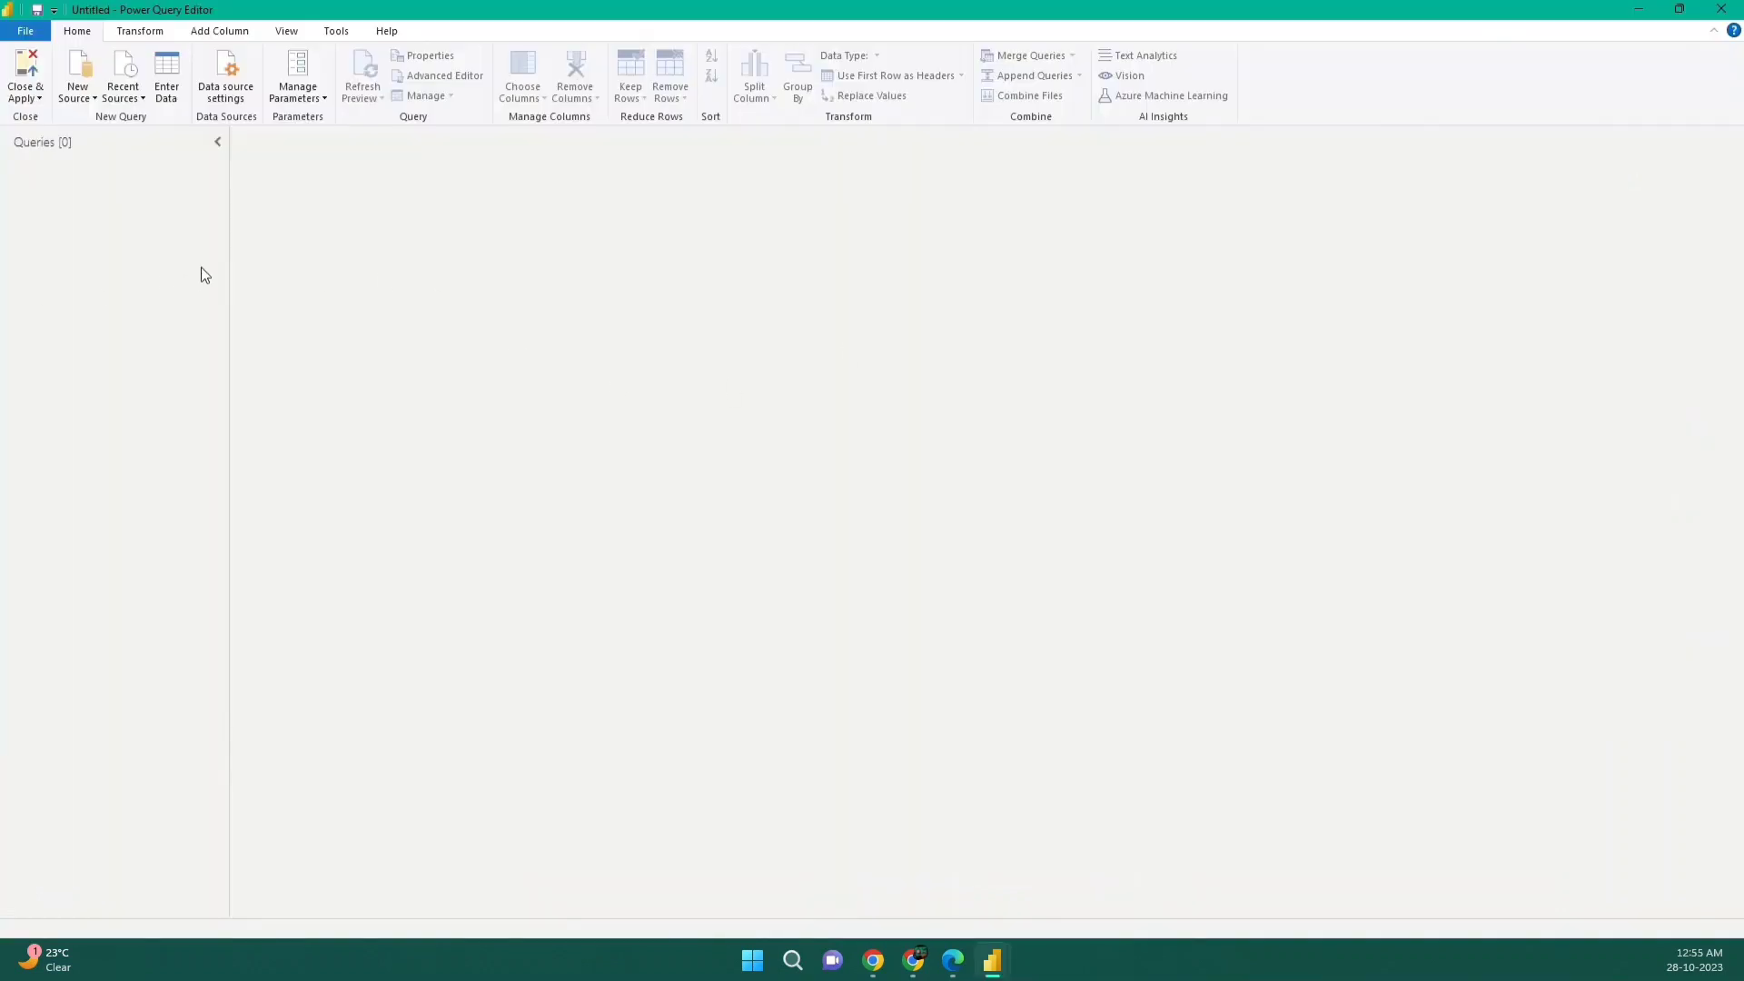
click(76, 75)
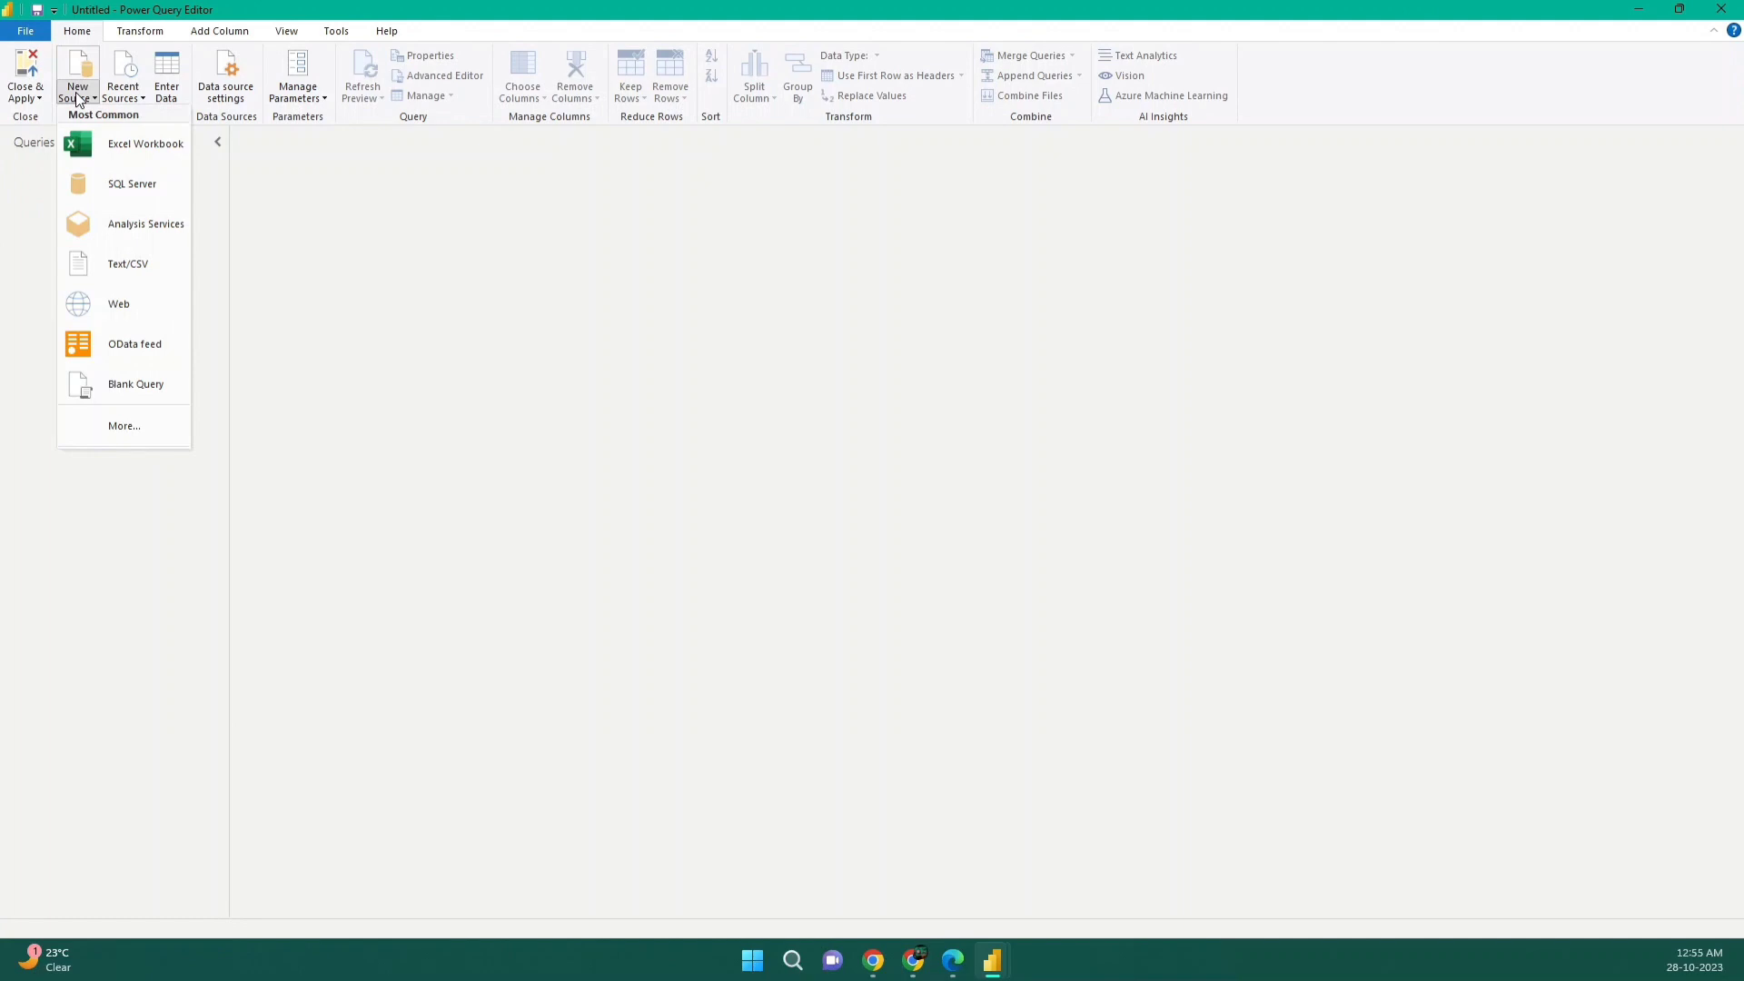
click(118, 304)
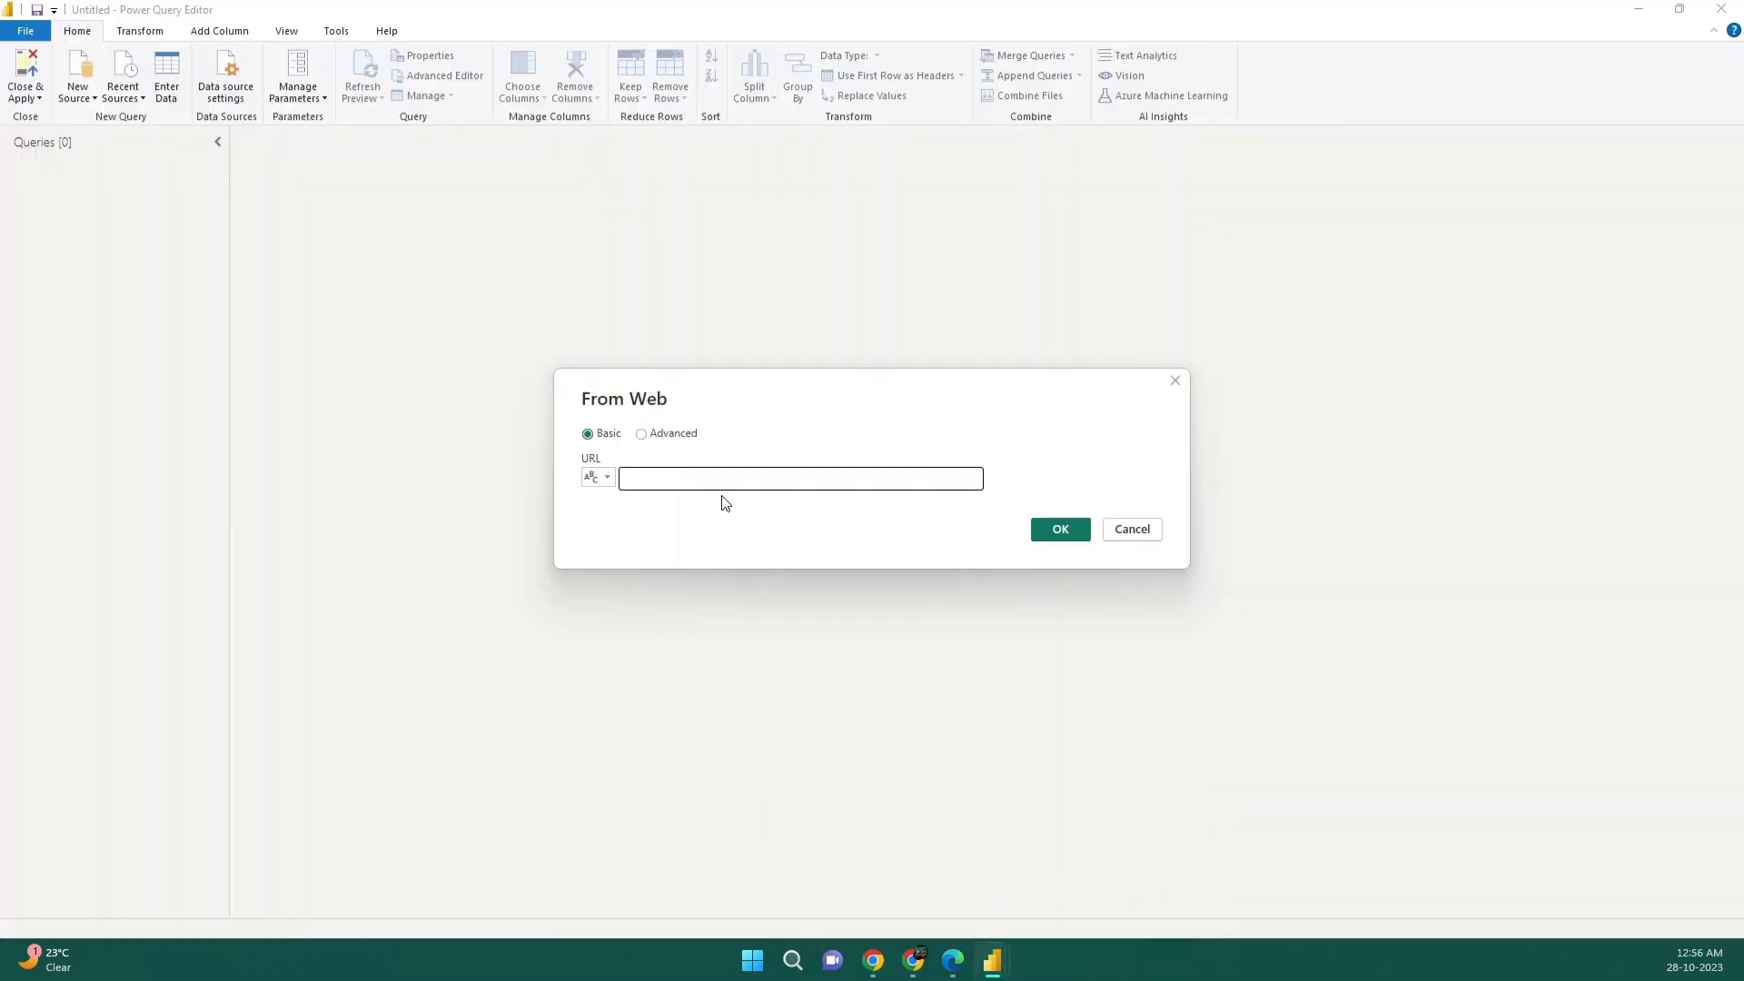
text(https://raw.githubusercontent.com/mudit/Hockey-Teams-Analysis/main/data/processed/hockey_team_stats.csv)
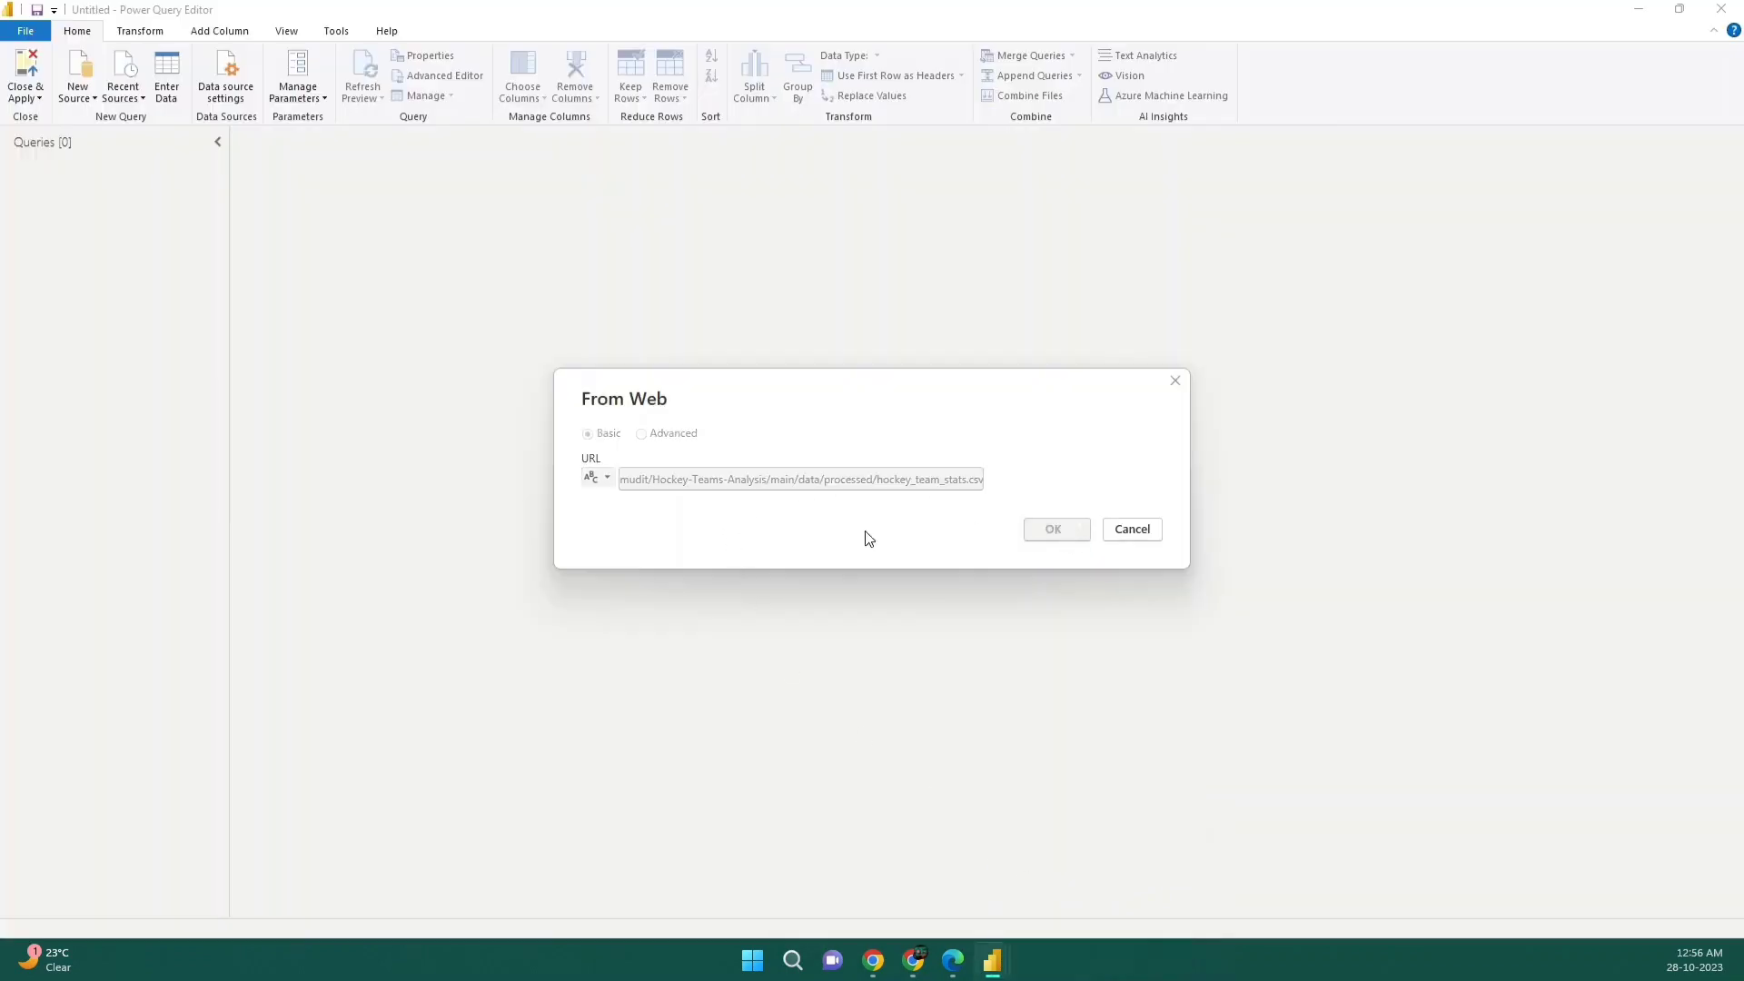
click(1052, 529)
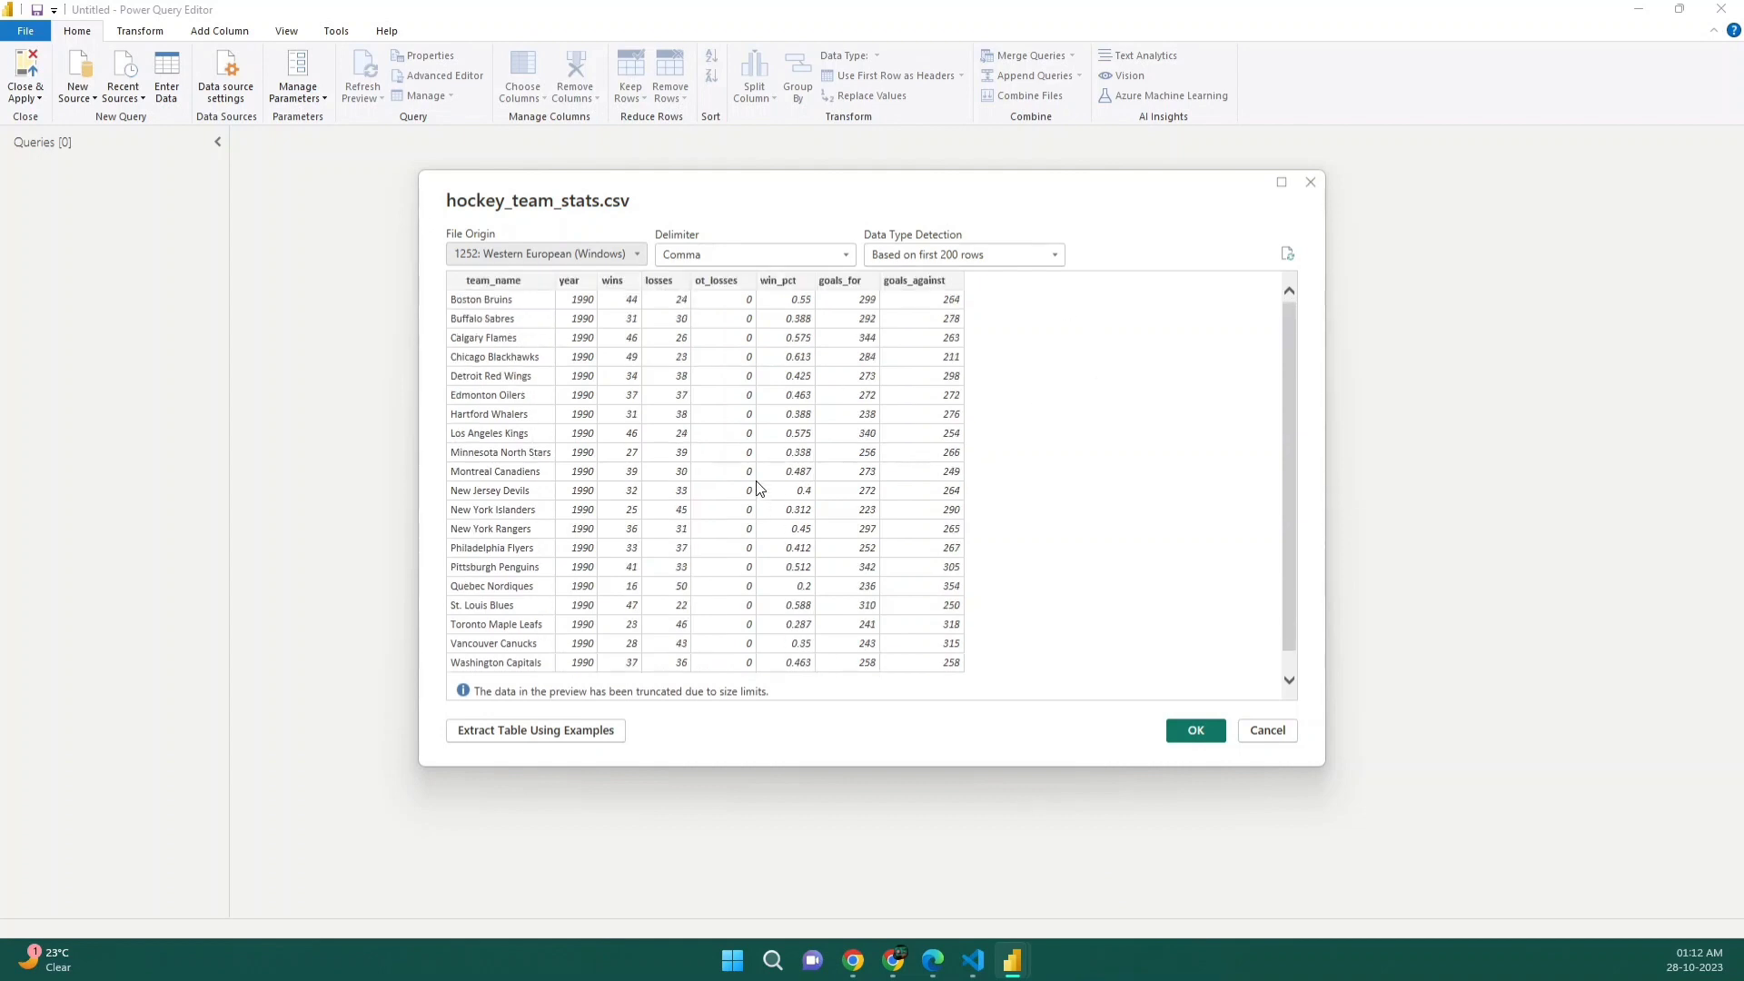
mouse_move(752, 452)
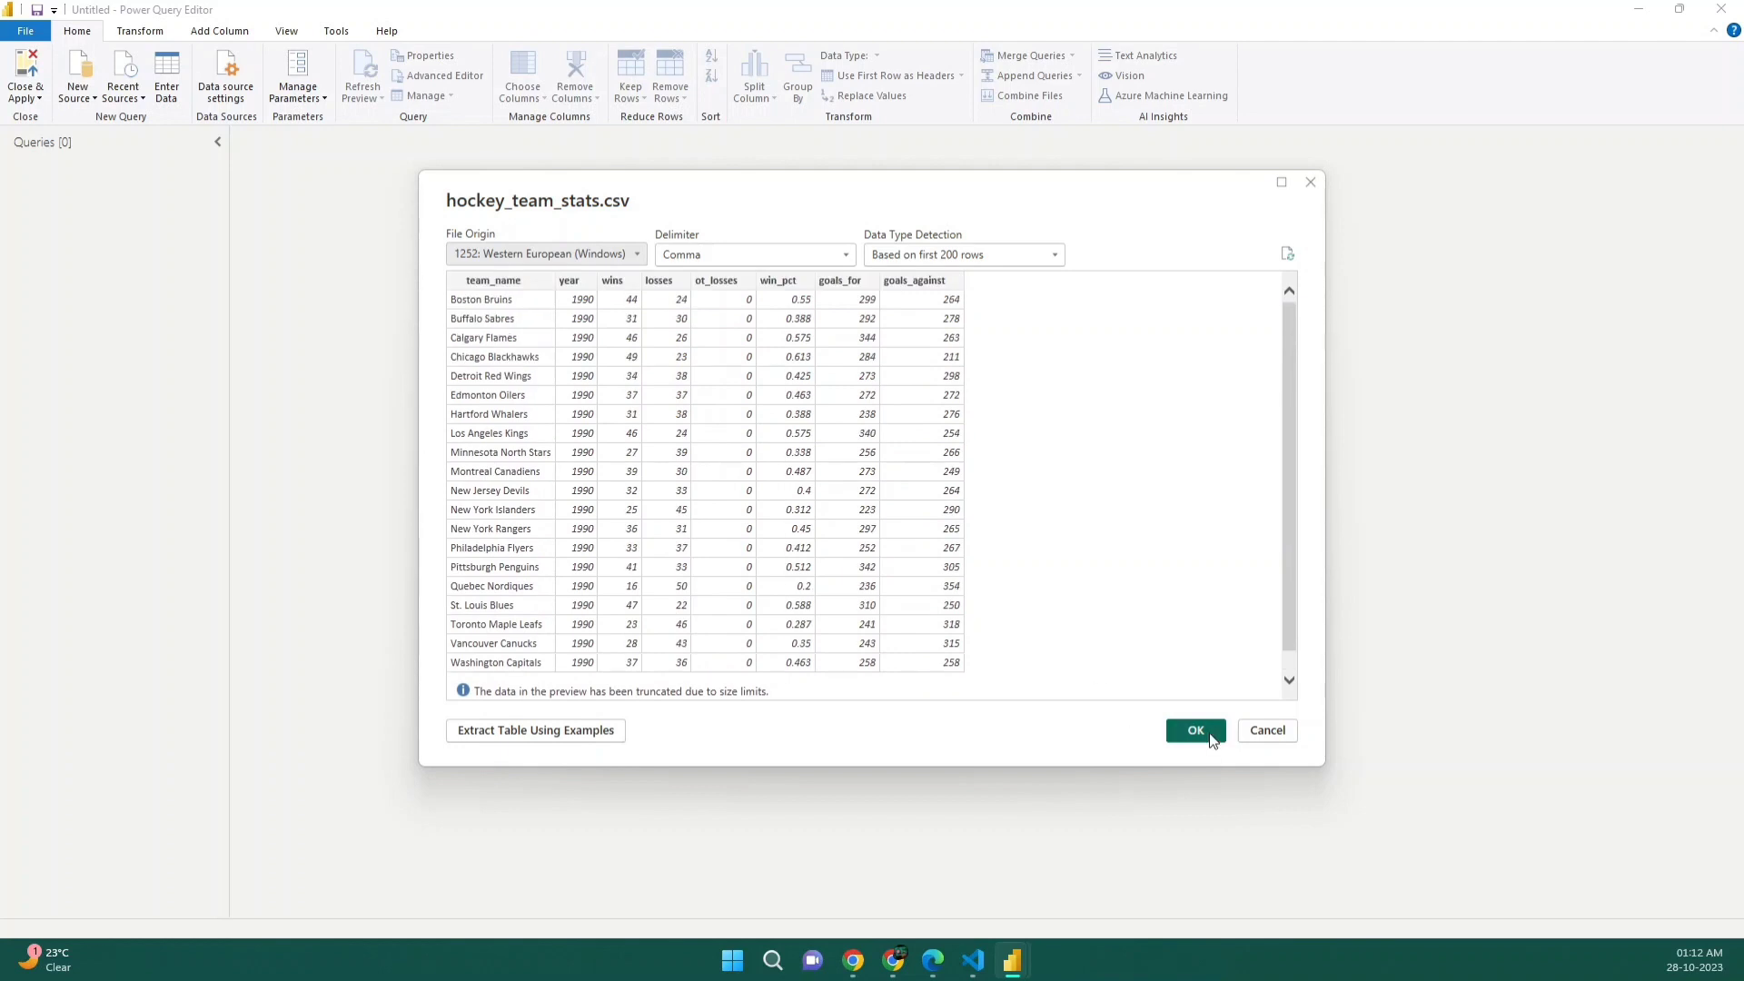
Step: Accept the CSV preview to load the 582-row, 8-column hockey_team_stats table
click(1194, 730)
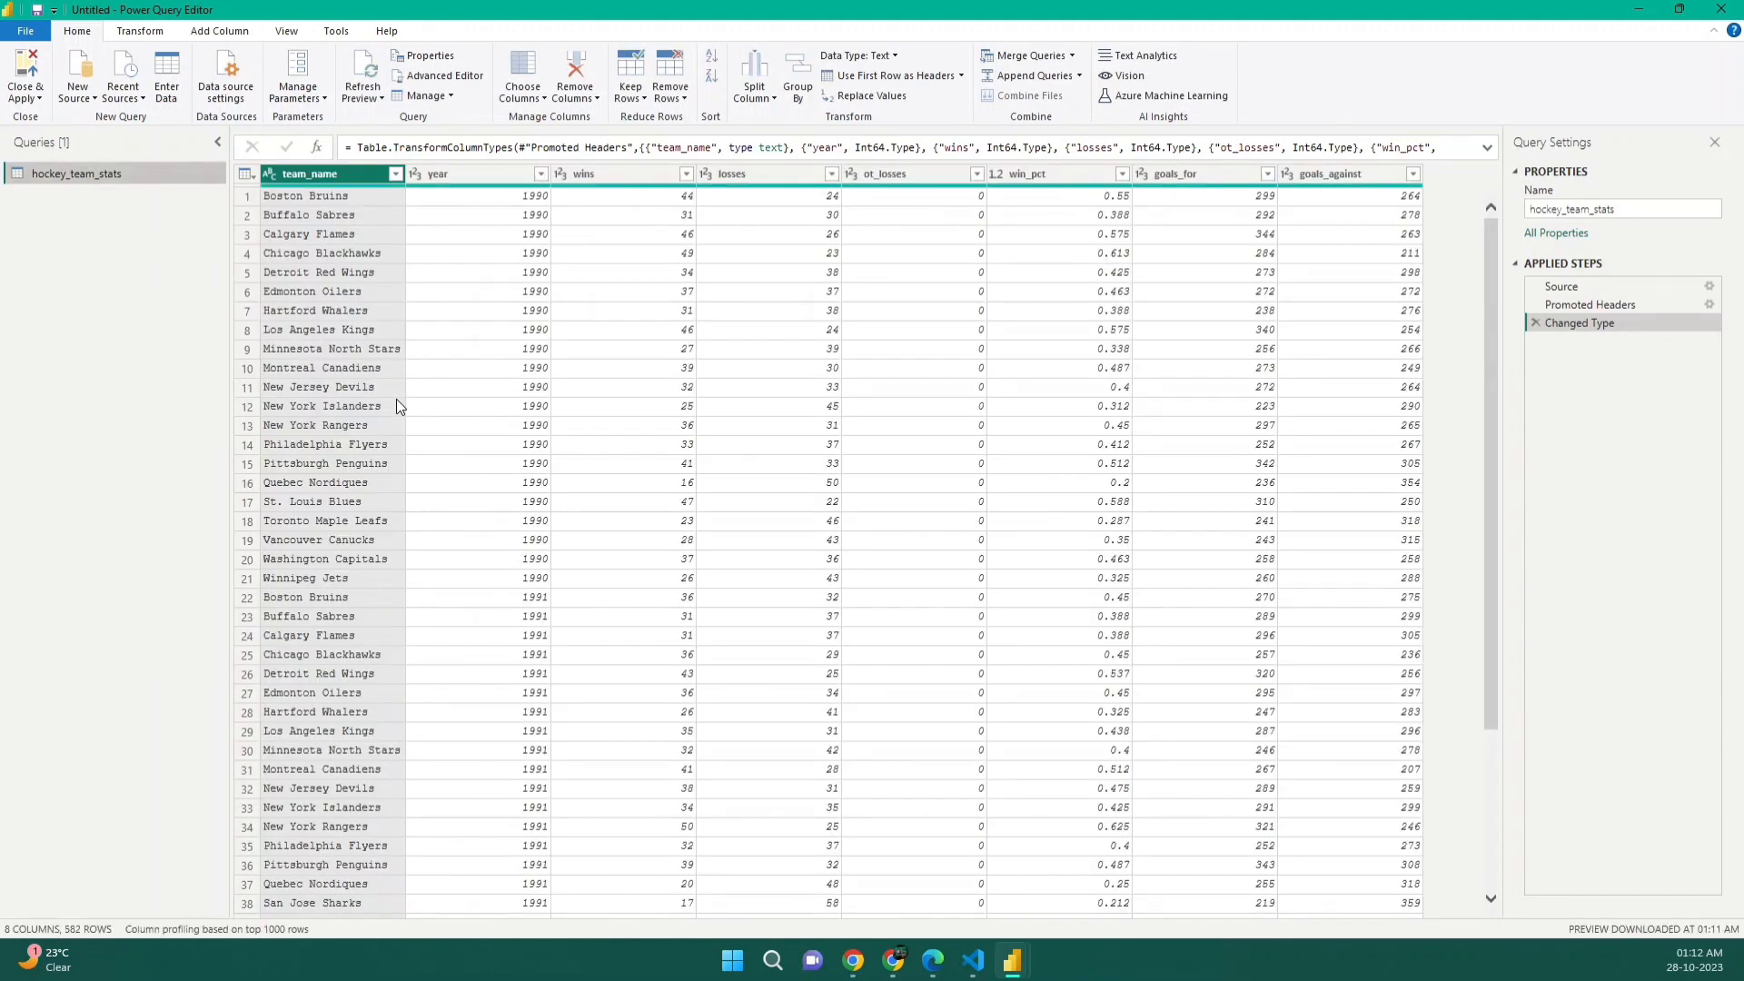
mouse_move(510, 316)
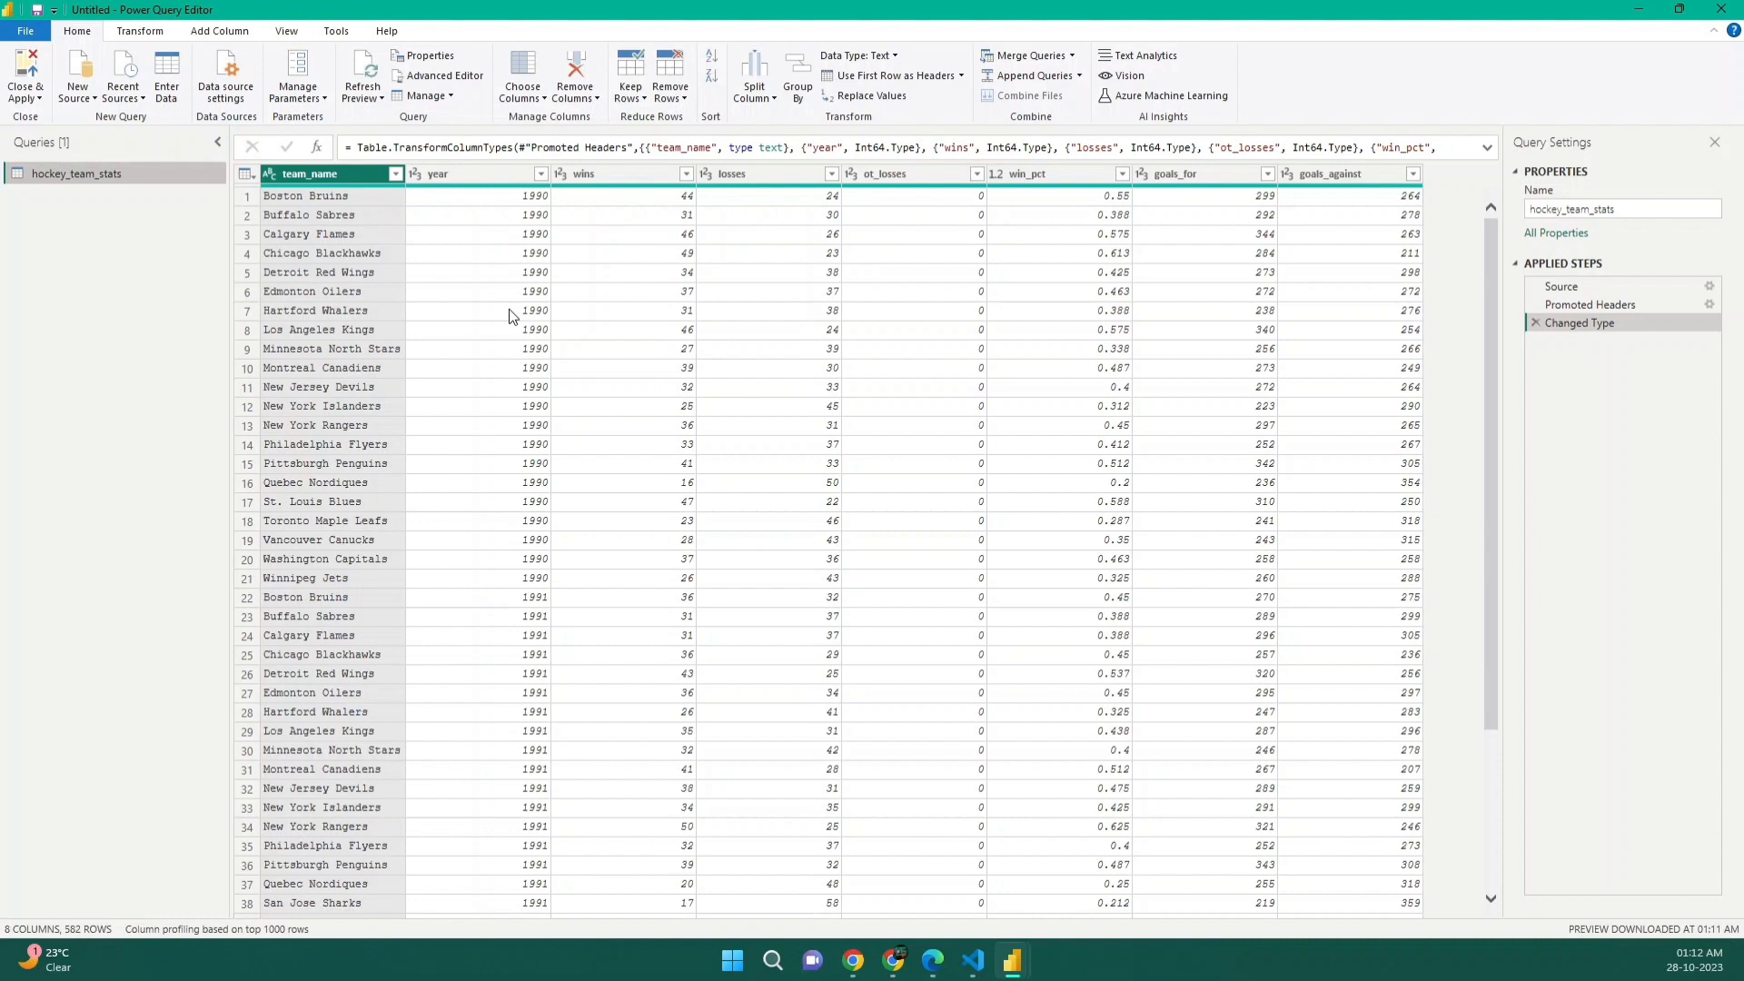
mouse_move(164, 28)
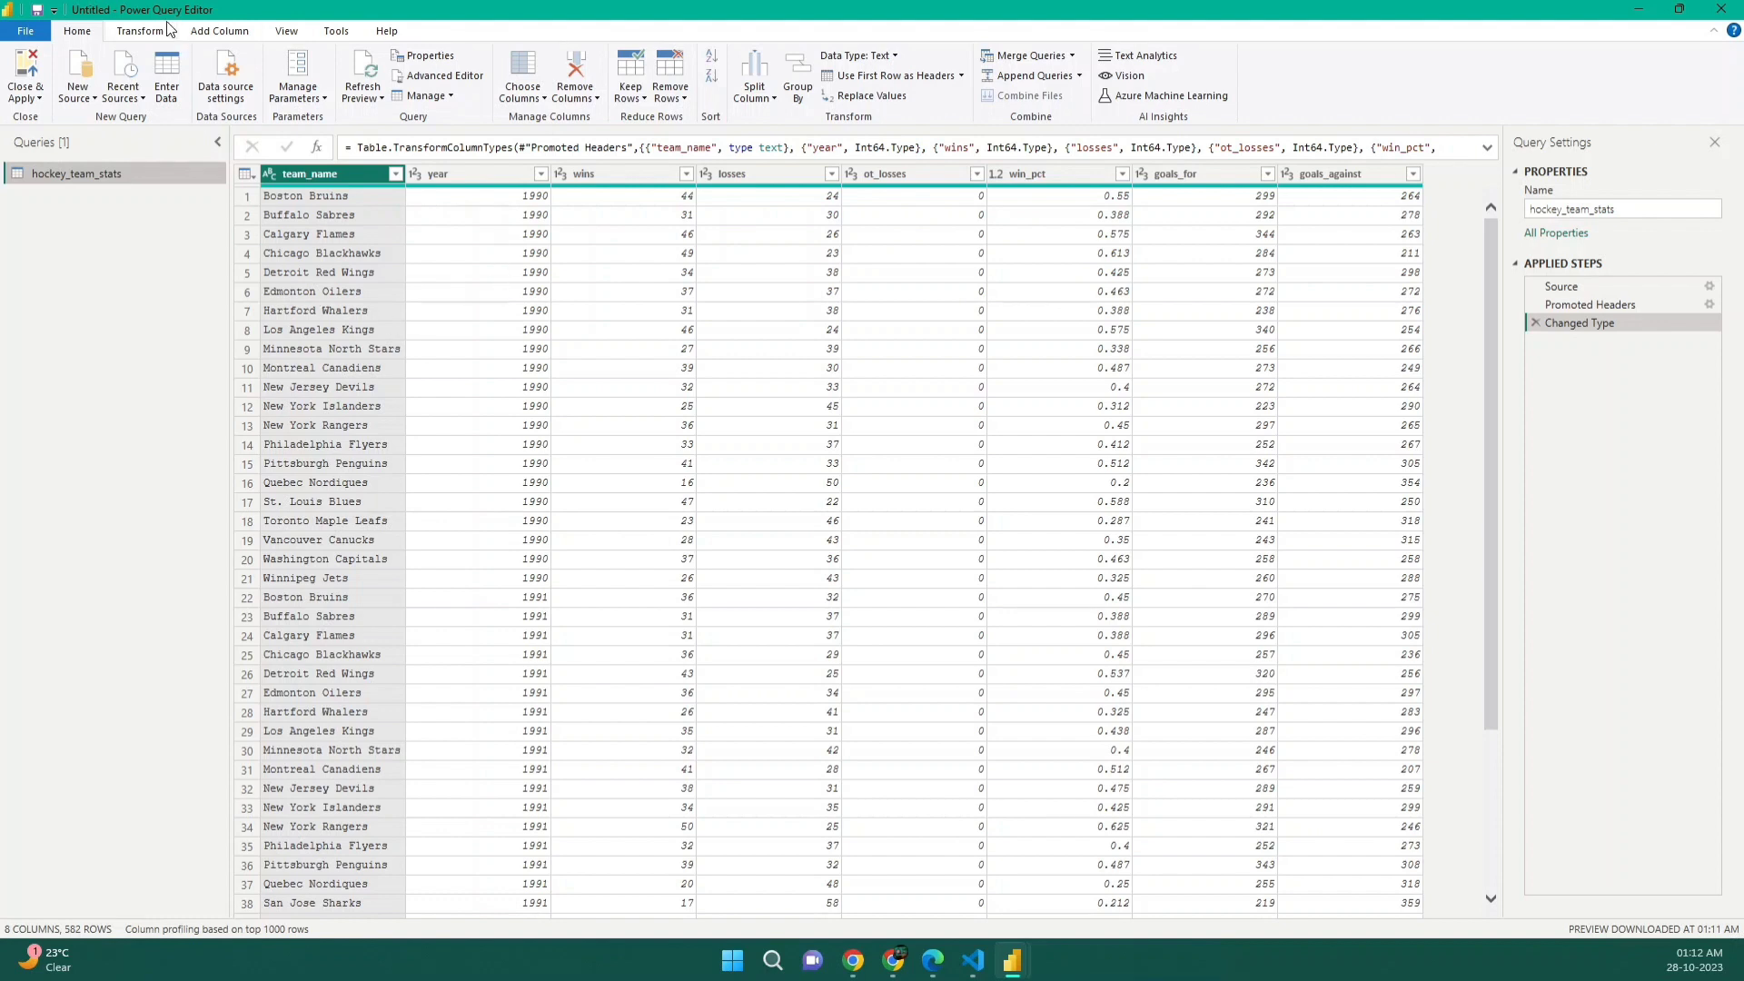
Step: Add a Run Python script step from the Transform tab and select its default script line
click(139, 30)
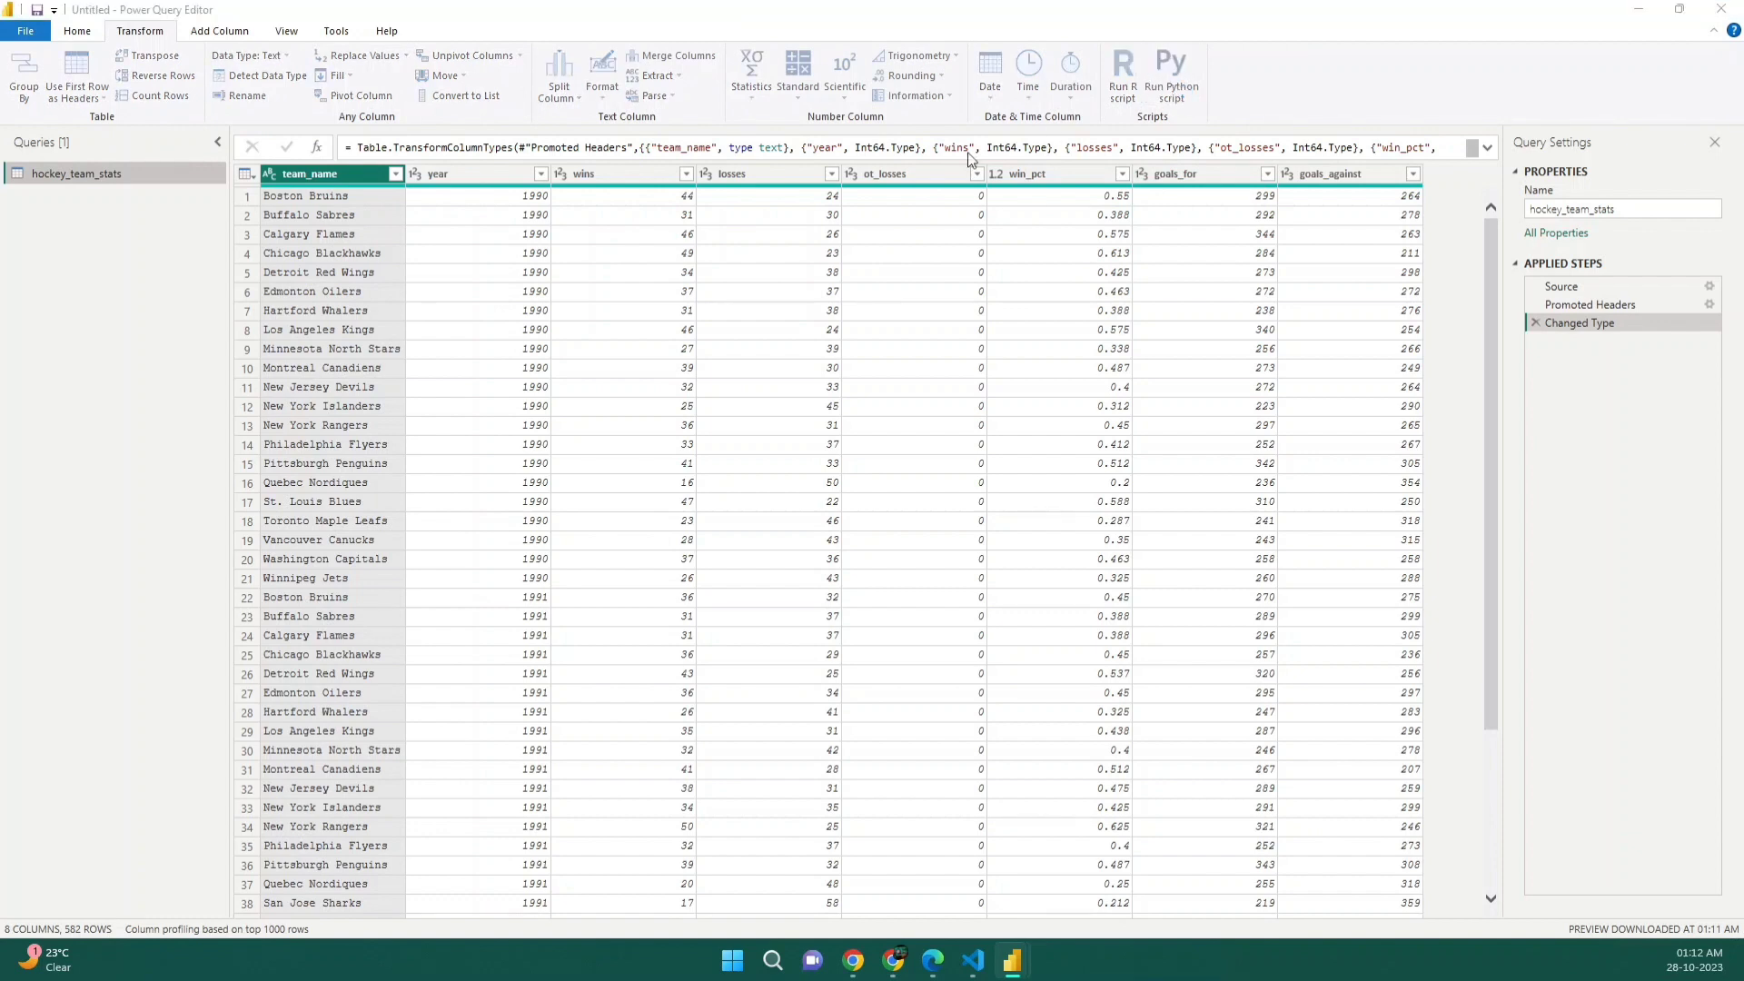
click(1171, 75)
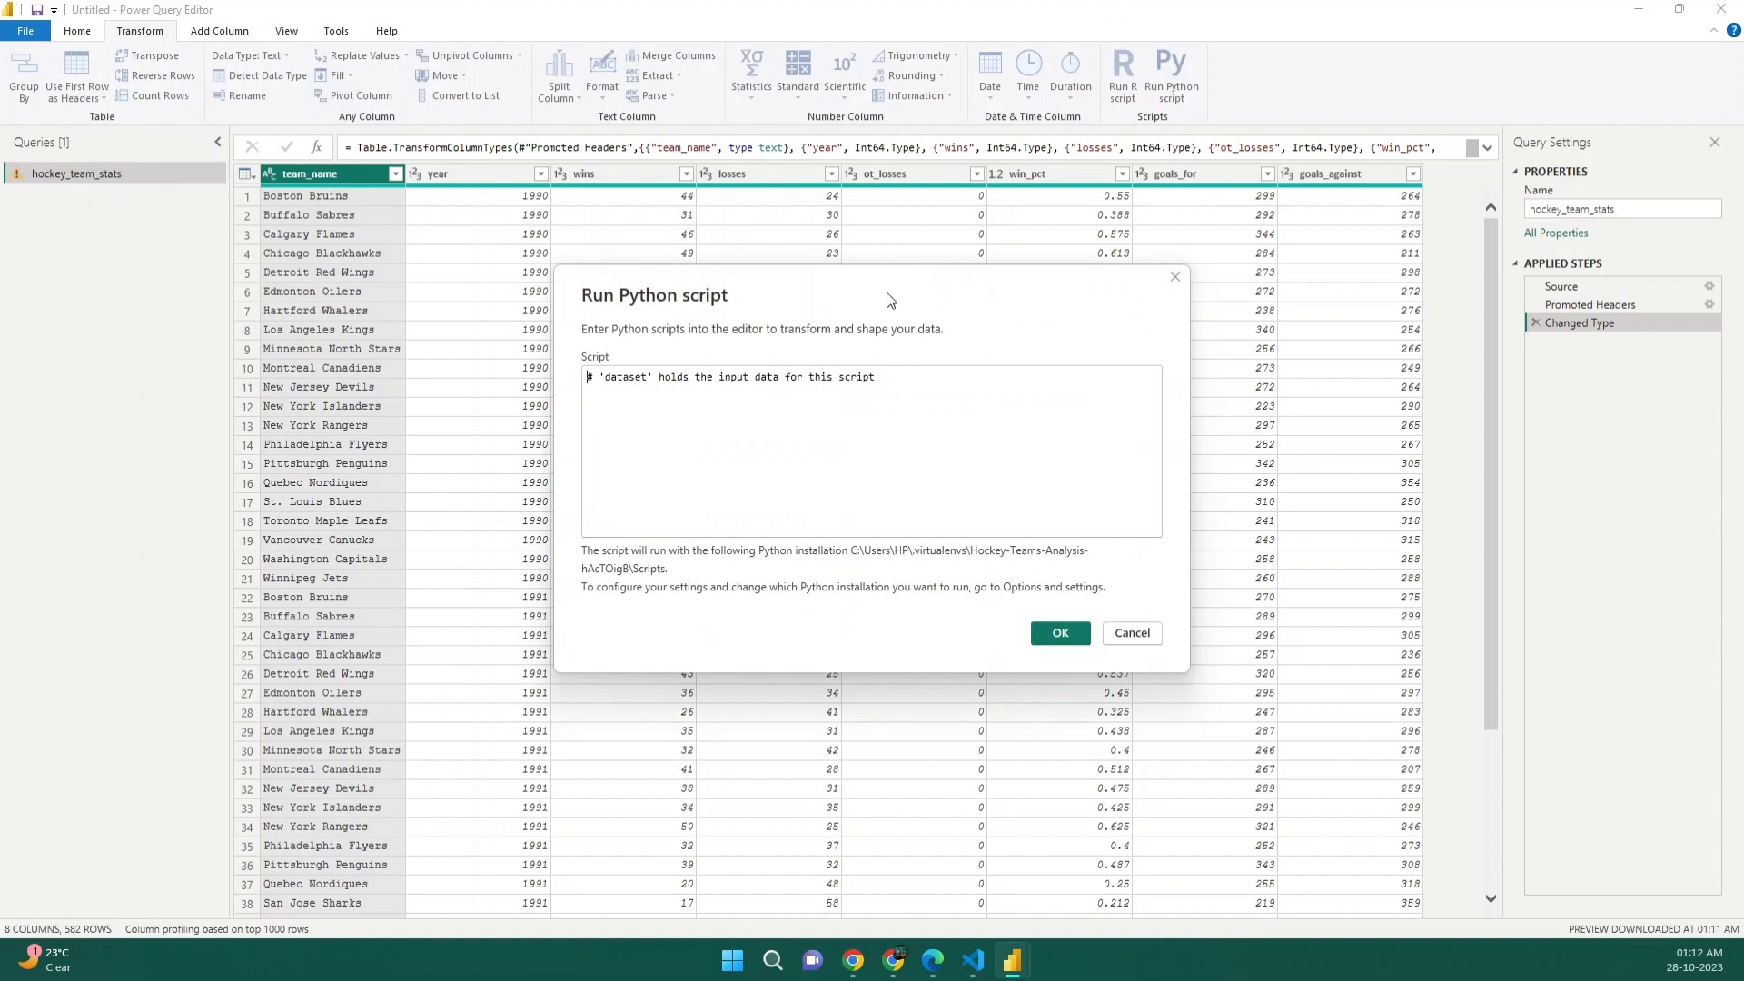
drag(890, 301, 600, 239)
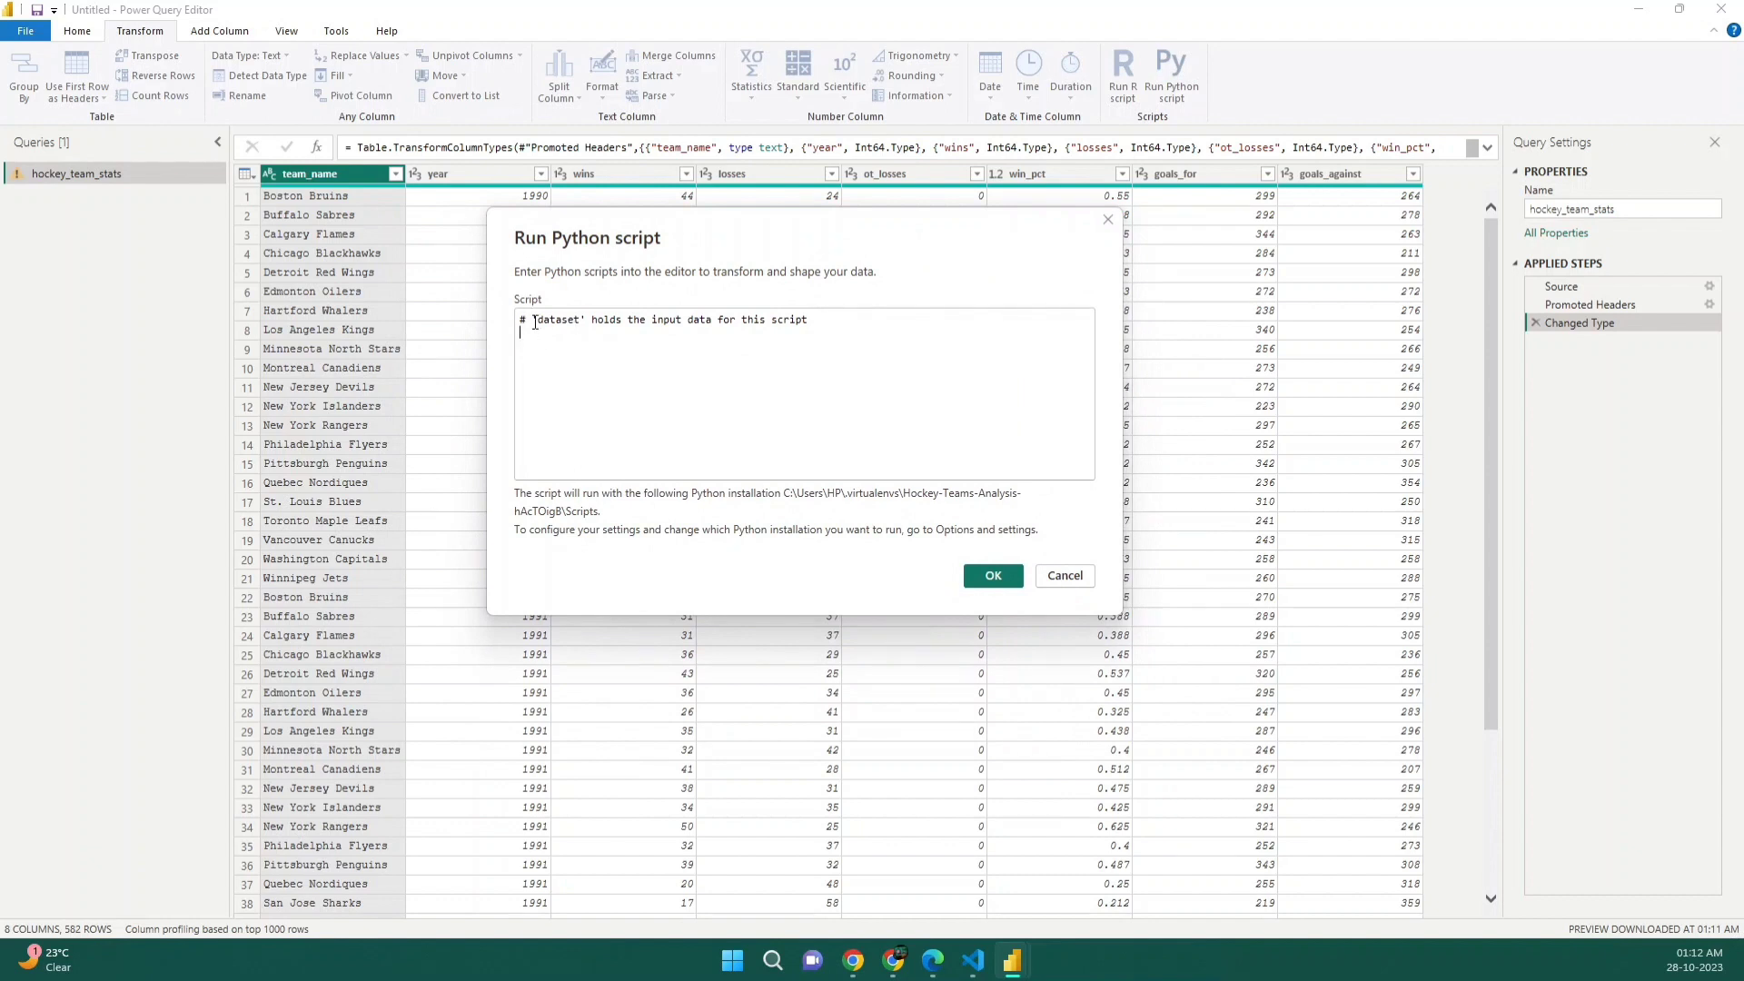
double_click(555, 321)
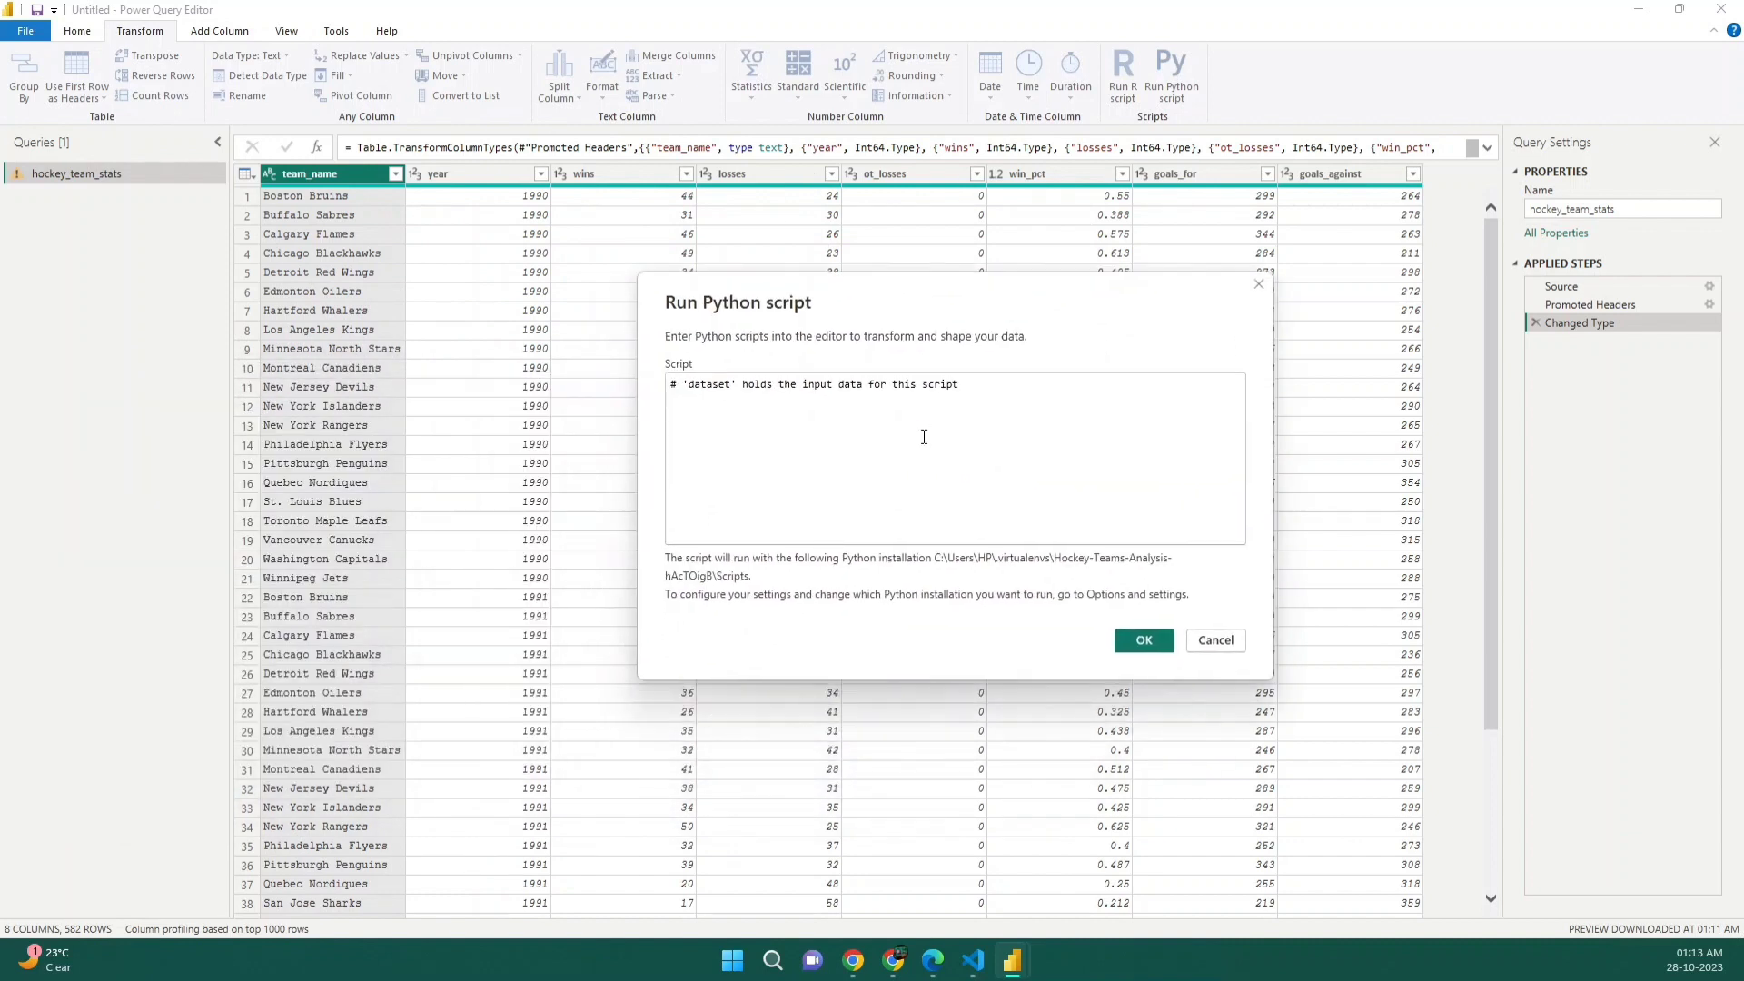
mouse_move(450, 367)
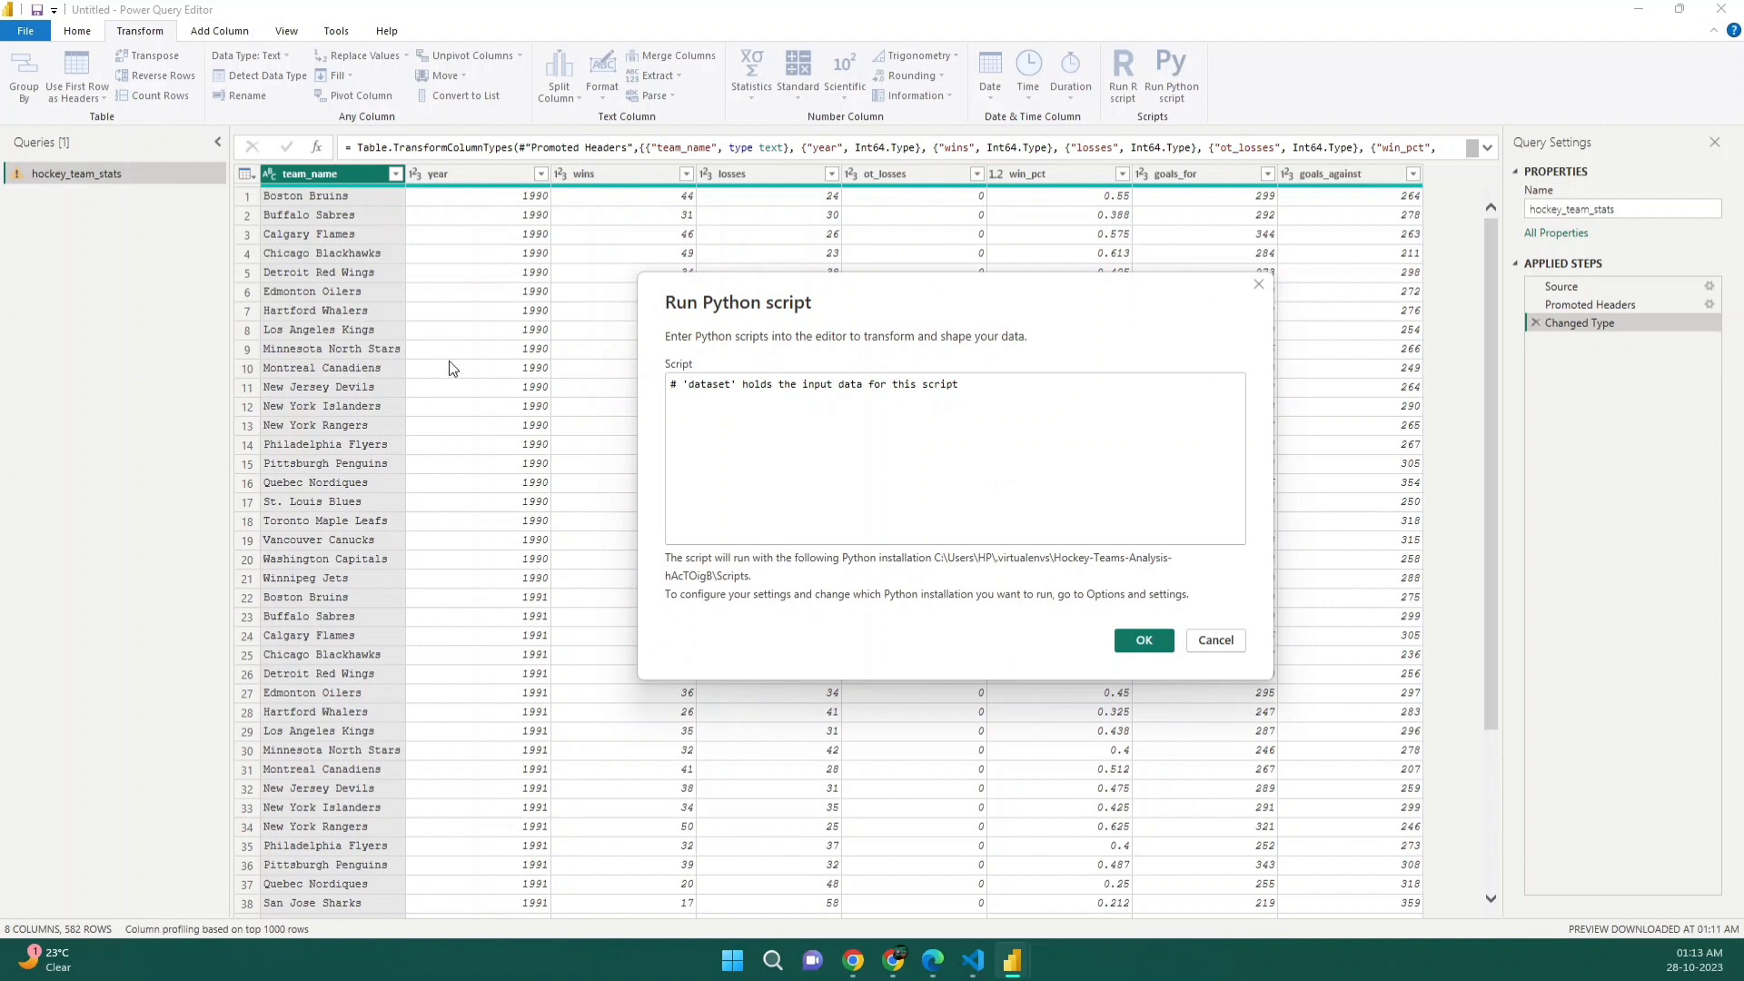
drag(738, 301, 528, 276)
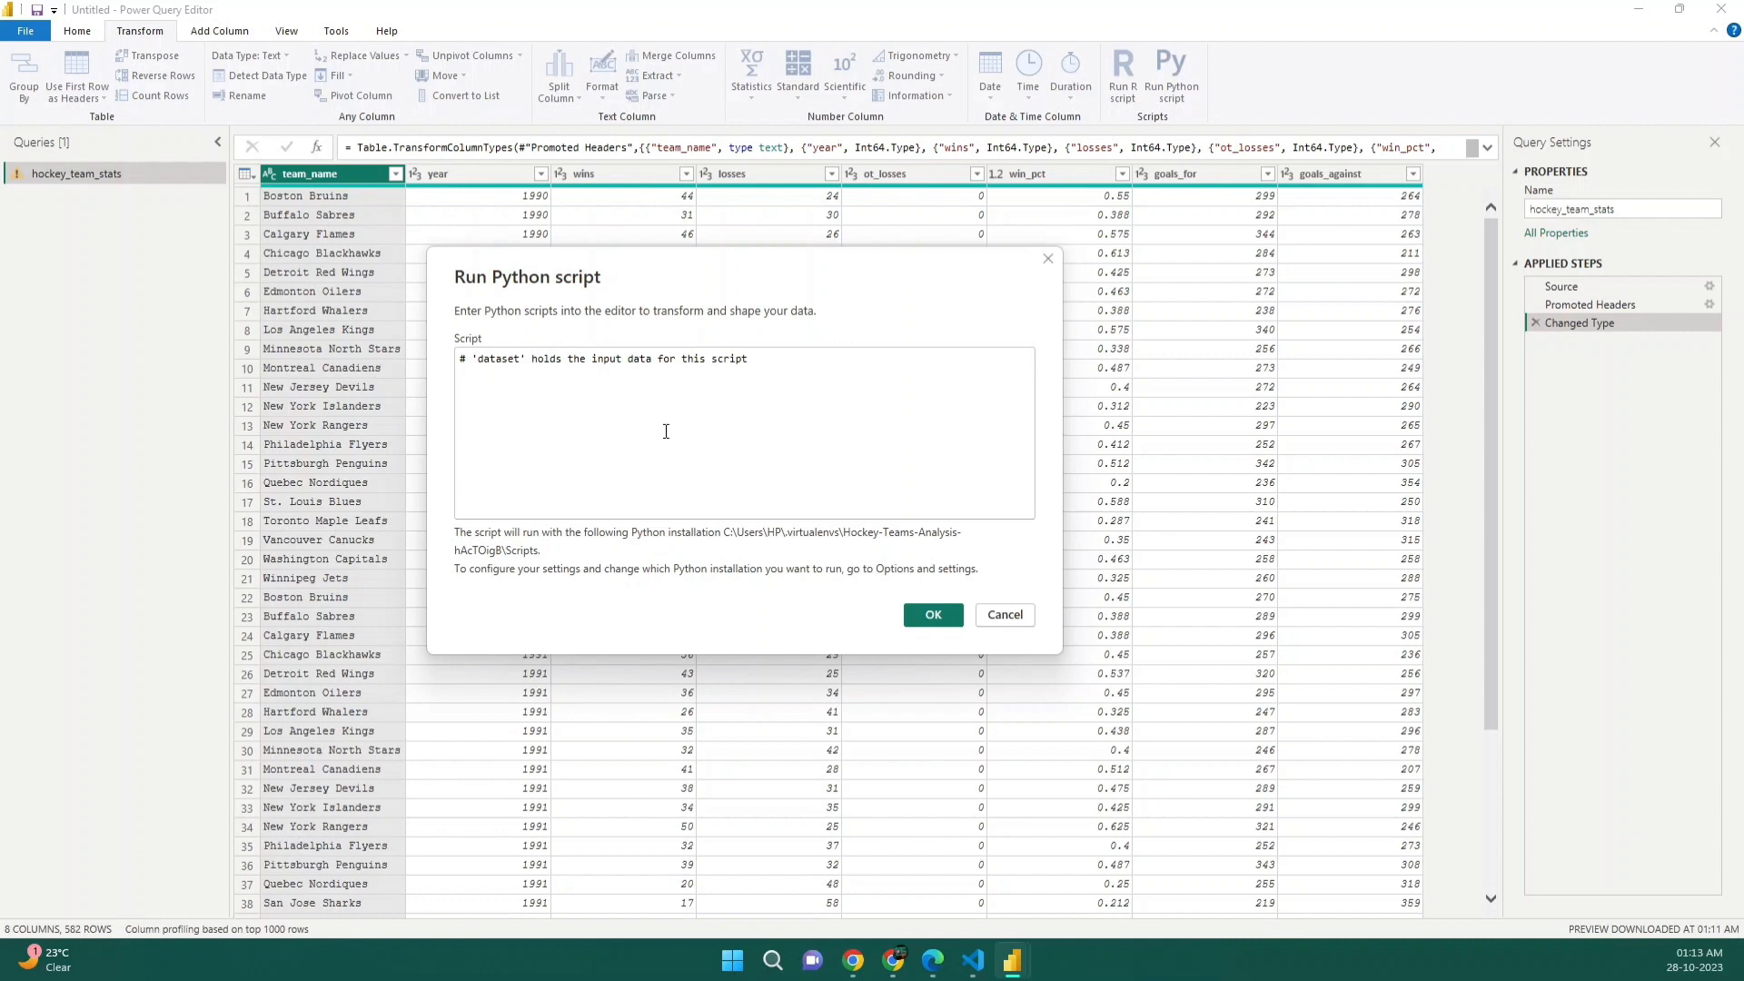
mouse_move(801, 535)
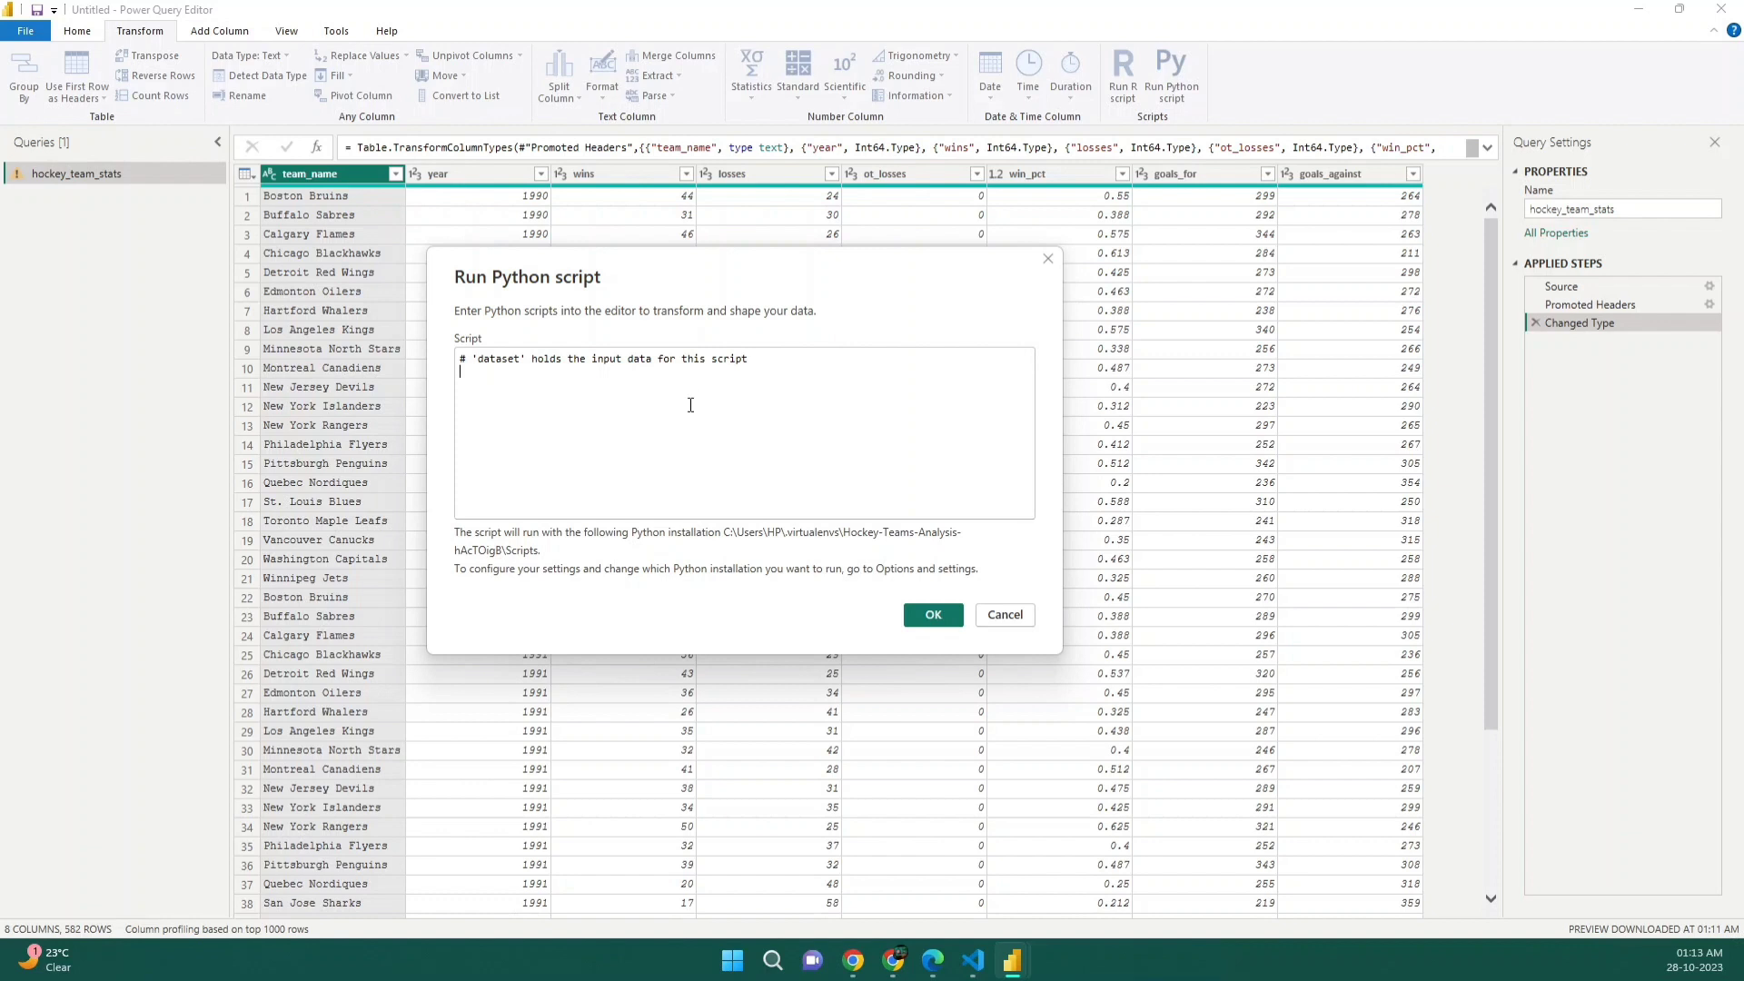
triple_click(601, 358)
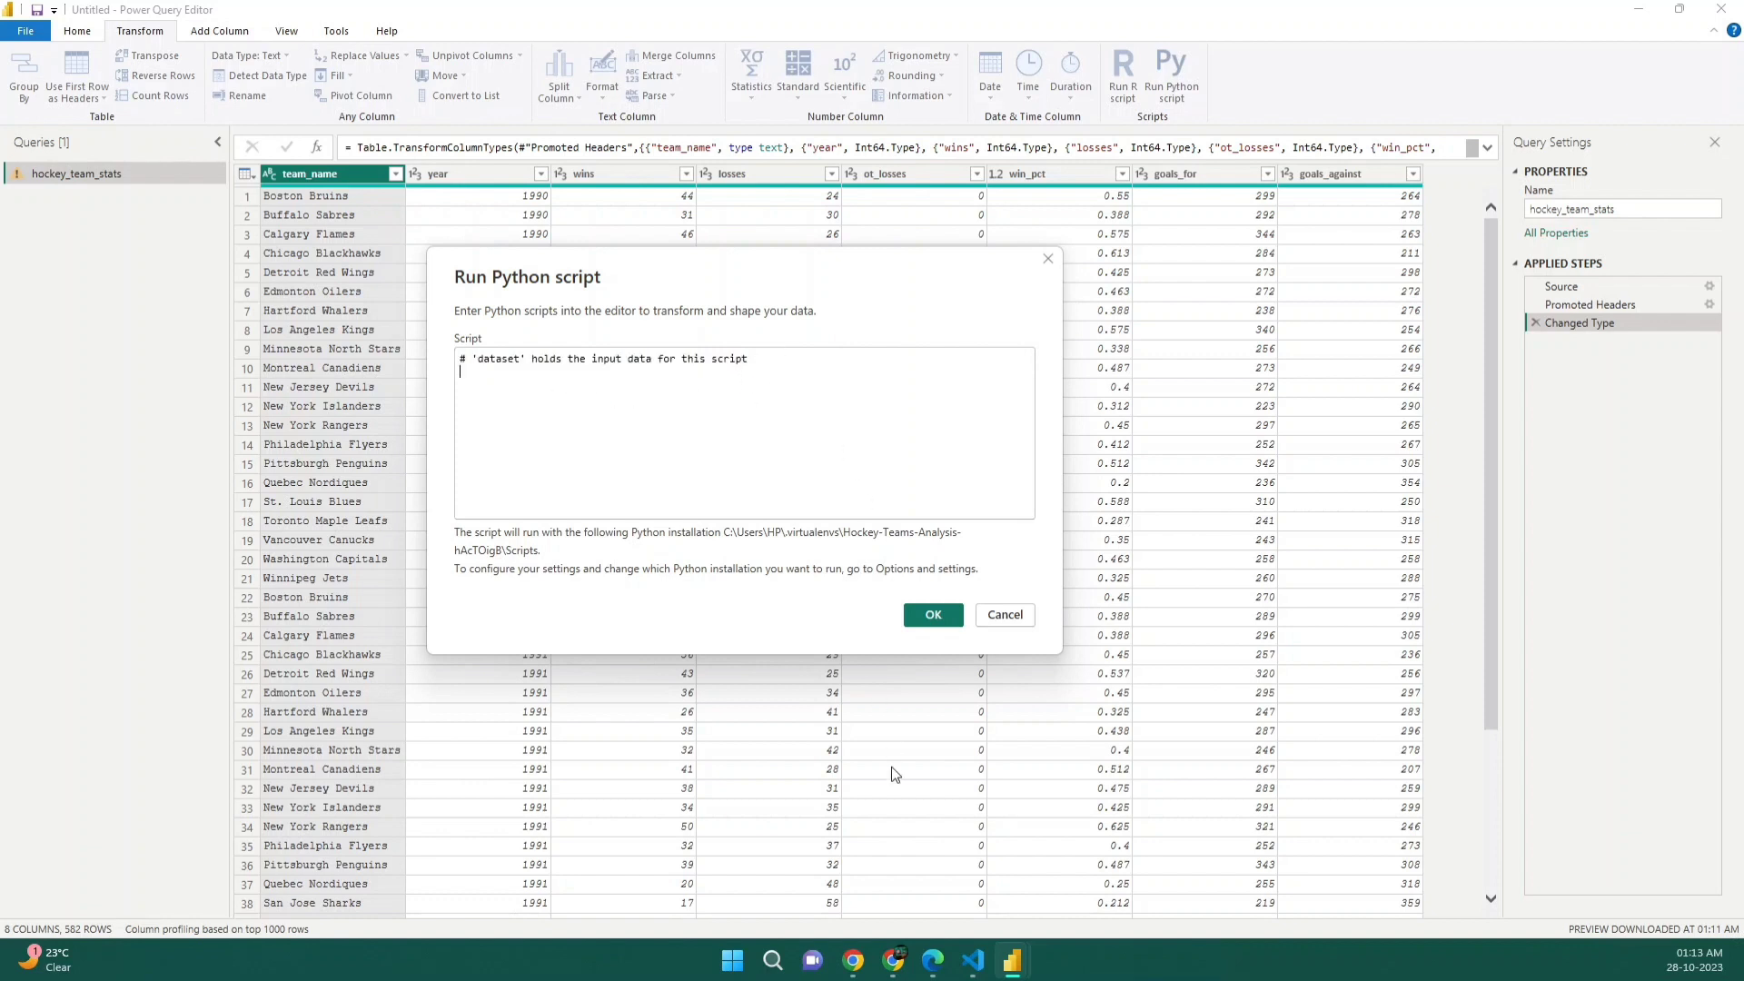
Step: In the Colab notebook, select the full pd.melt unpivot code block
click(852, 959)
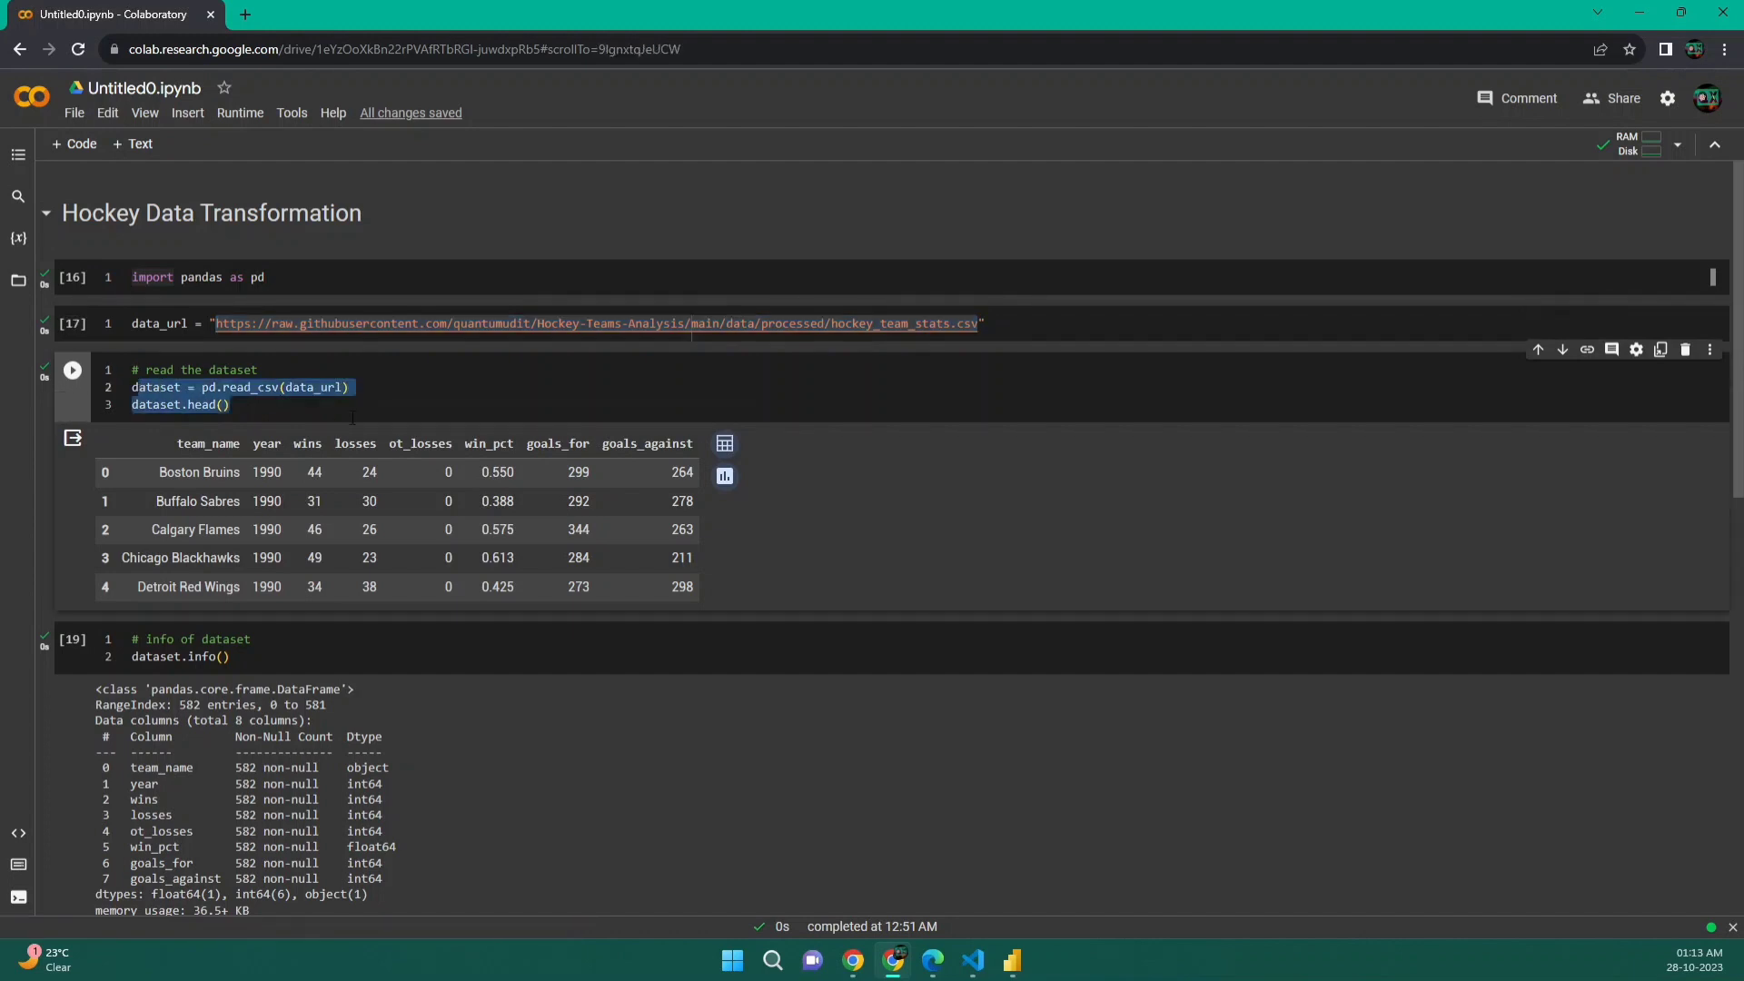
scroll(down, 3)
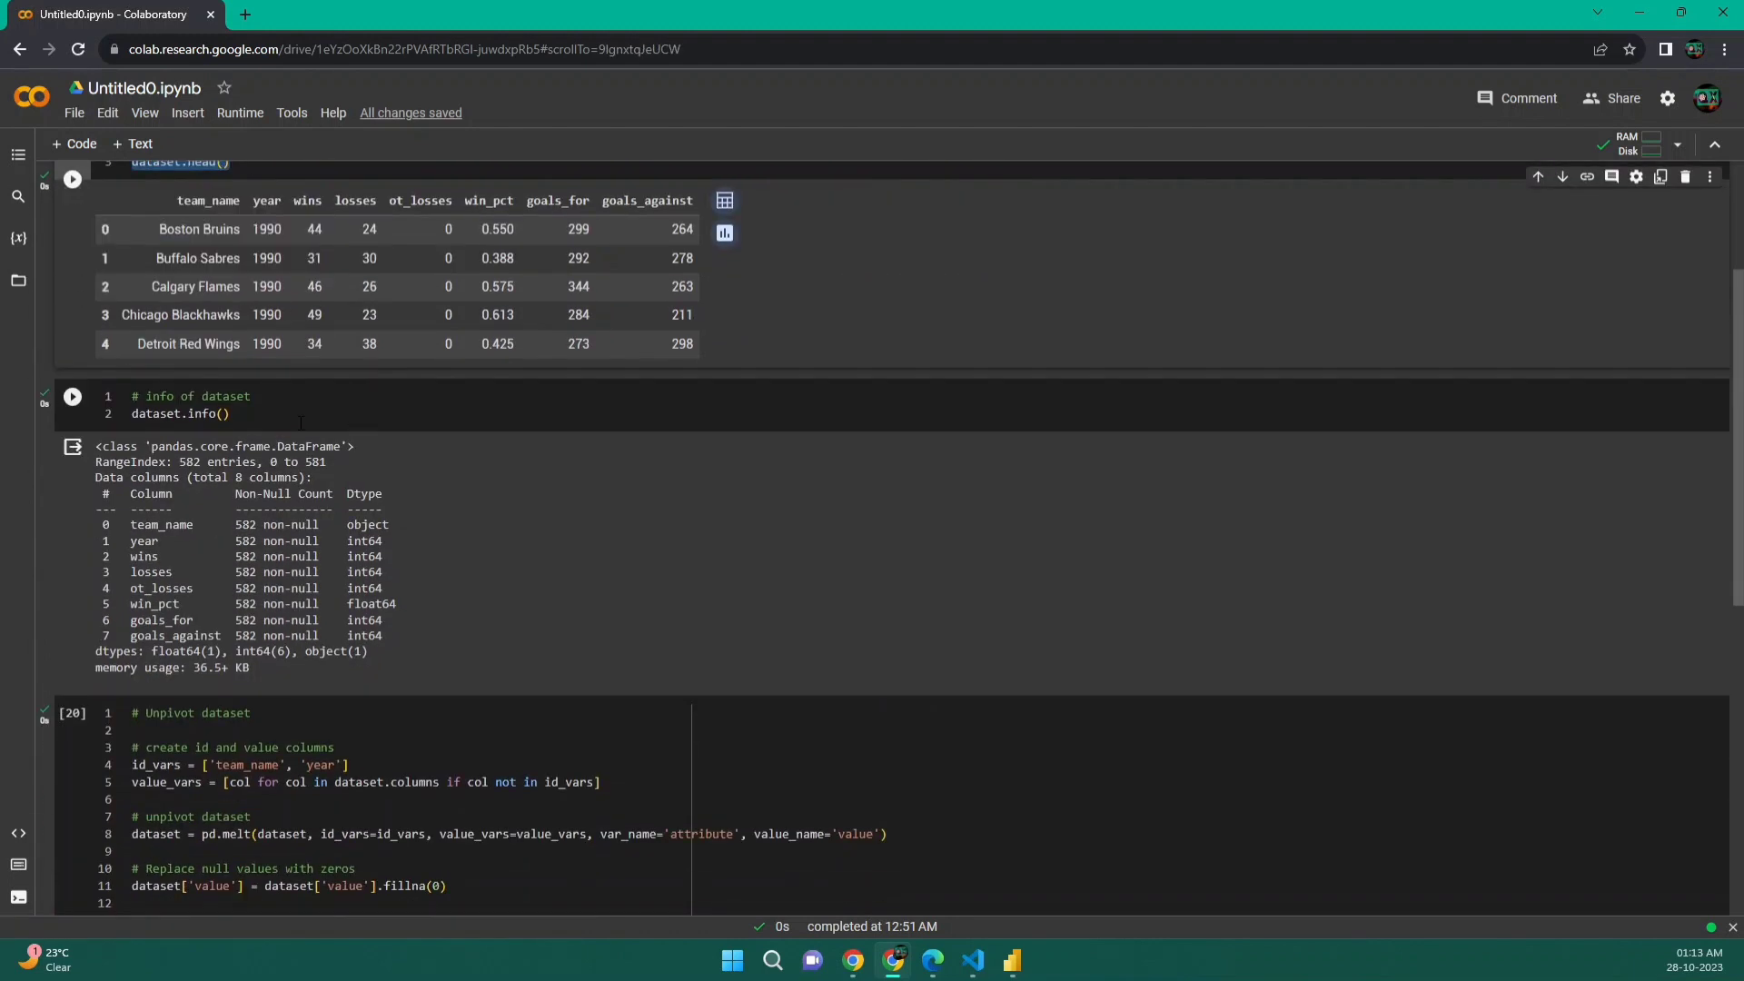
click(230, 414)
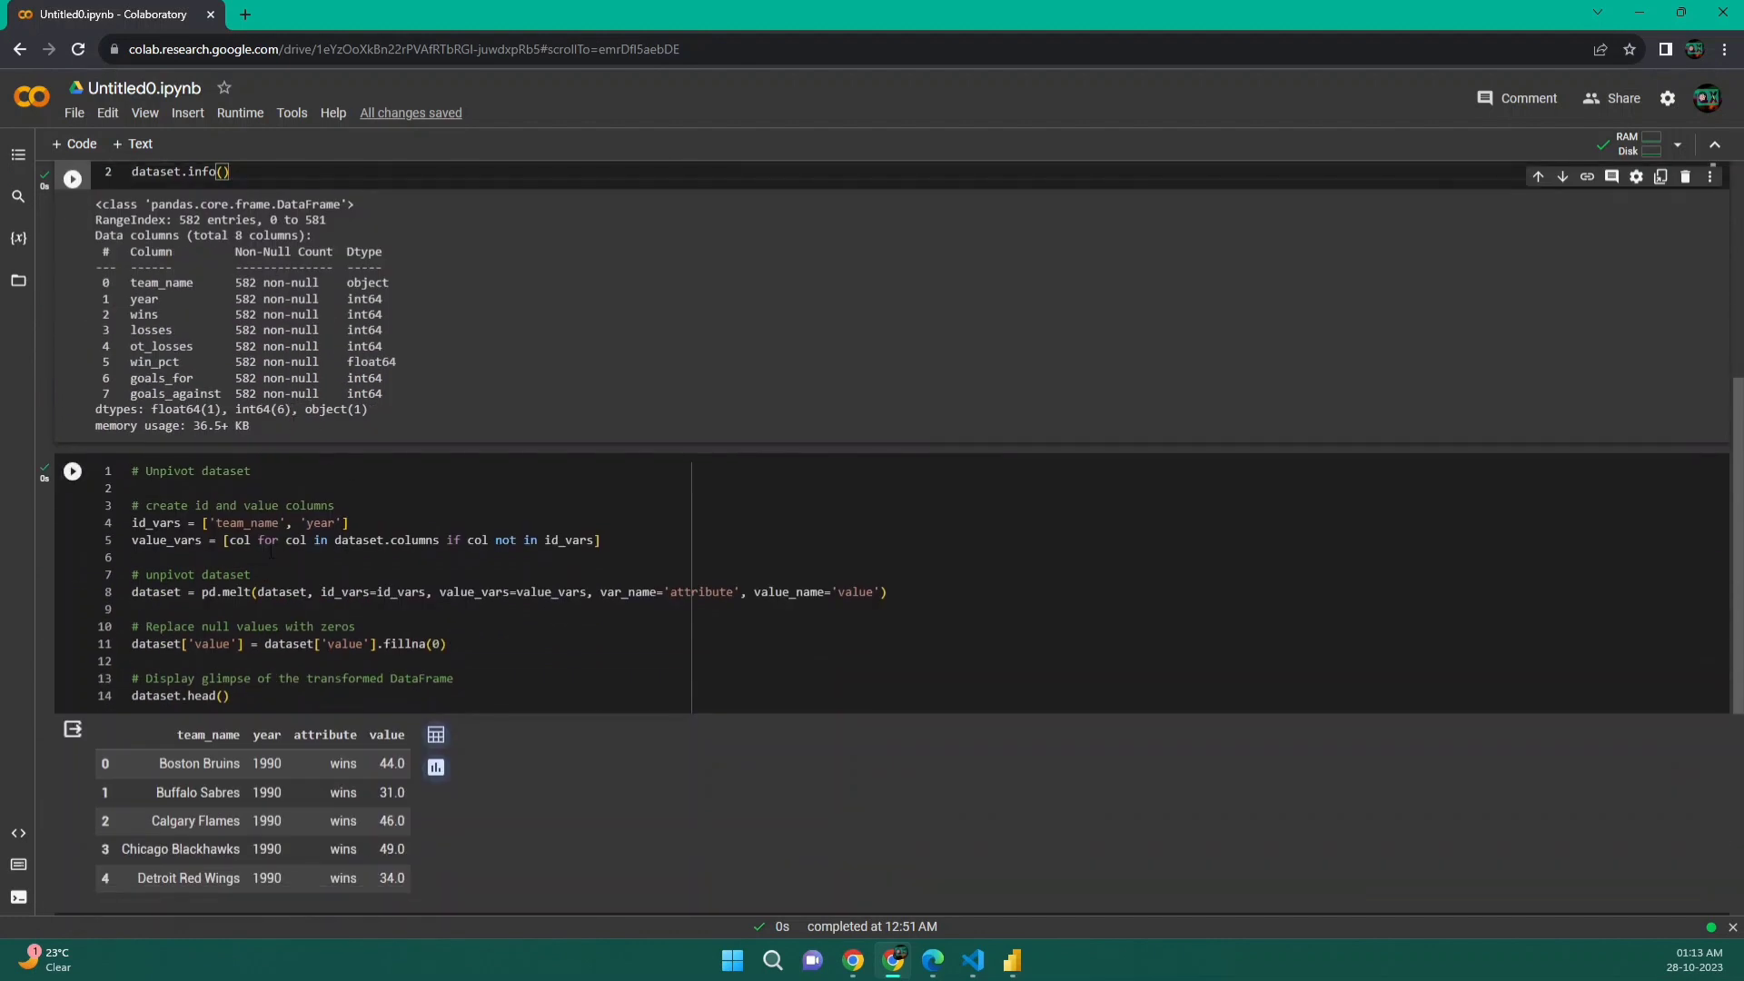
double_click(162, 505)
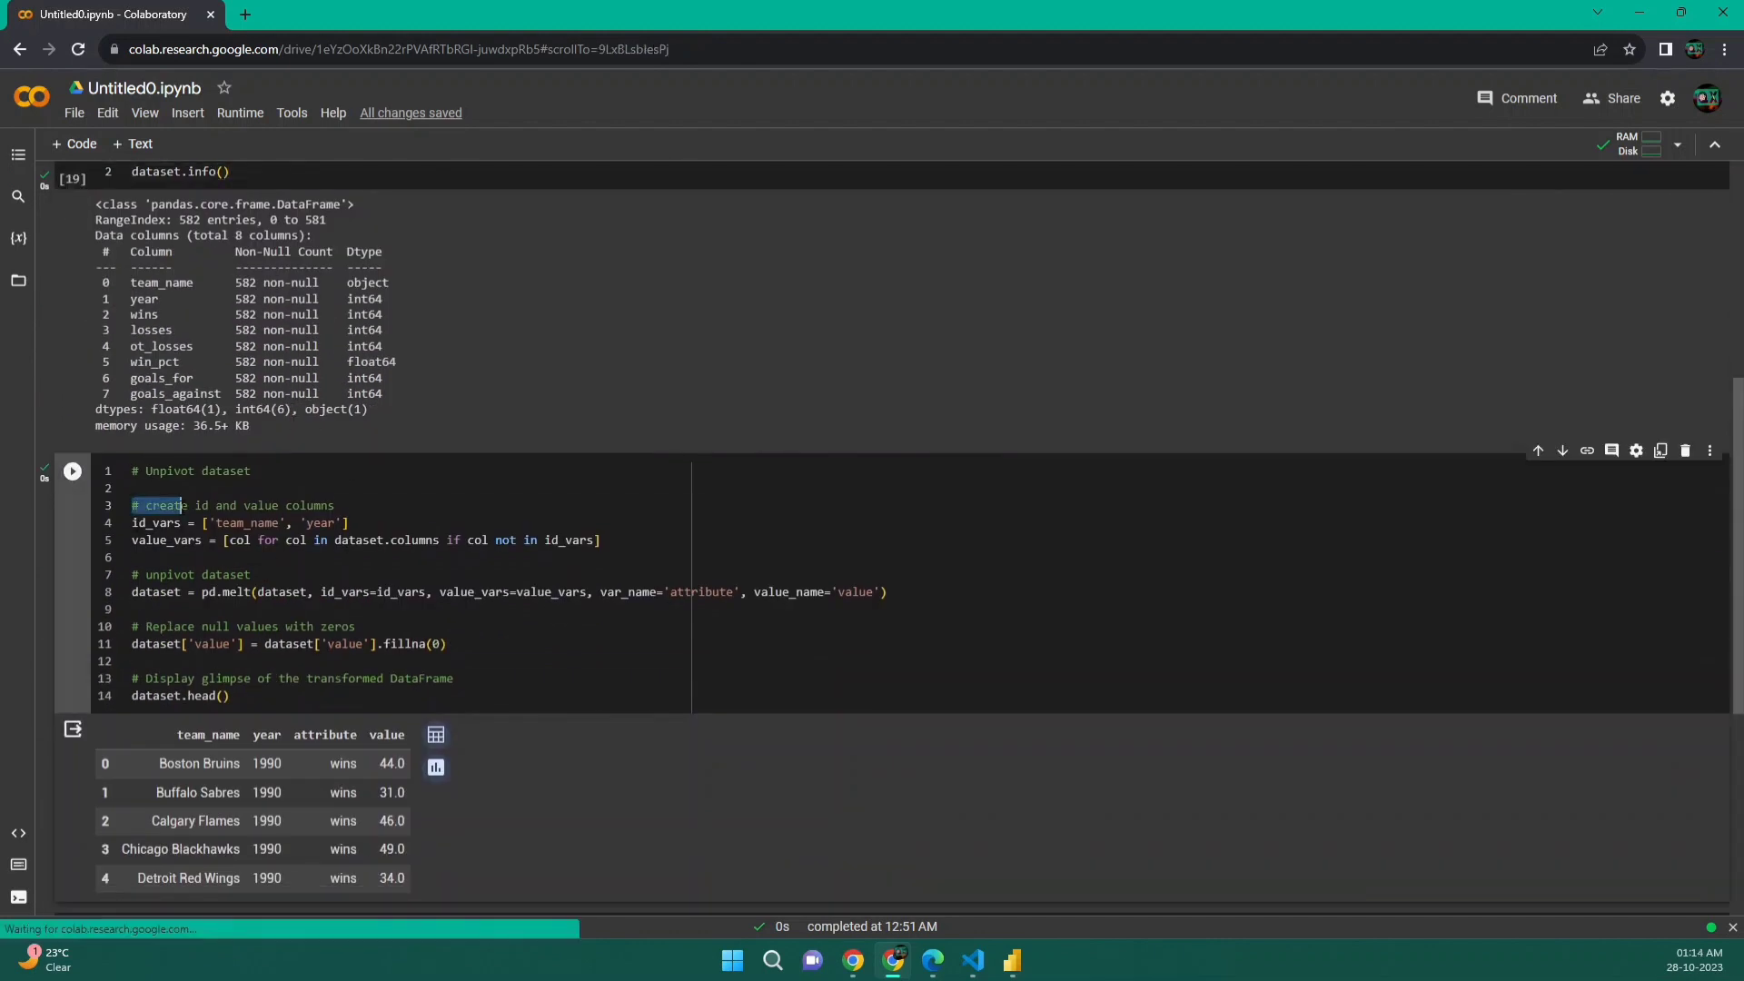
drag(131, 505, 456, 591)
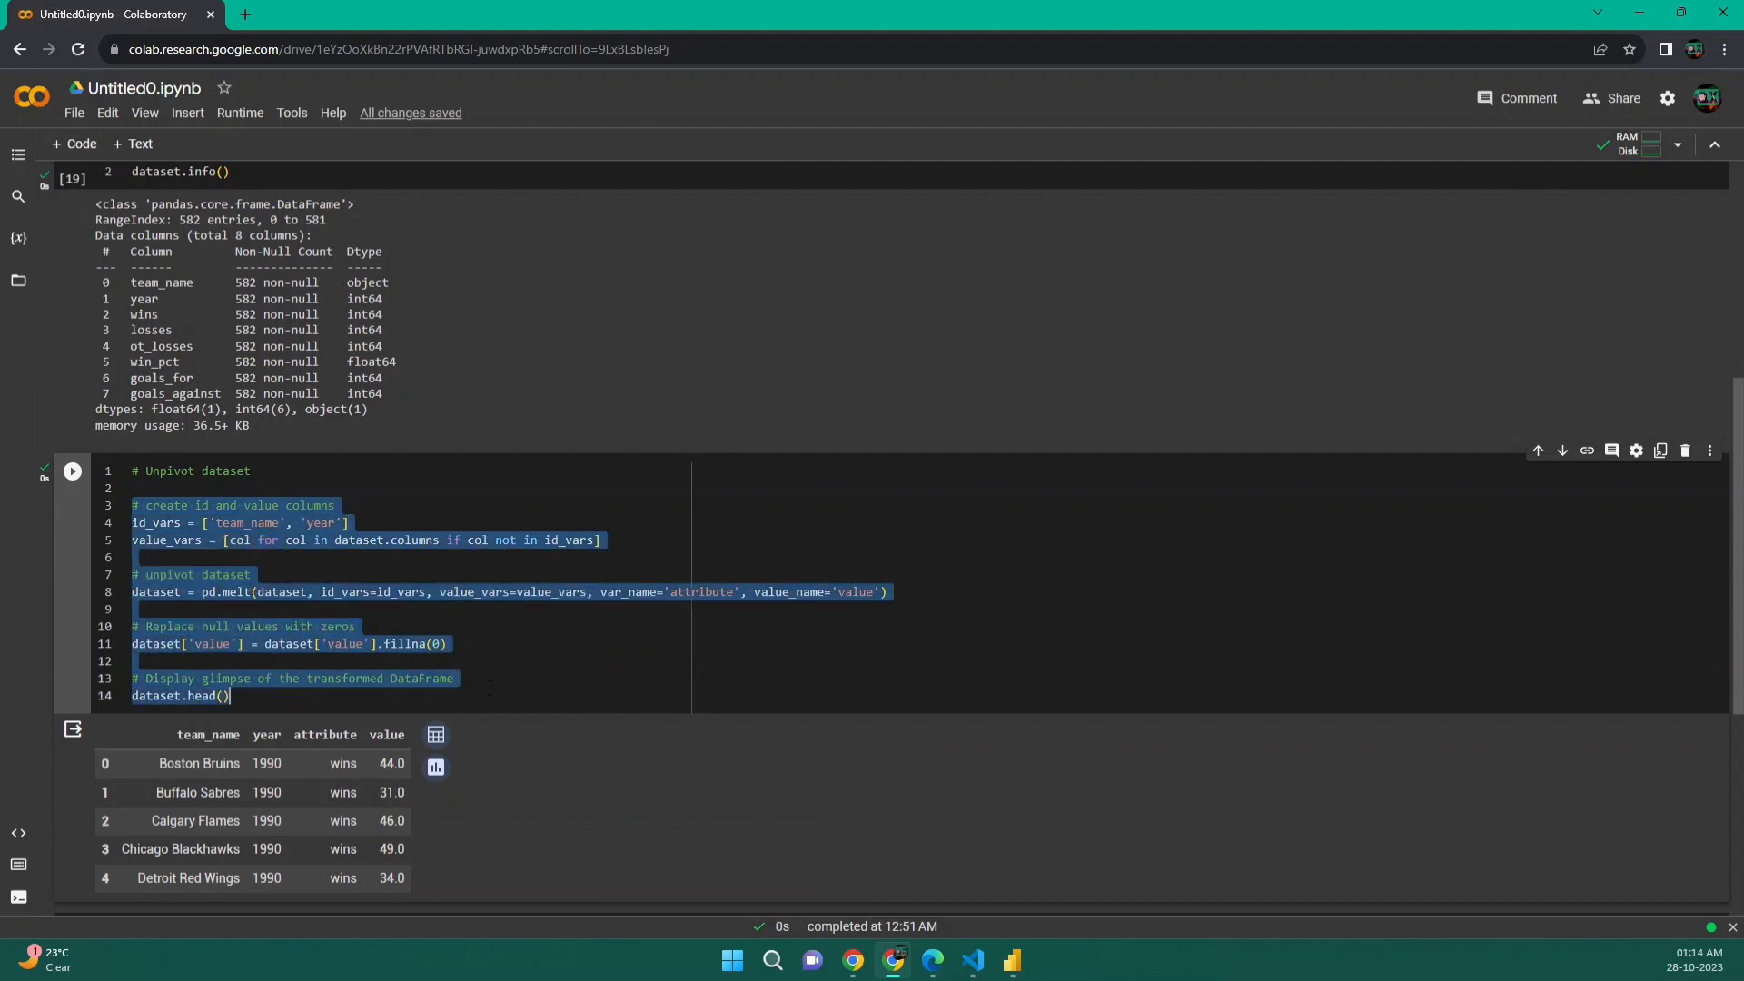
mouse_move(1036, 836)
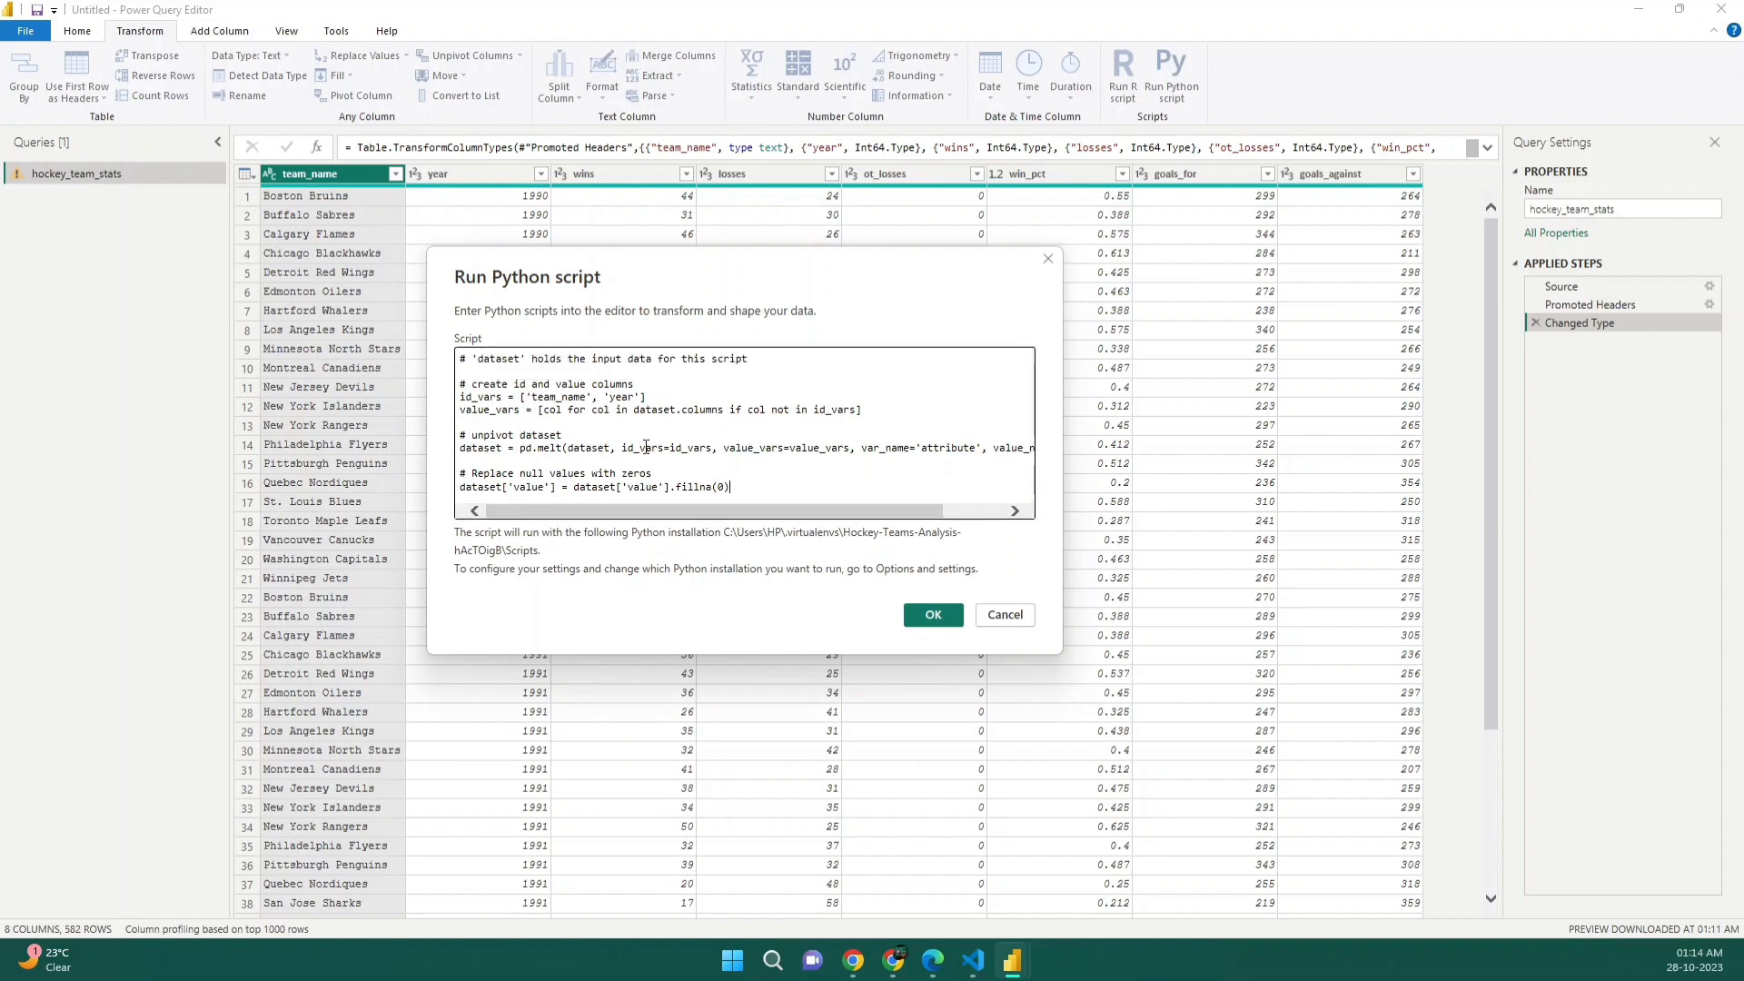
Step: Check the pasted unpivot script and confirm it with OK
key(ctrl+a)
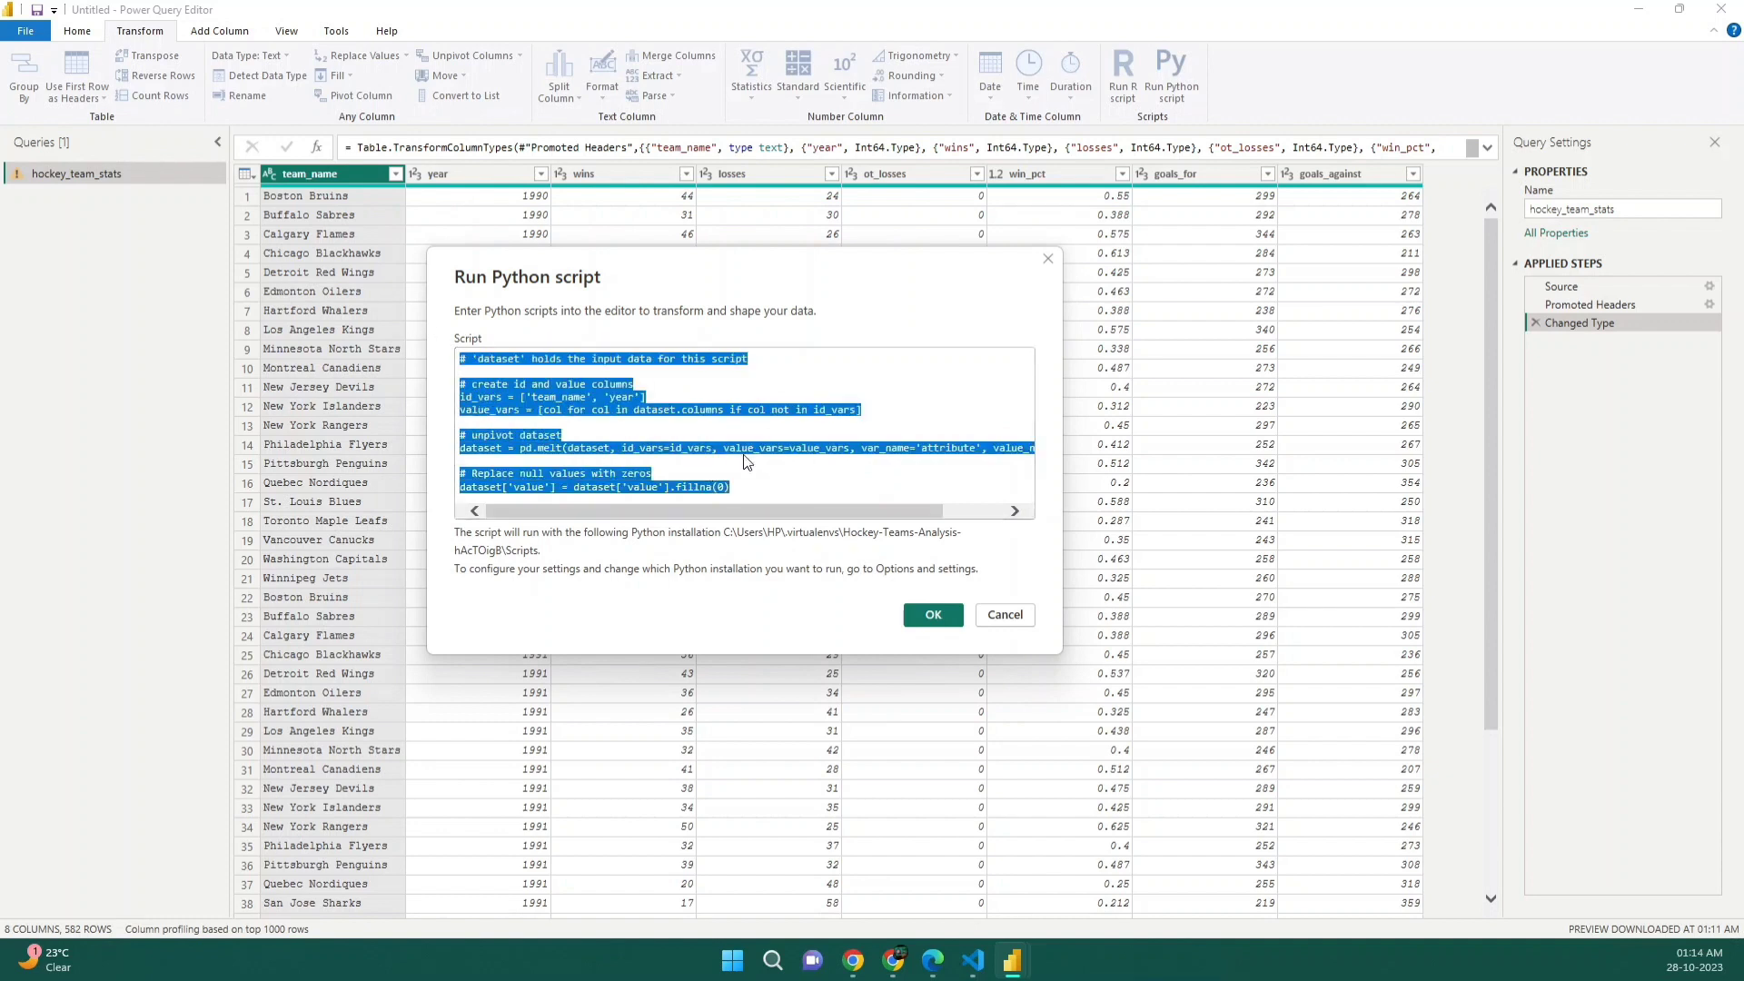
click(775, 486)
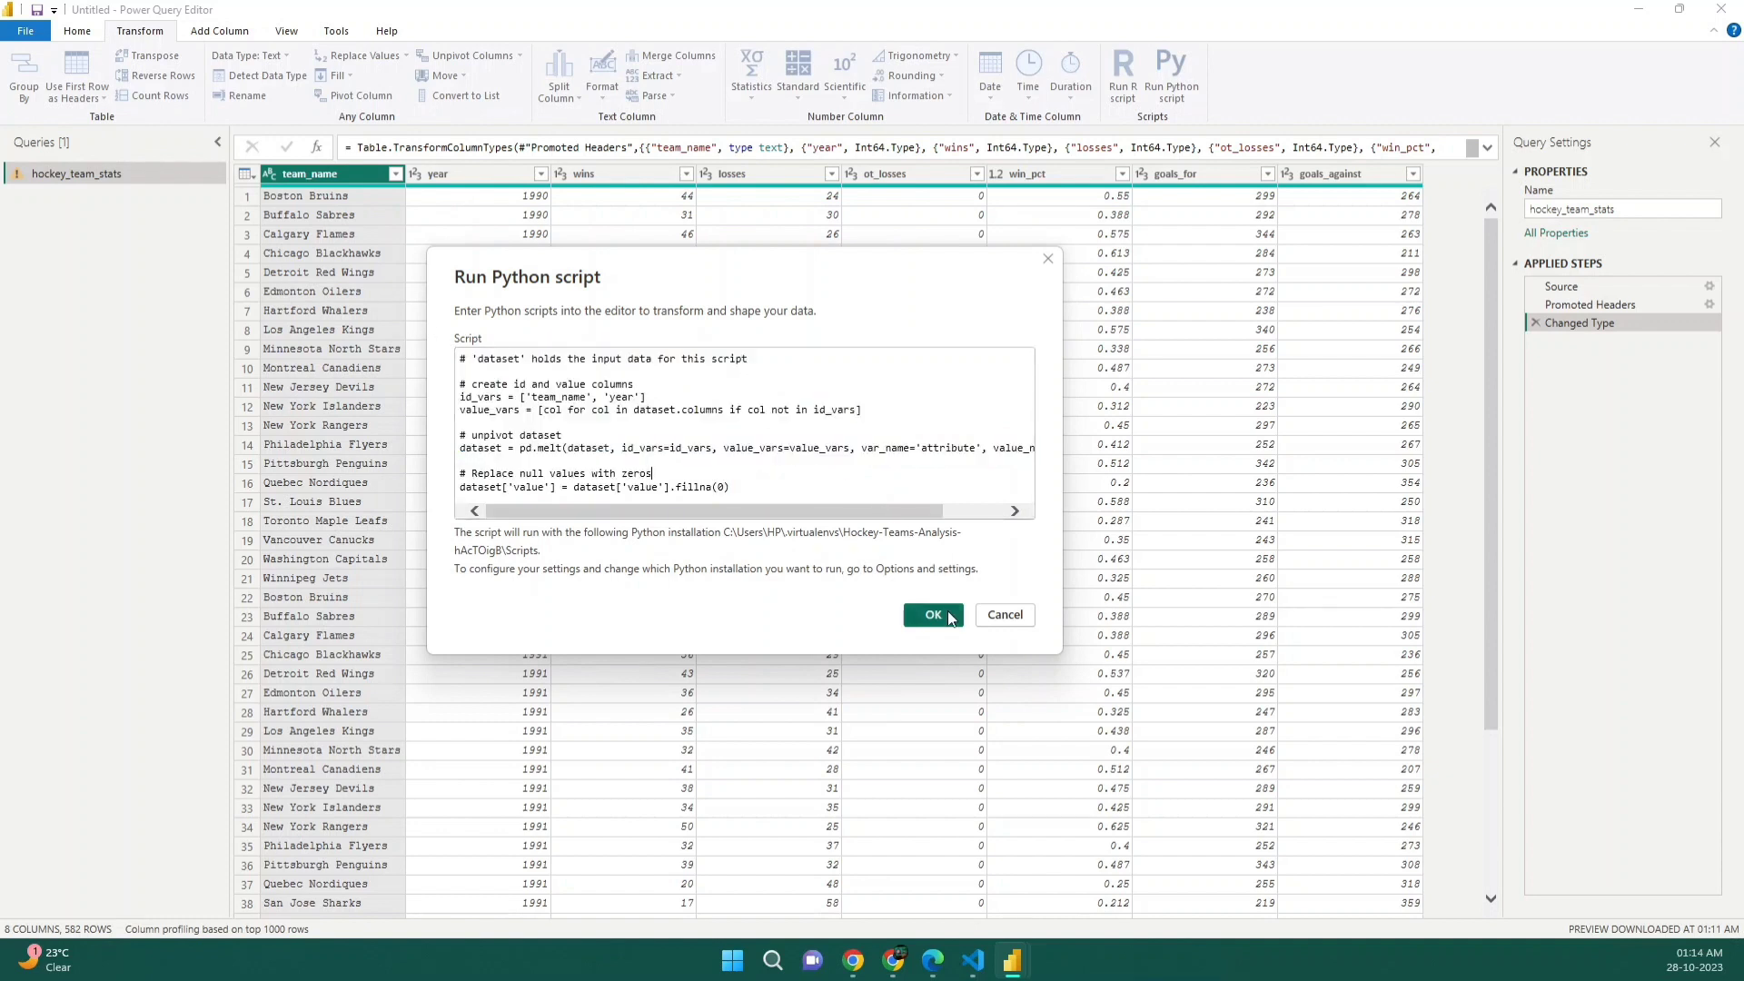
click(932, 615)
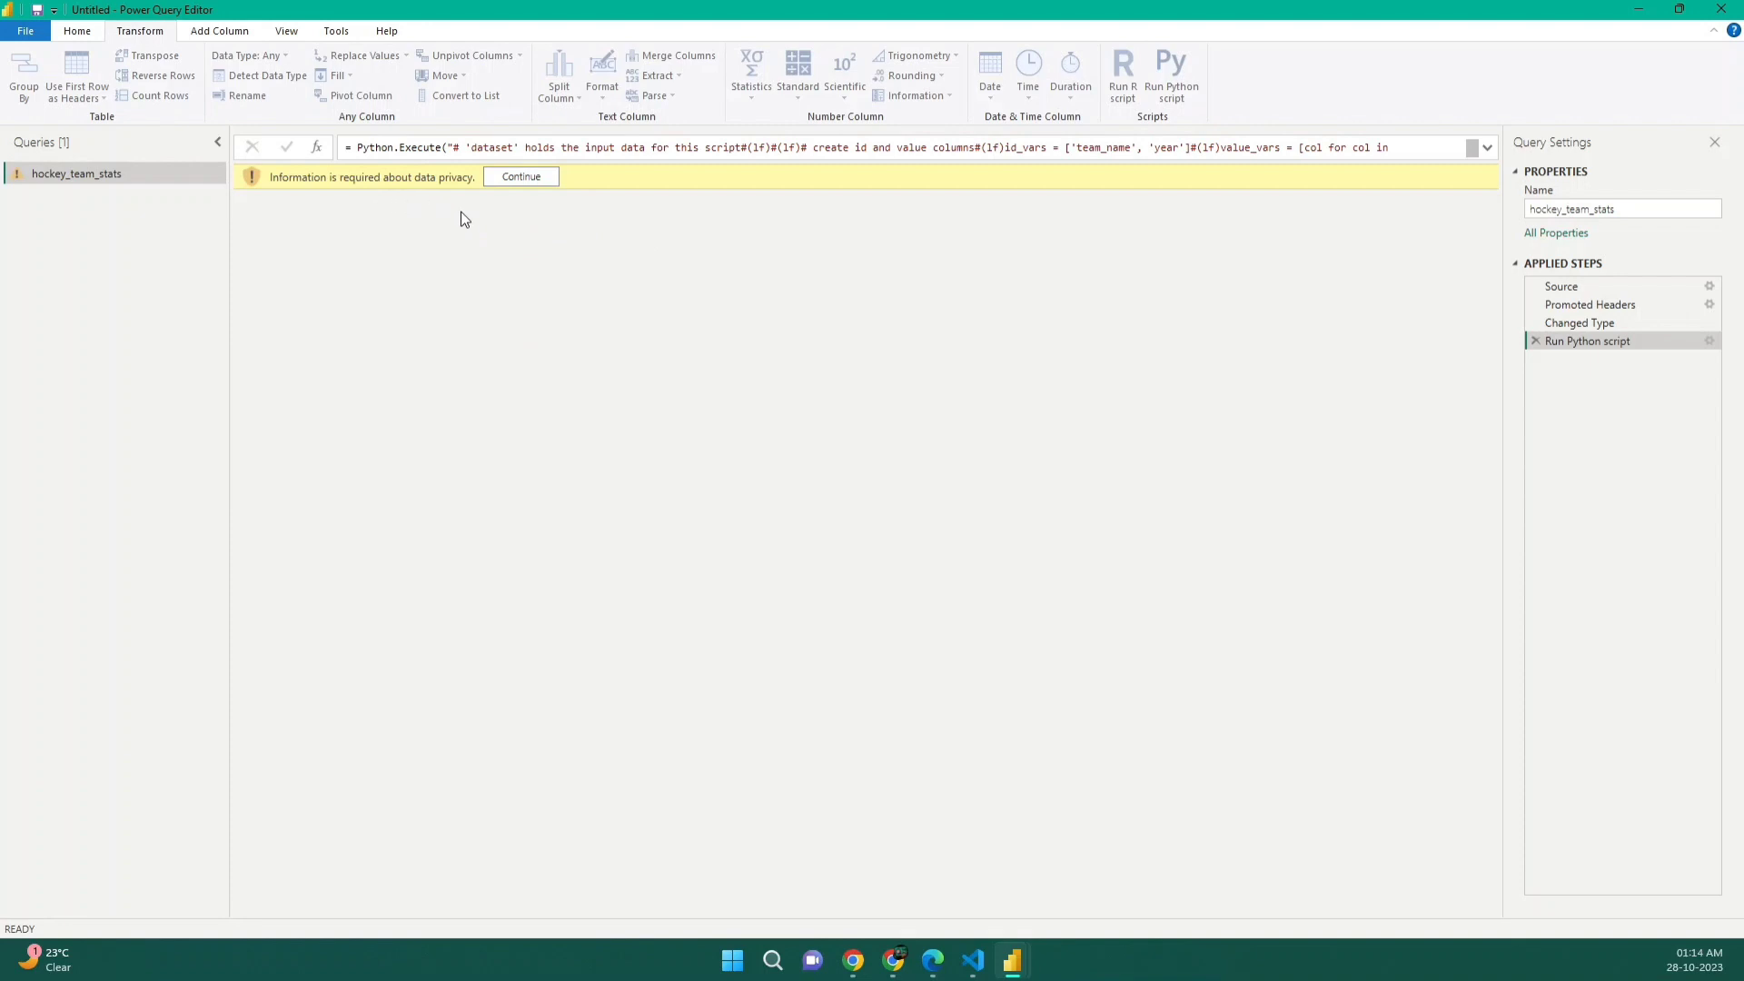
Step: Ignore privacy level checks for this file, save, and reopen the Run Python script step
click(520, 178)
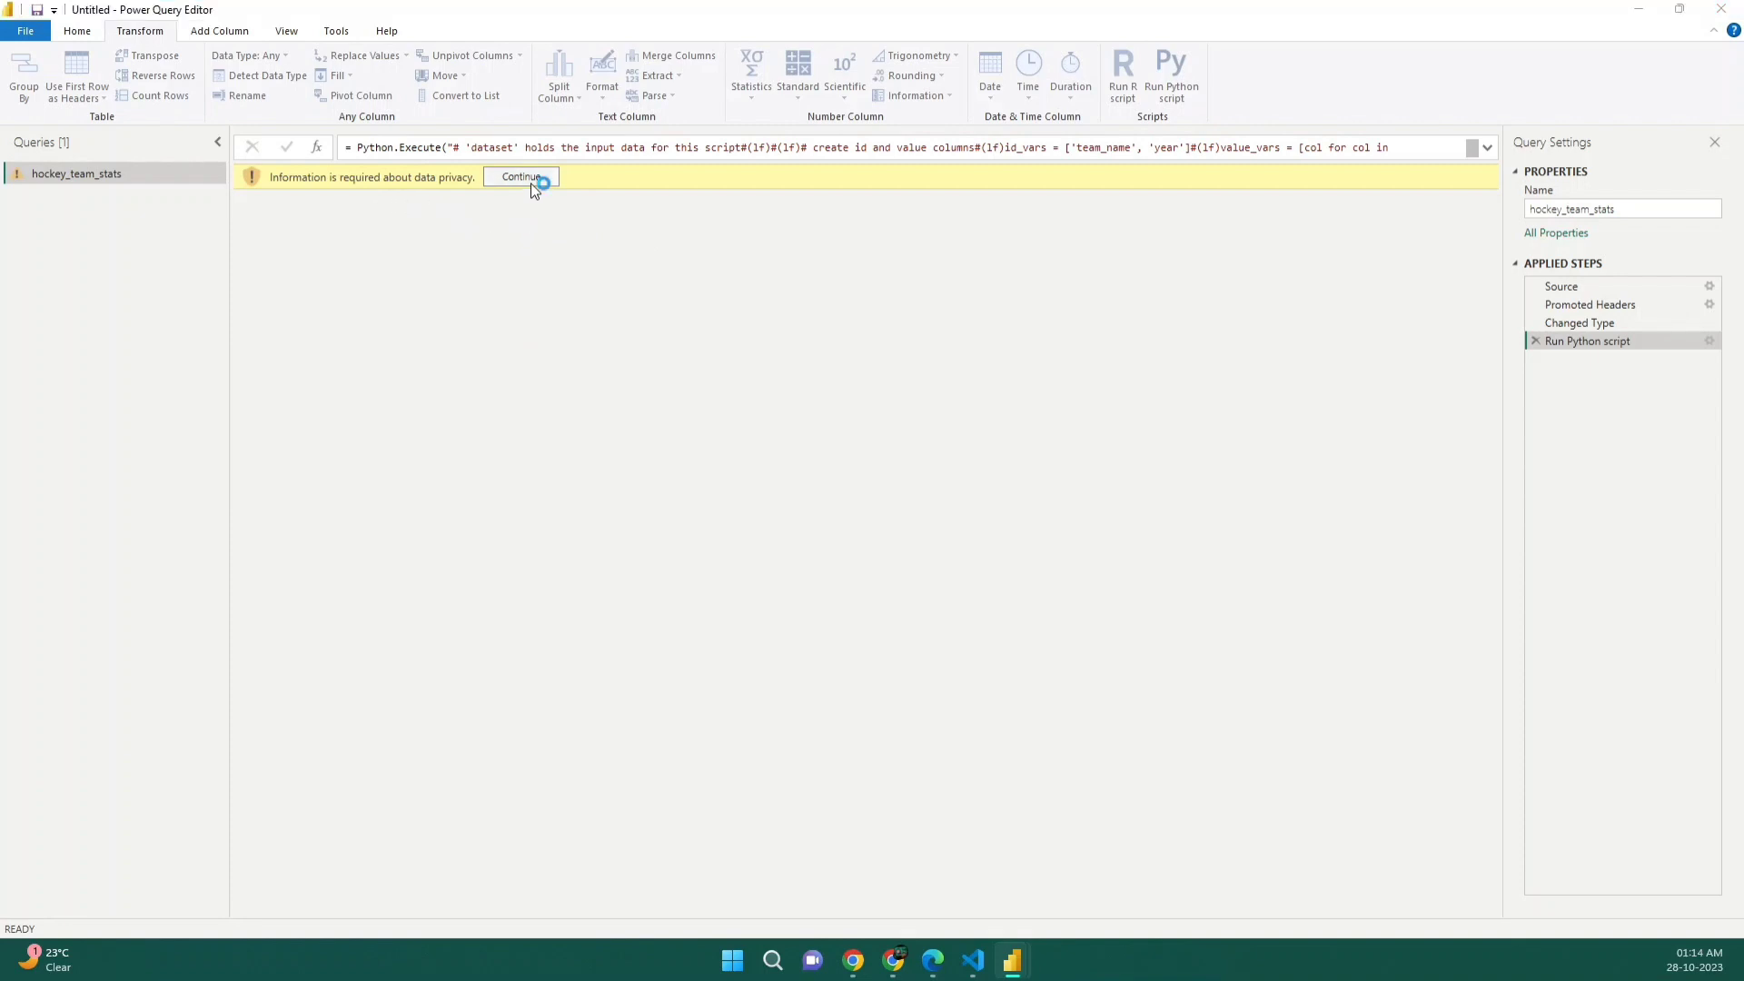
click(520, 175)
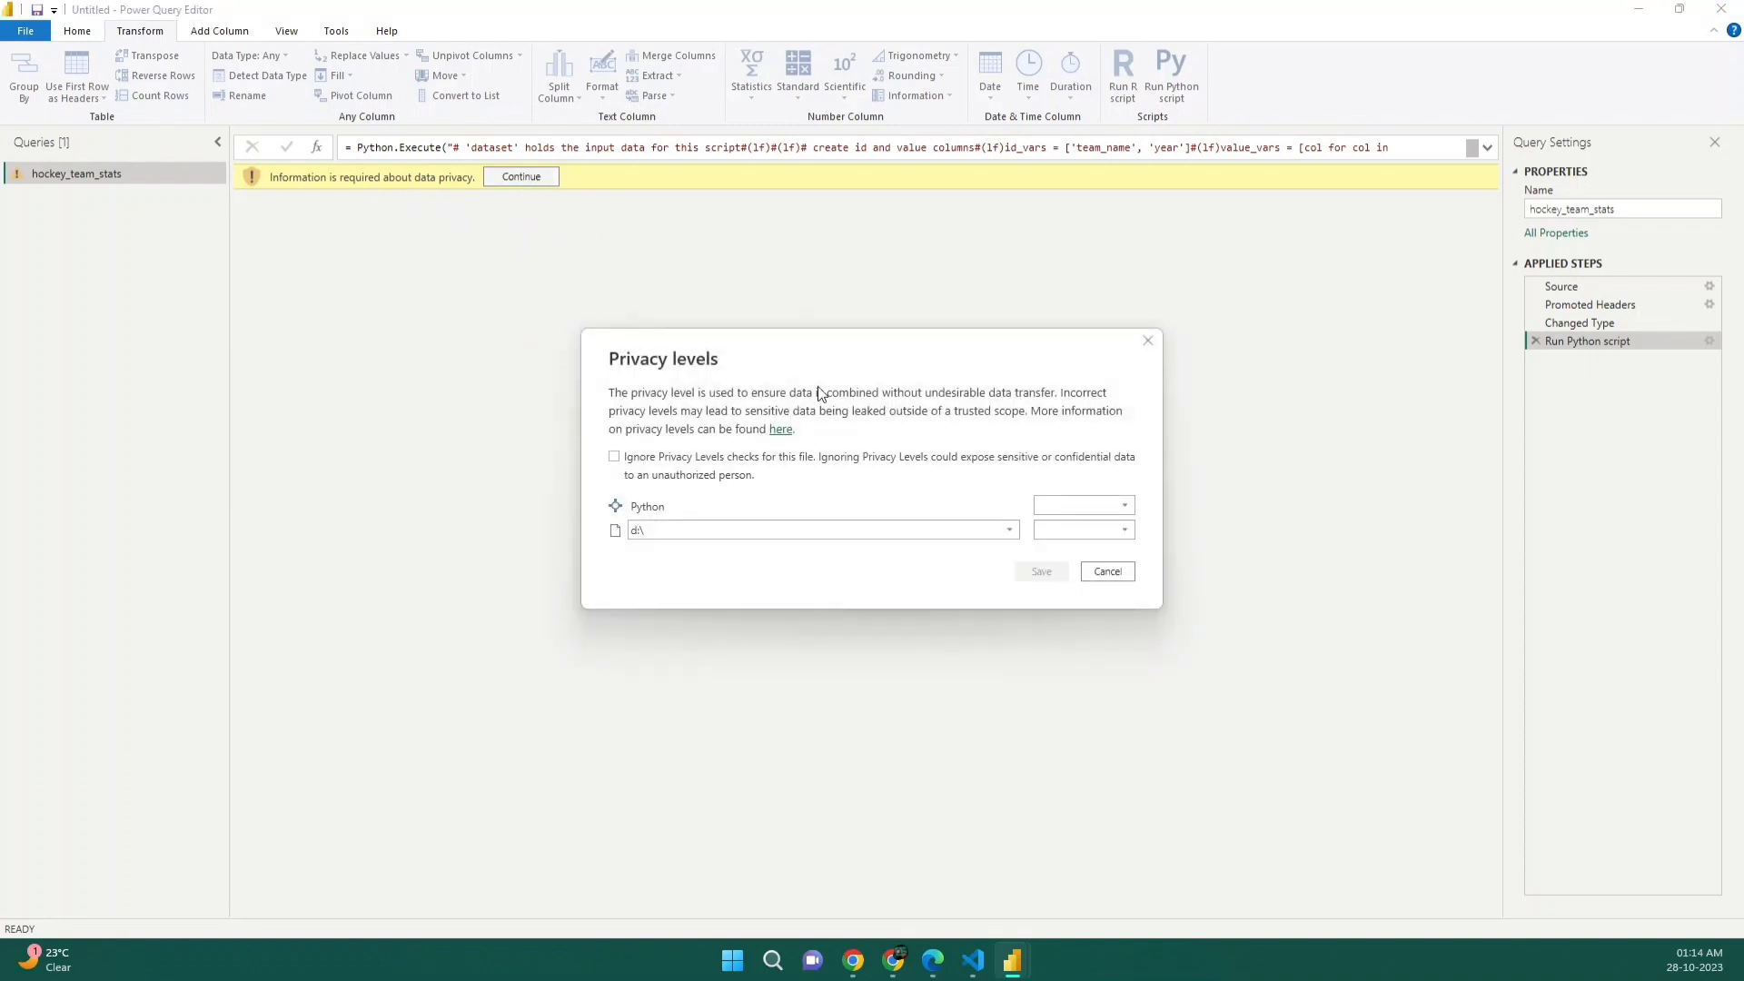
click(613, 456)
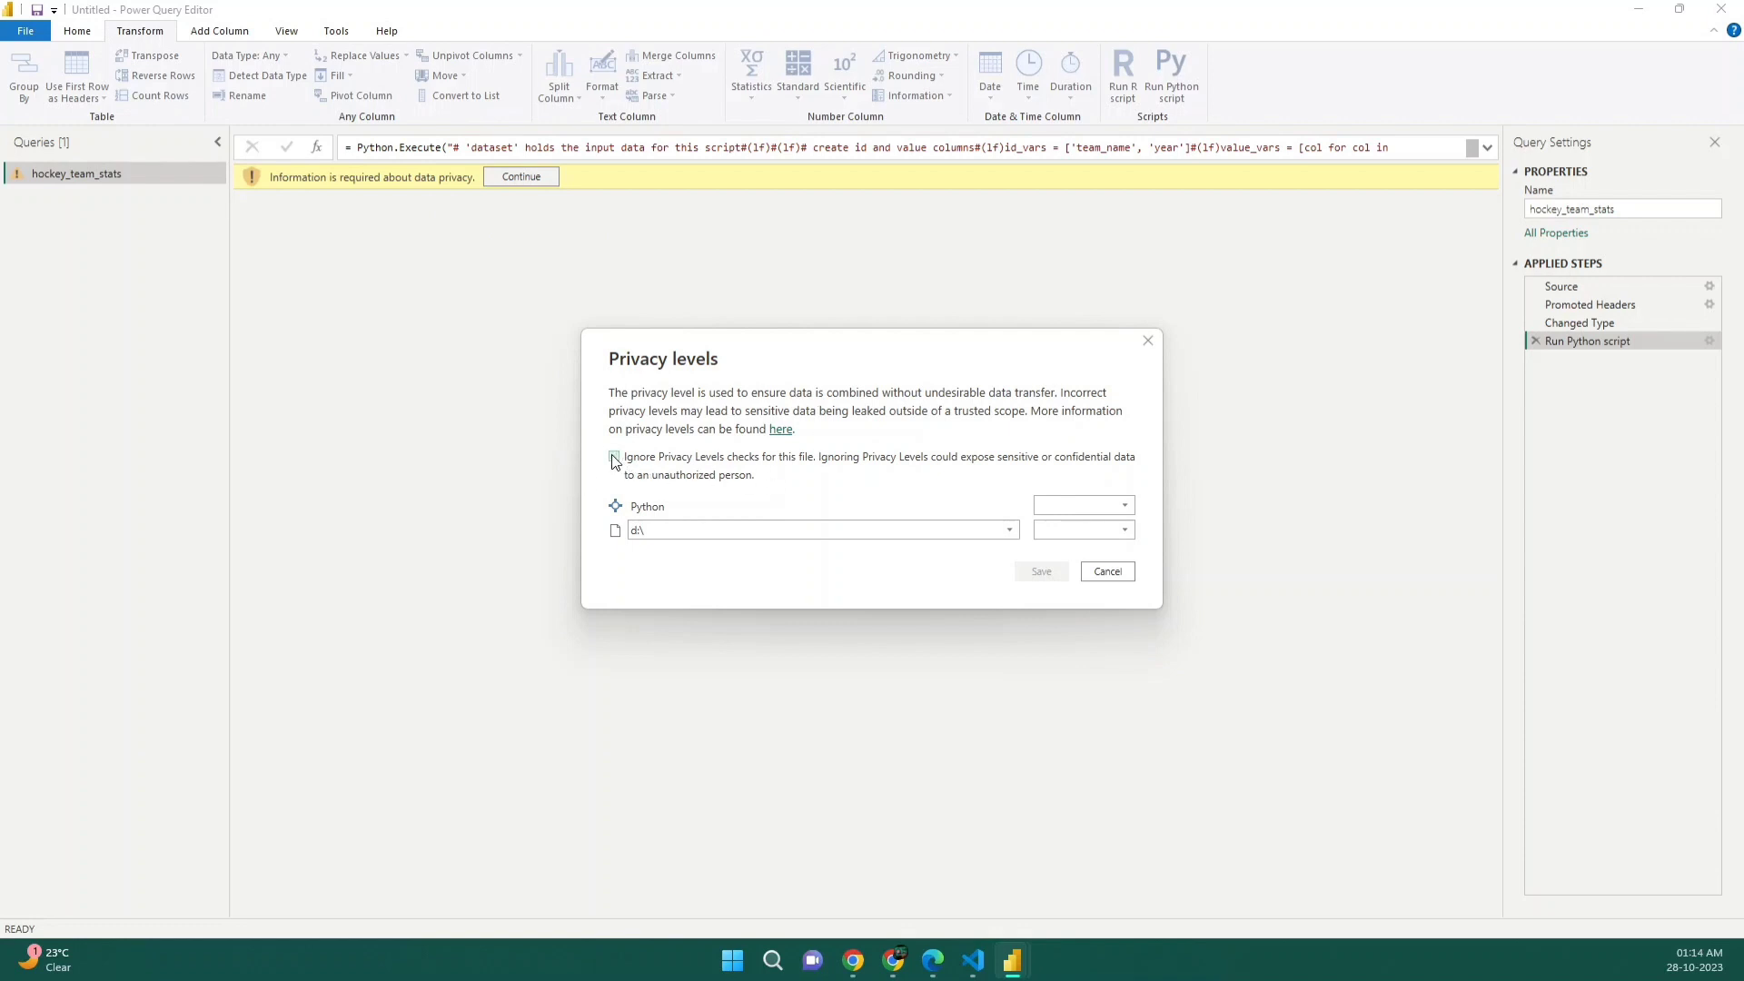
click(613, 457)
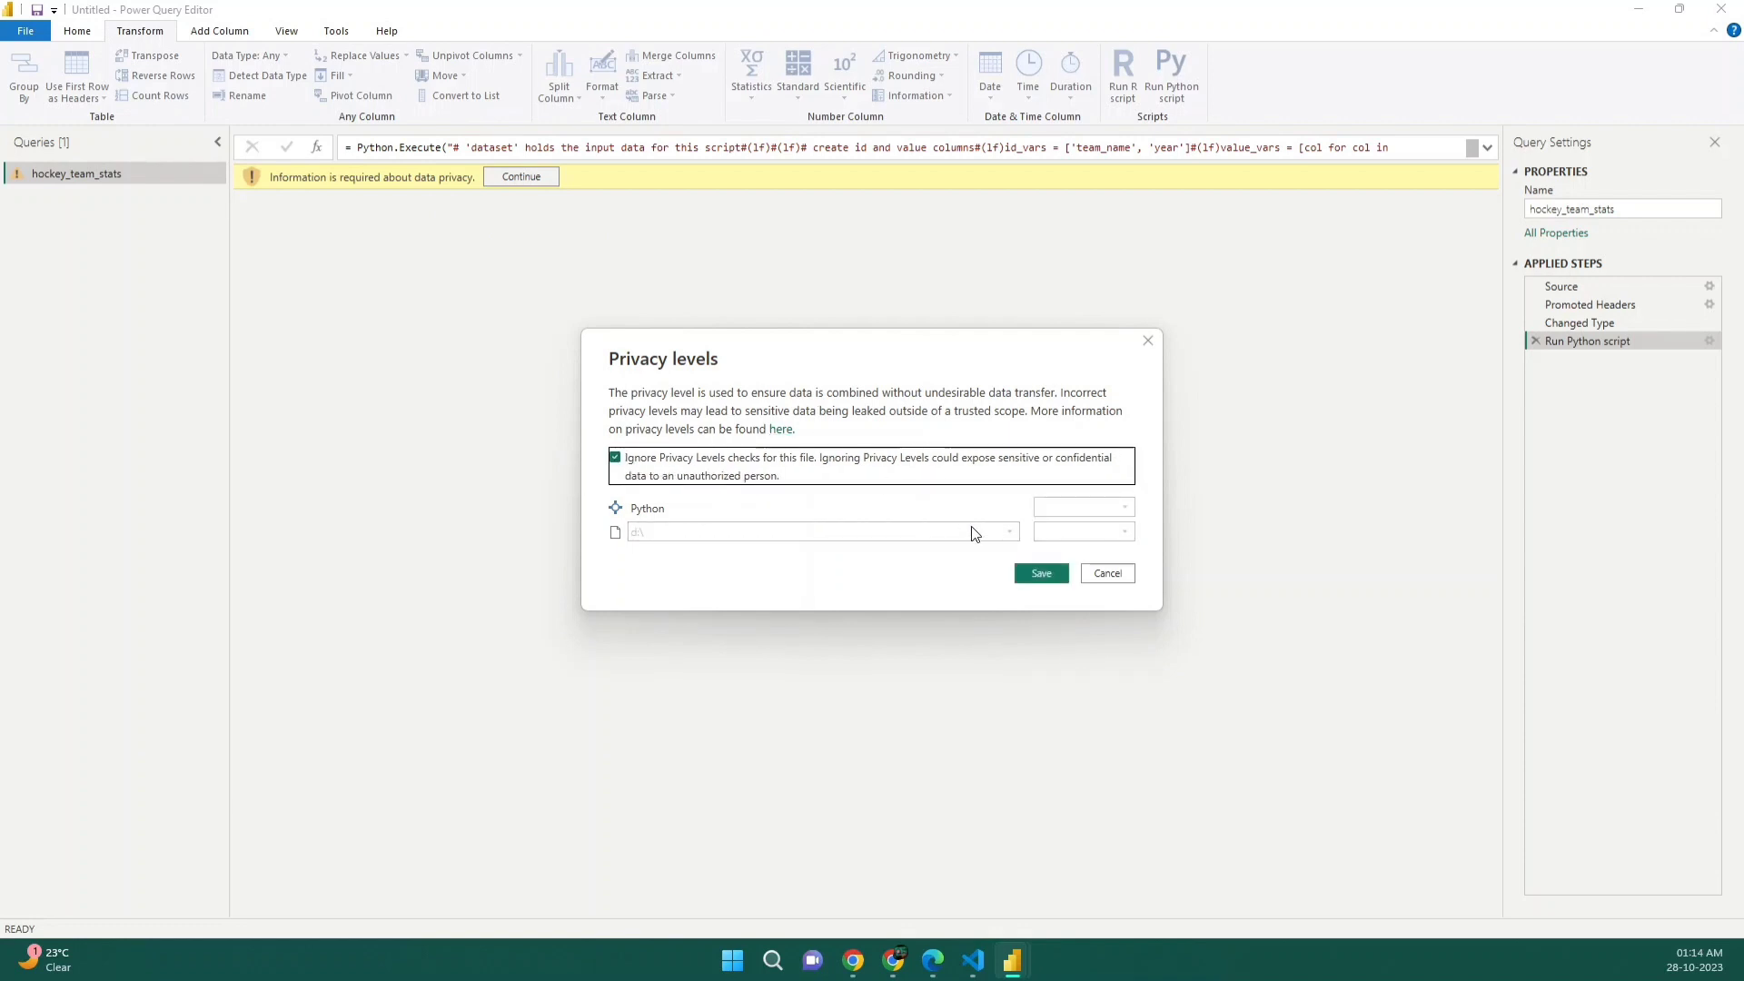
click(1039, 573)
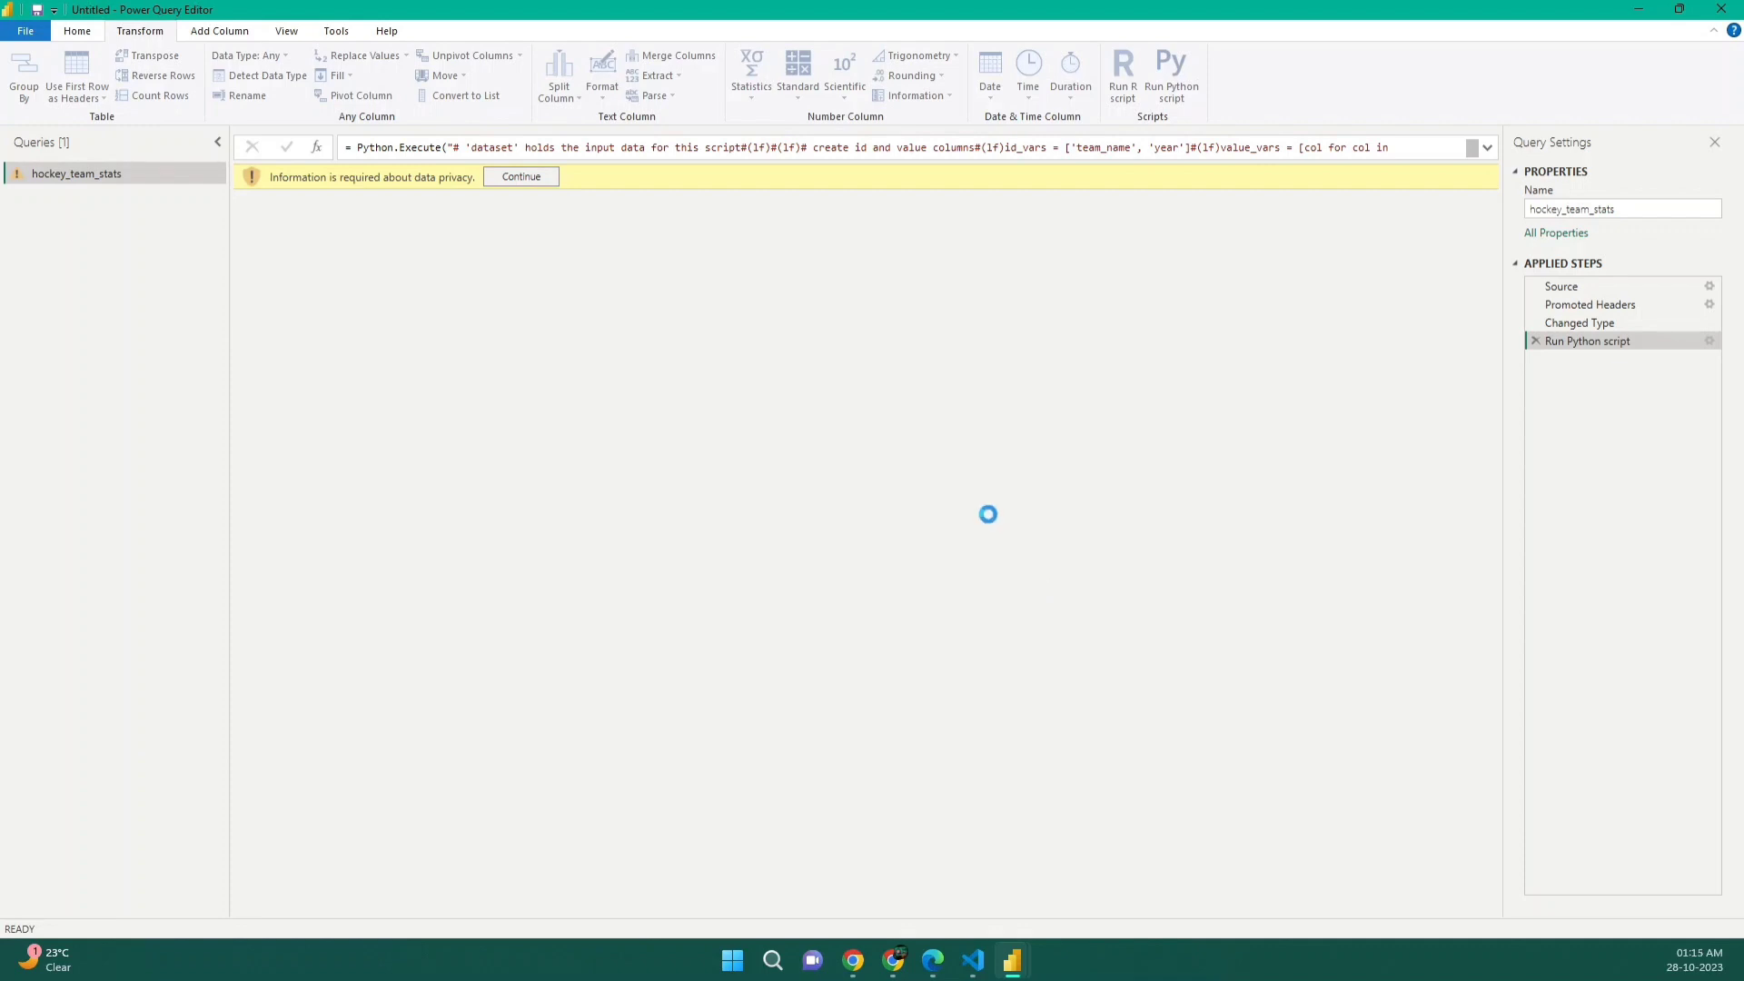
click(519, 175)
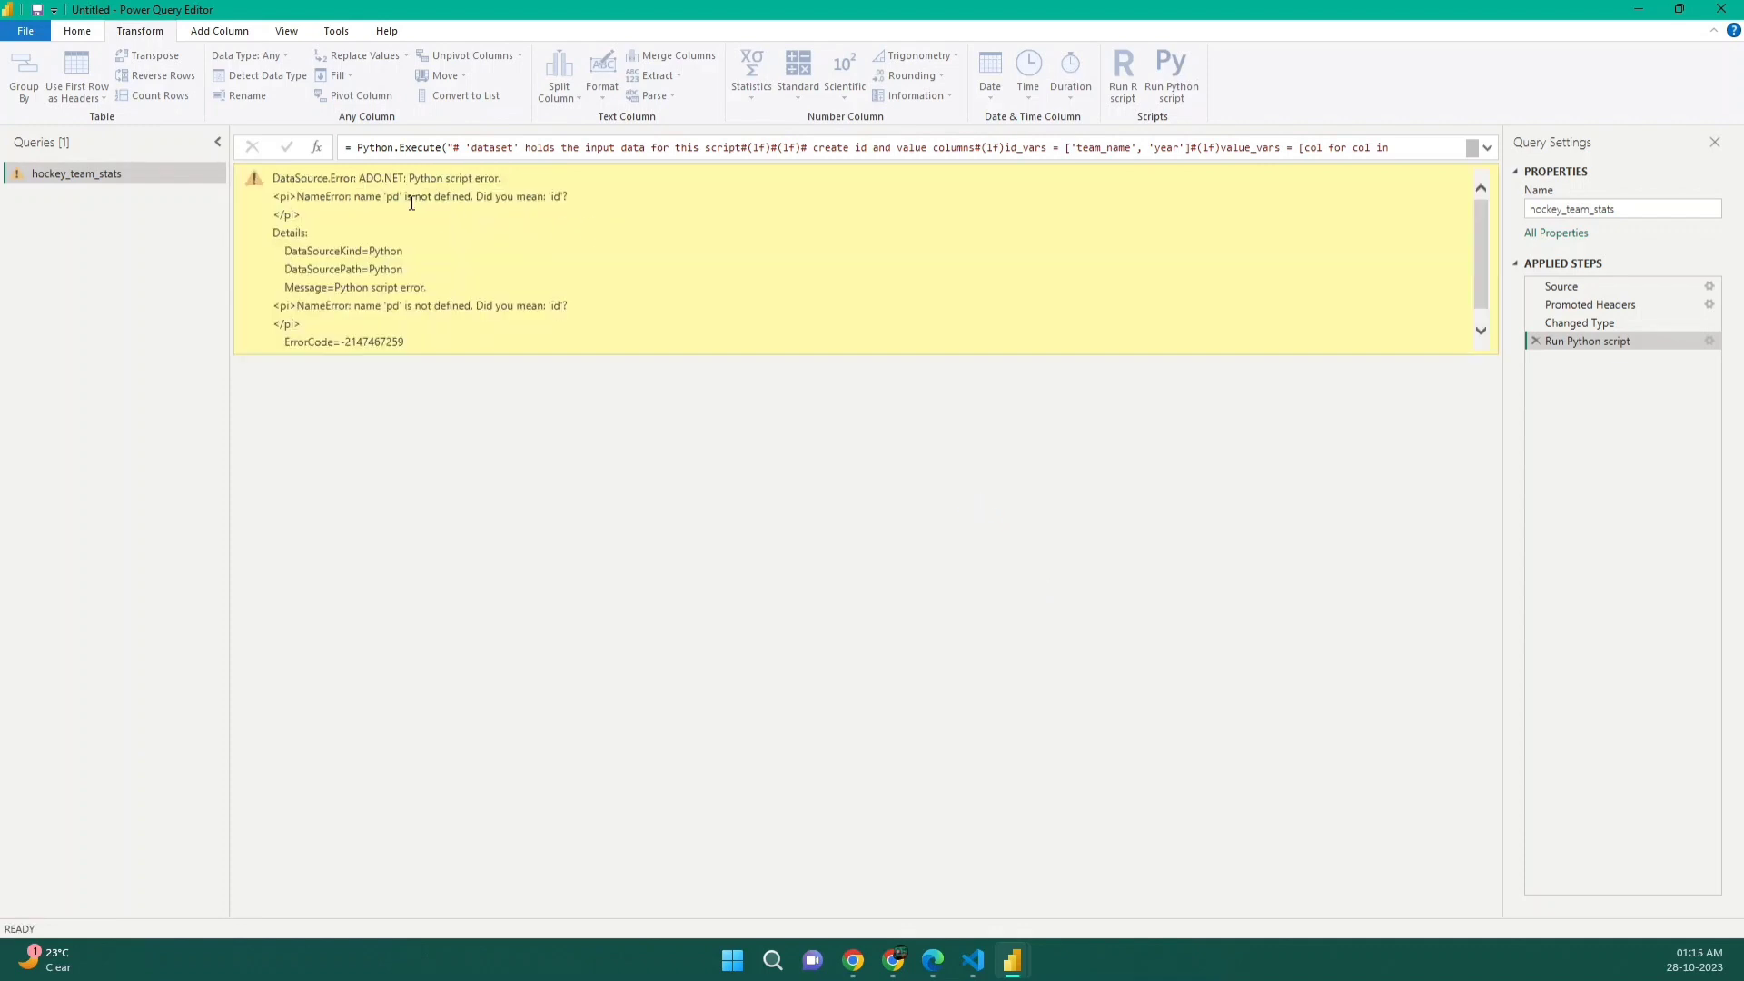
mouse_move(1646, 382)
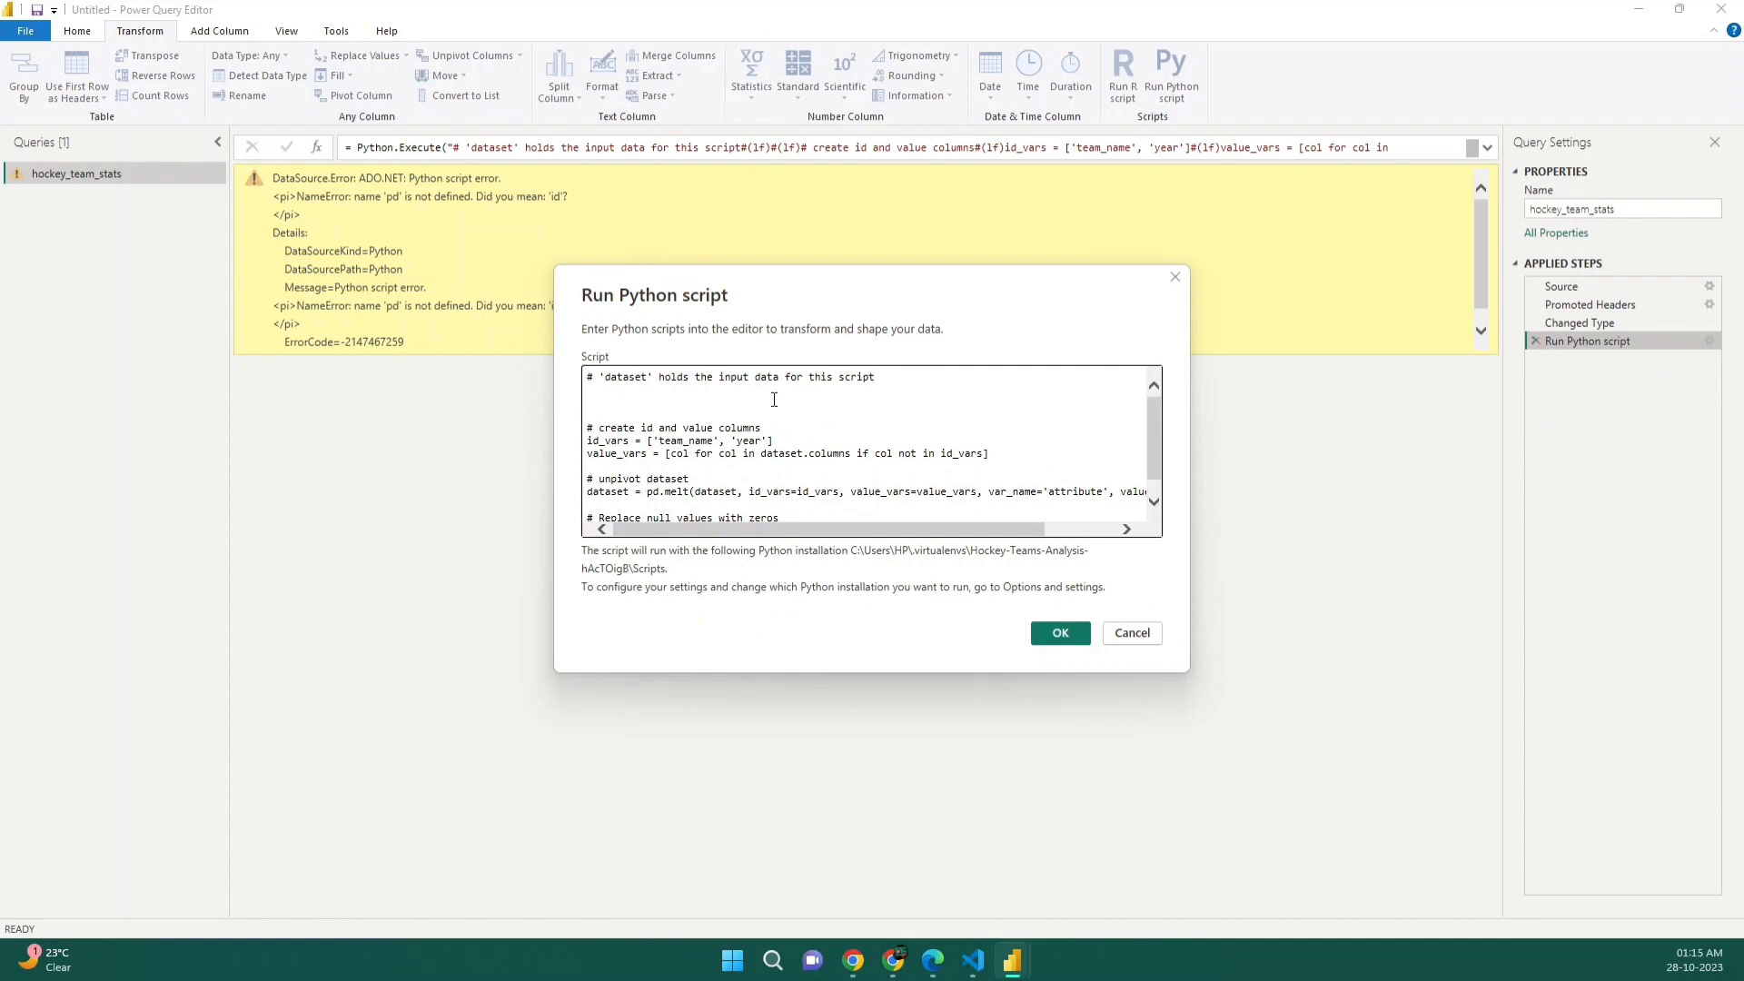
Step: Add 'import pandas as pd' at the top of the Python script and rerun it
text(import)
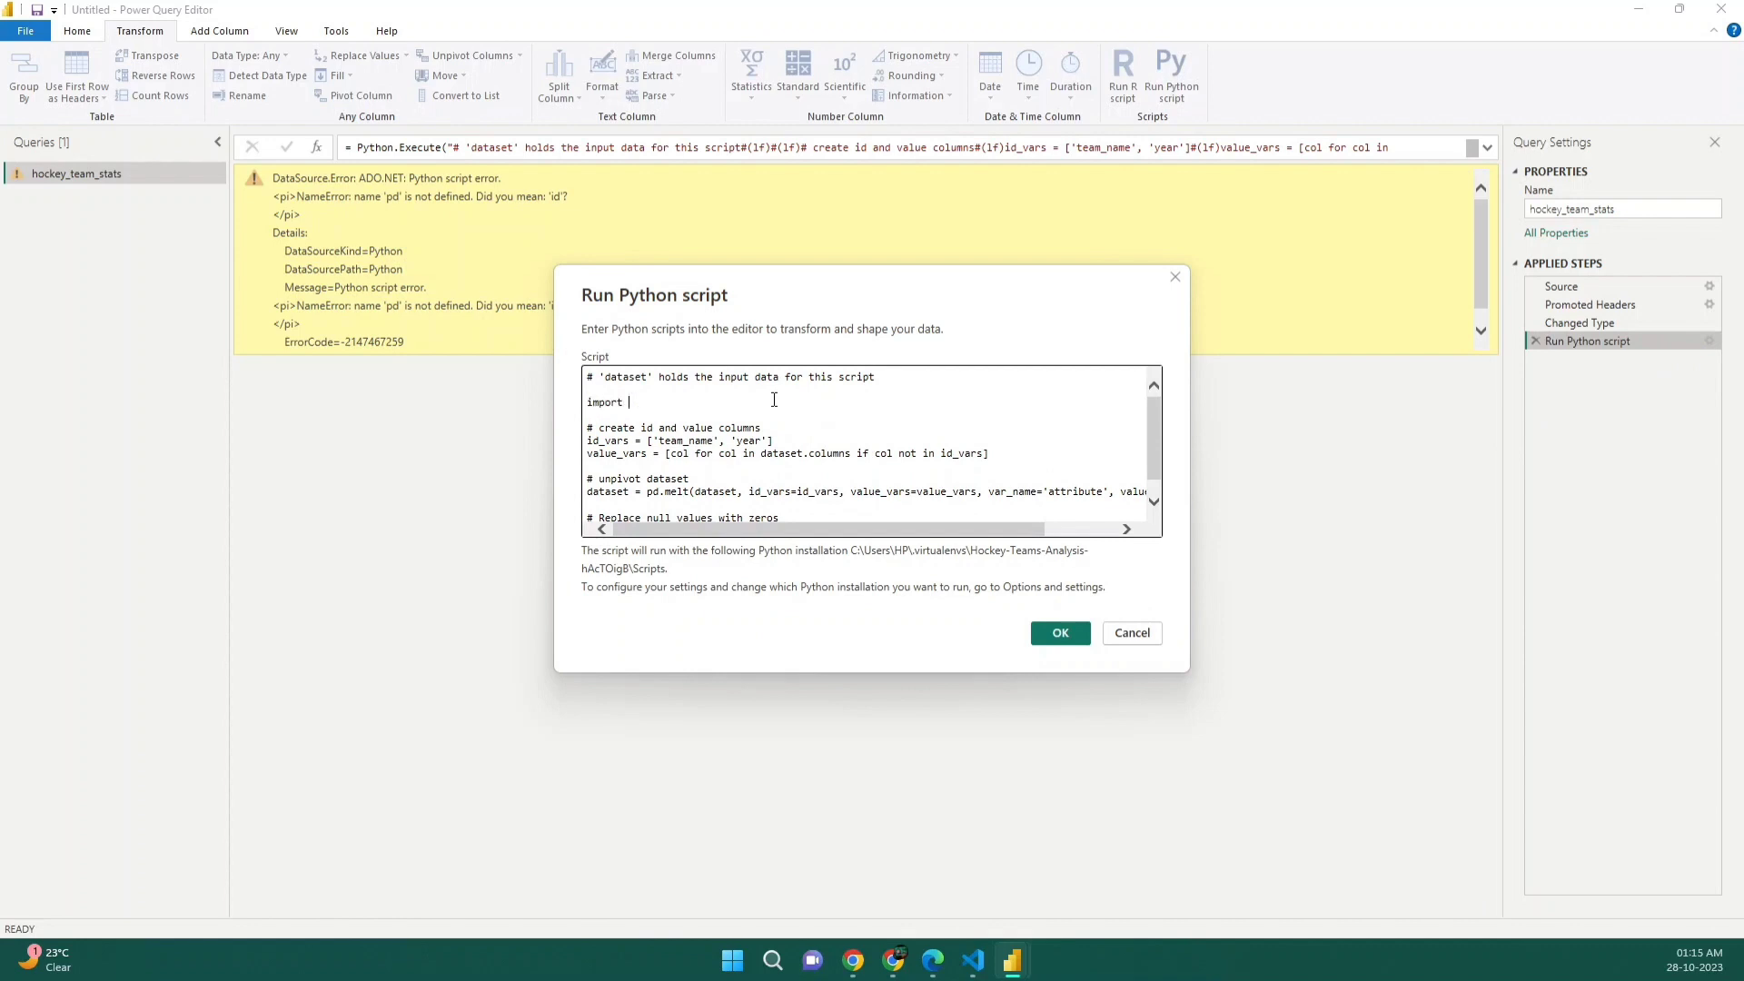
text(pandas)
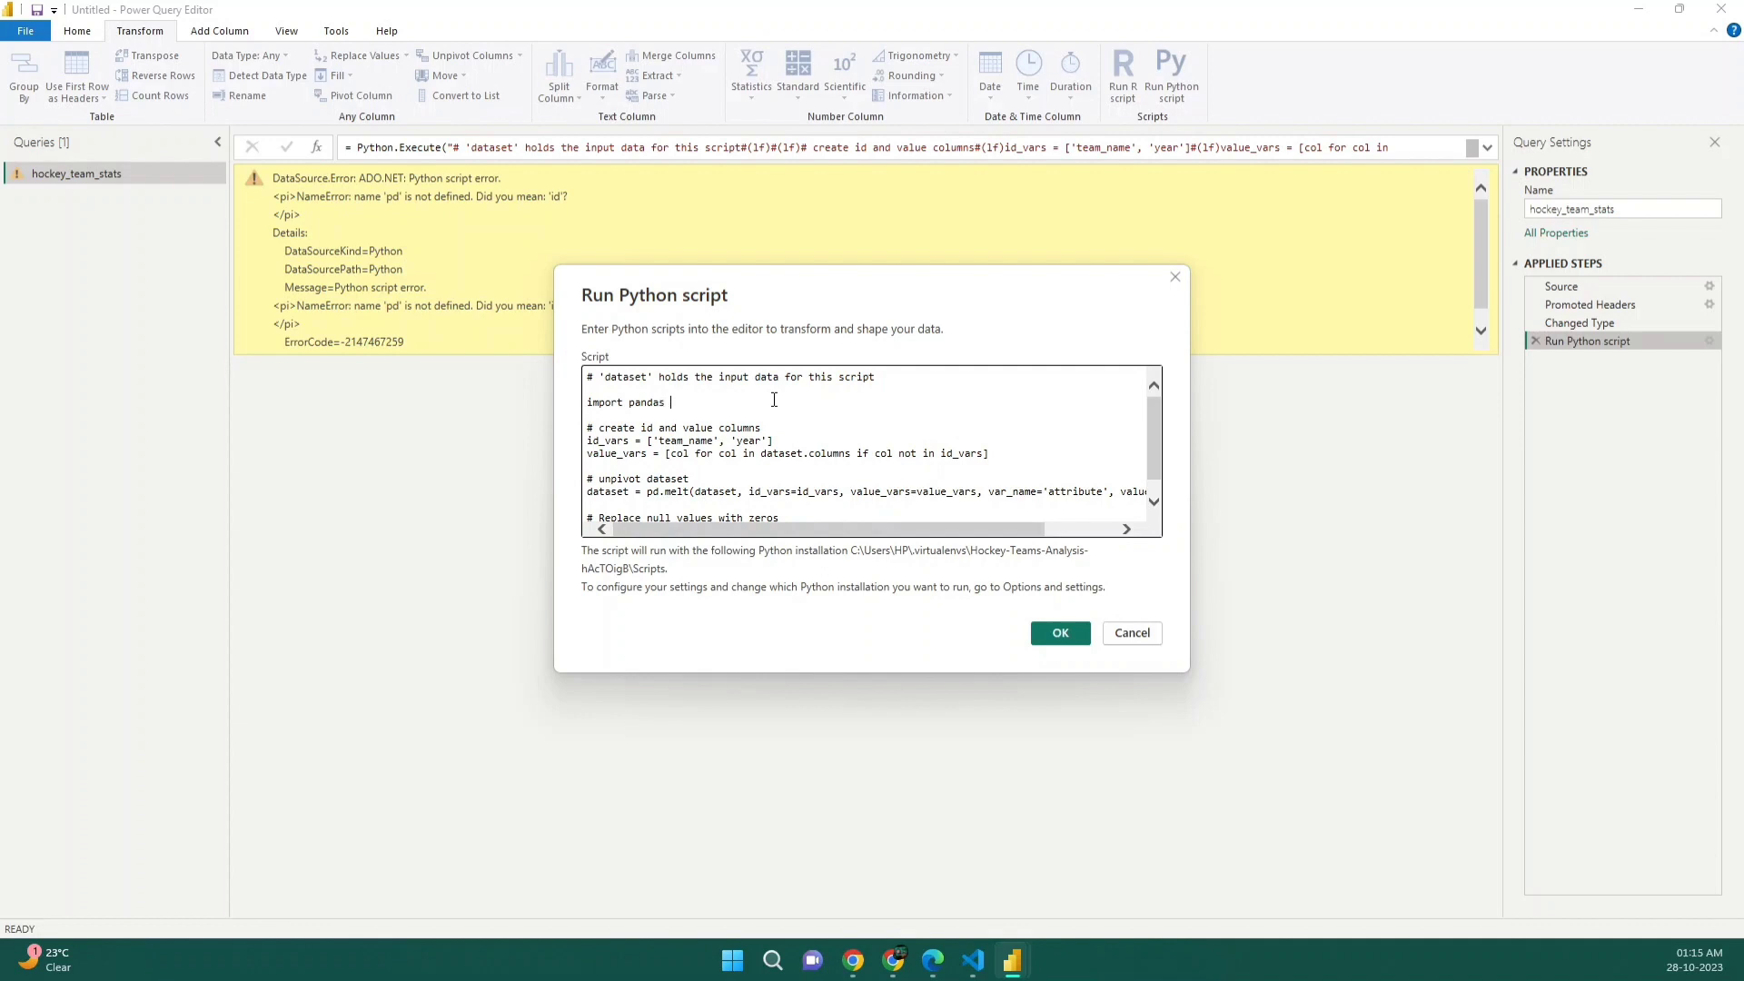
text(as pd)
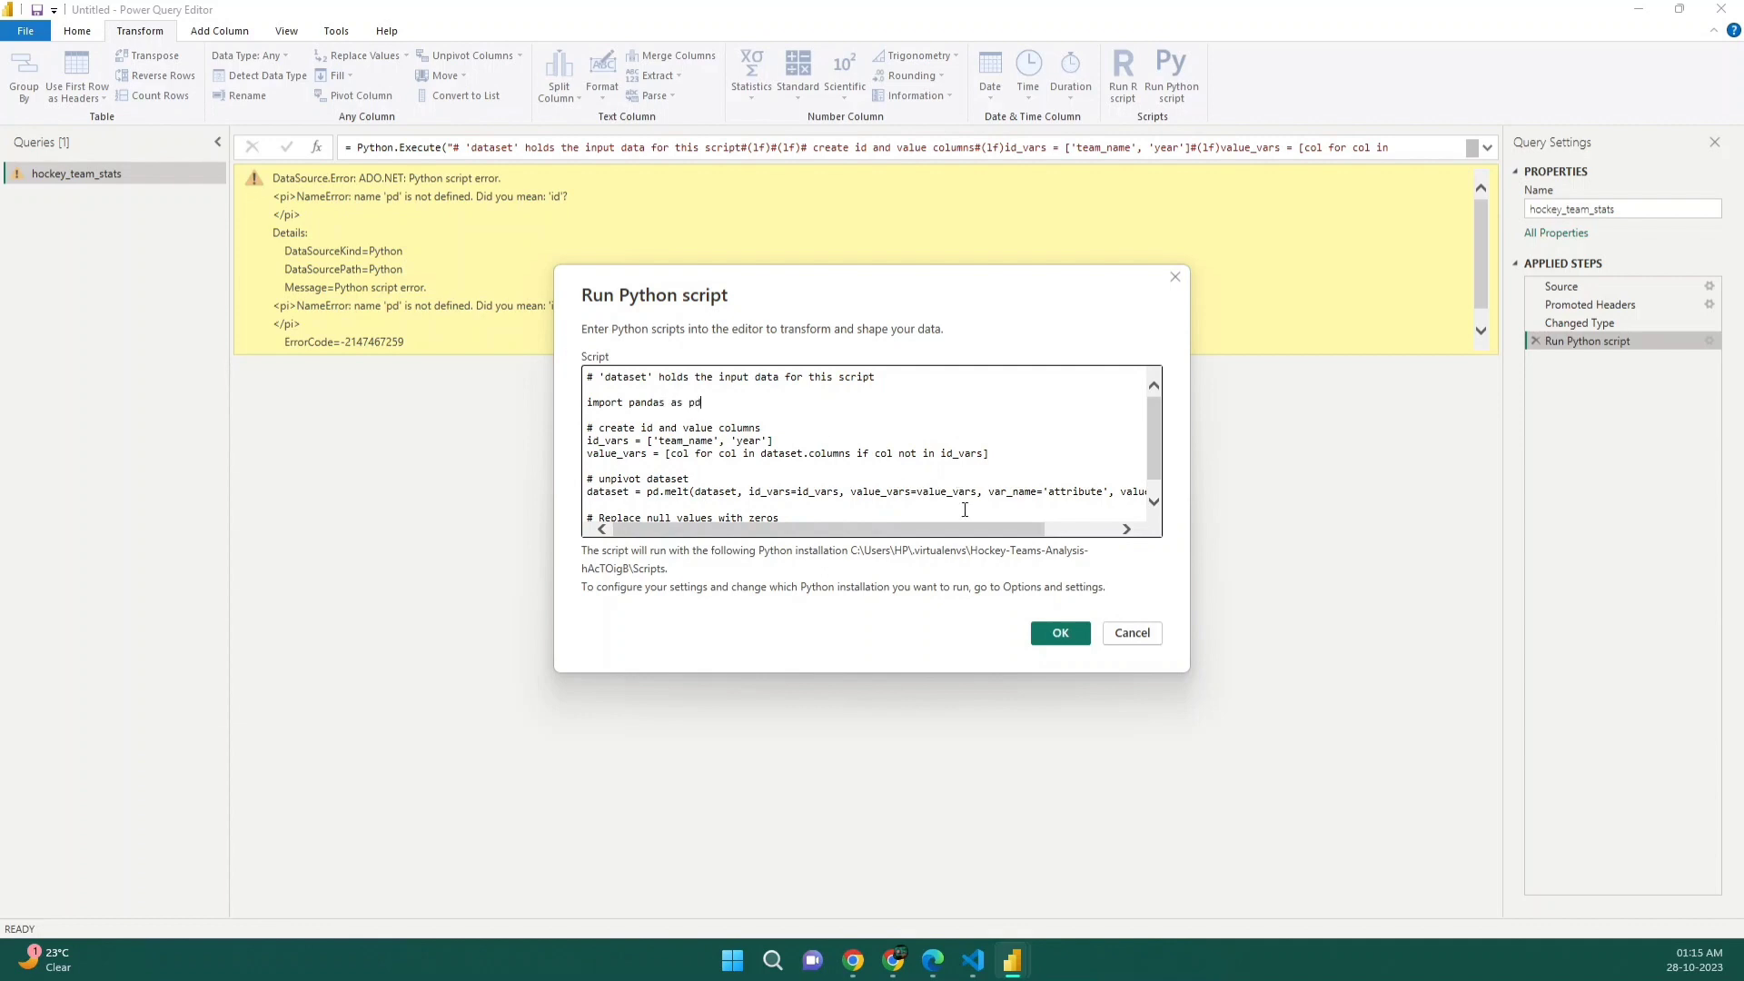
click(1057, 634)
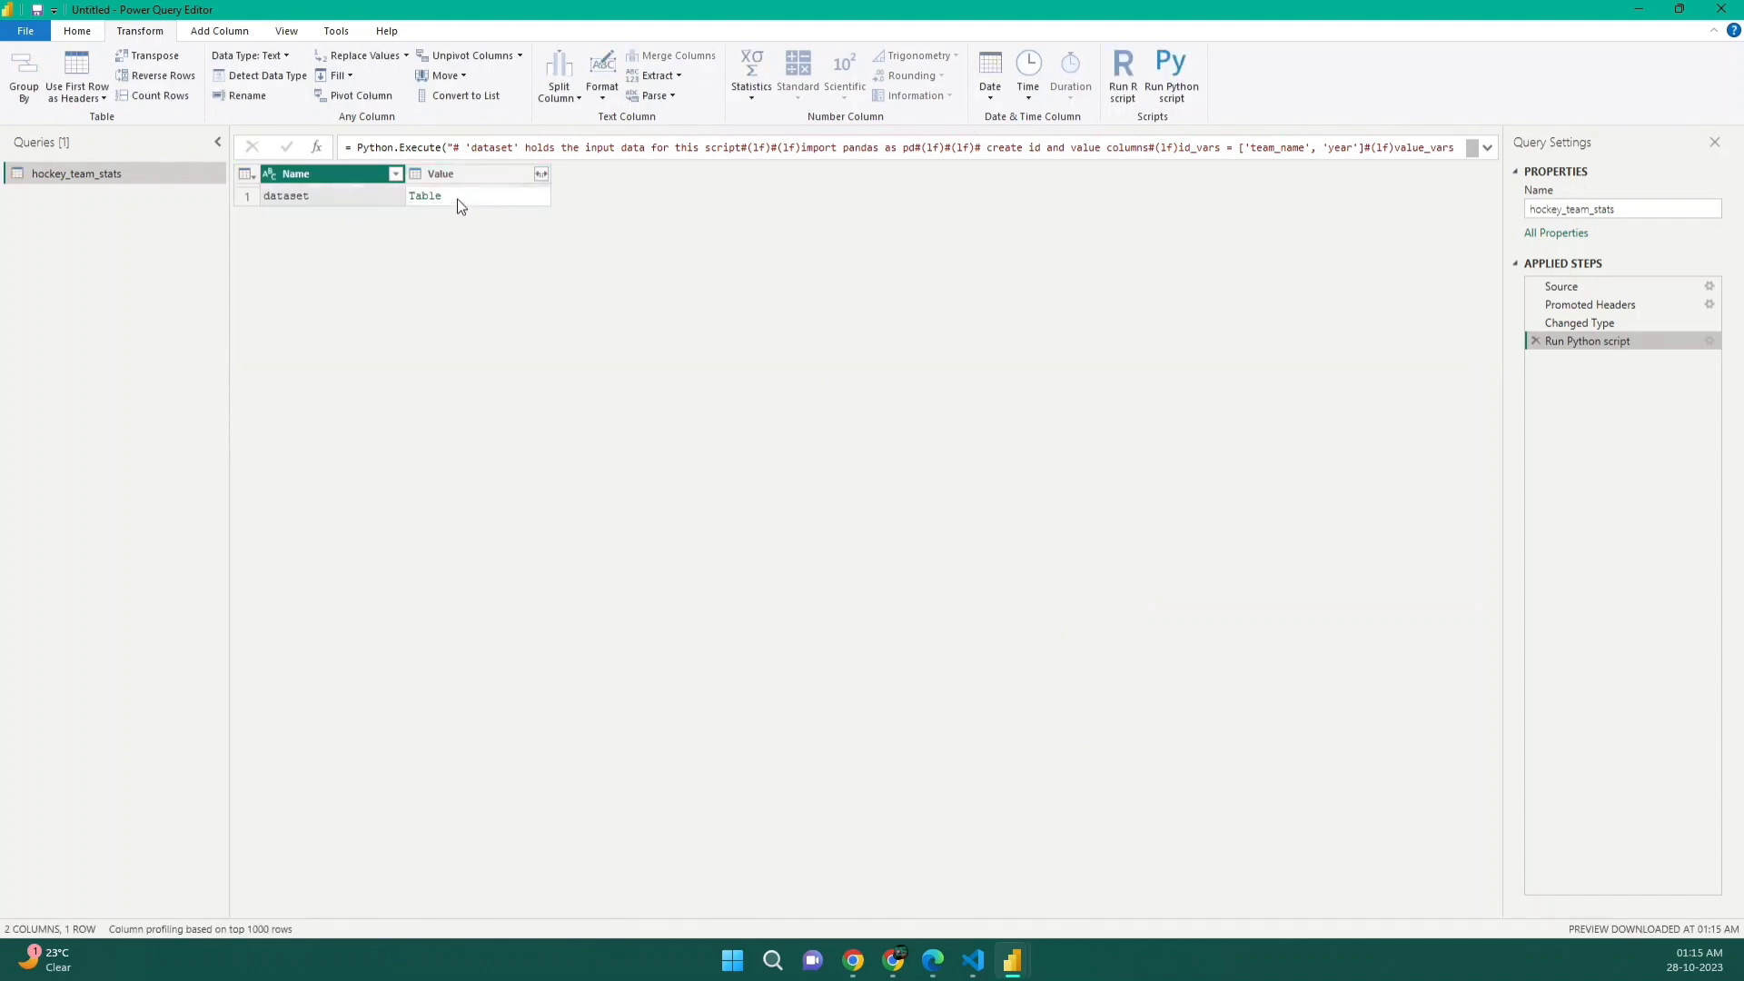
Step: Preview and drill into the returned dataset Table to show team_name, year, attribute, value
click(425, 196)
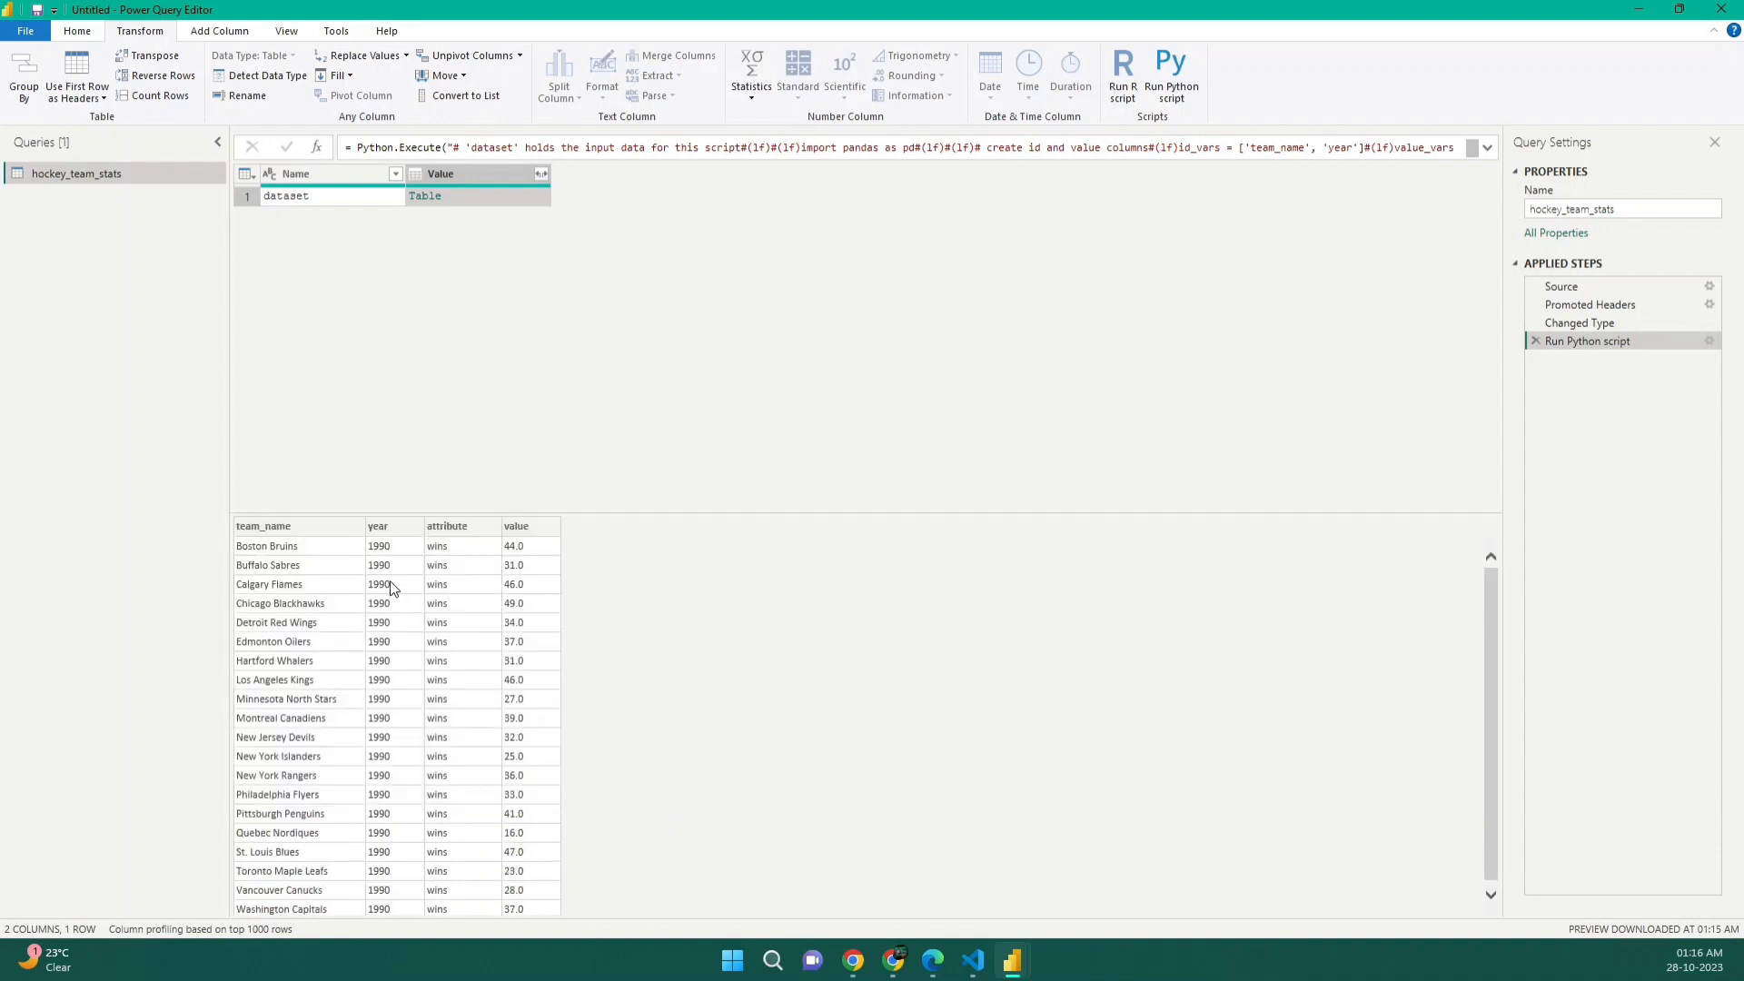
mouse_move(556, 313)
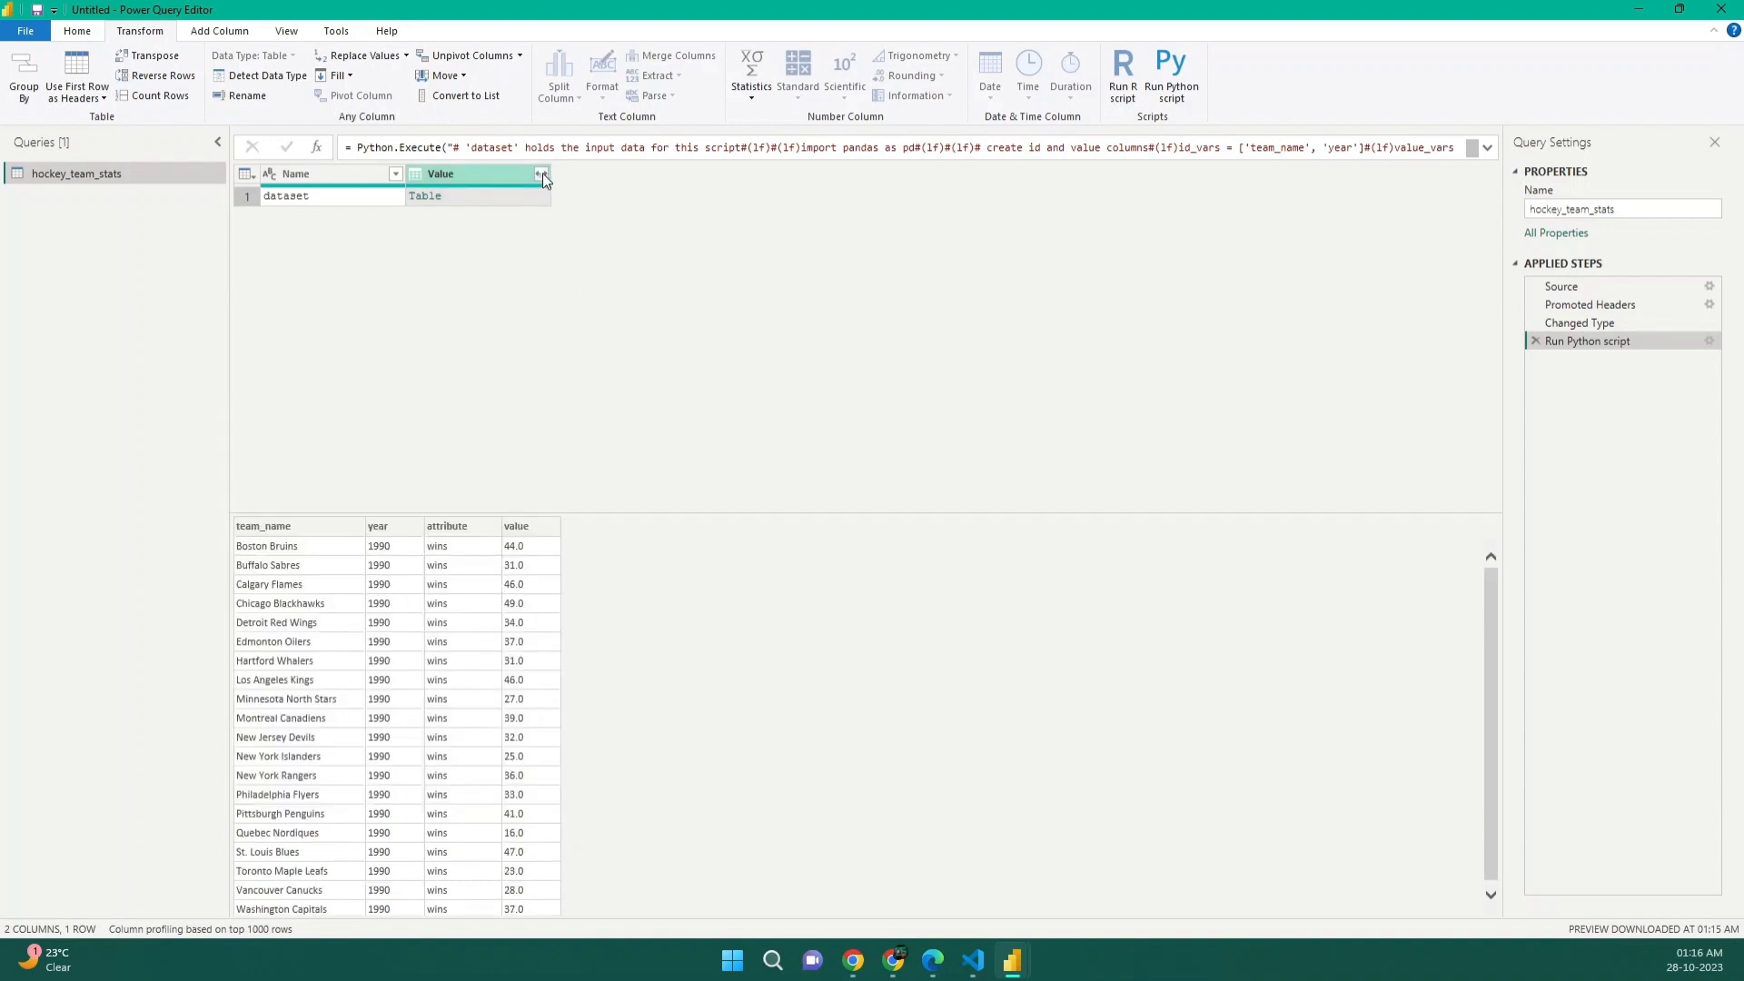
click(322, 174)
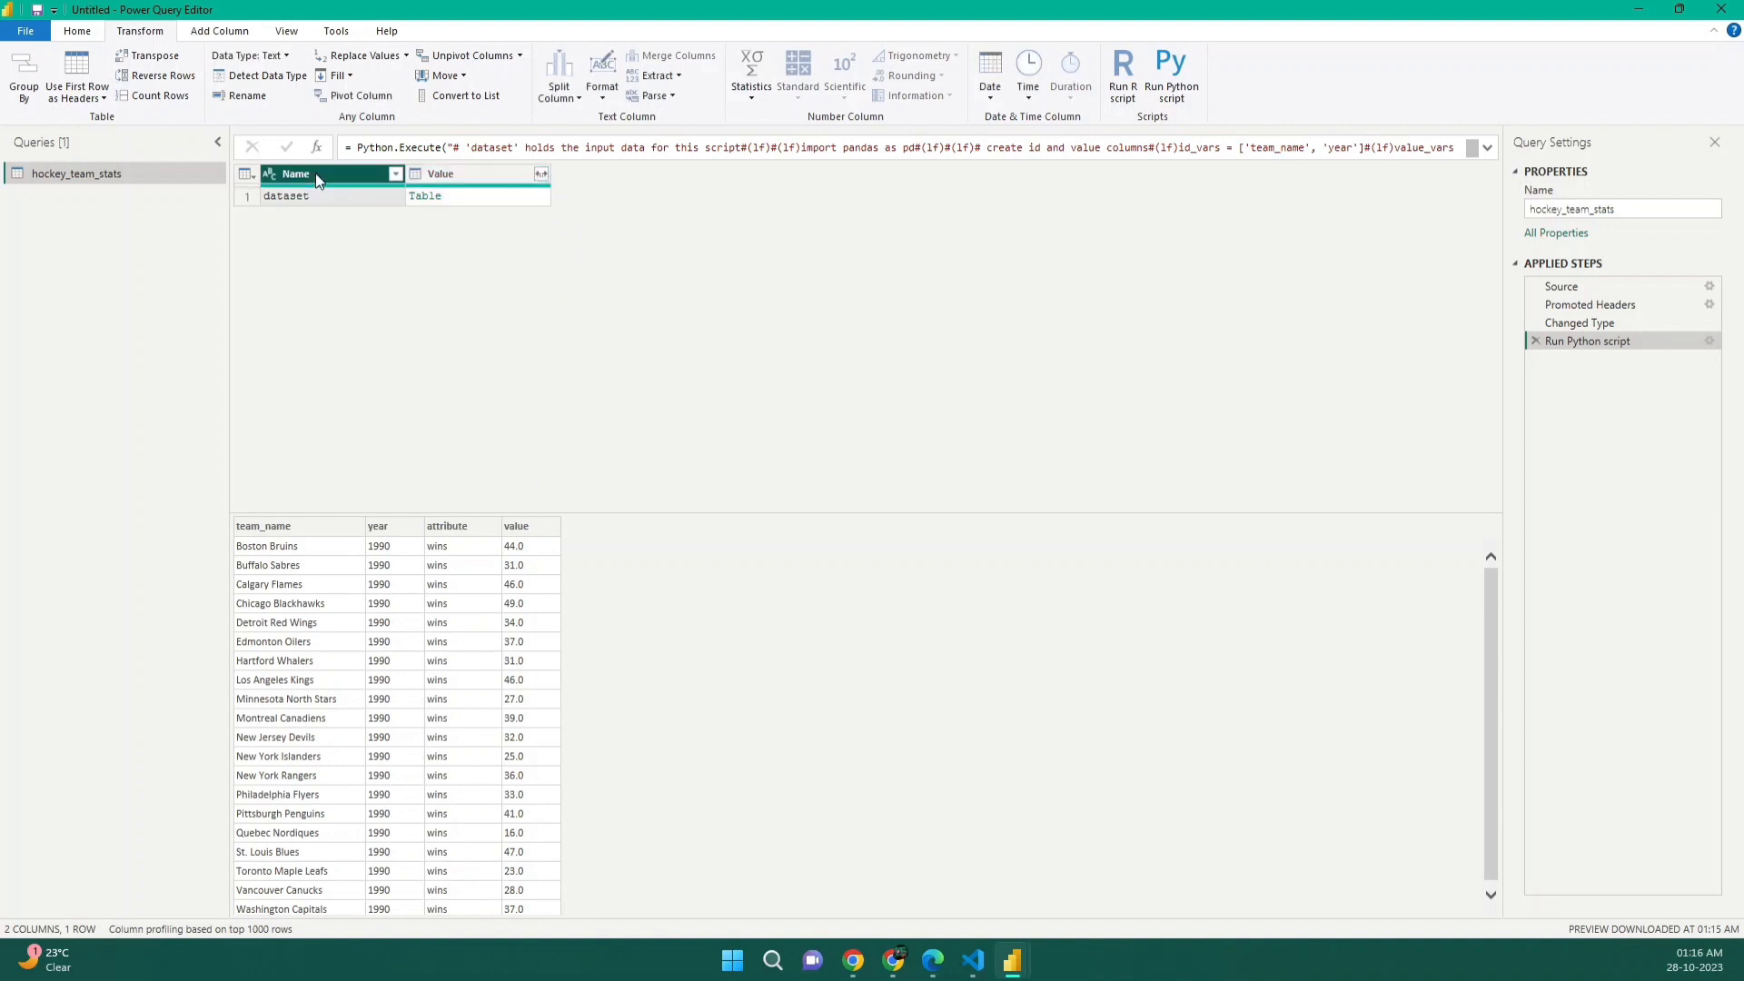
click(439, 173)
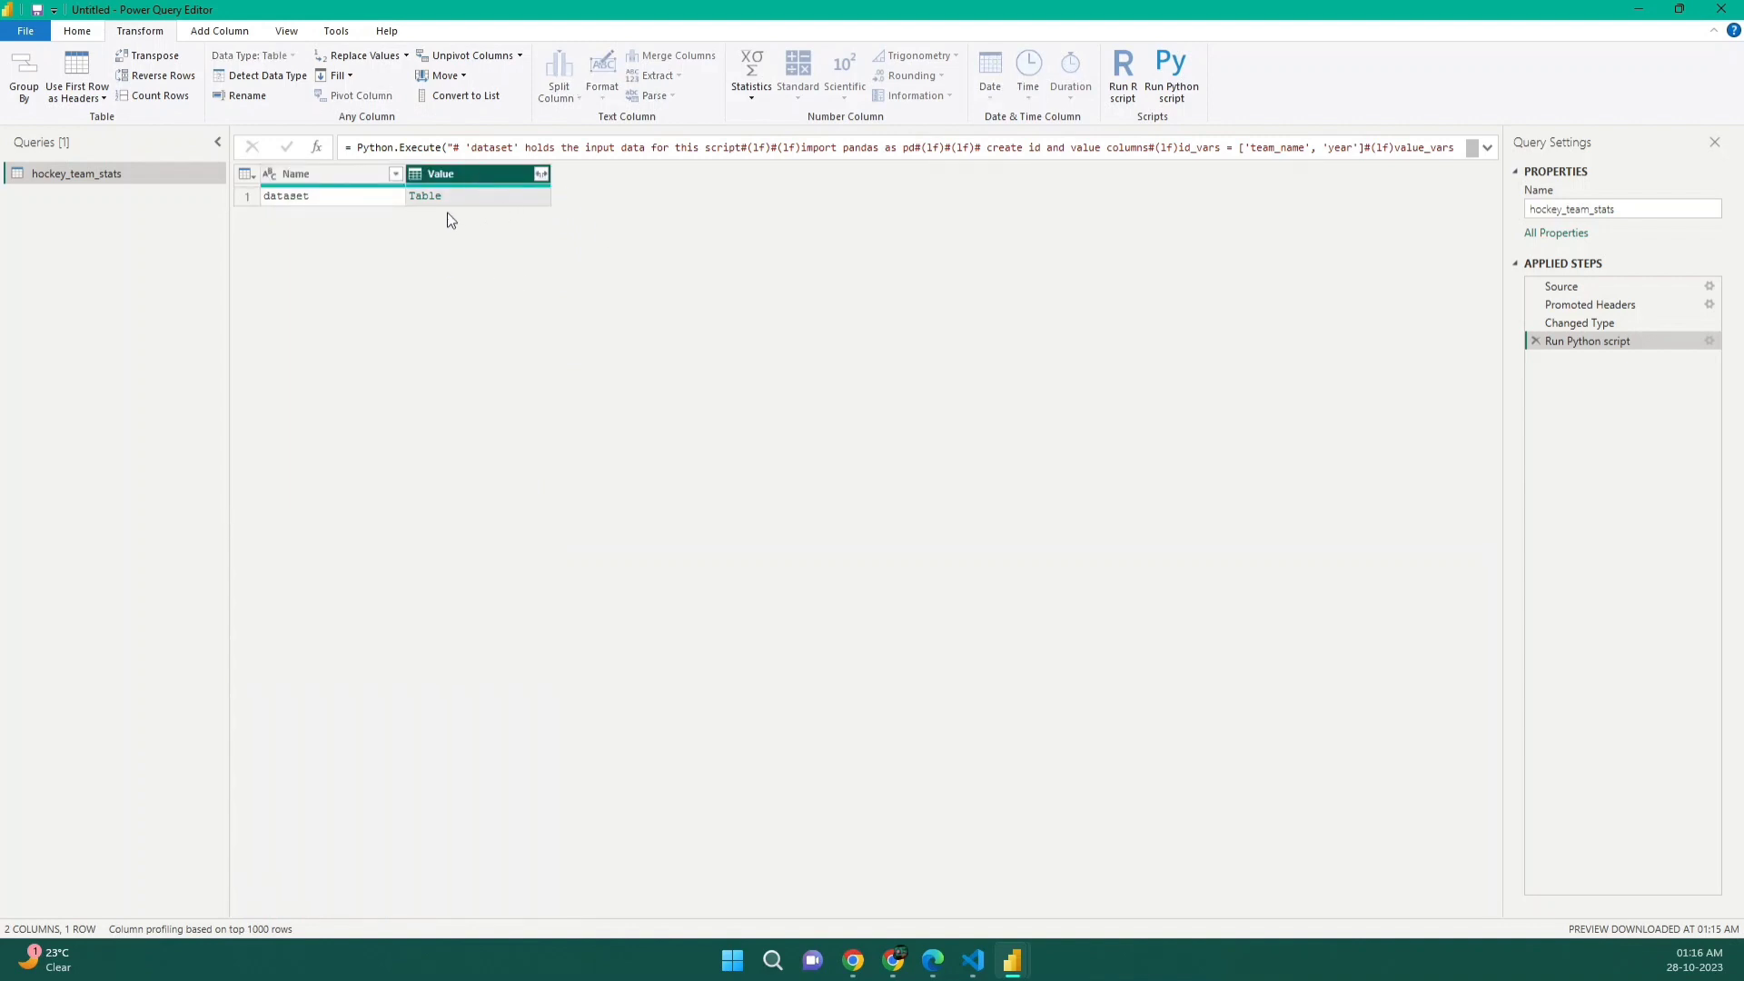
click(425, 196)
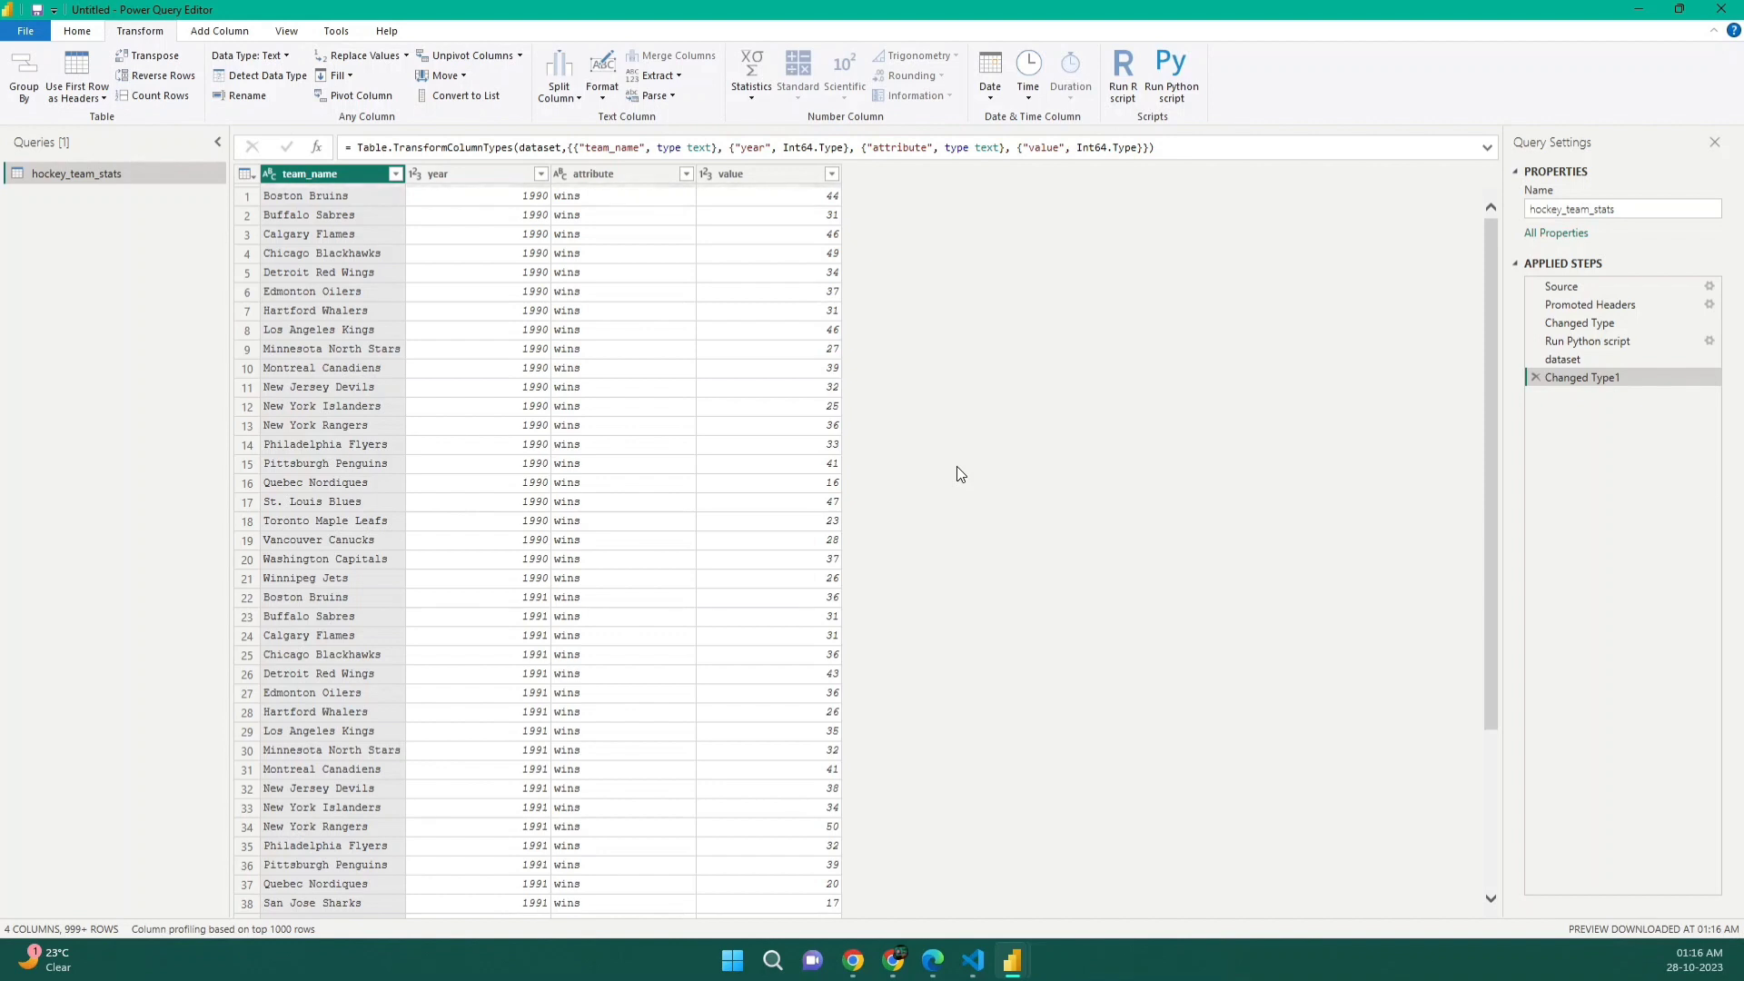
click(479, 173)
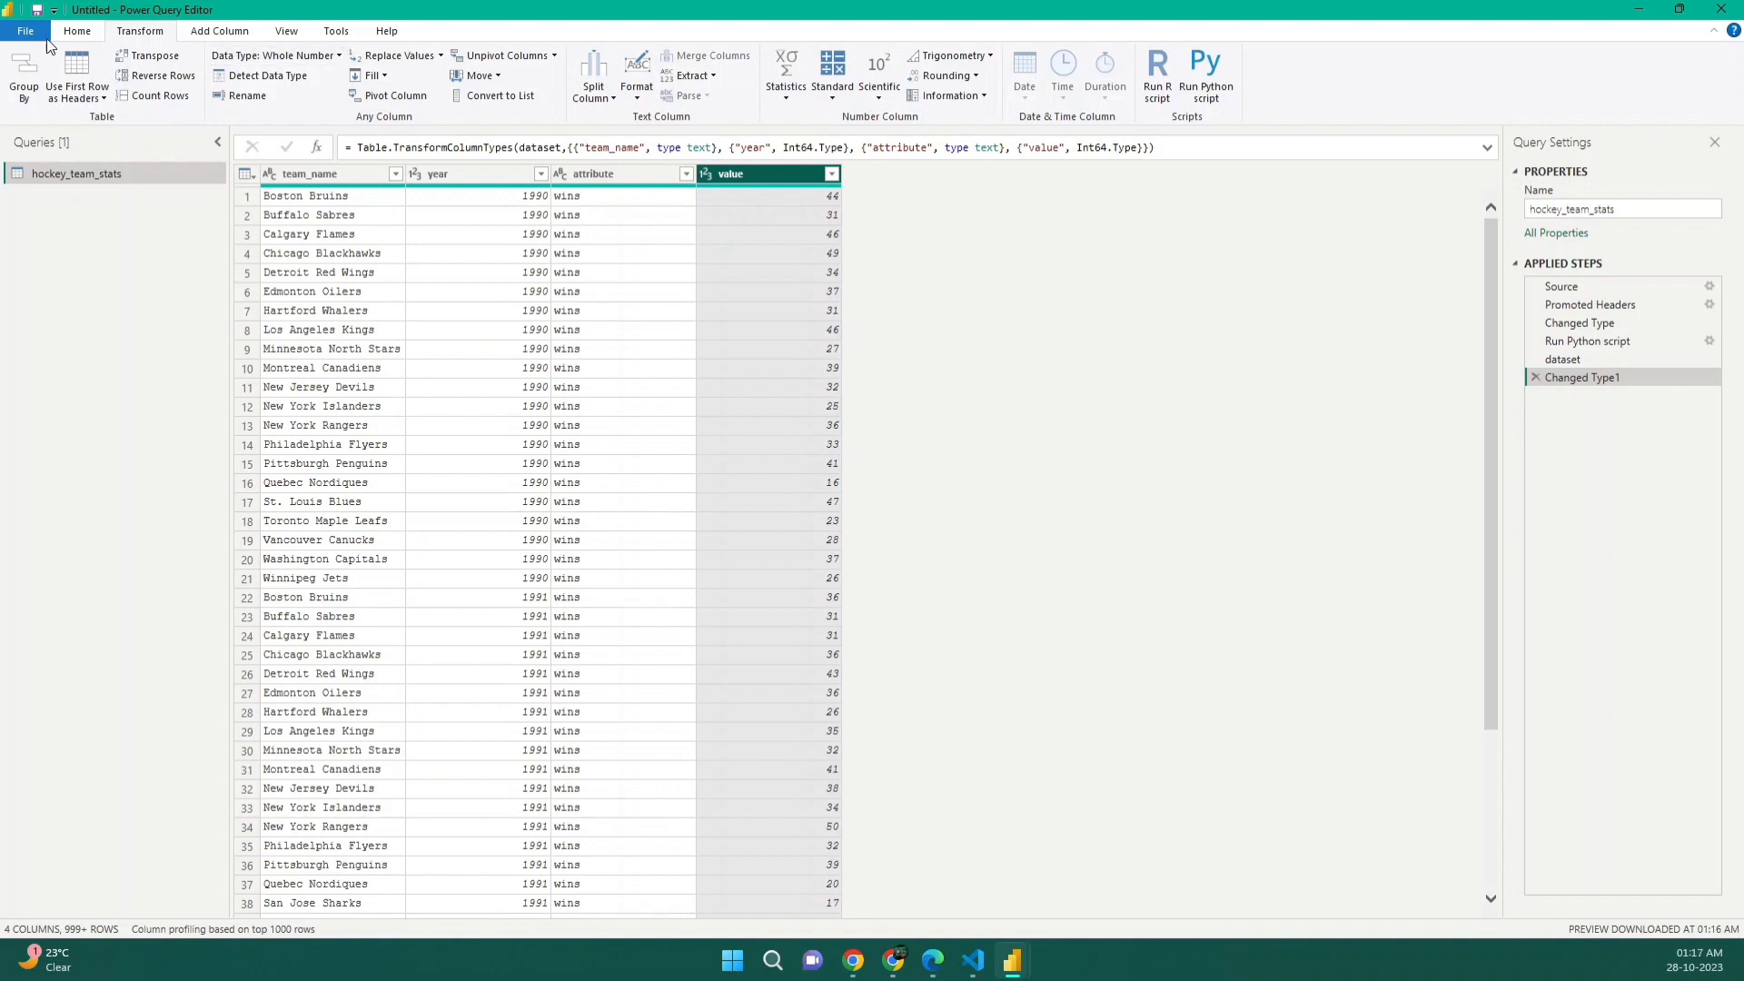
Step: Choose Close & Apply from the Home tab's Close & Apply dropdown
click(25, 30)
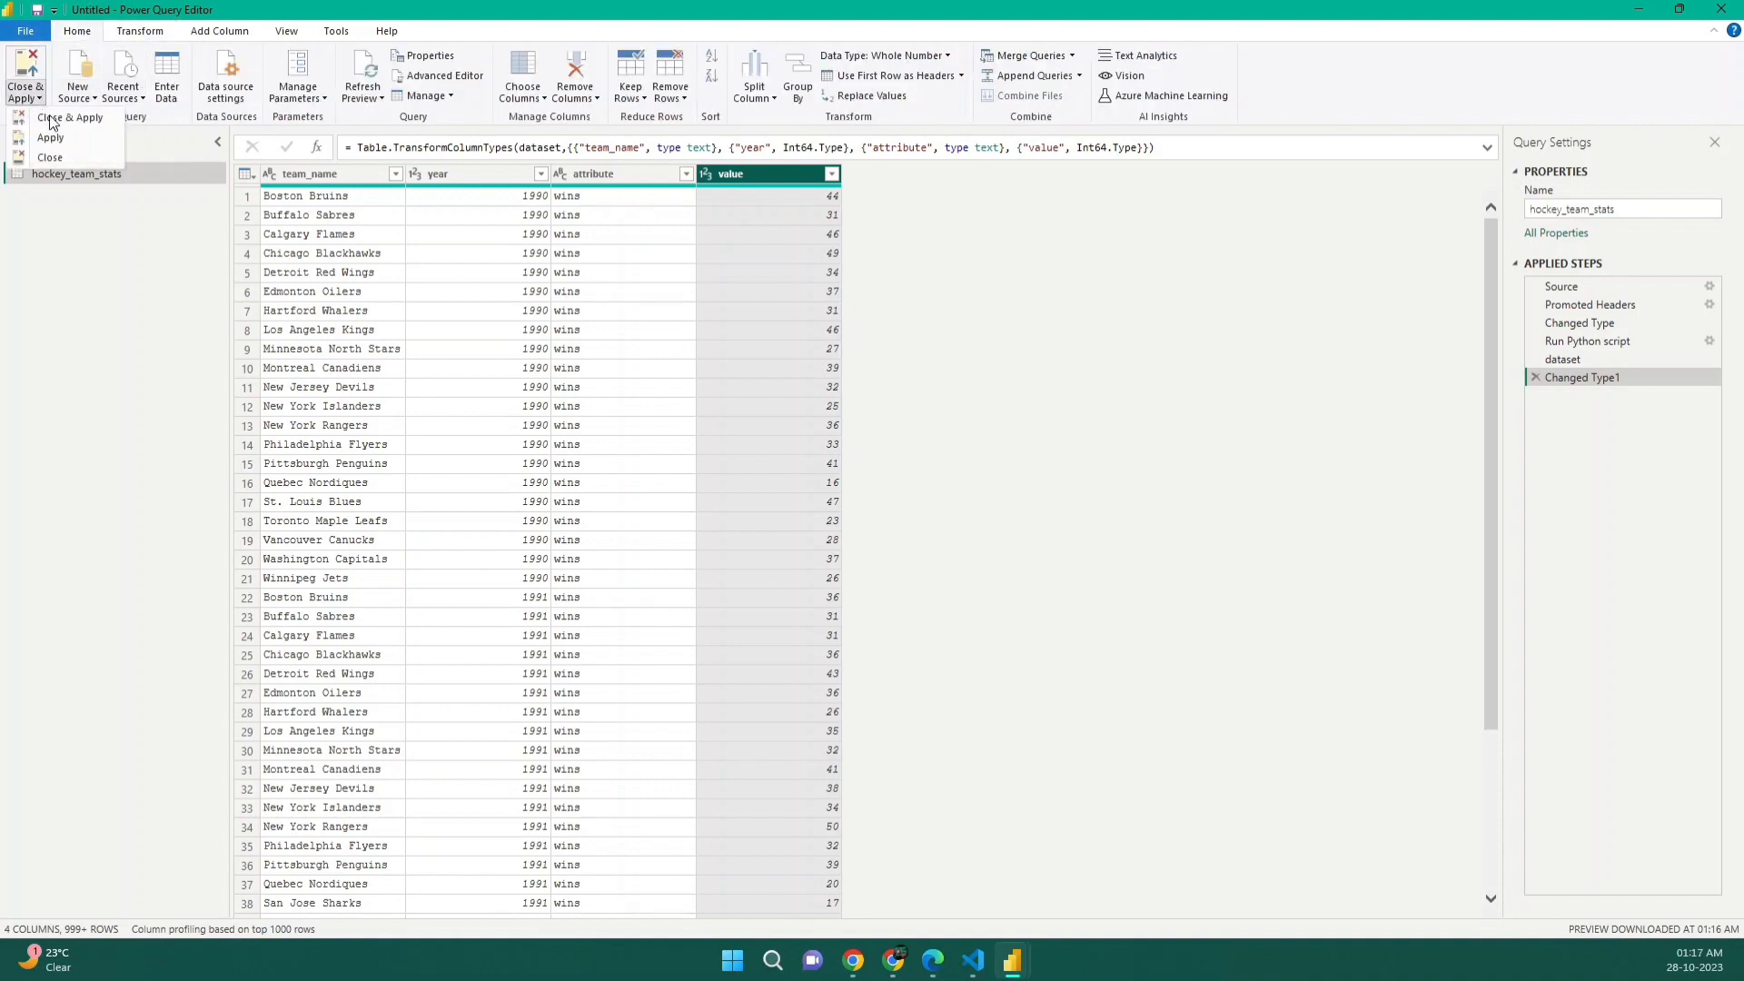
click(71, 118)
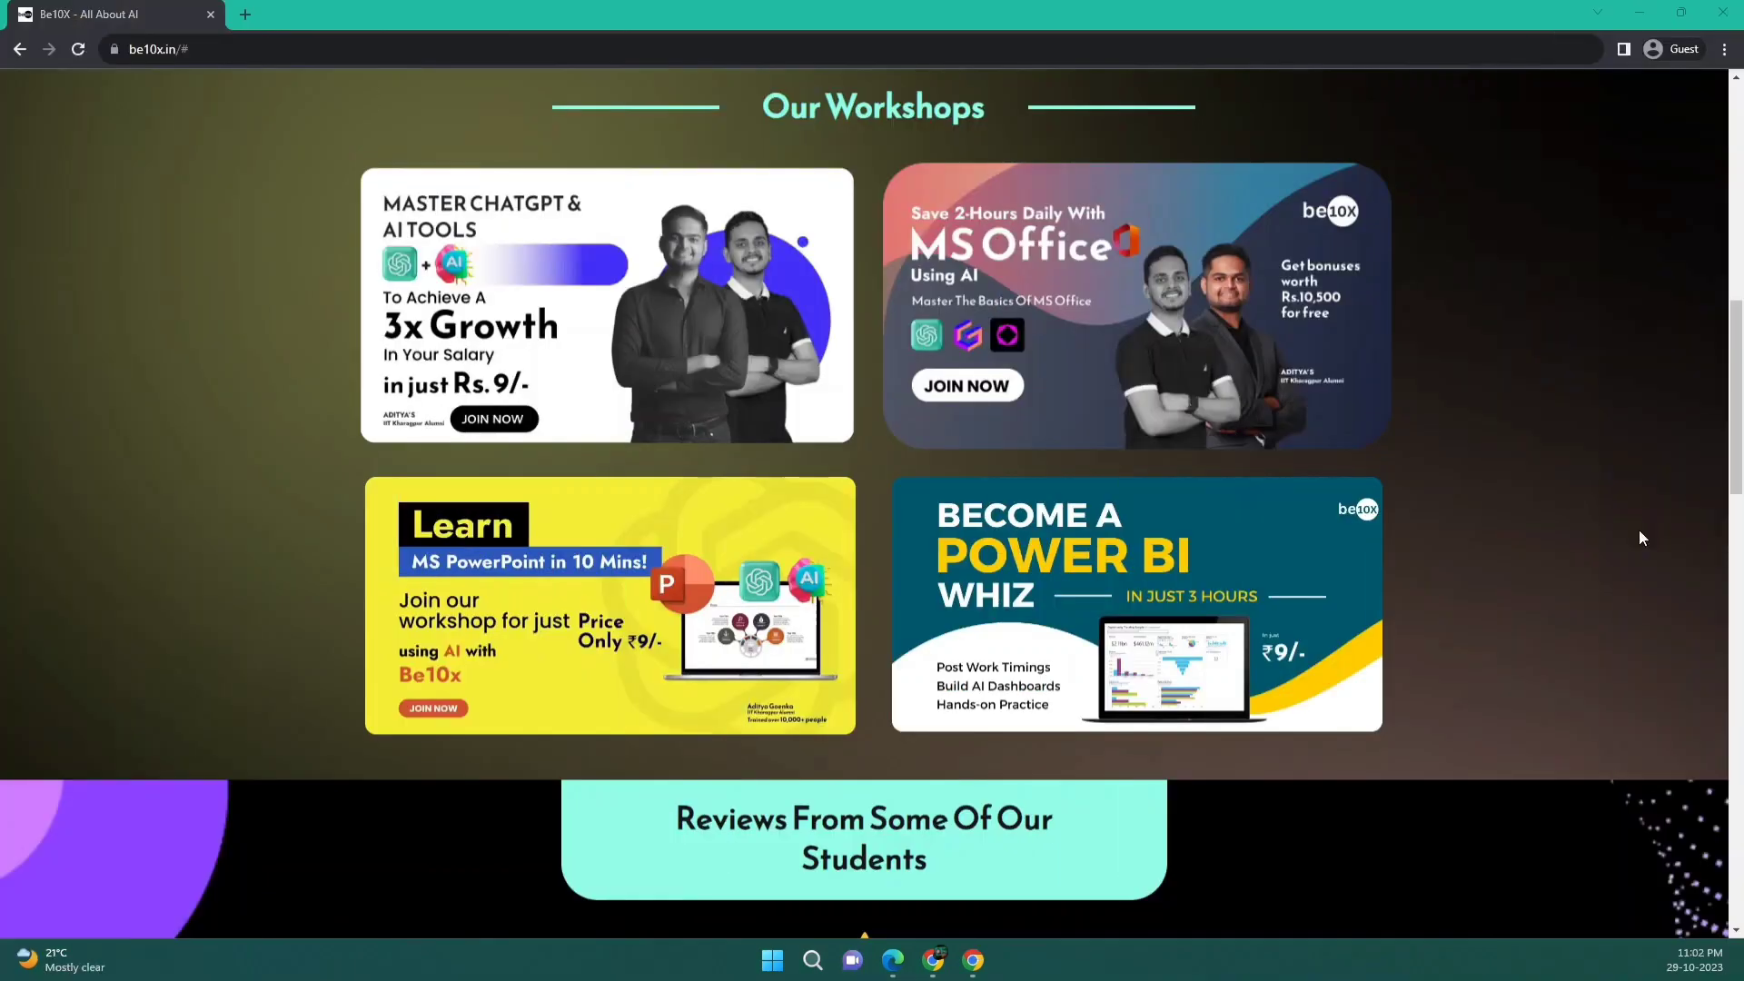
scroll(down, 3)
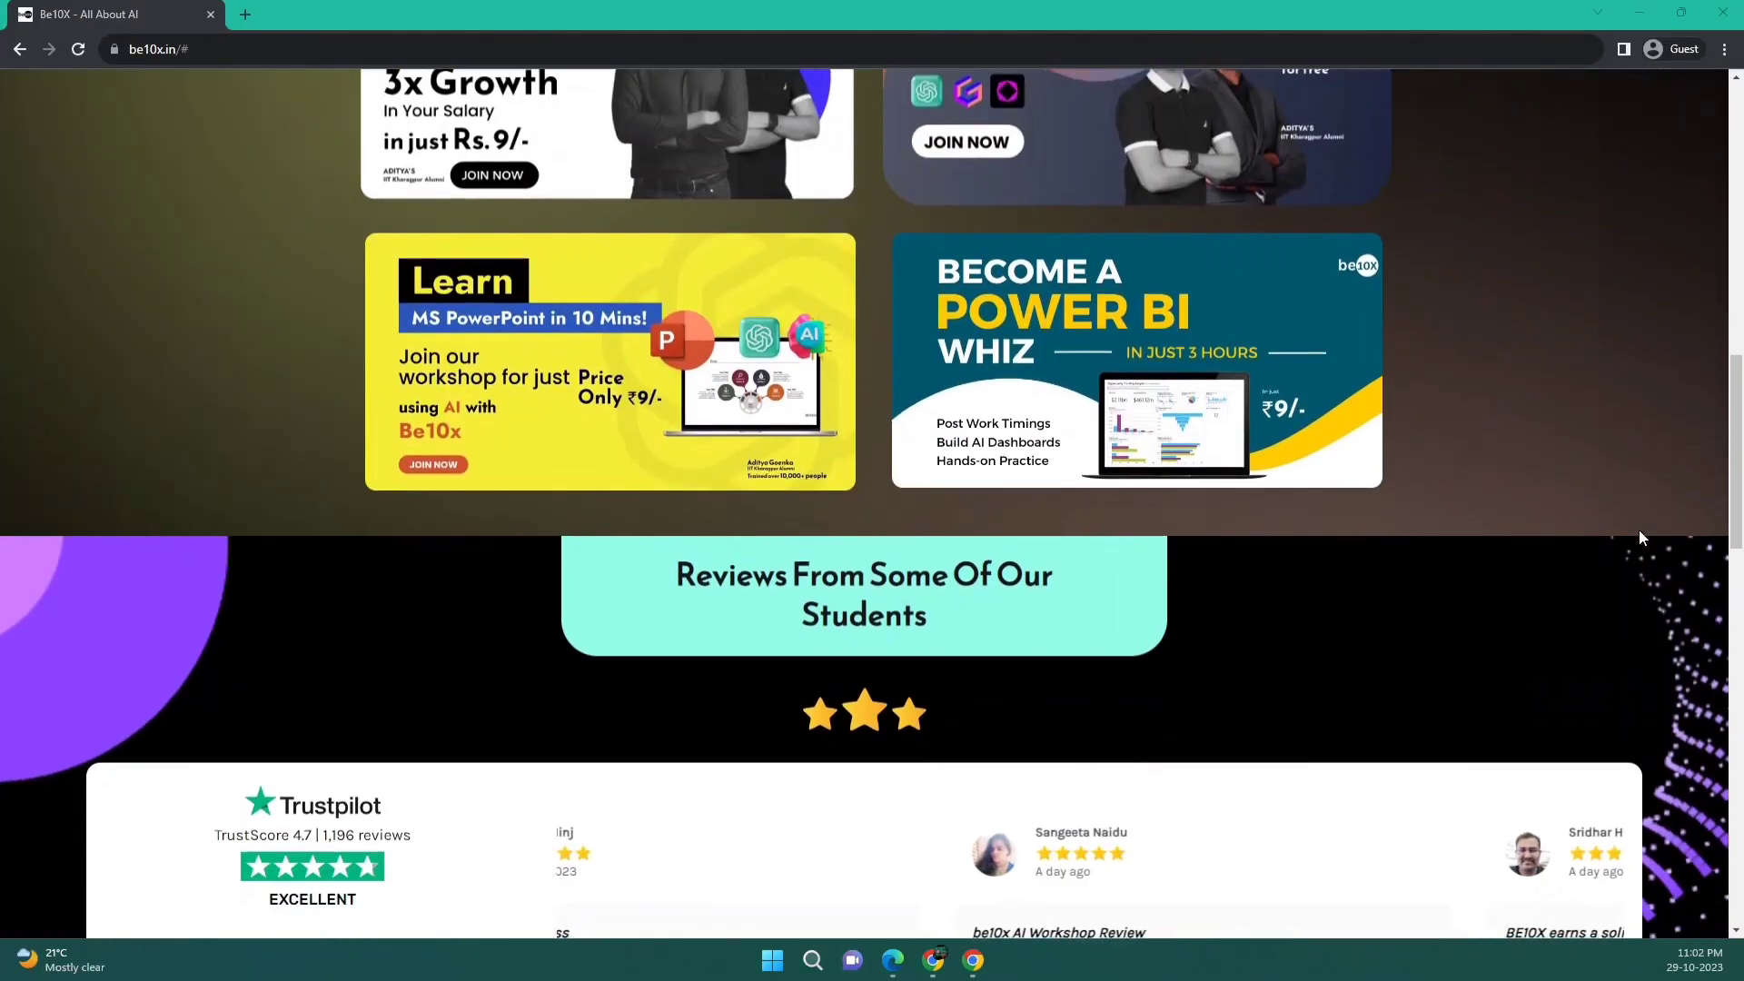
scroll(up, 3)
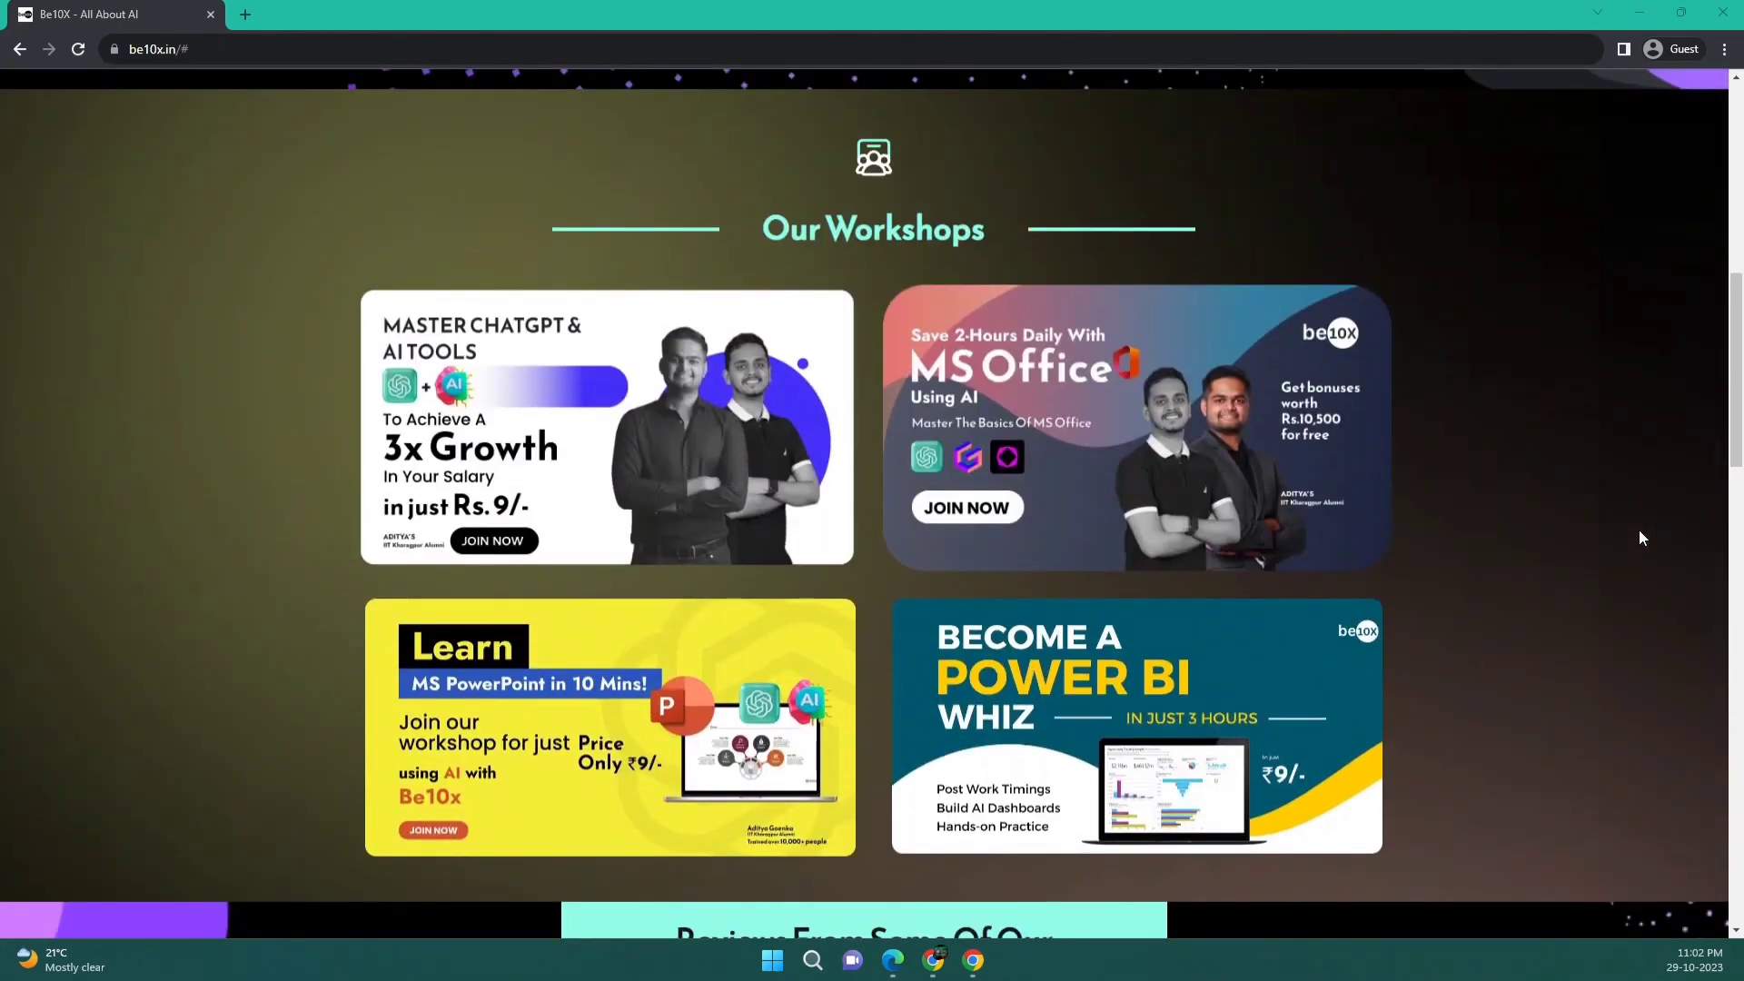